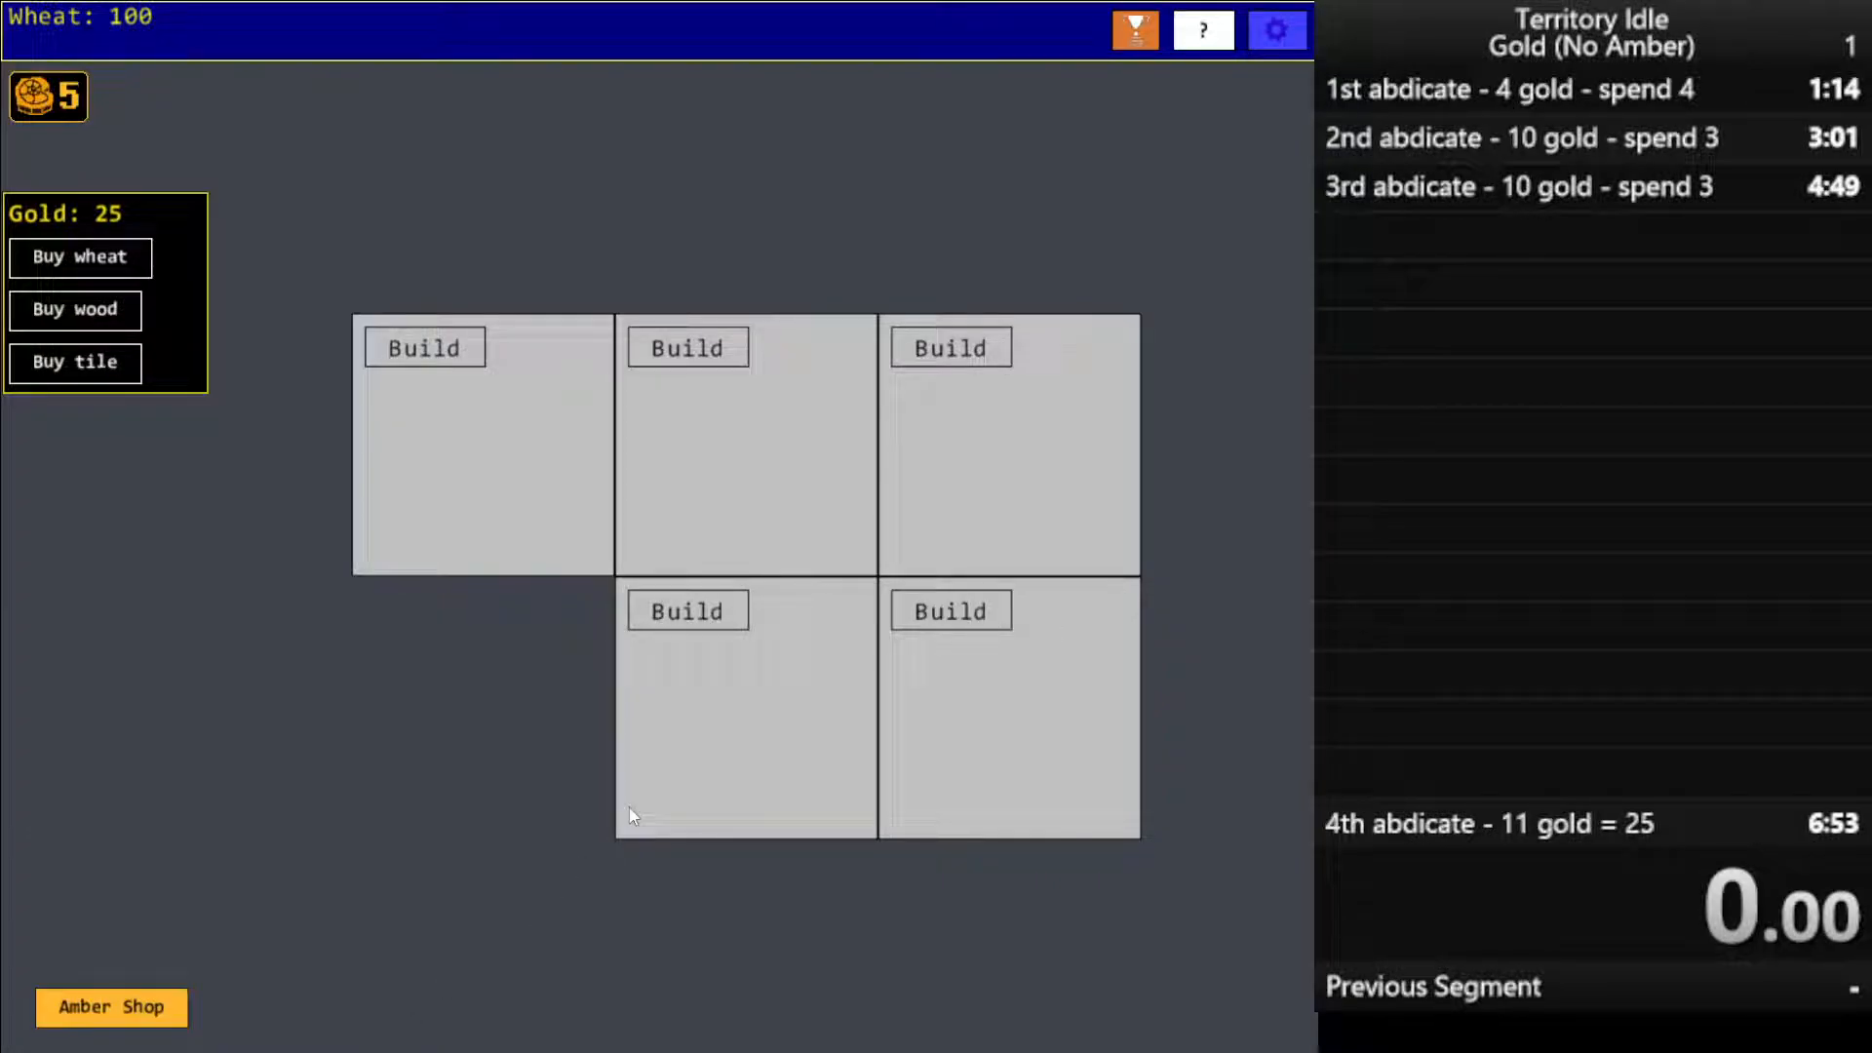
mouse_move(511, 726)
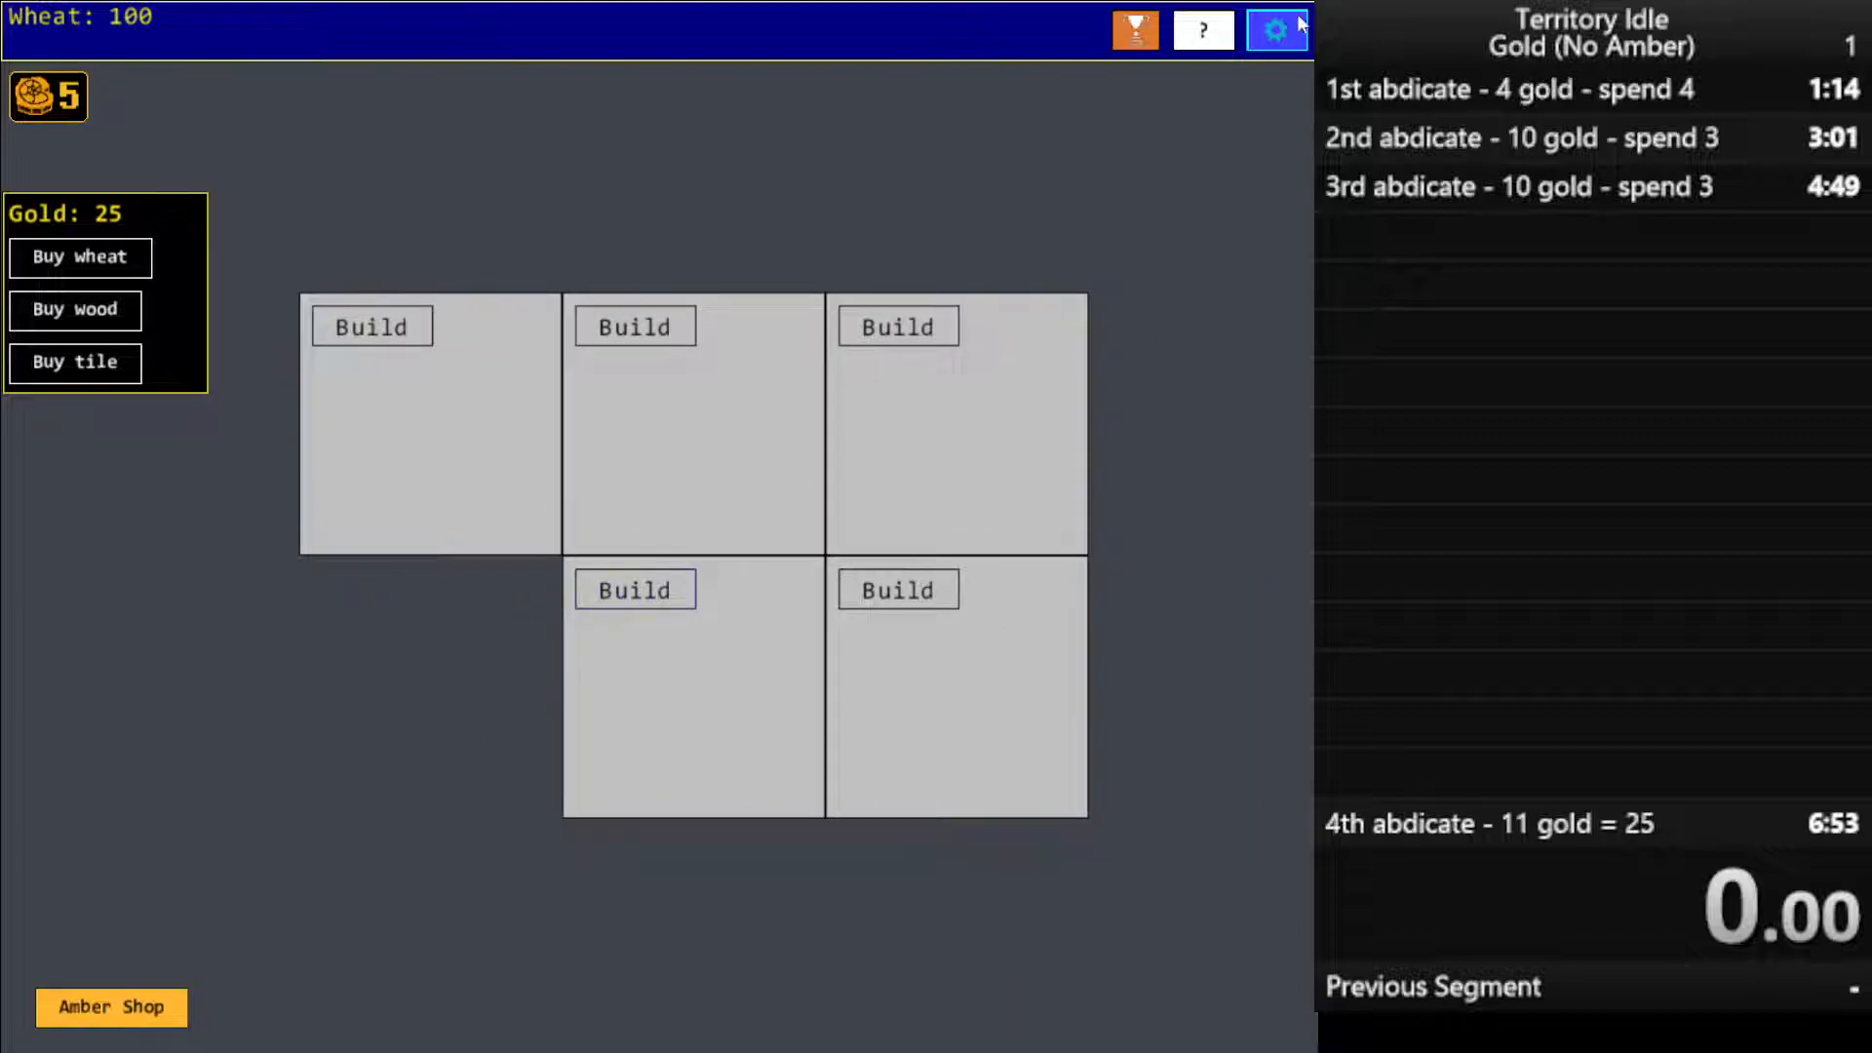
From the gear settings, choose Hard reset to reach the 'Hard reset?!!' confirmation
click(1275, 26)
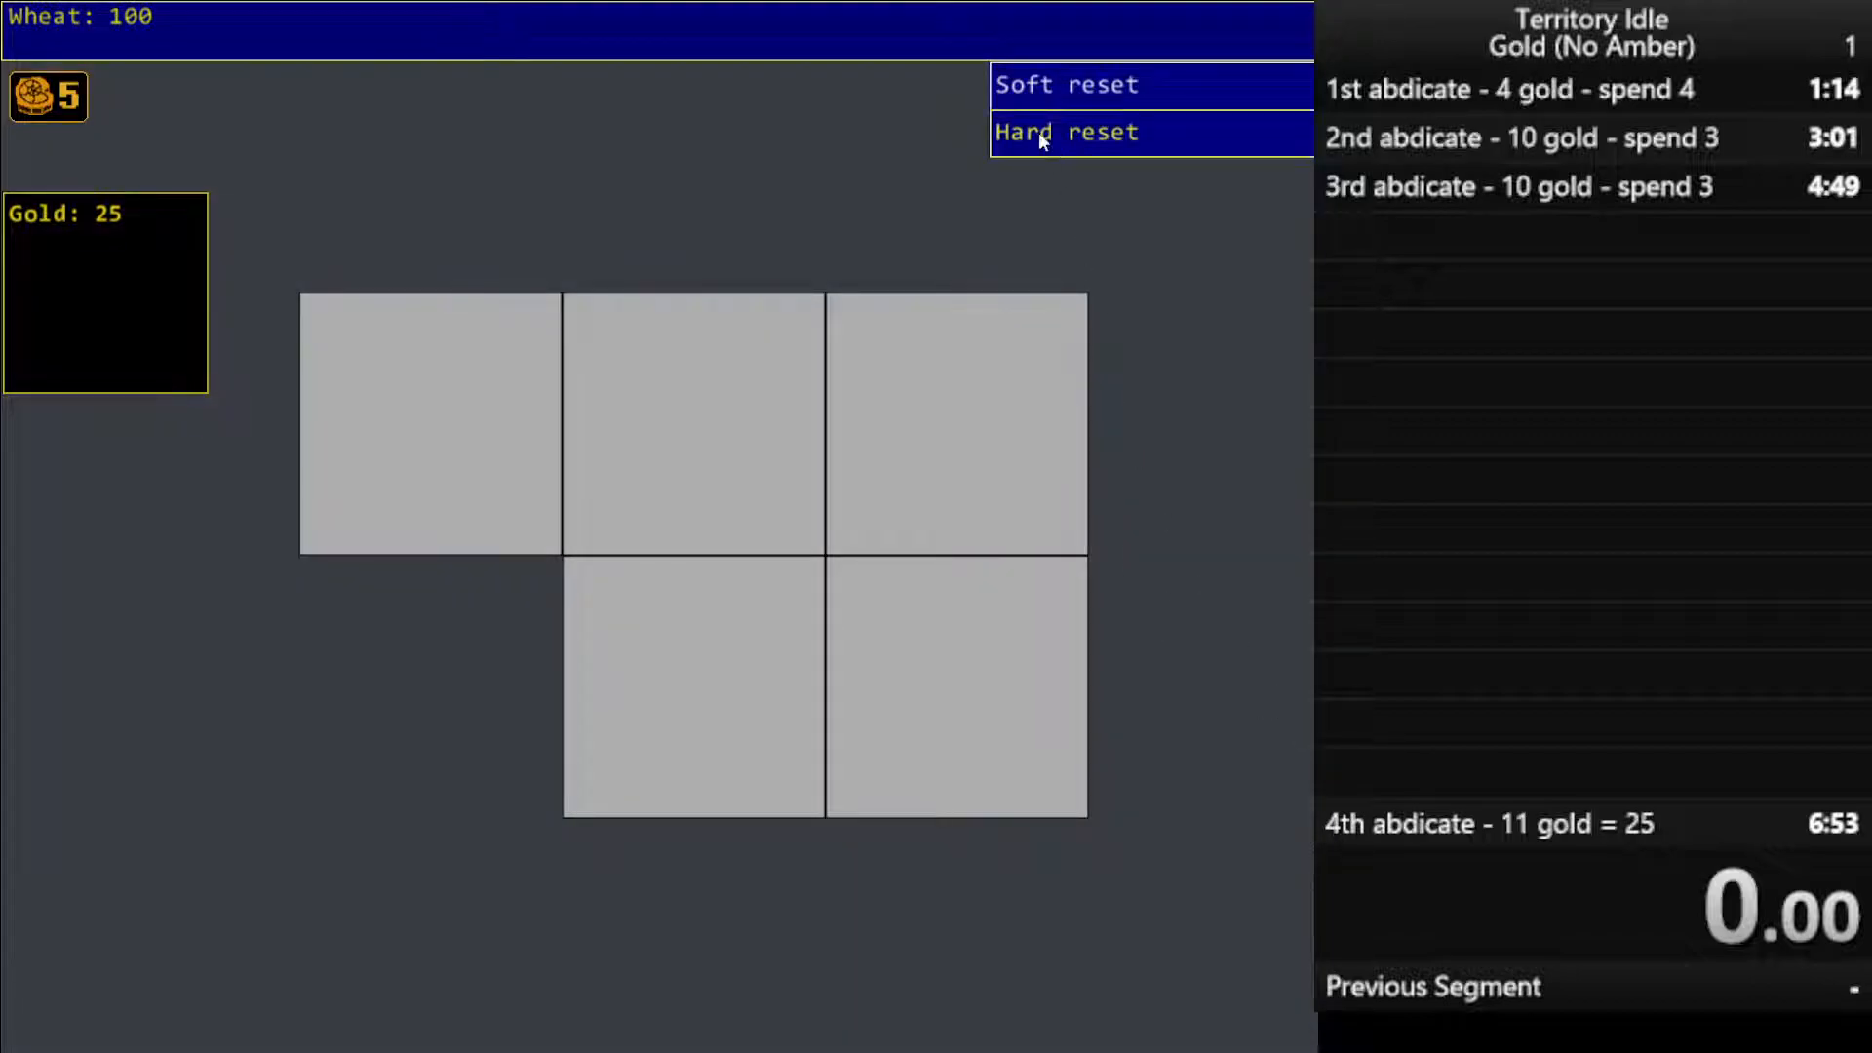
click(1066, 131)
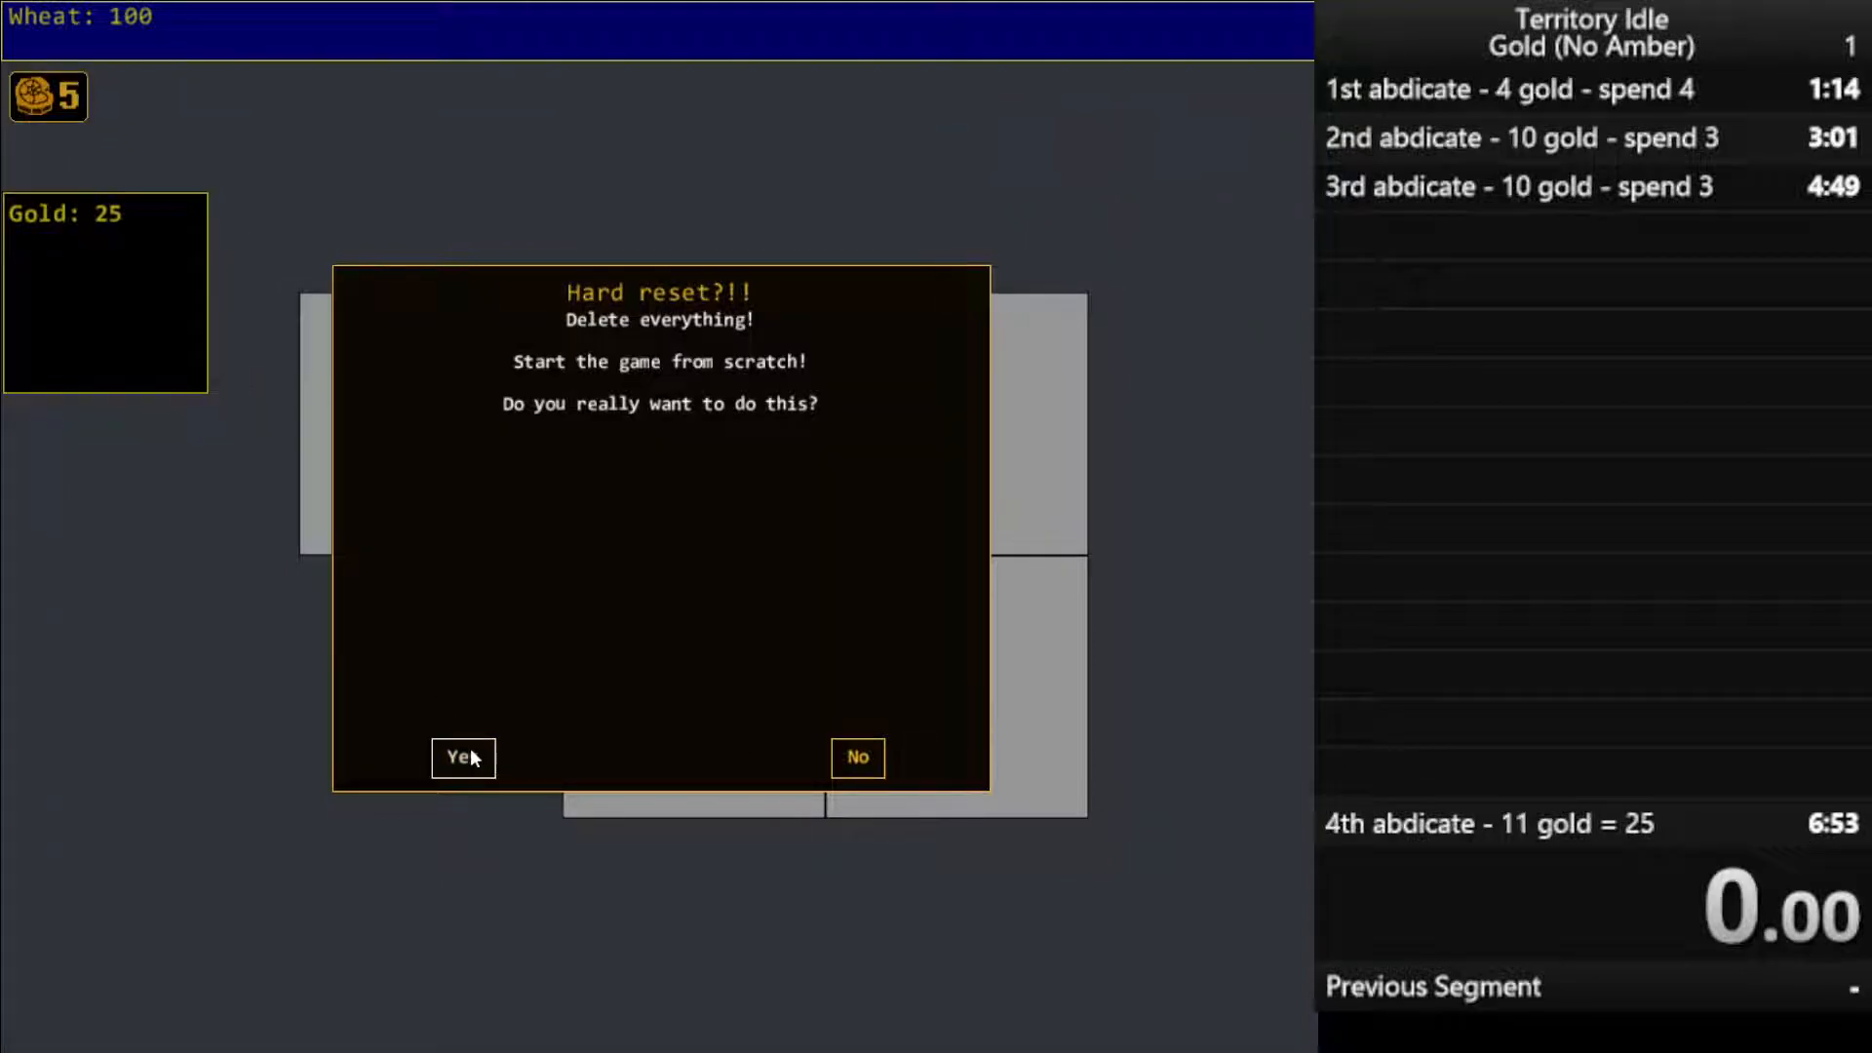
Confirm the hard reset, build a lower-left wheat field, and staff it with seven workers
click(463, 757)
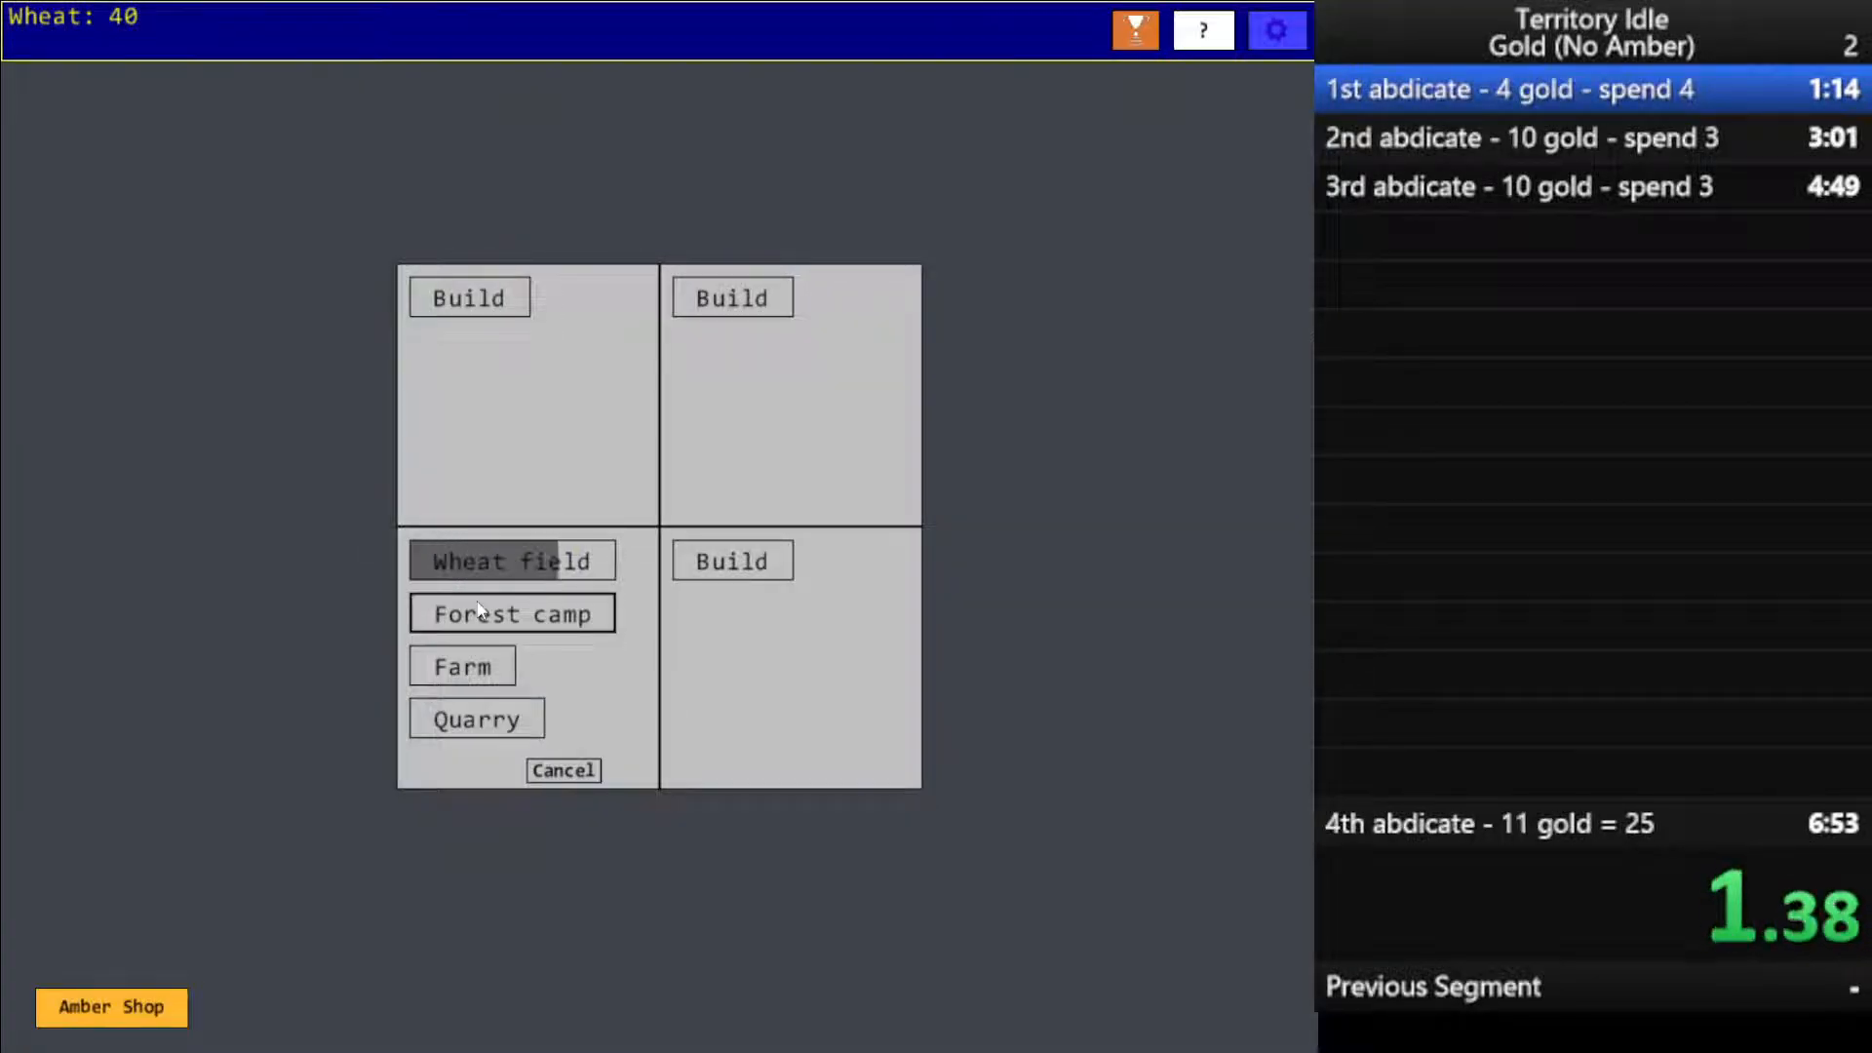
click(511, 560)
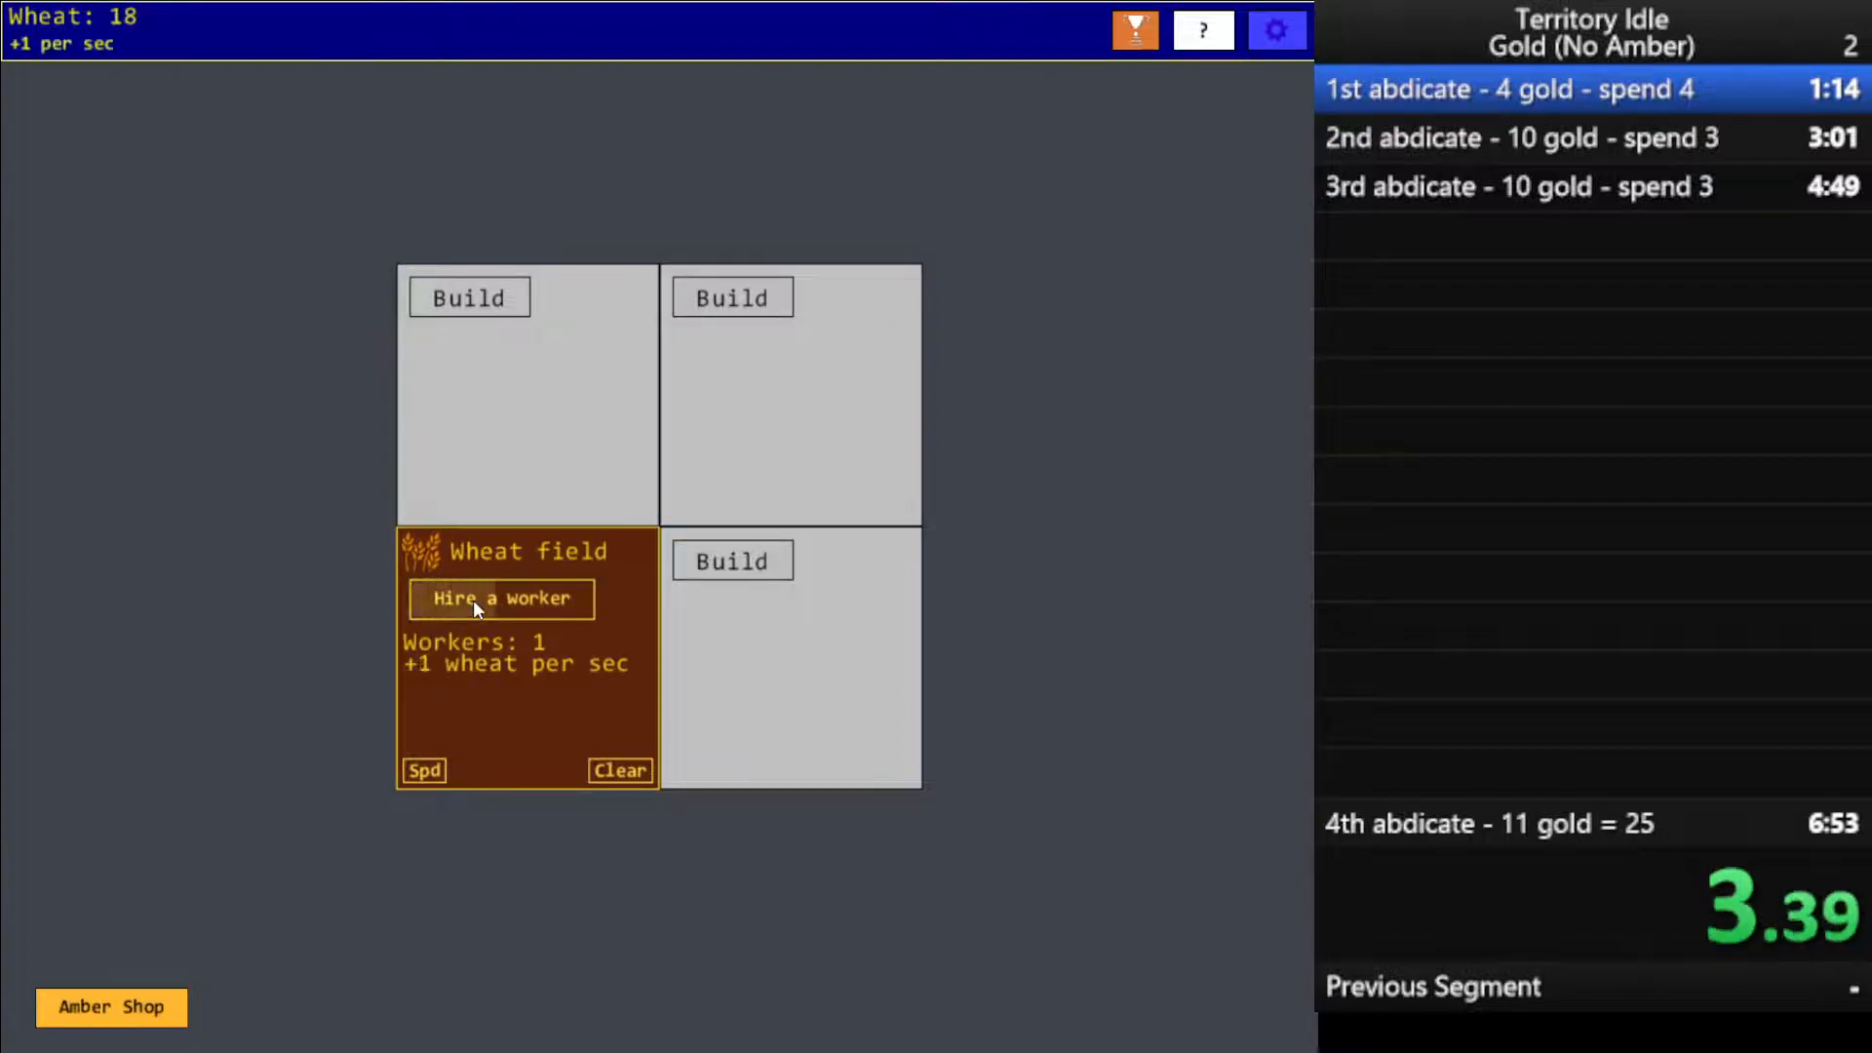
click(500, 599)
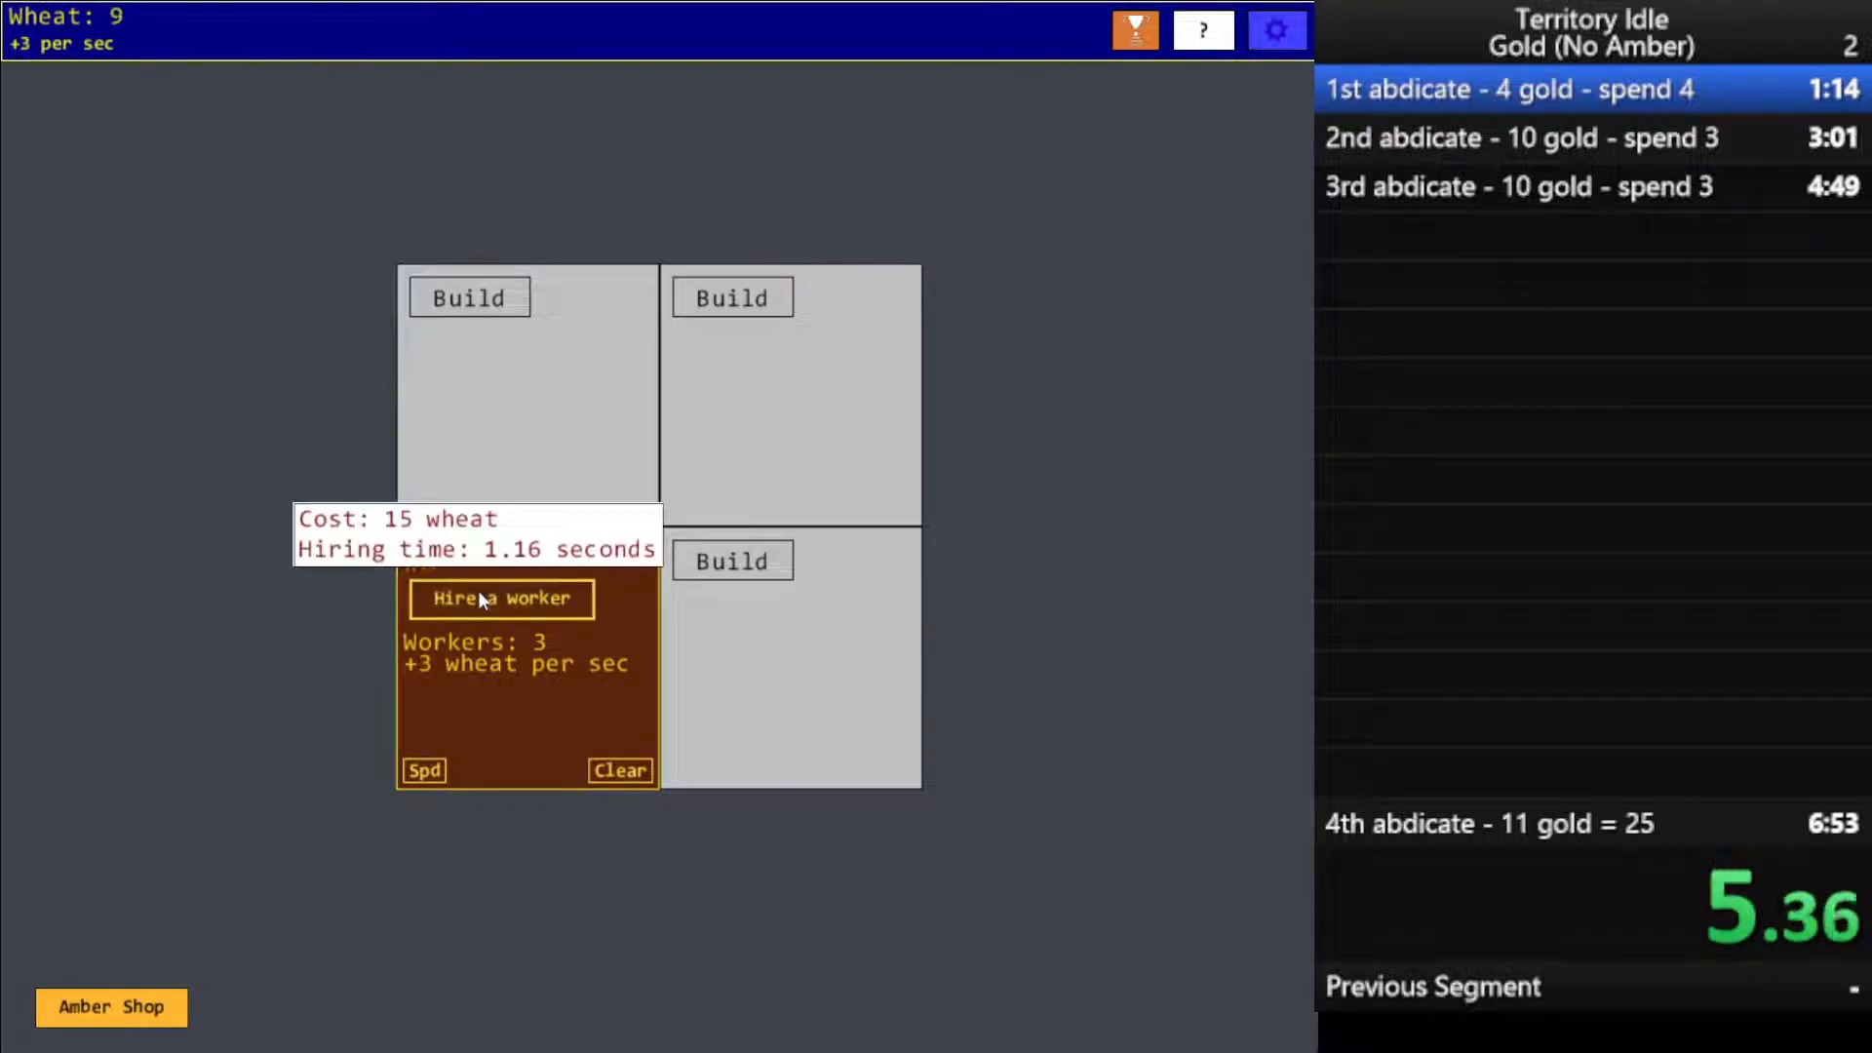
click(501, 599)
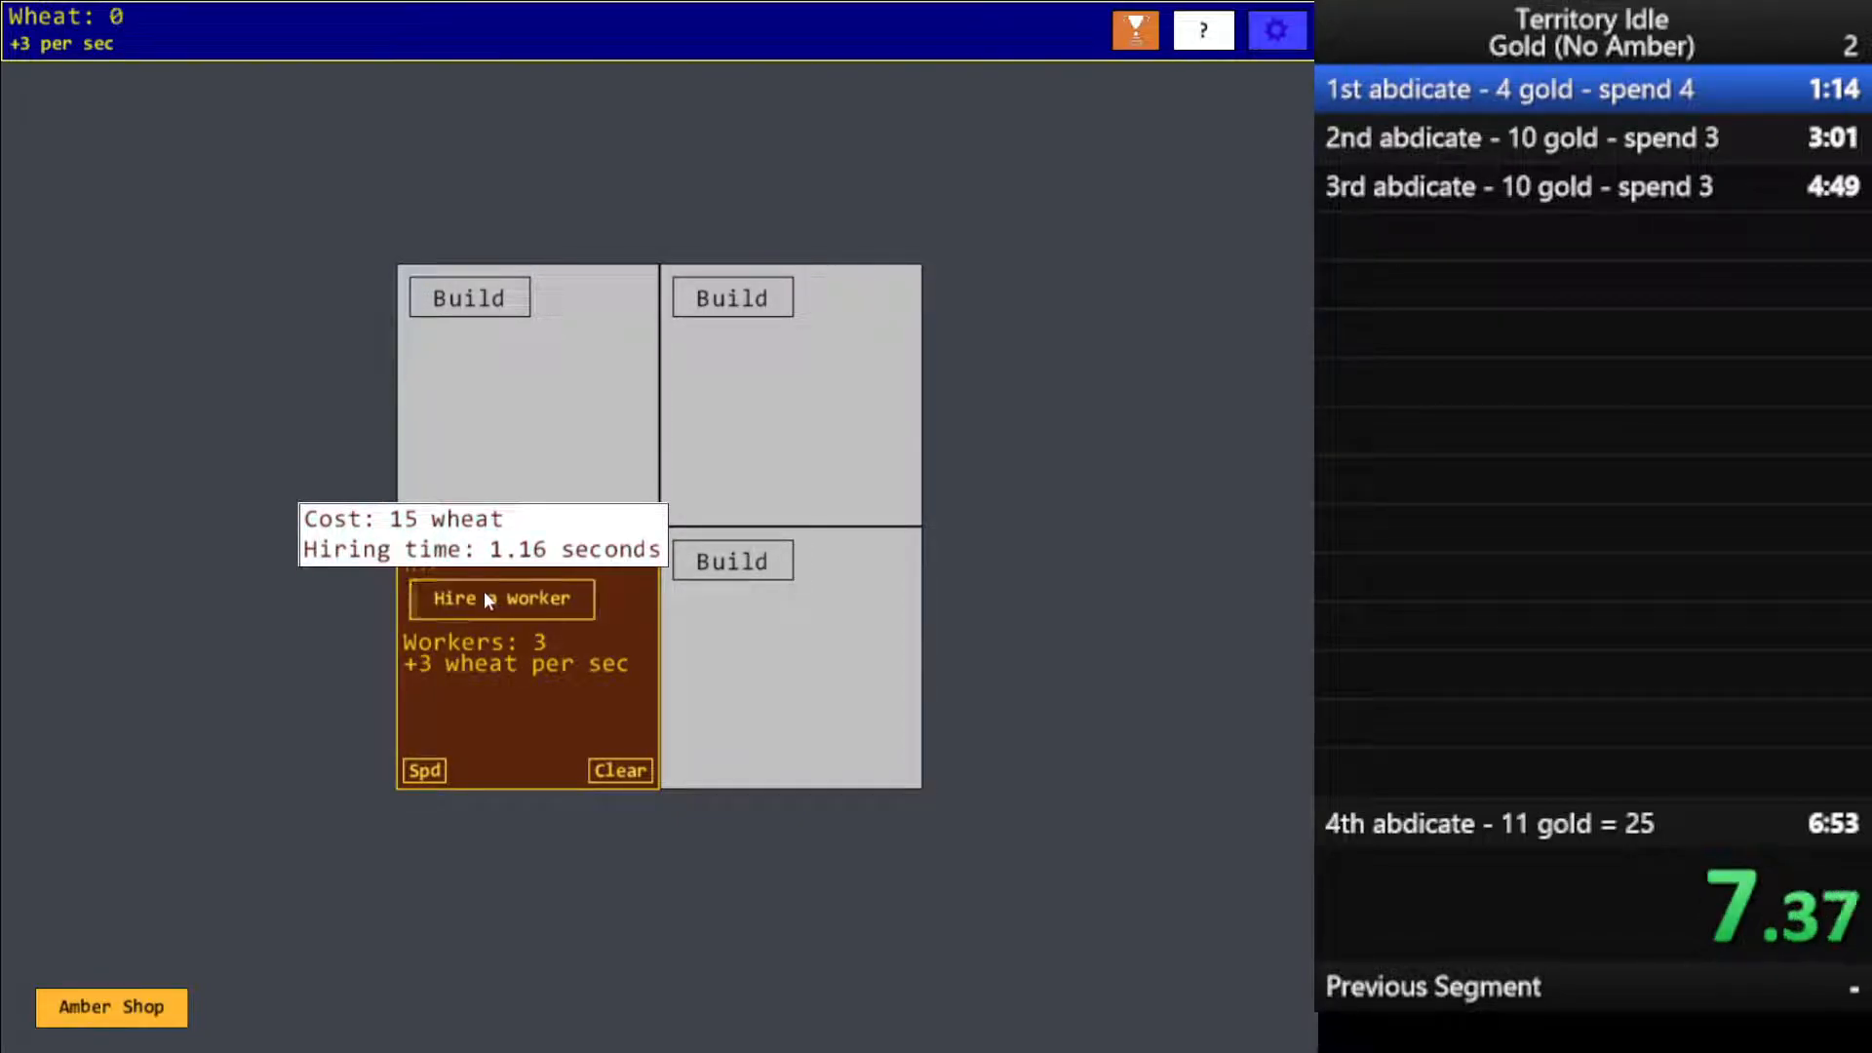
click(499, 598)
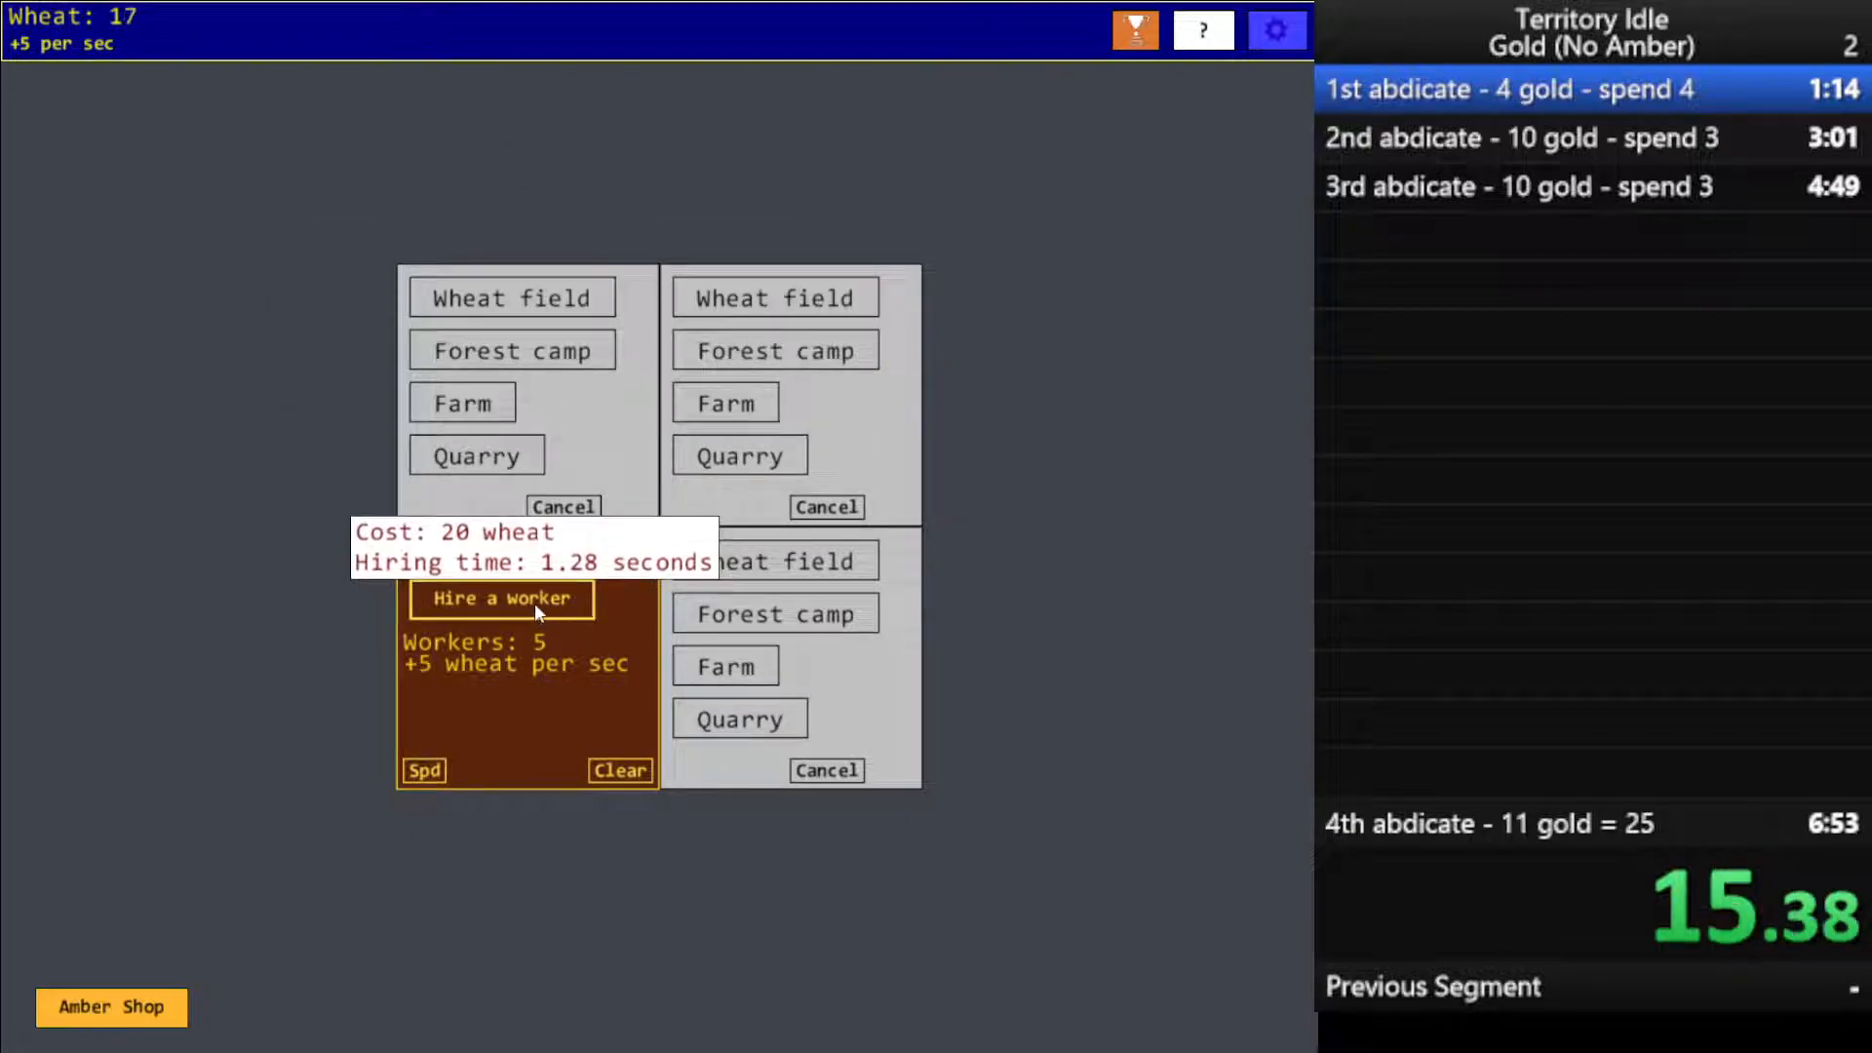
click(500, 599)
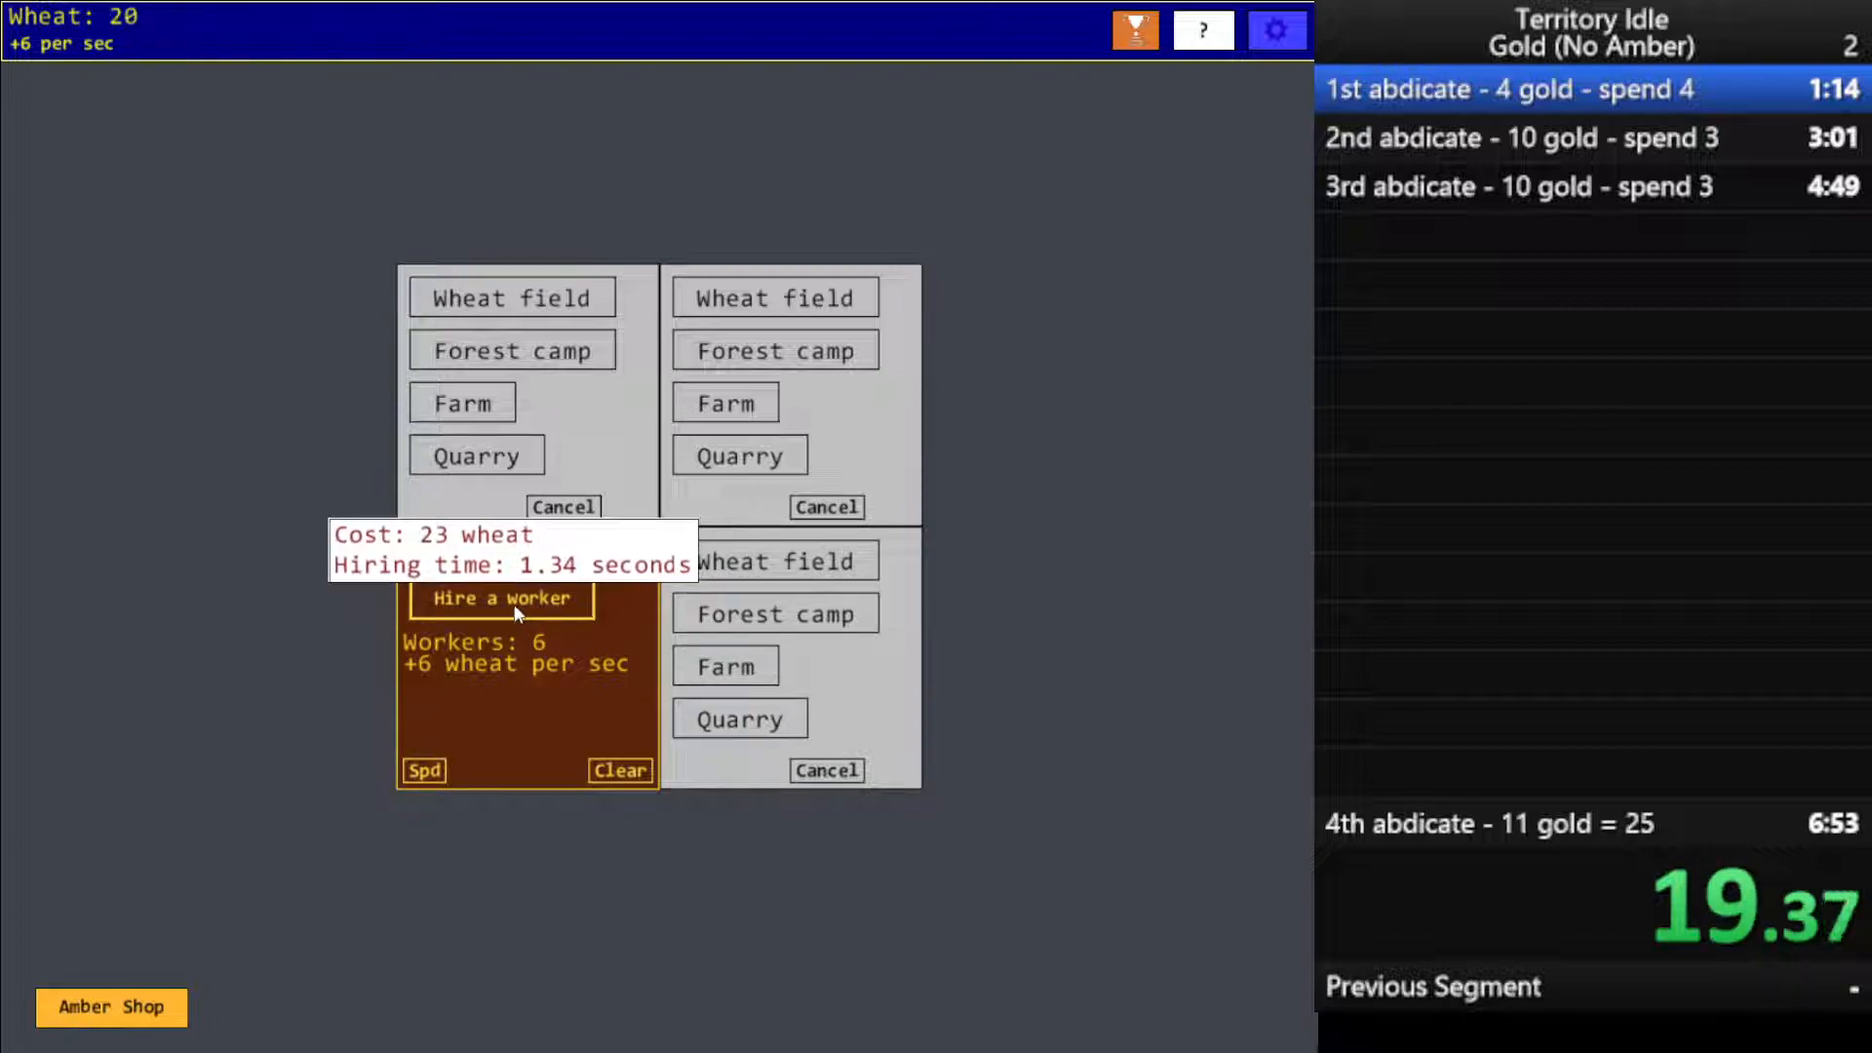
click(502, 598)
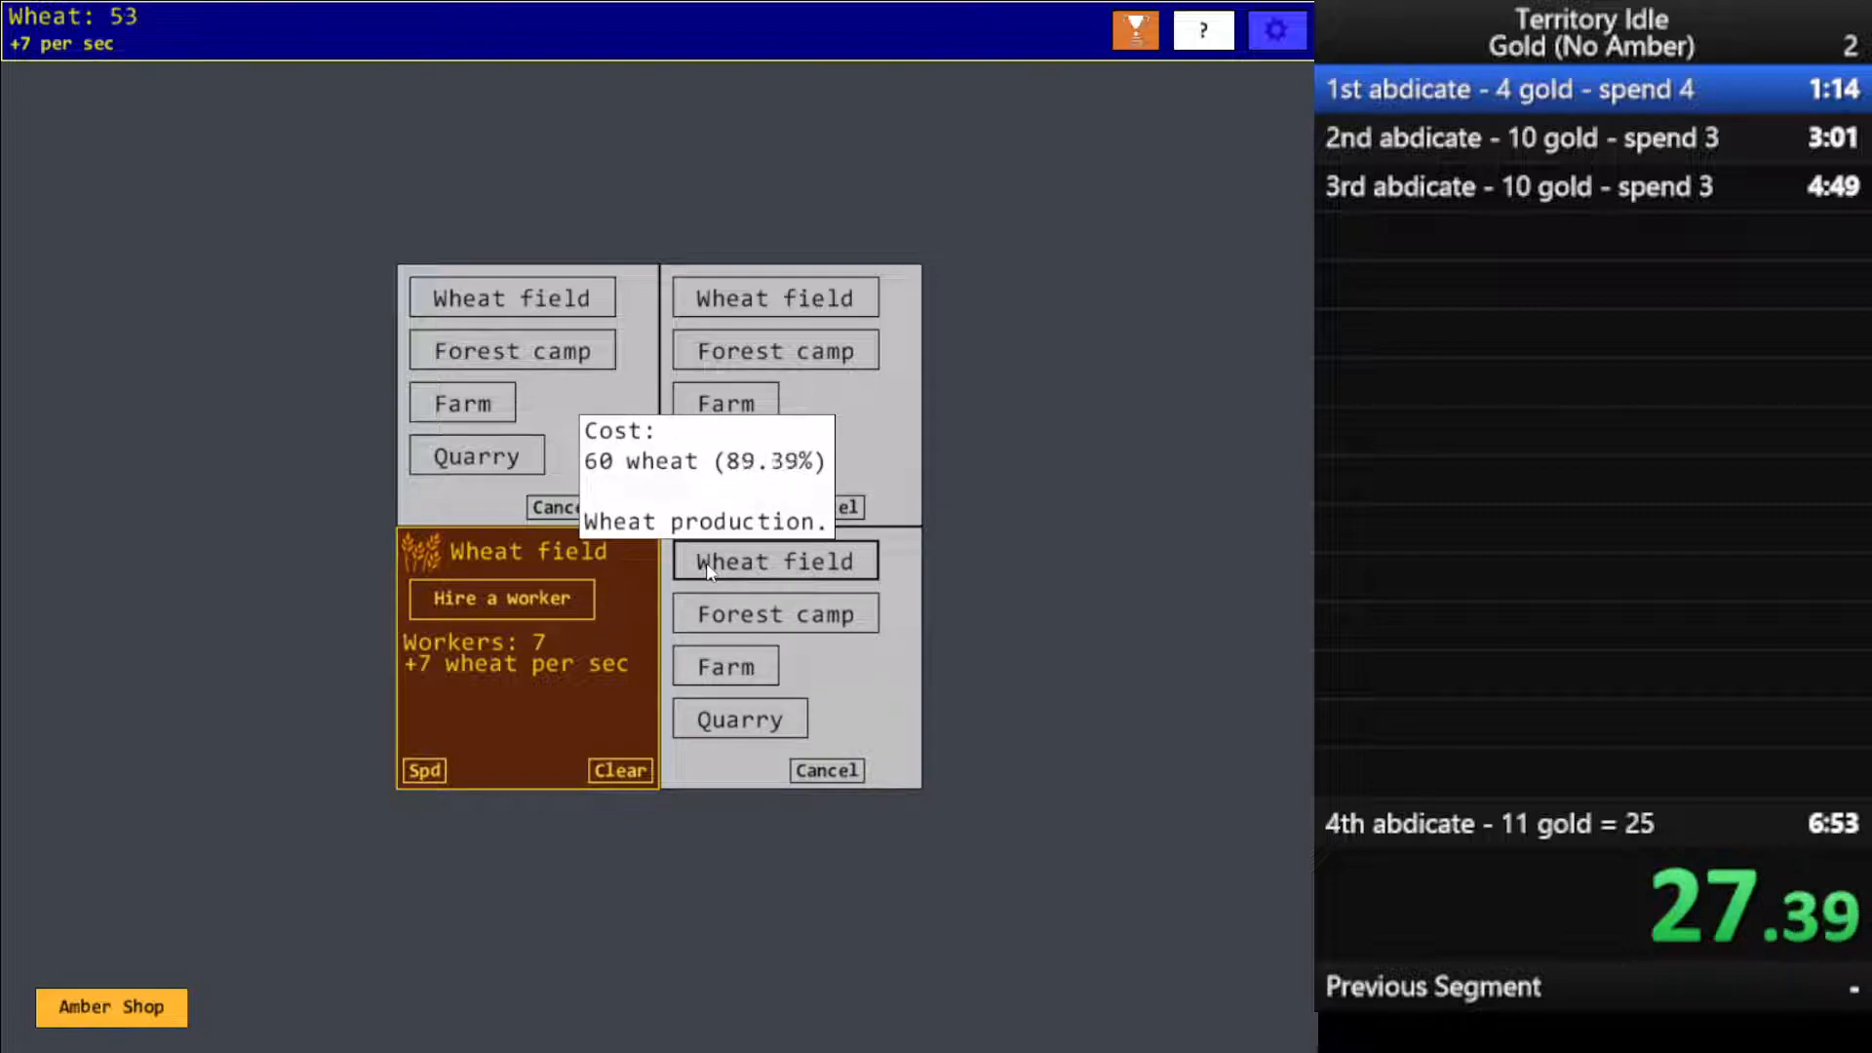
Build a wheat field on the lower-right tile and staff it with seven workers
click(775, 561)
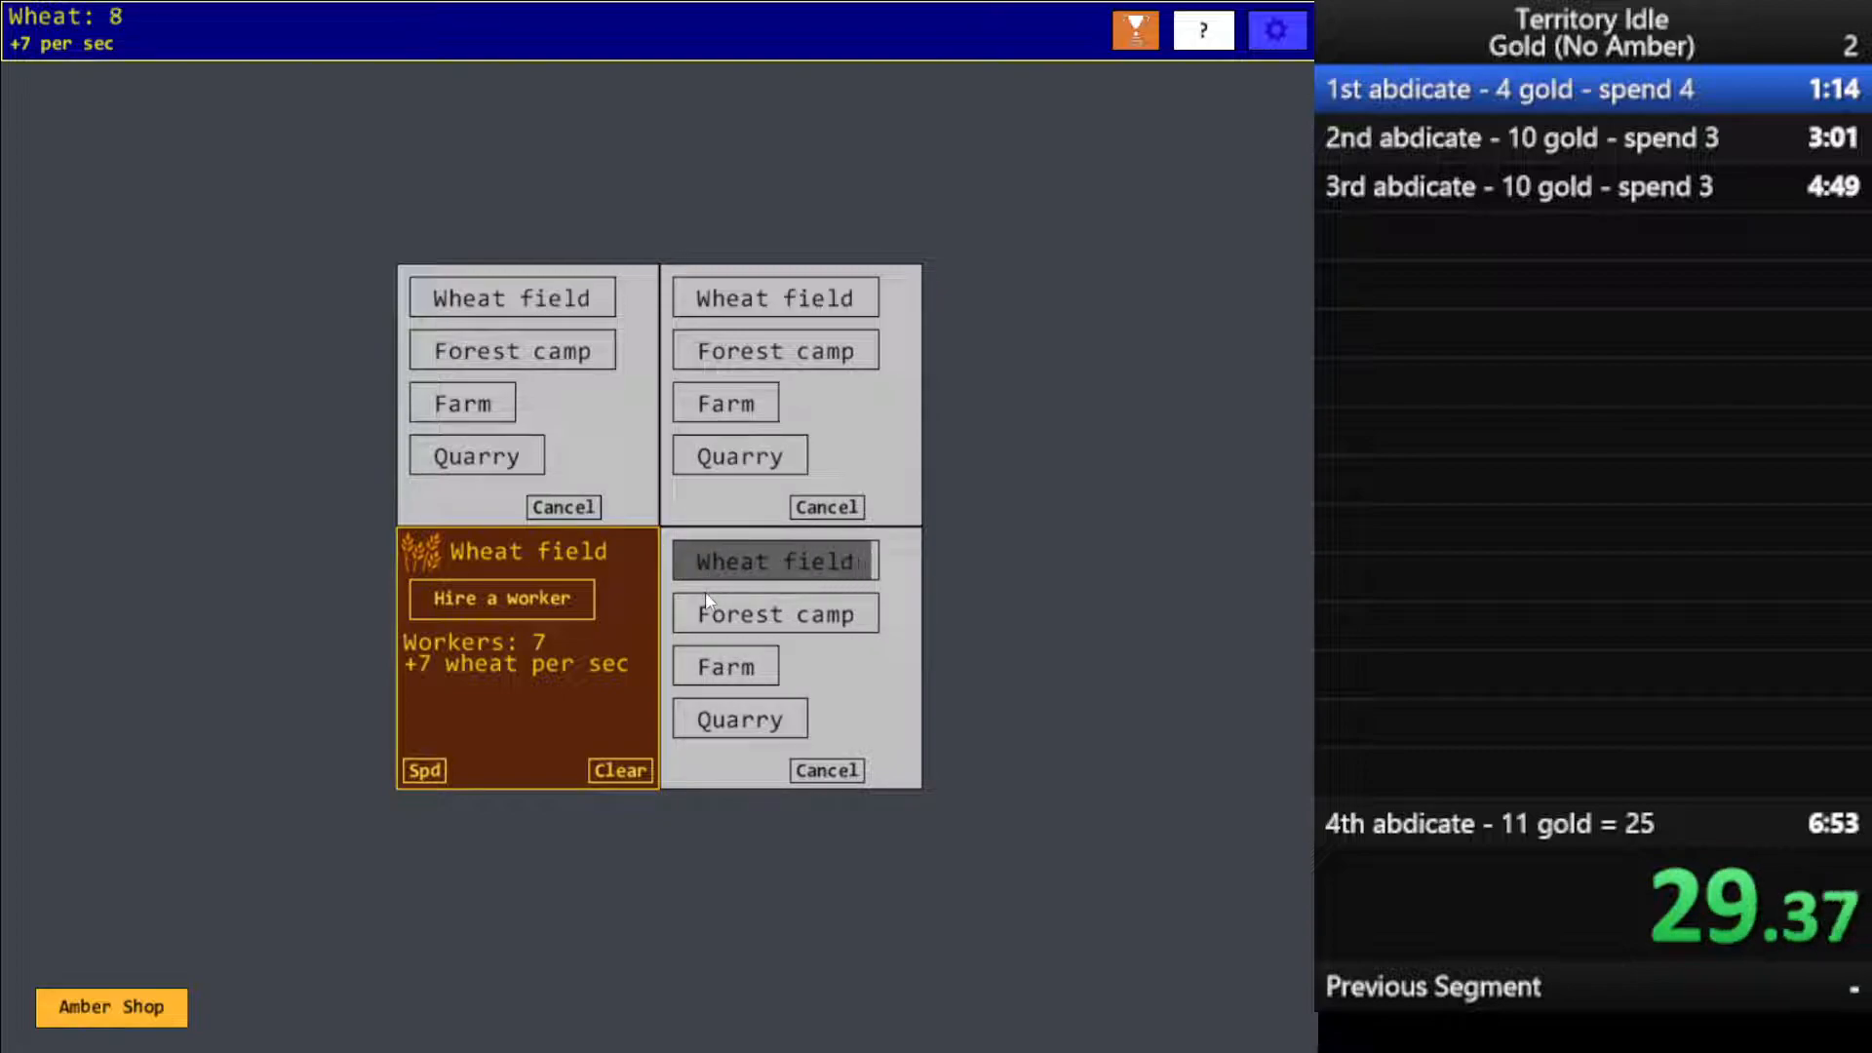
click(775, 561)
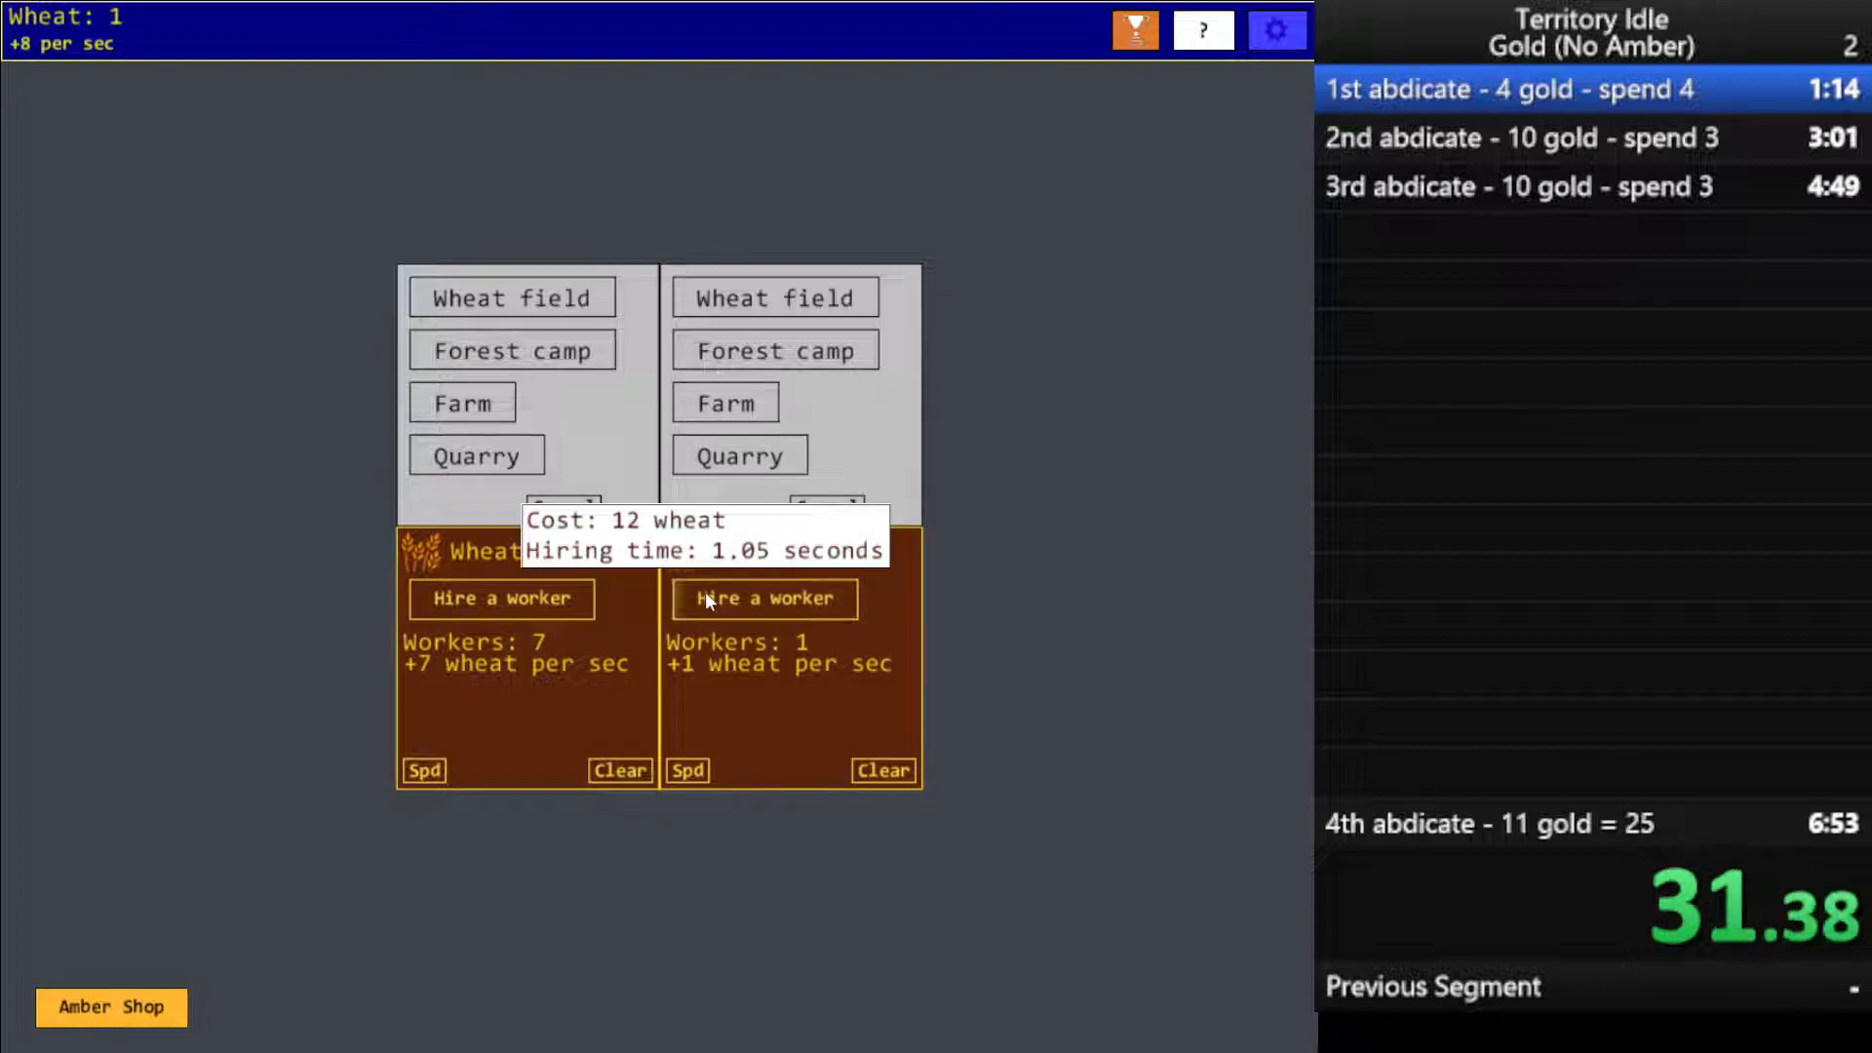
click(761, 599)
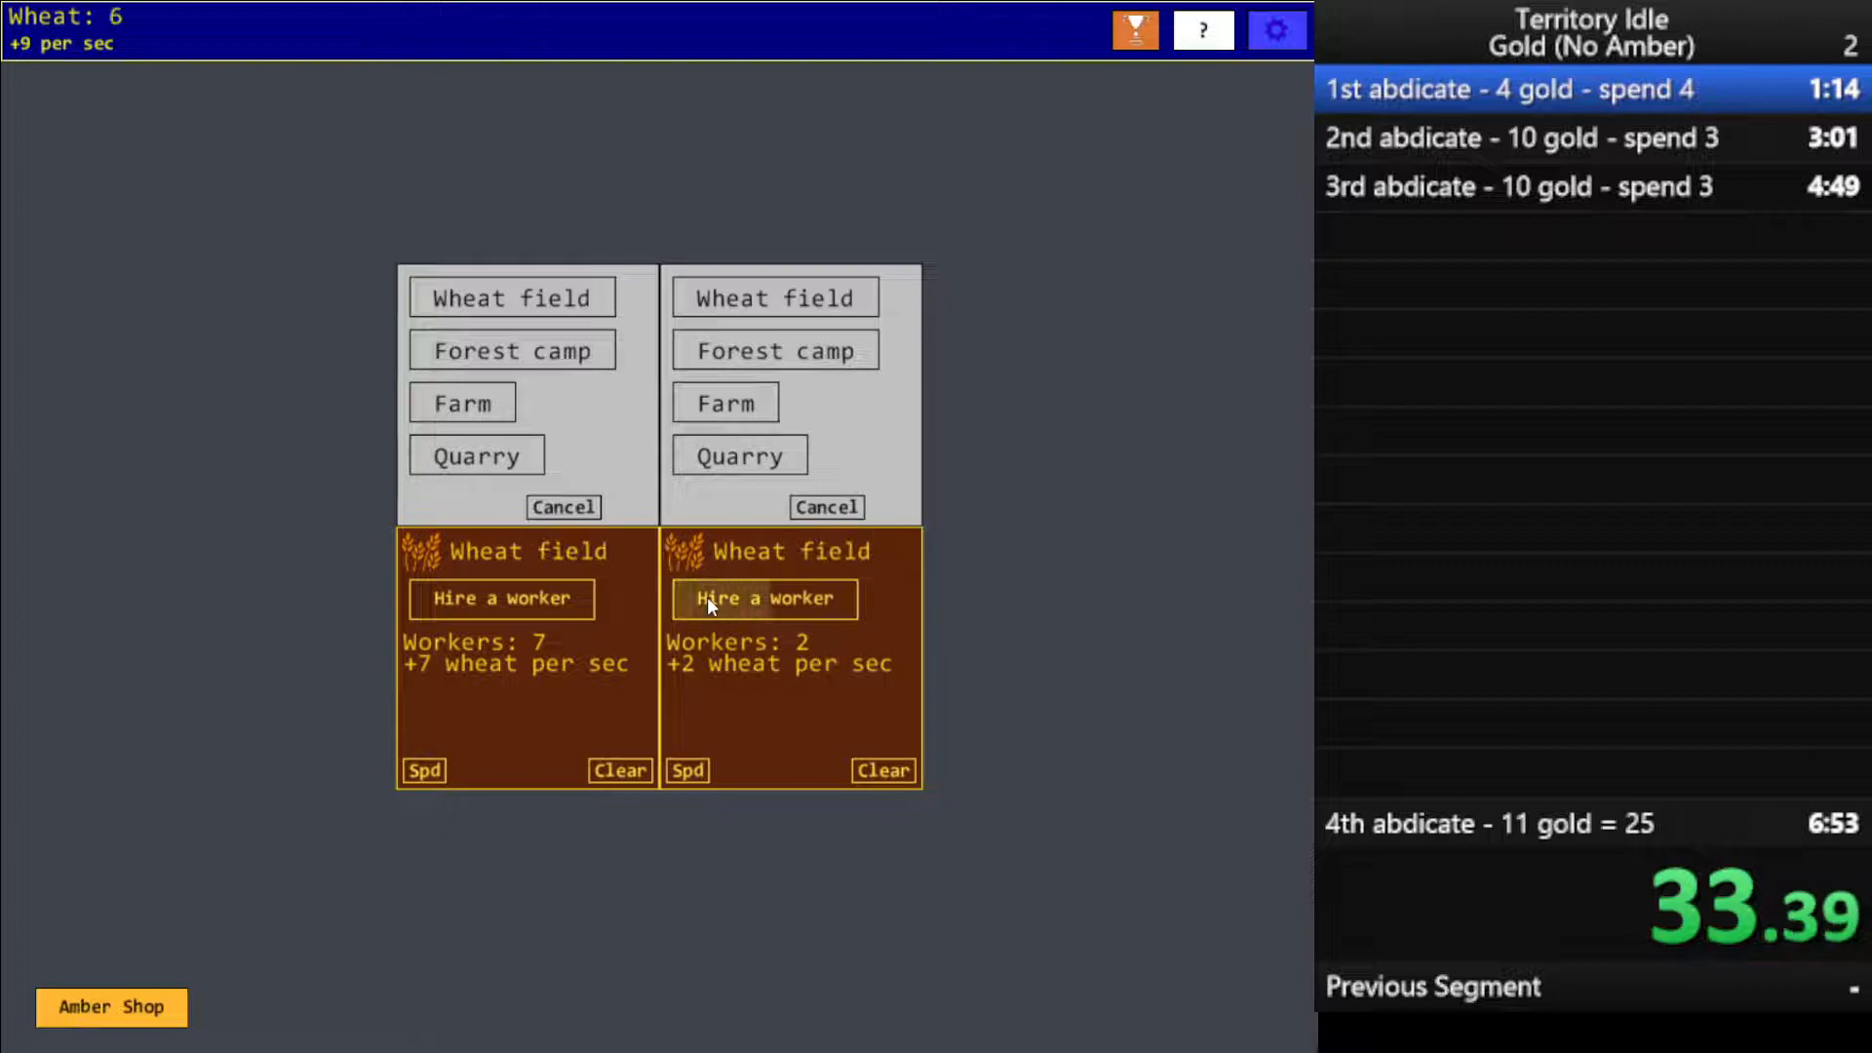
click(762, 599)
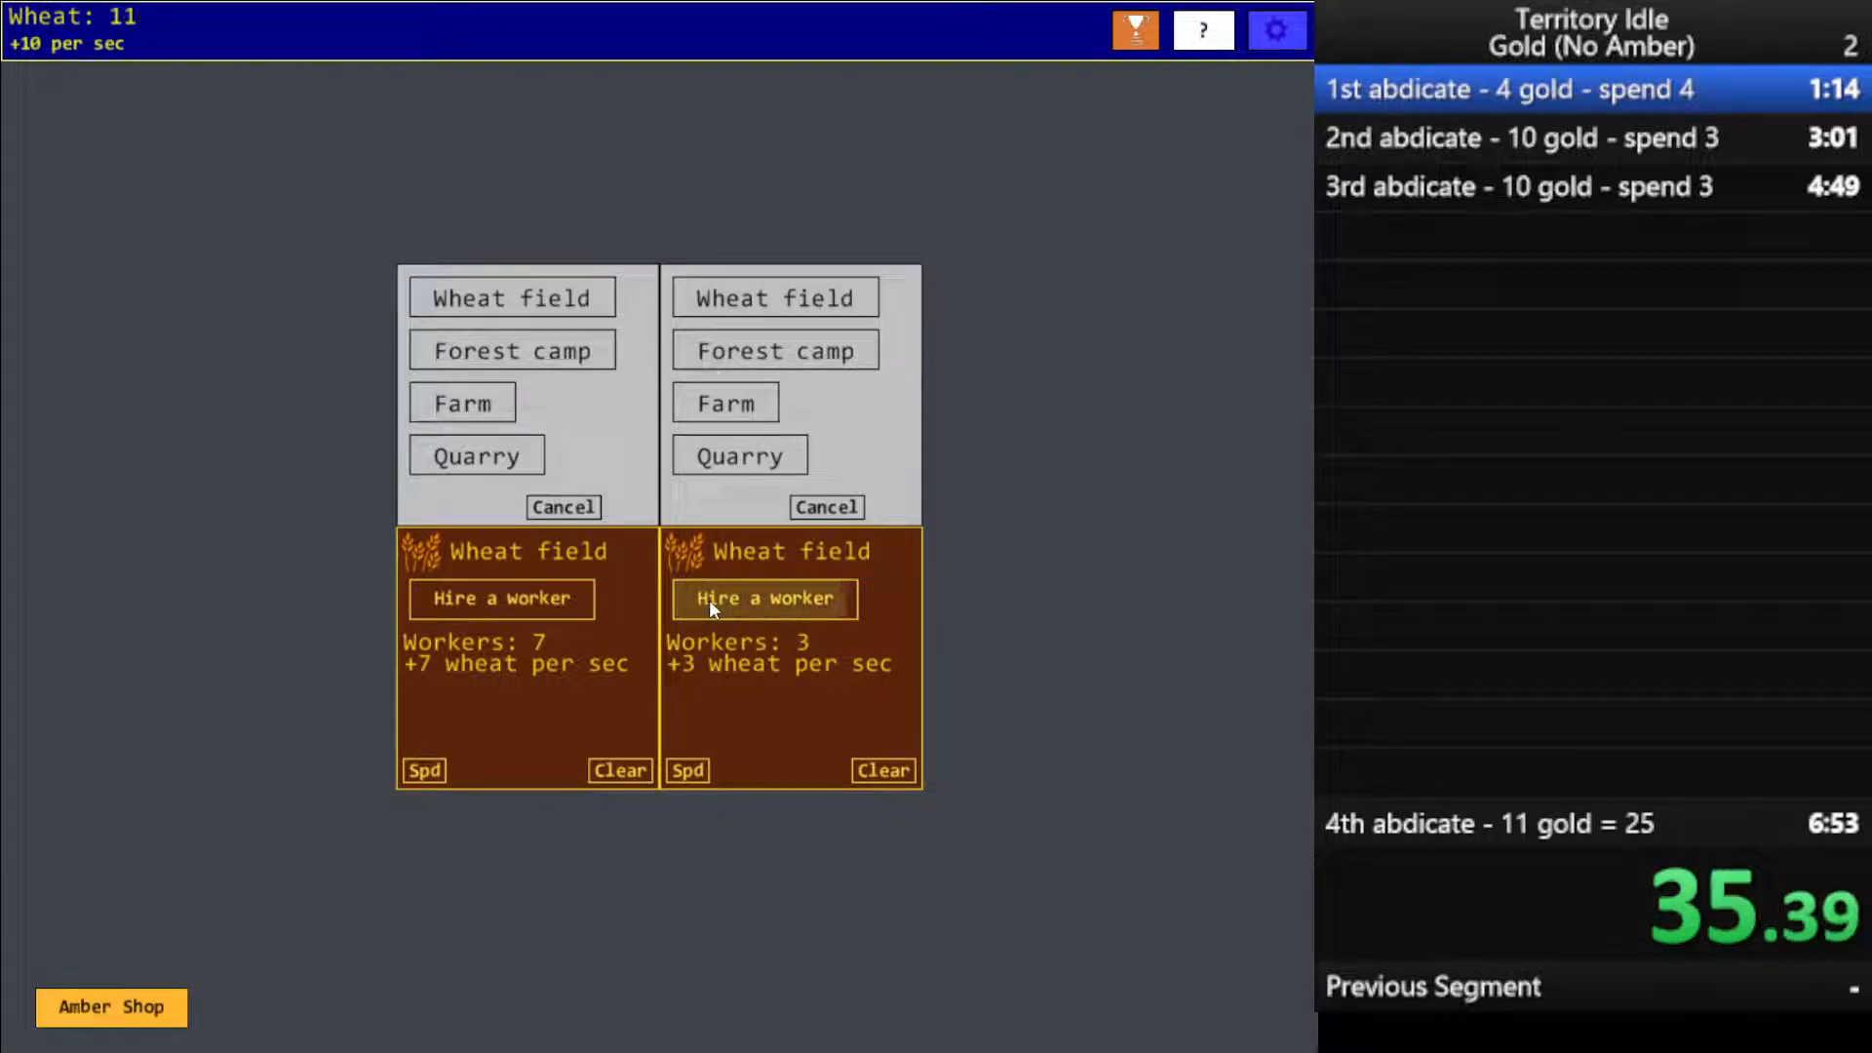
click(763, 599)
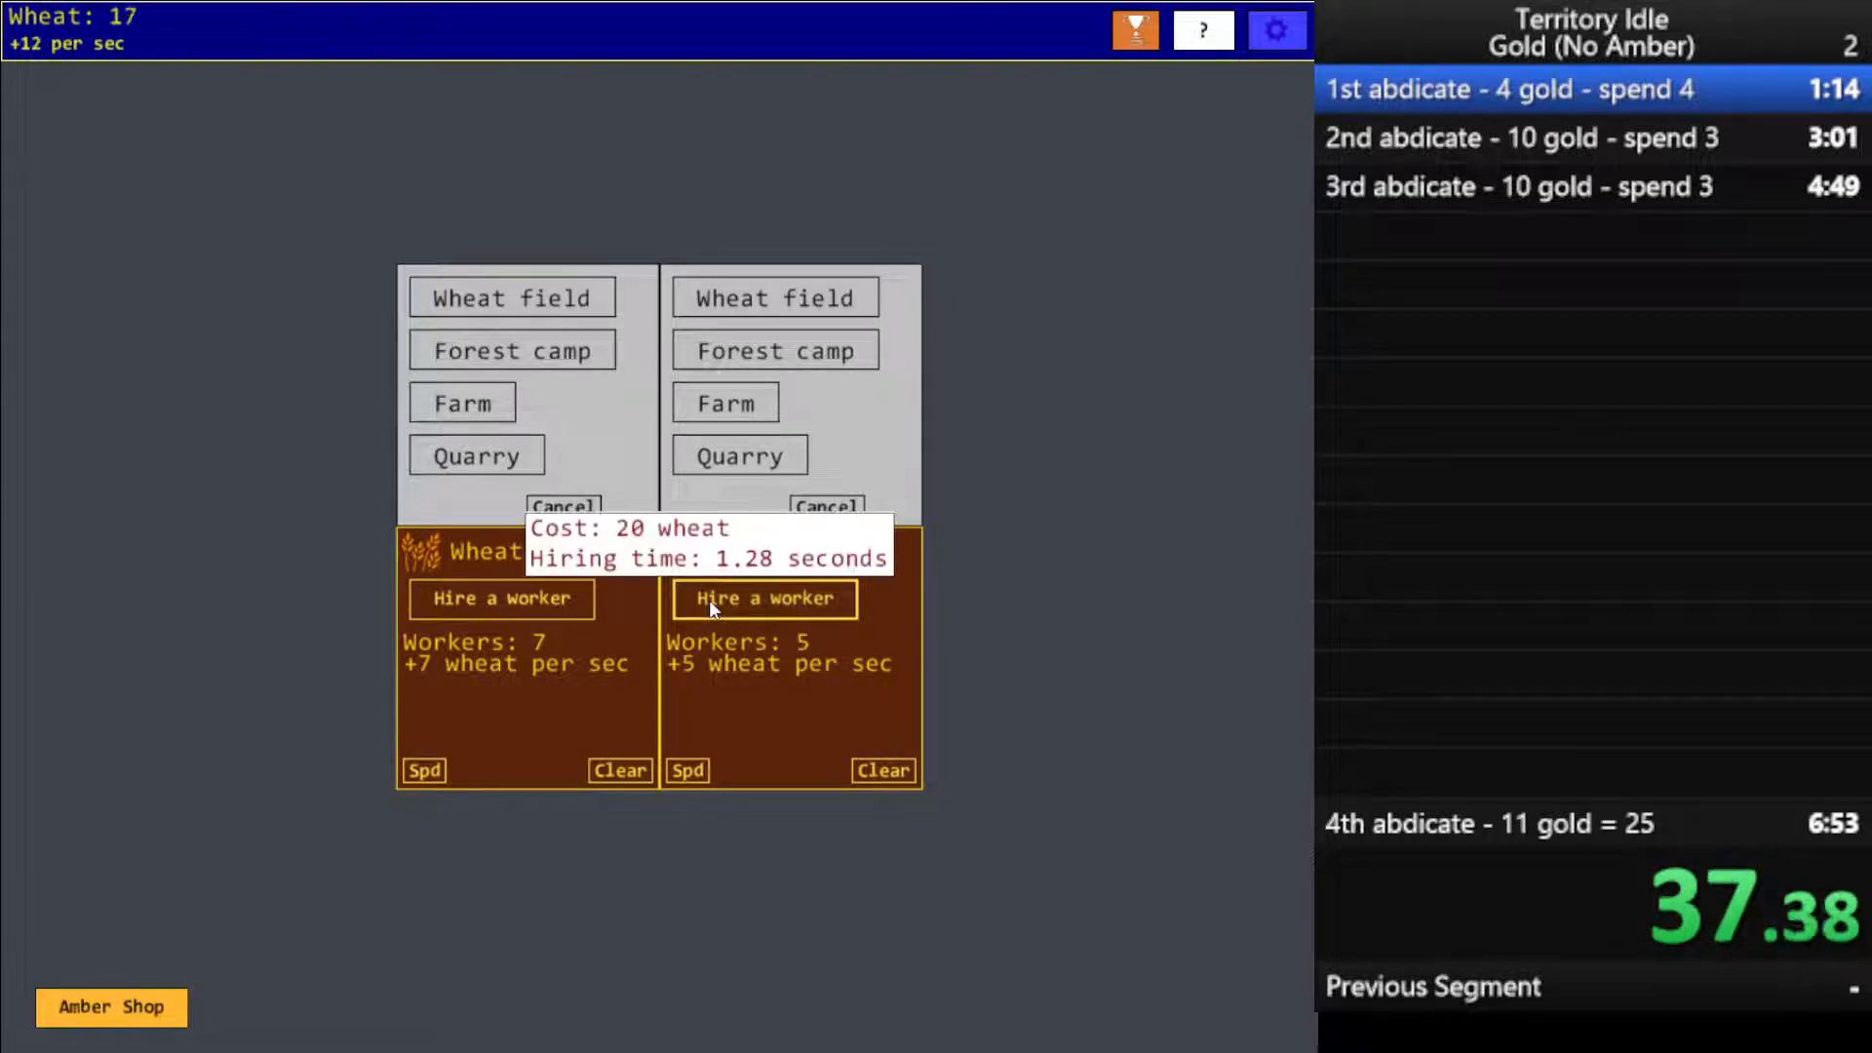
click(764, 598)
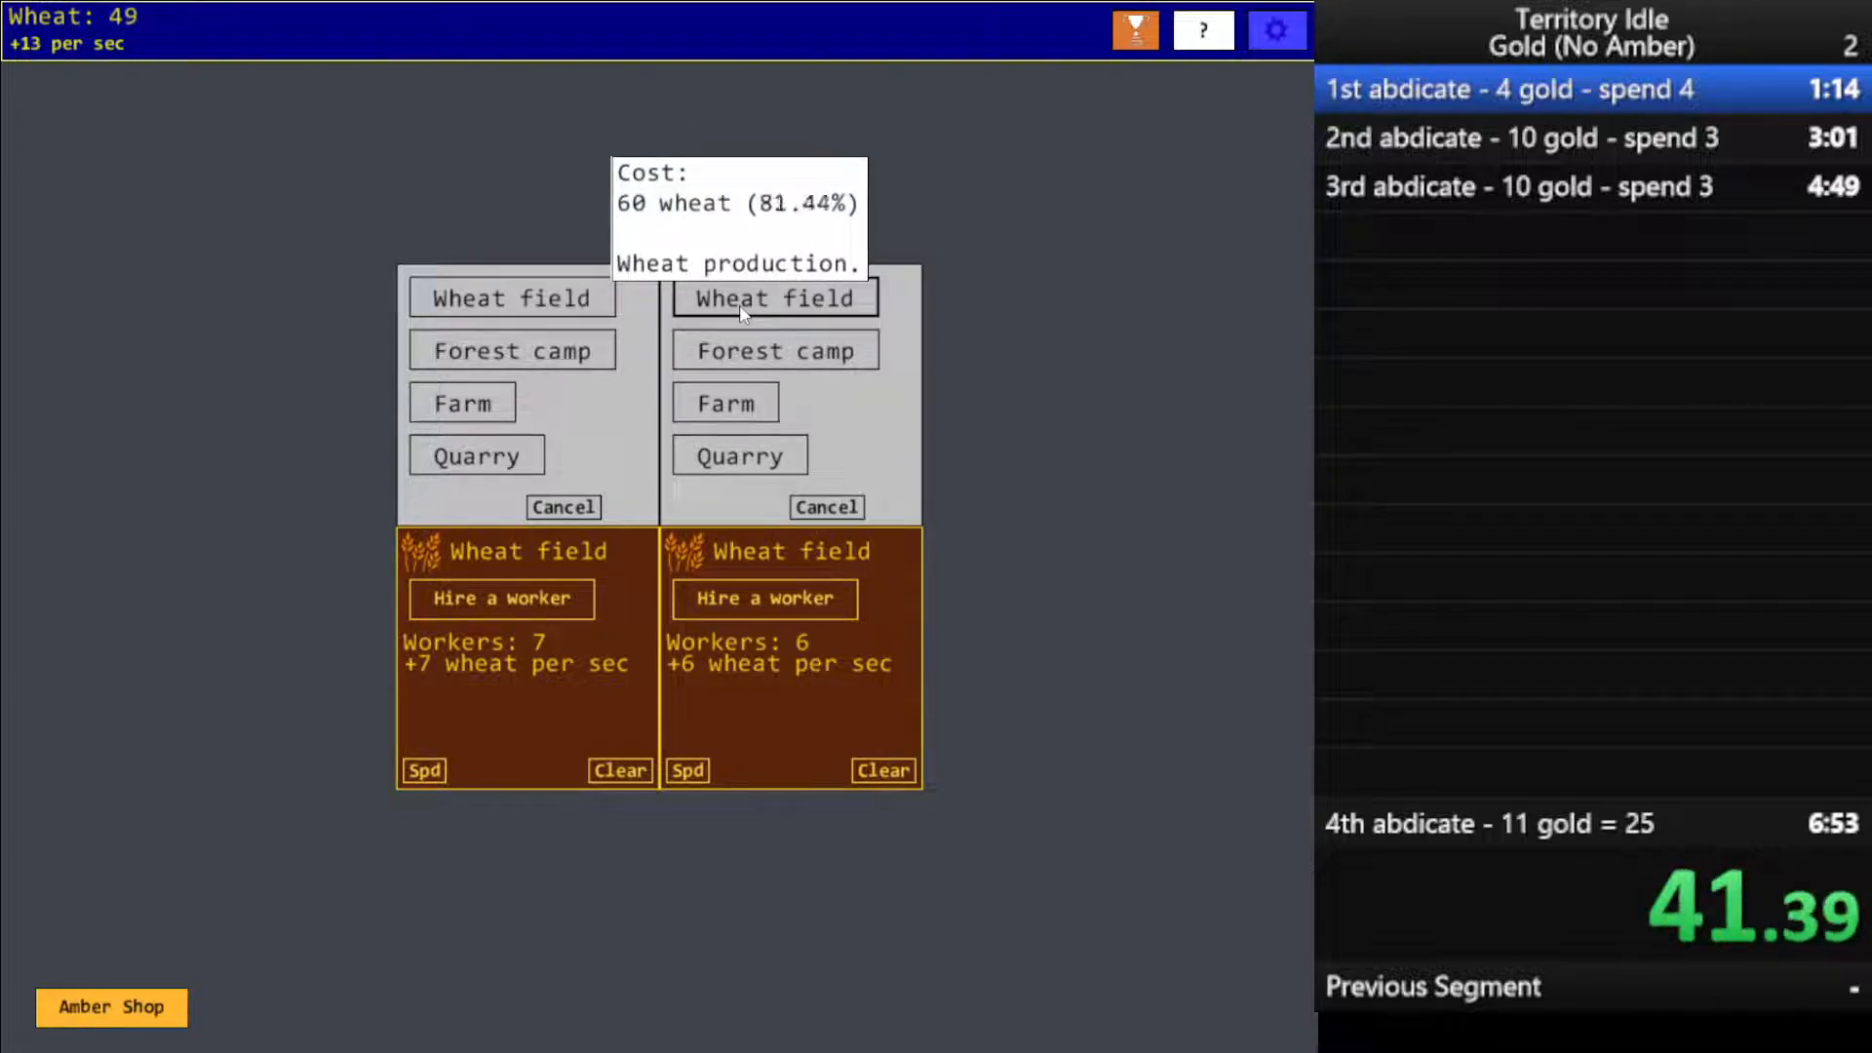
Build a wheat field on the upper-right tile and staff it with seven workers
click(775, 298)
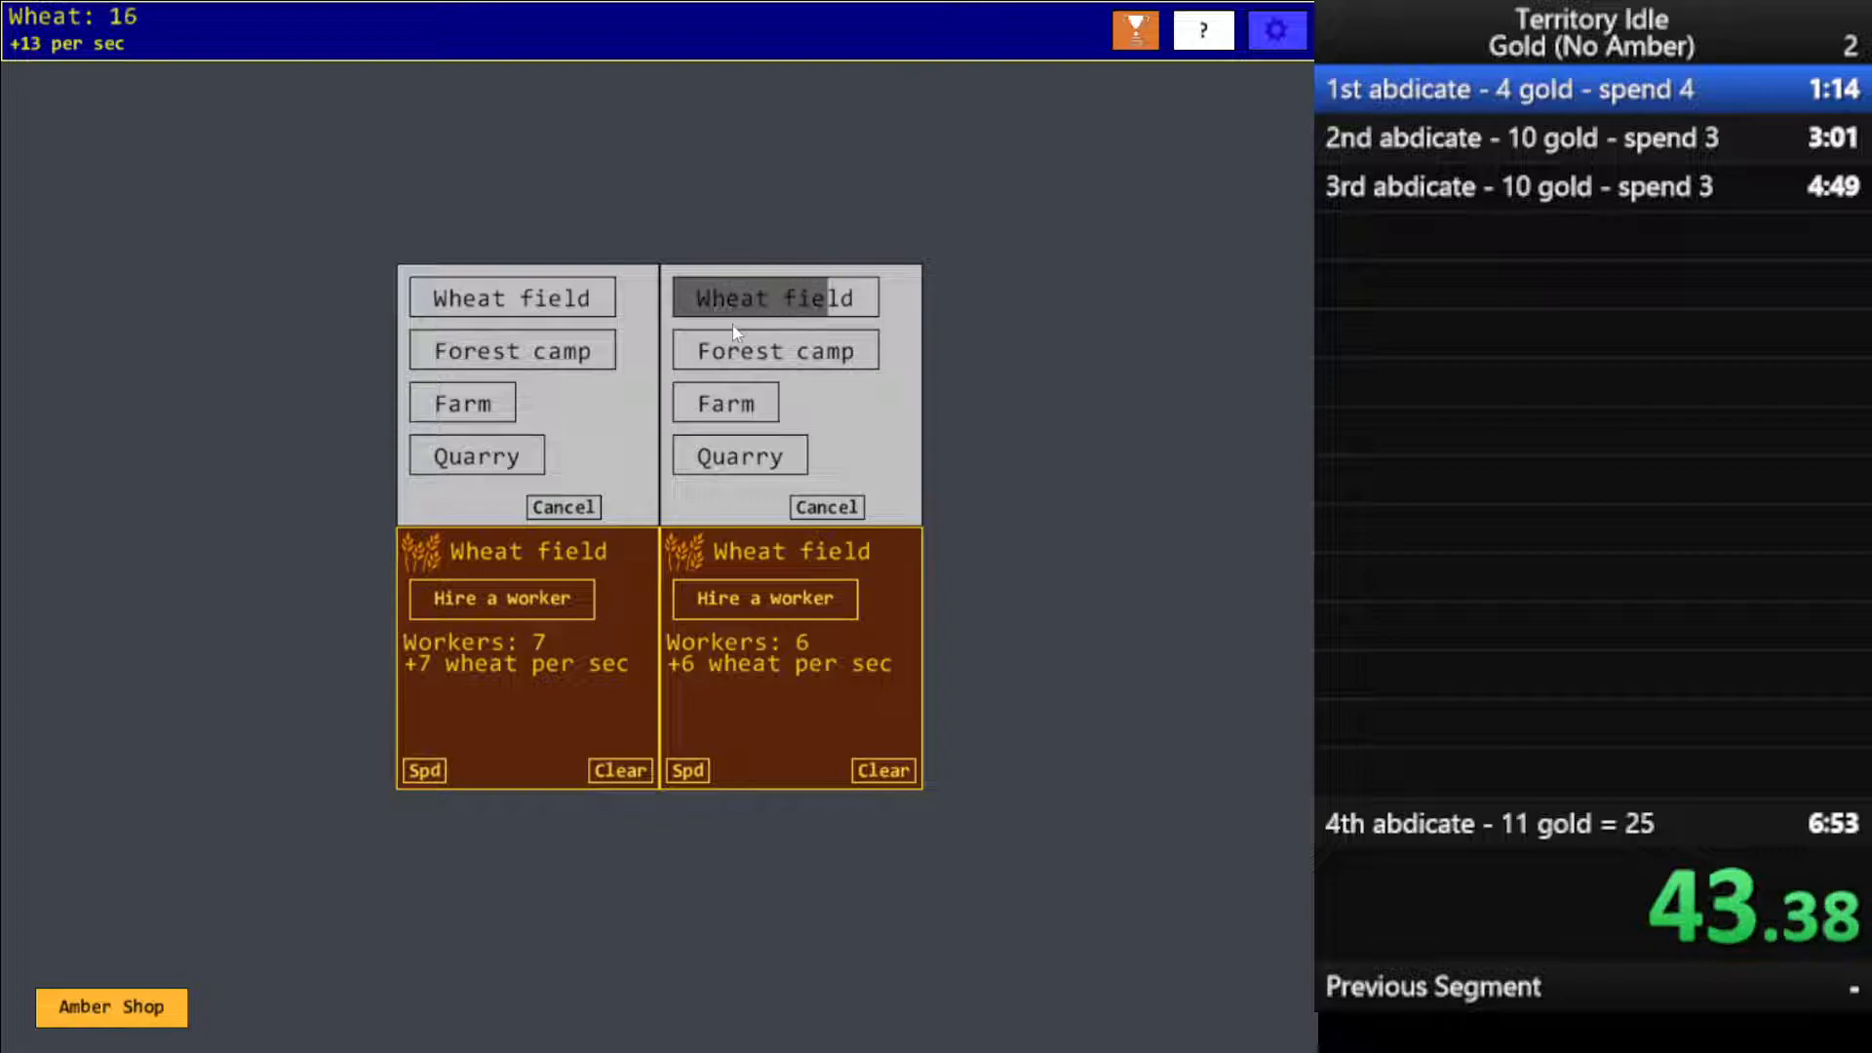
click(774, 298)
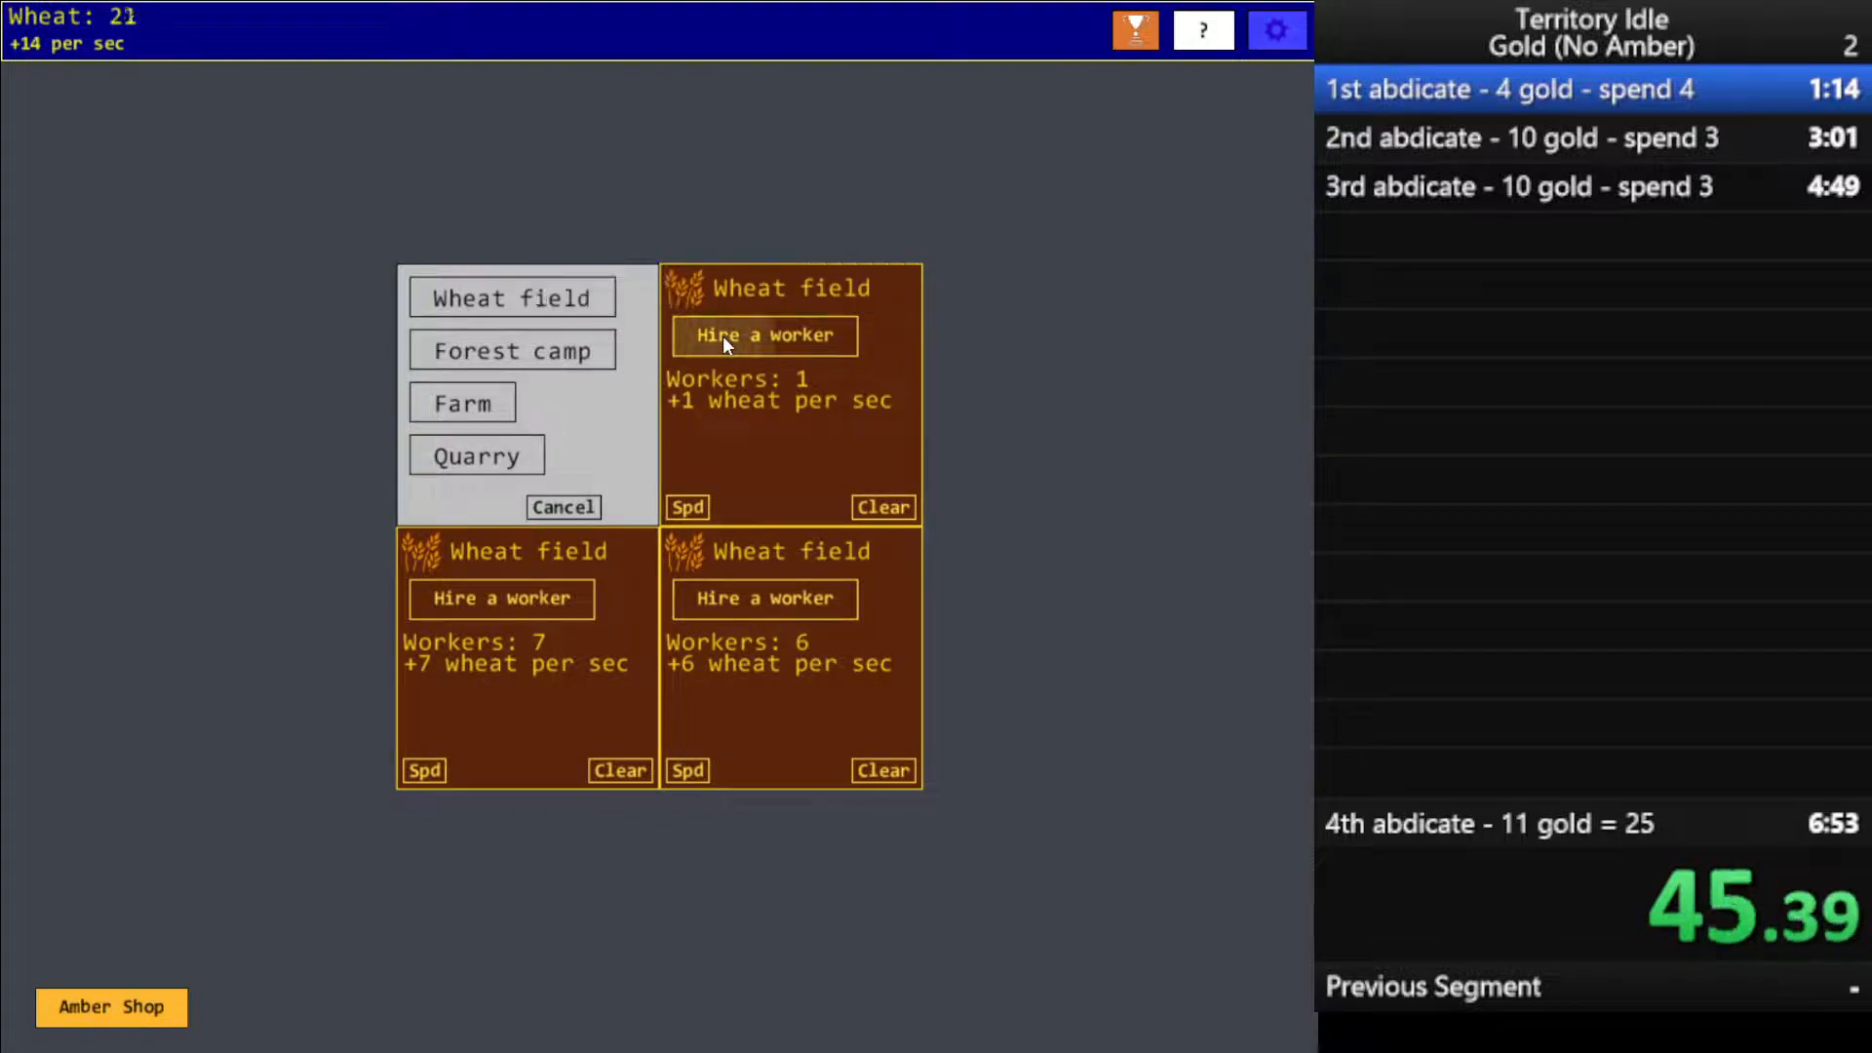
click(765, 335)
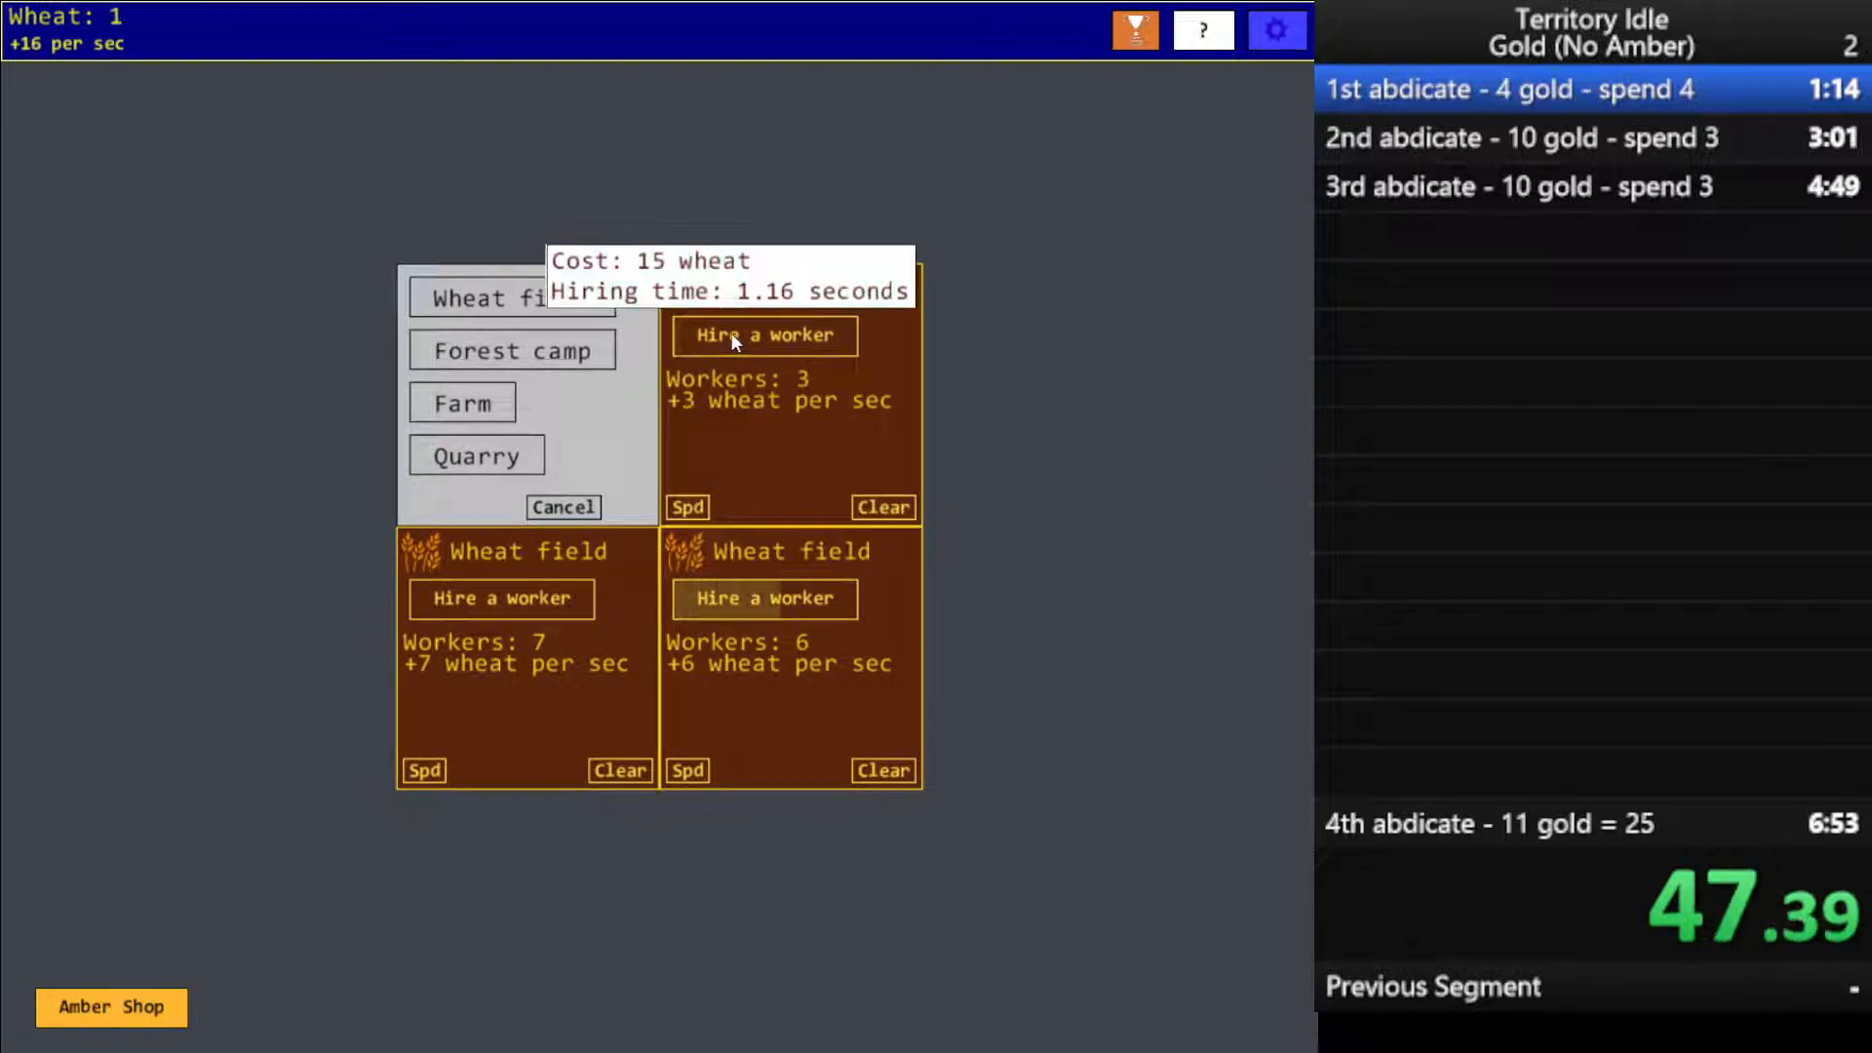
click(764, 336)
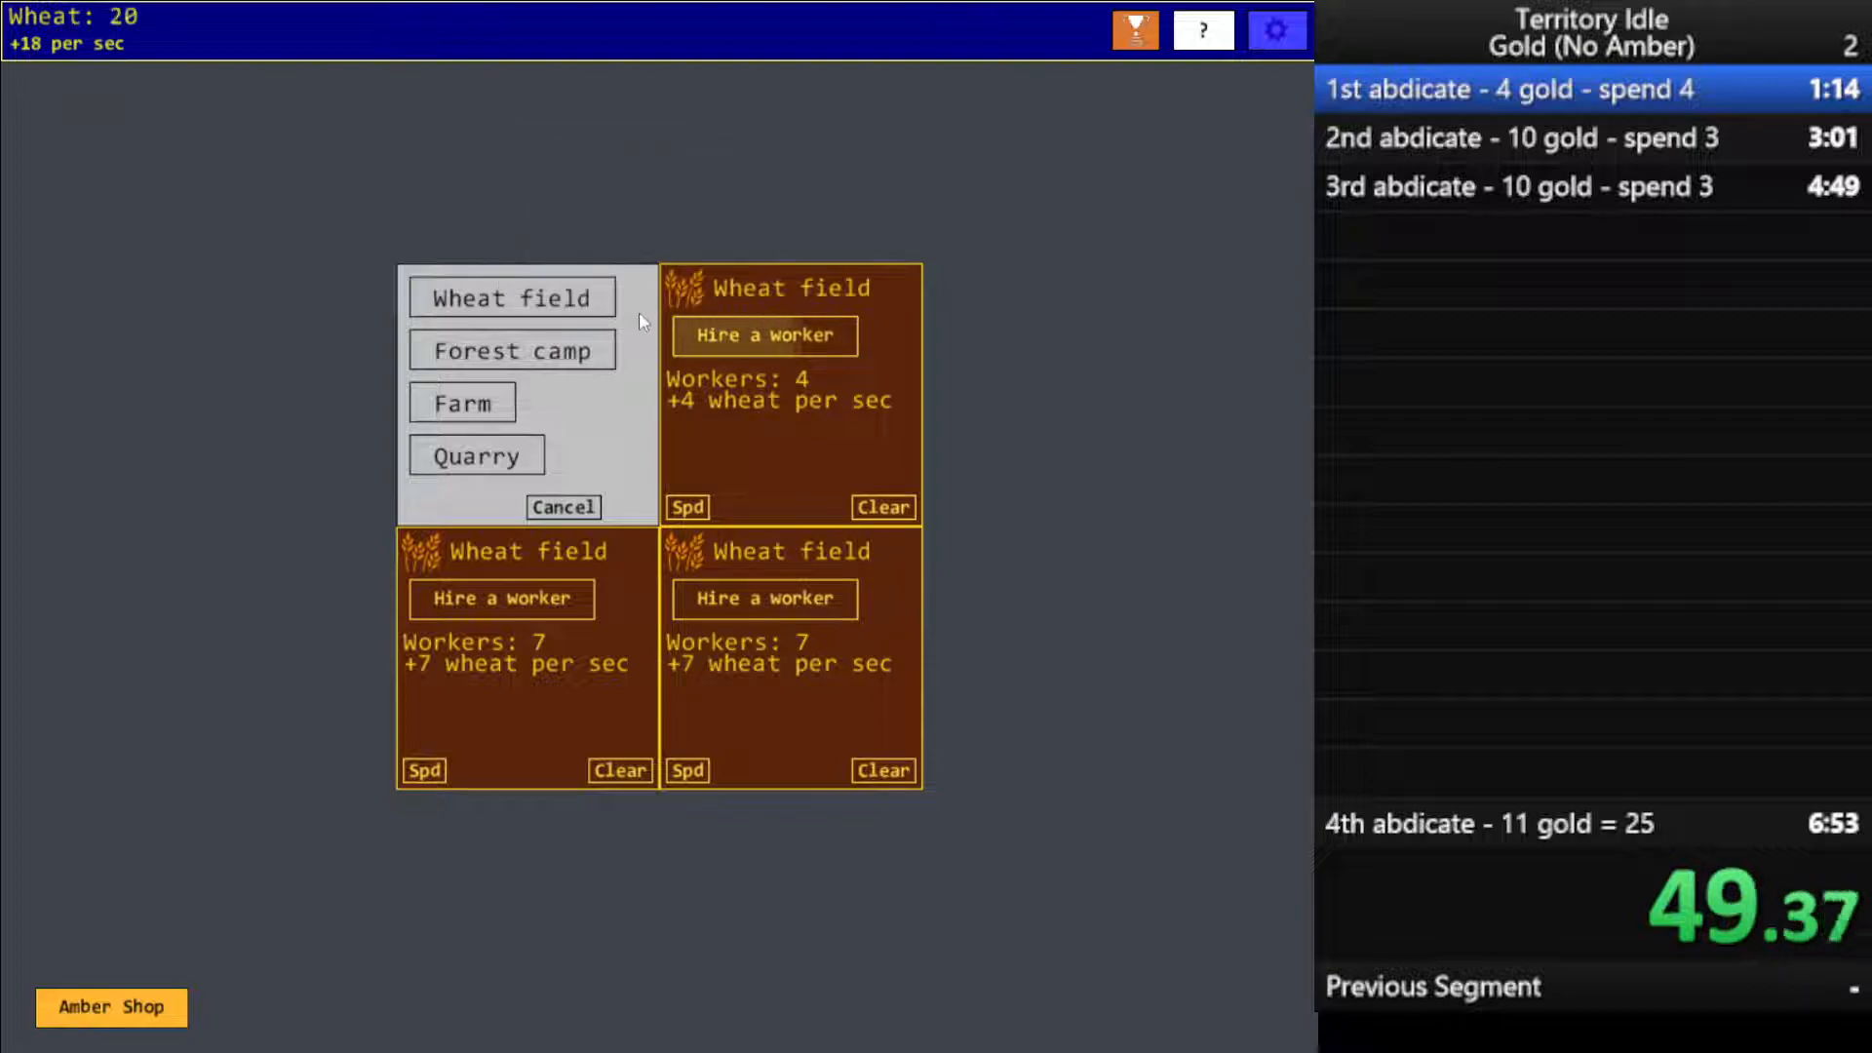
click(764, 336)
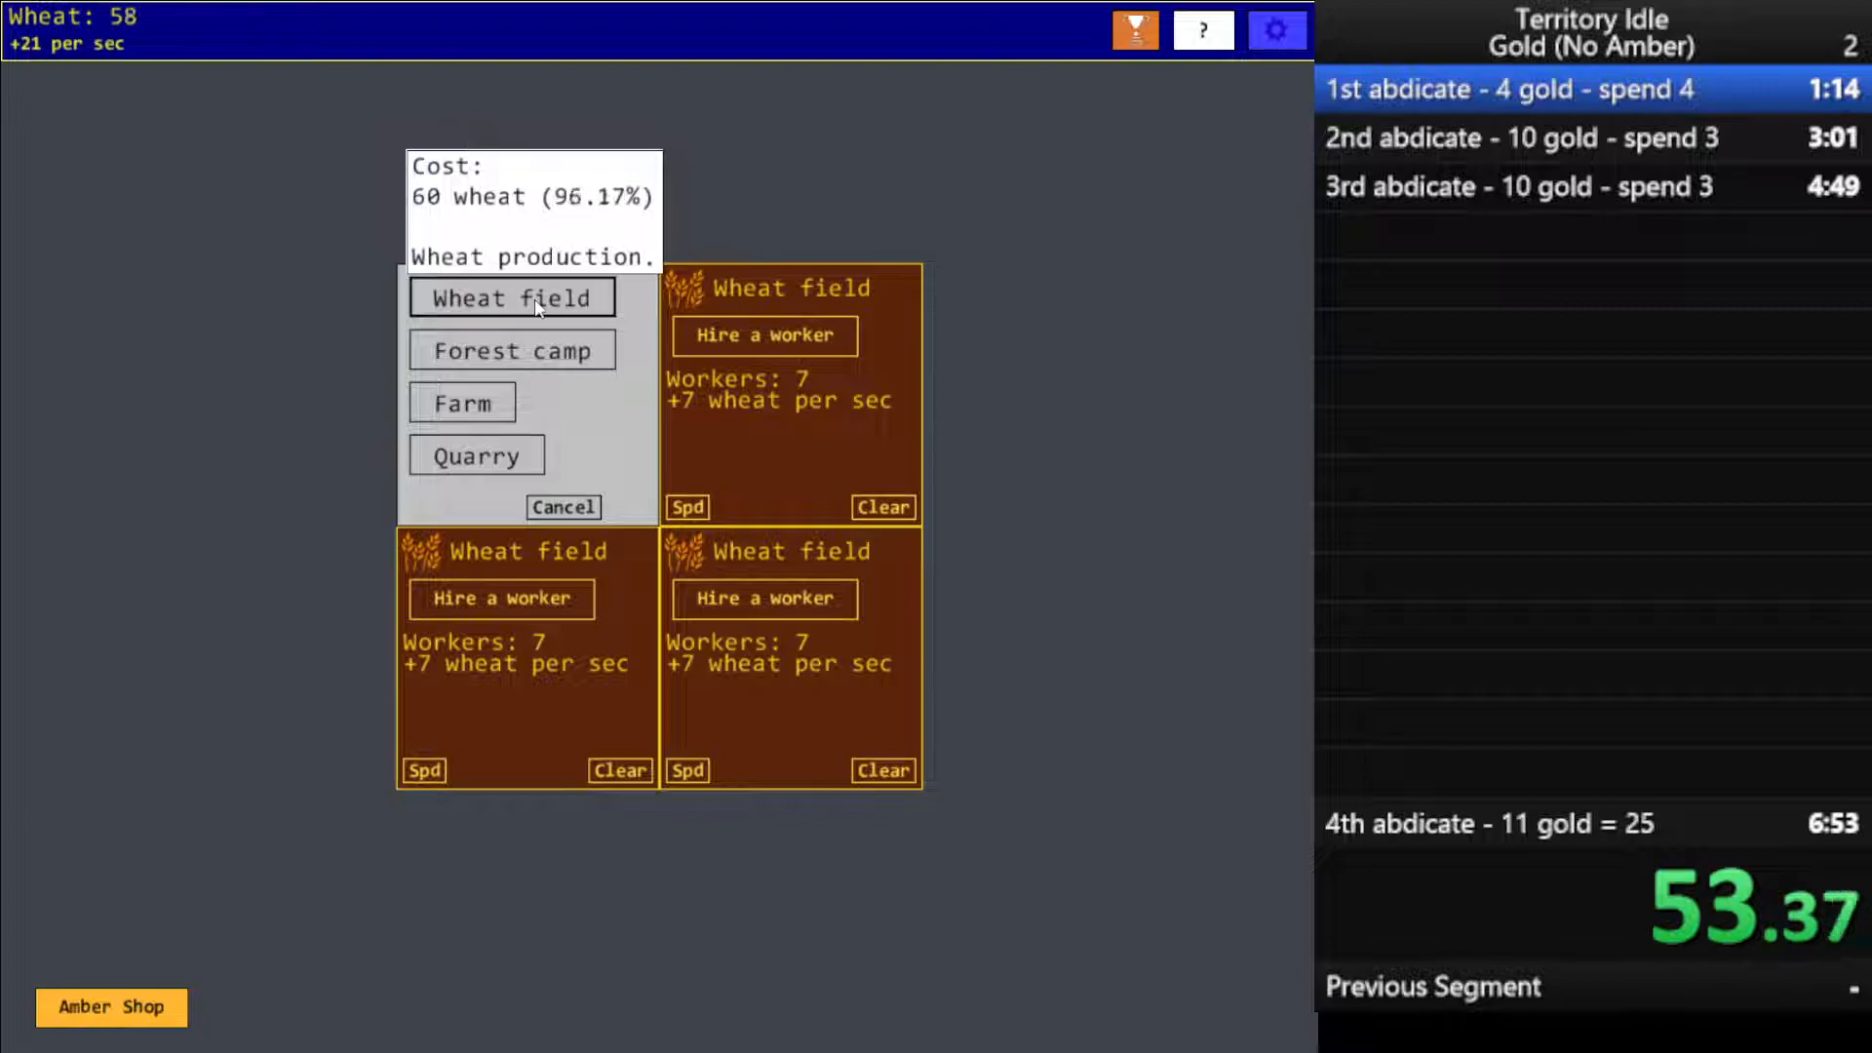
Build the upper-left wheat field, raise all four fields to 10 workers, then abdicate for 1 gold
click(512, 297)
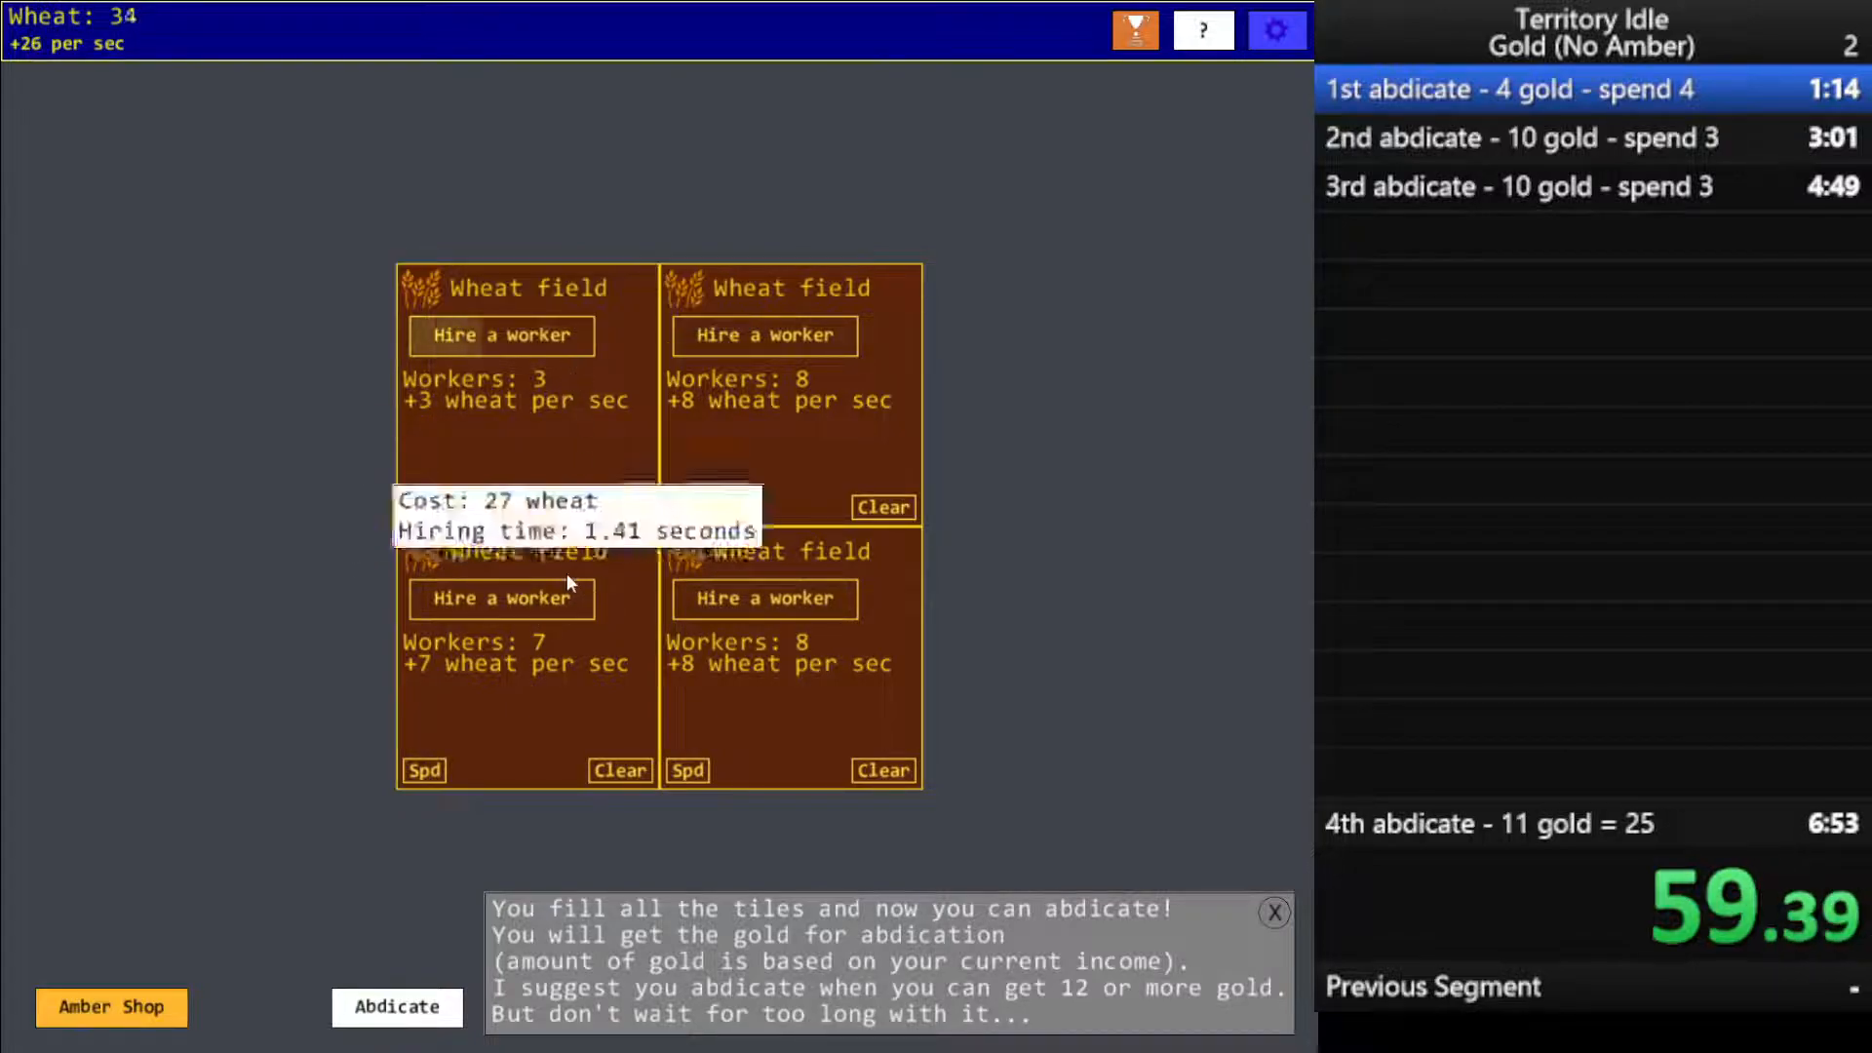
click(500, 334)
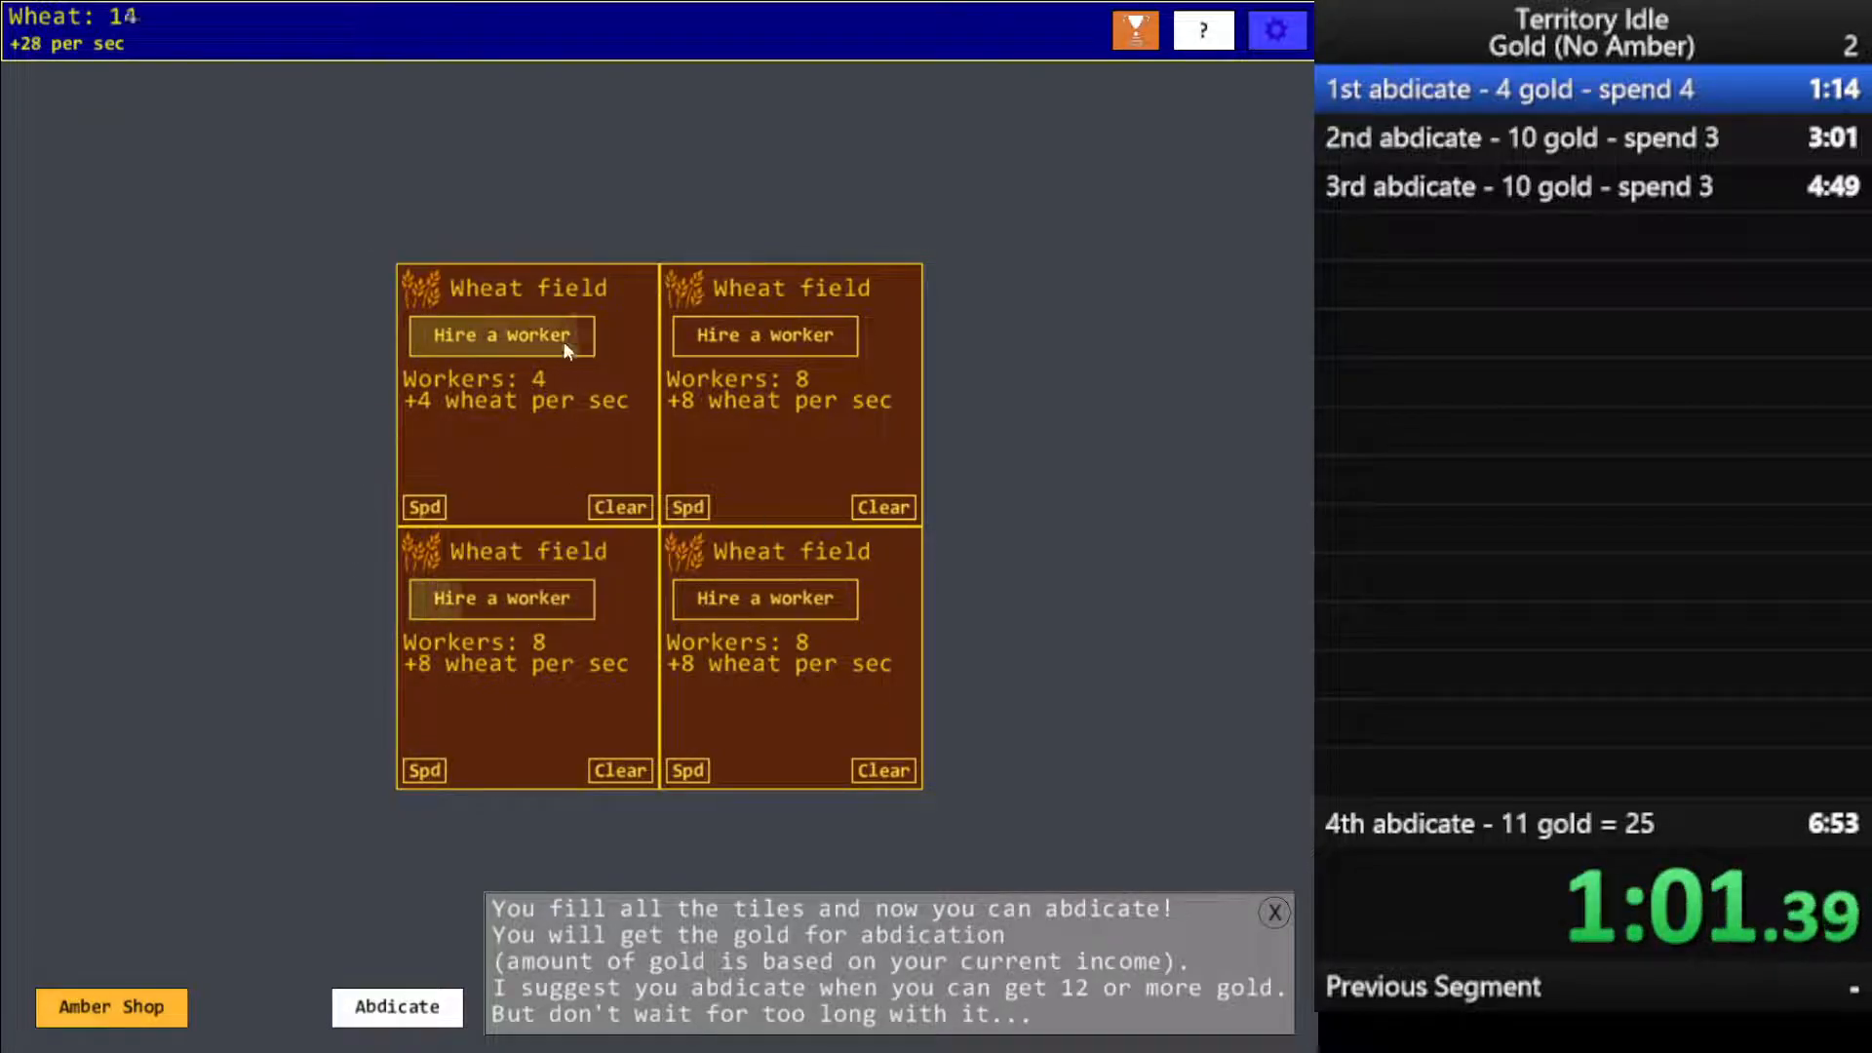
click(500, 335)
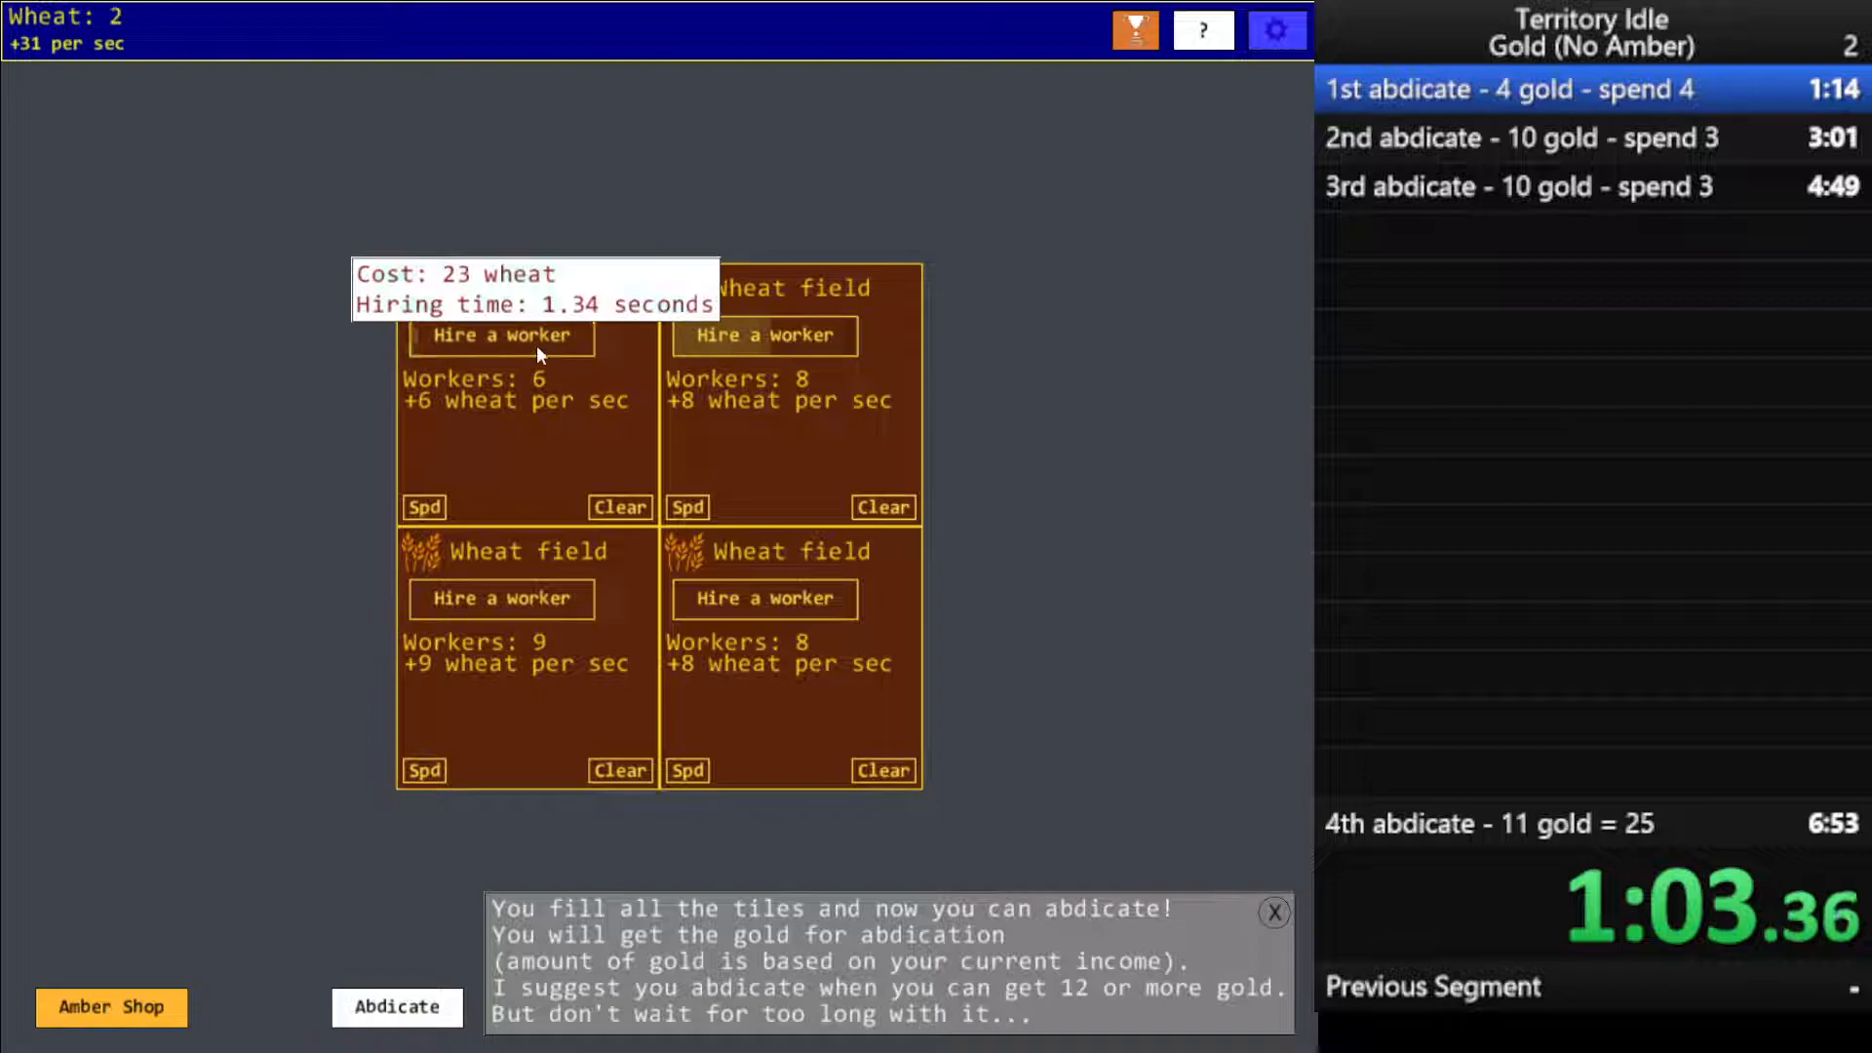
click(499, 335)
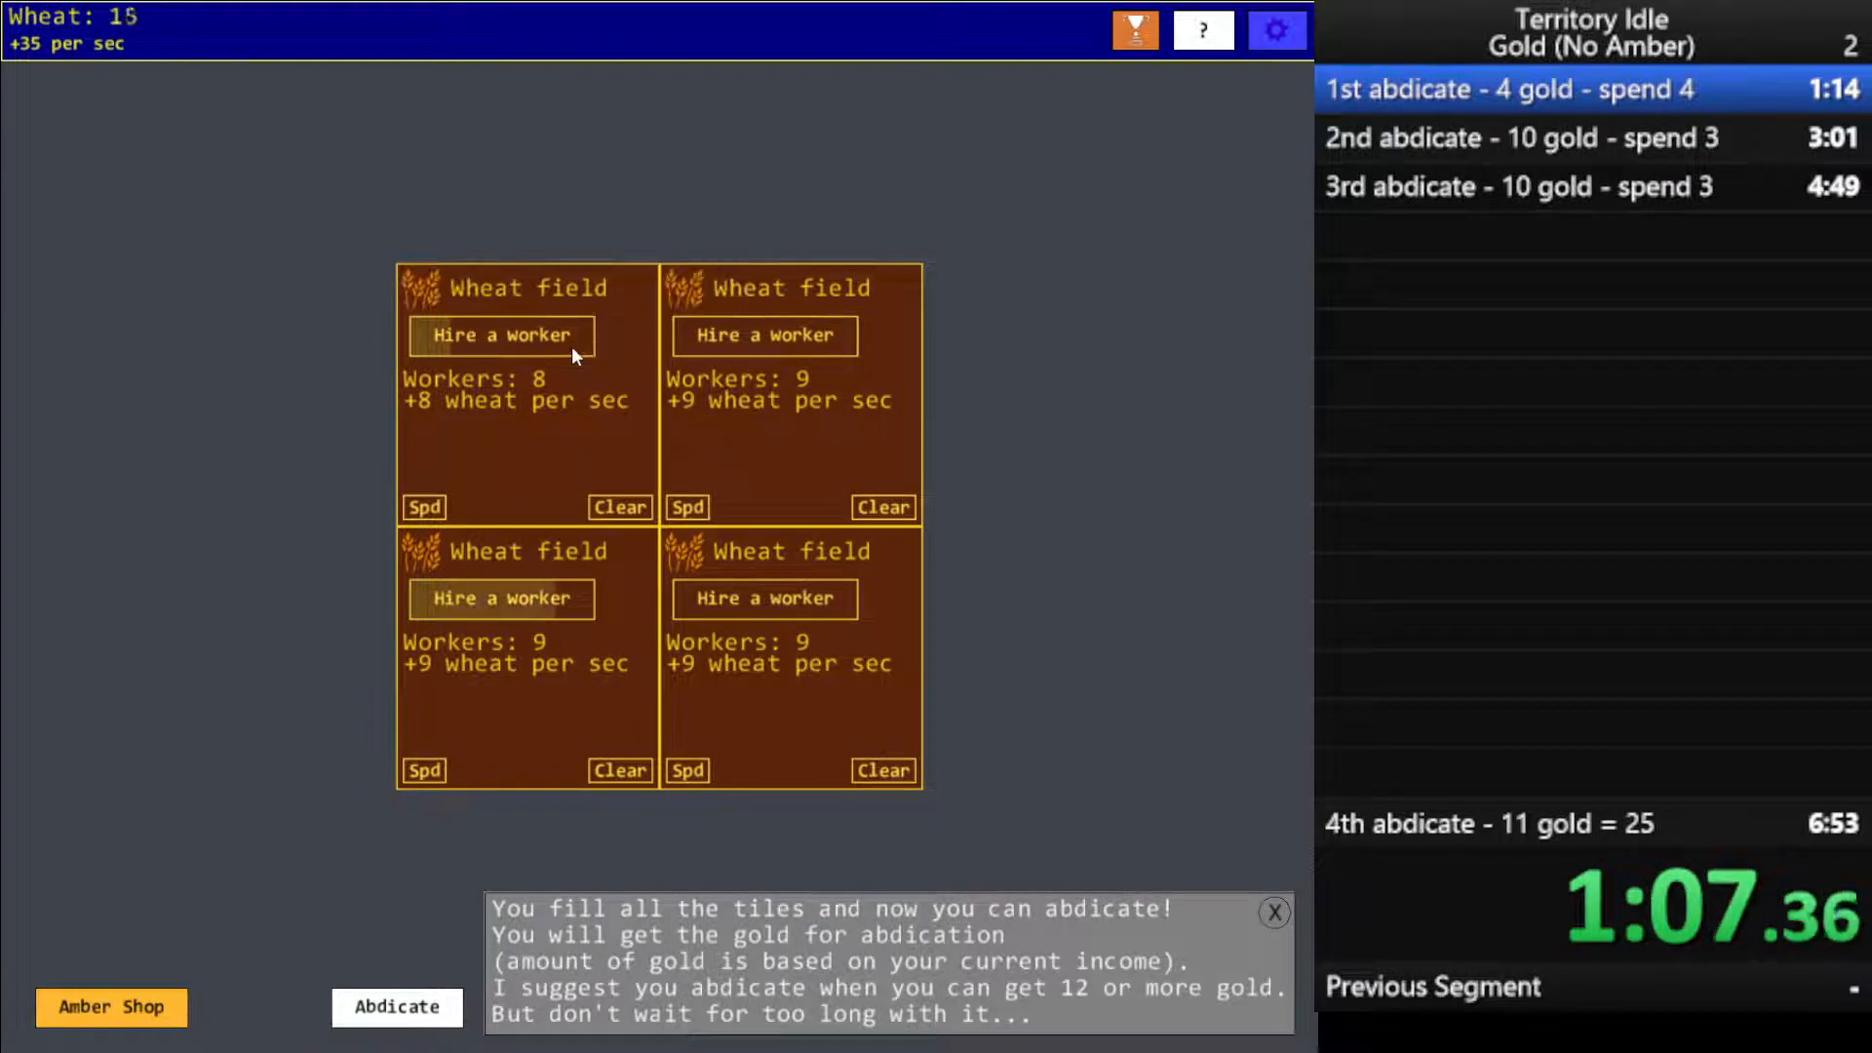
click(502, 335)
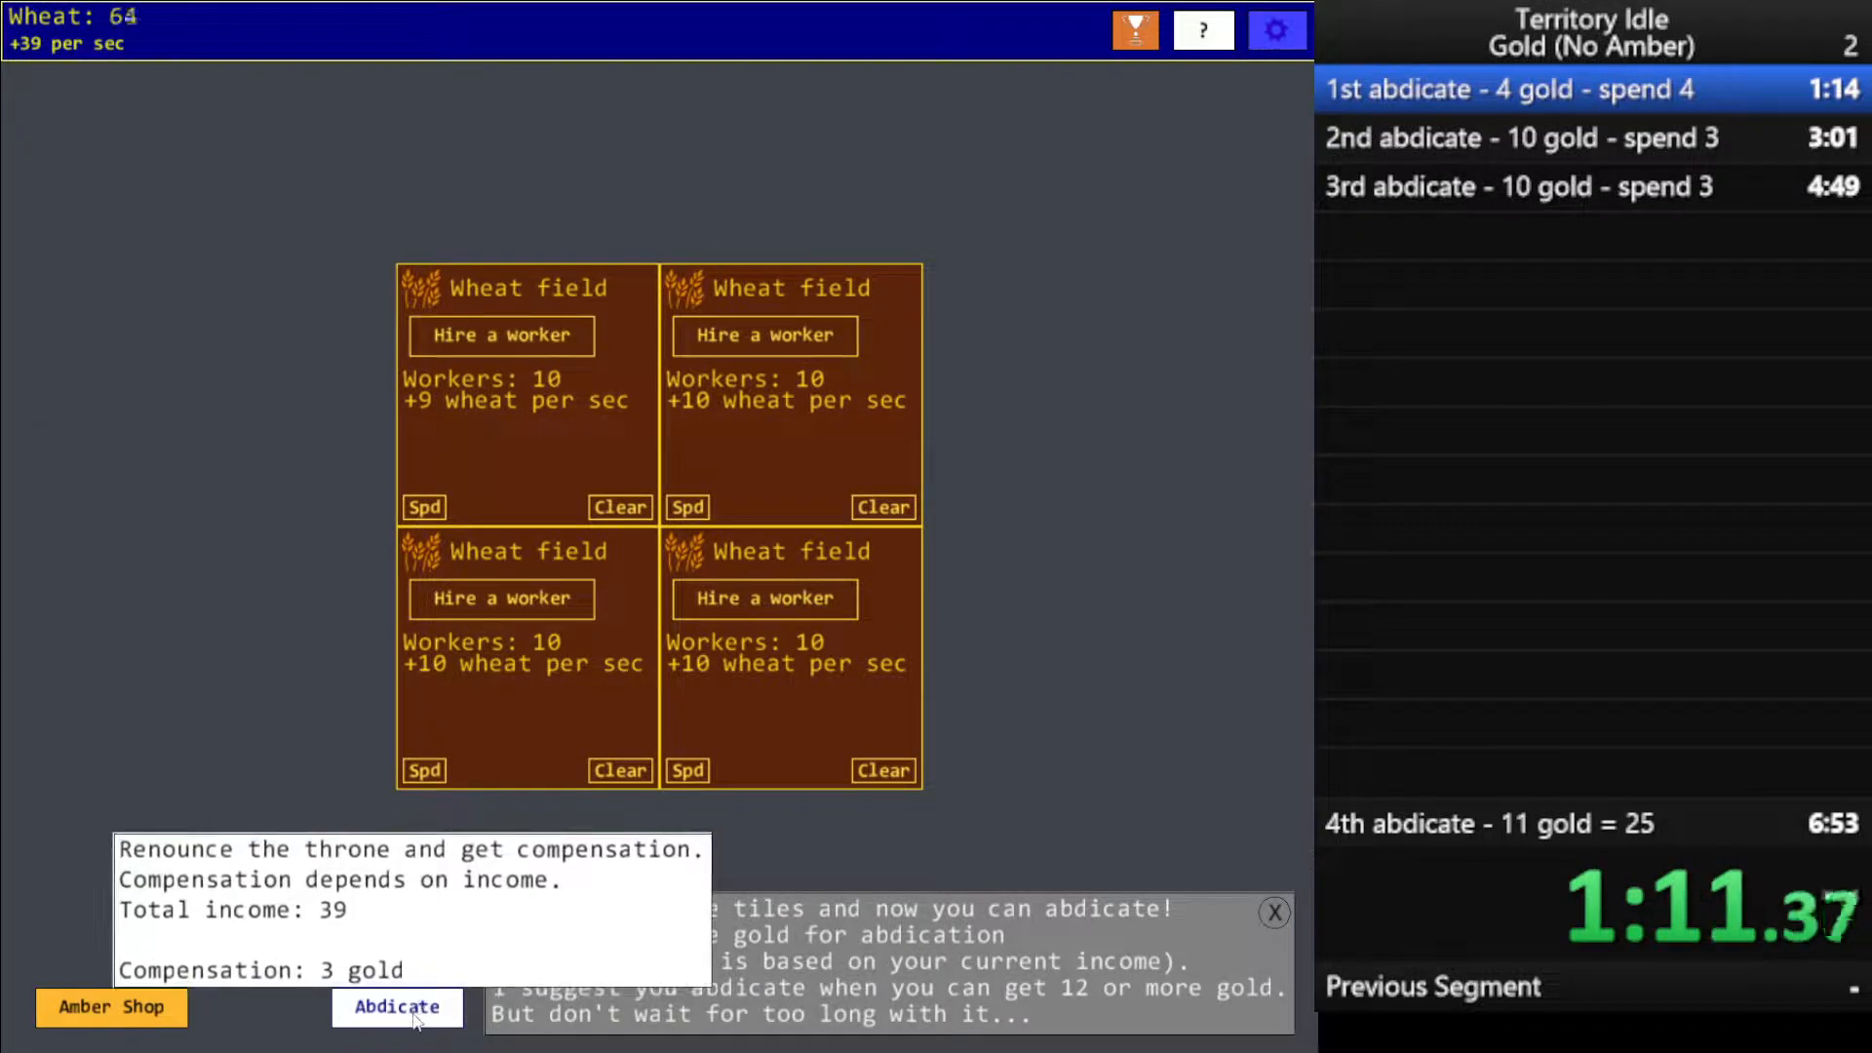
click(396, 1007)
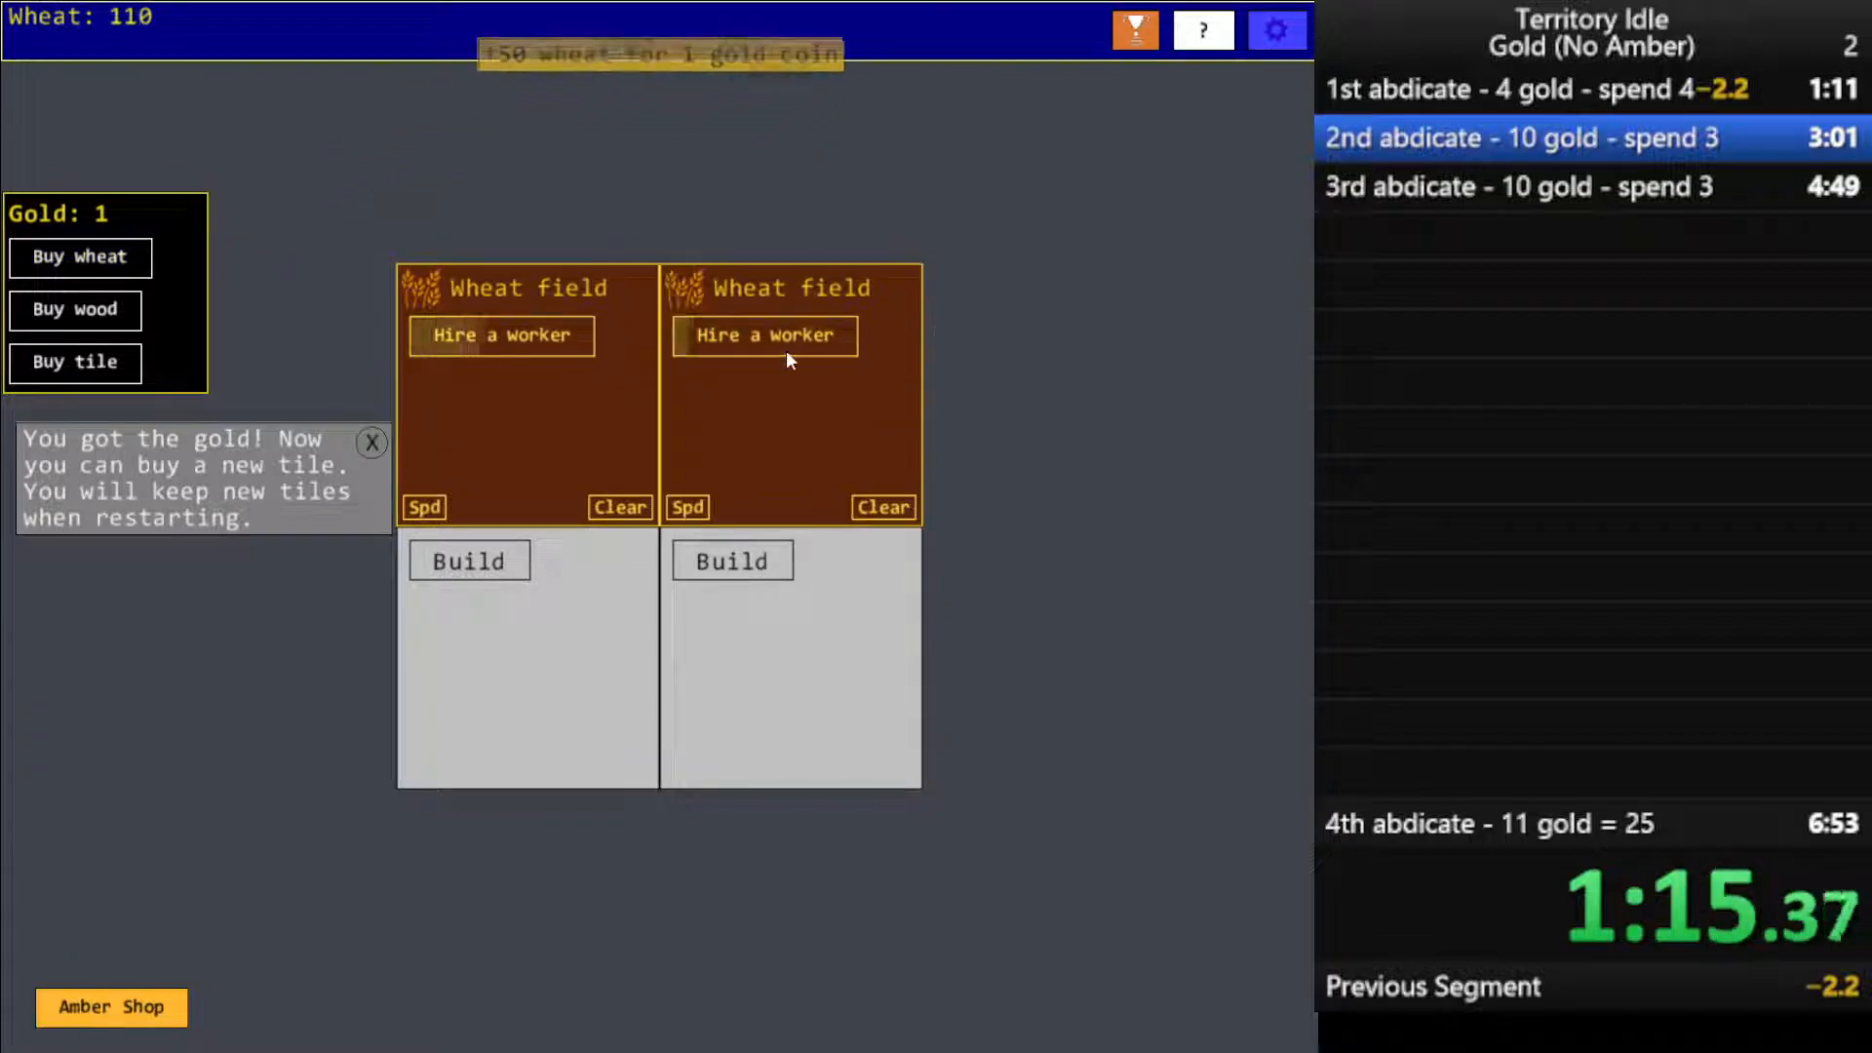
Hire six workers on each of the two wheat fields and buy a fifth tile with gold
click(501, 334)
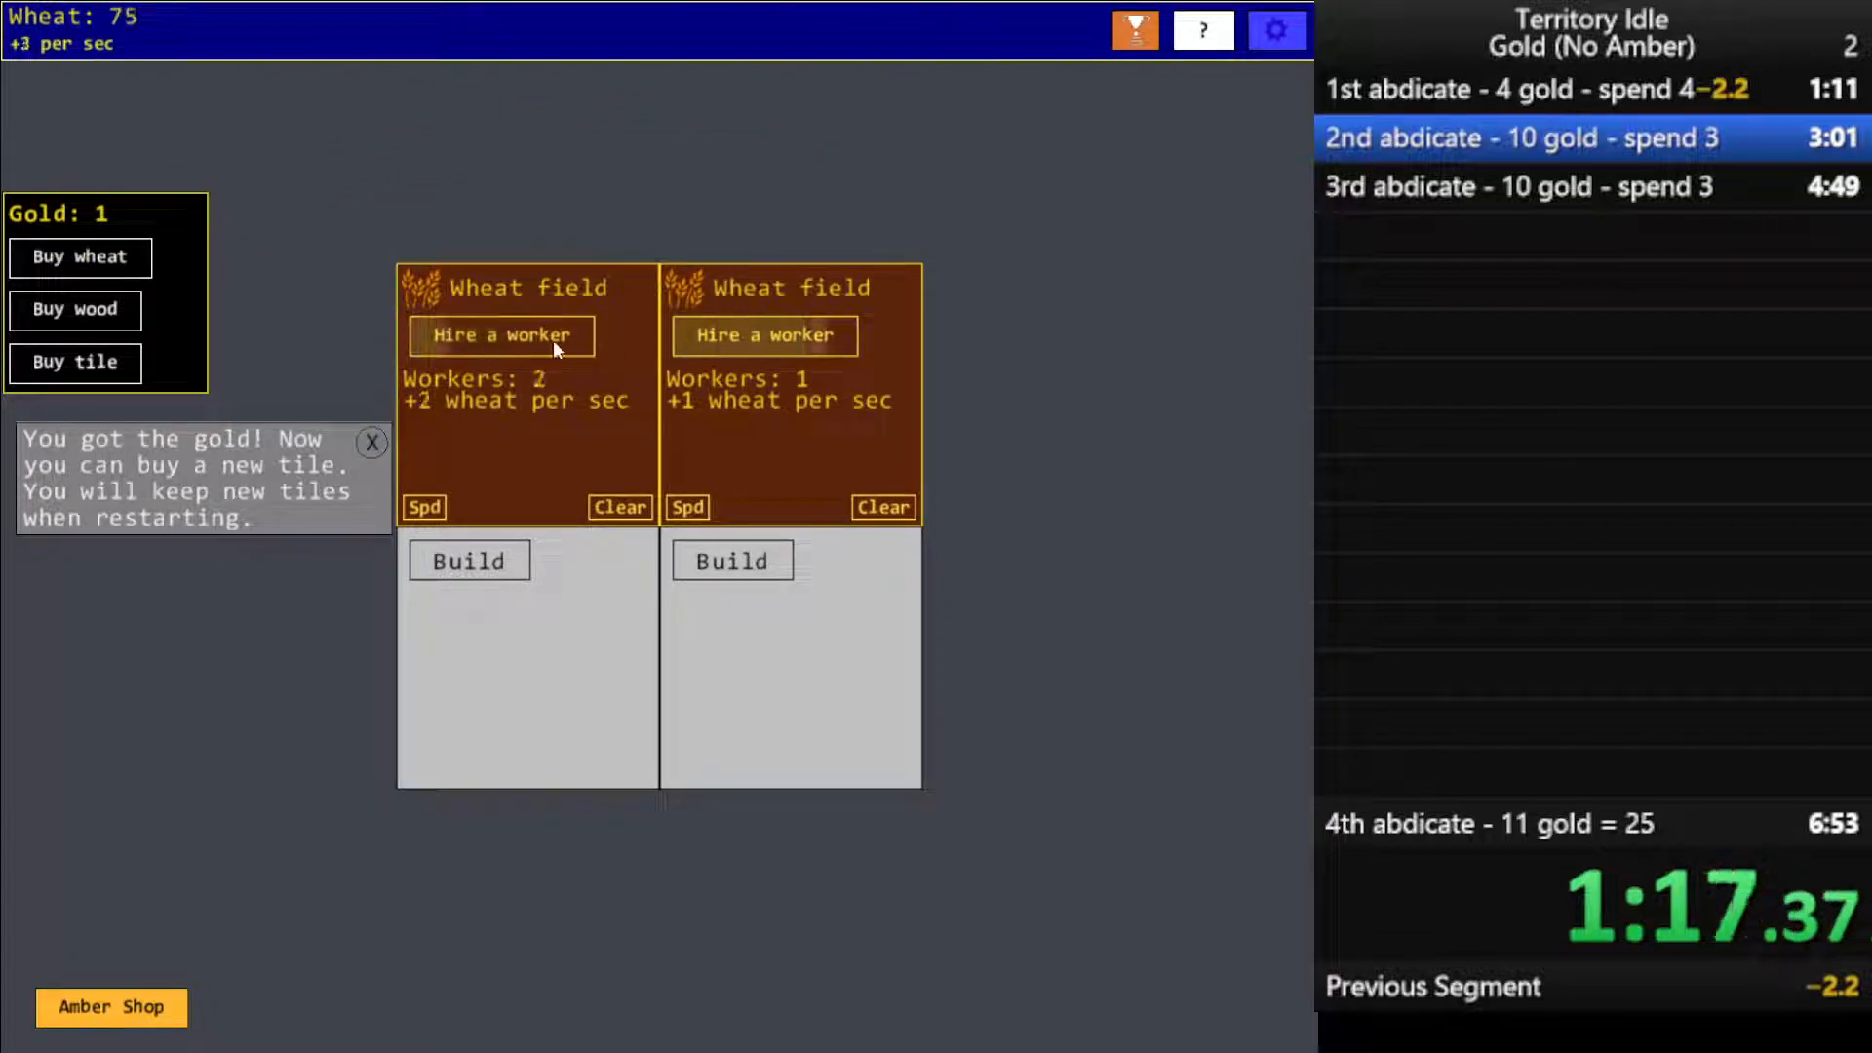
click(500, 335)
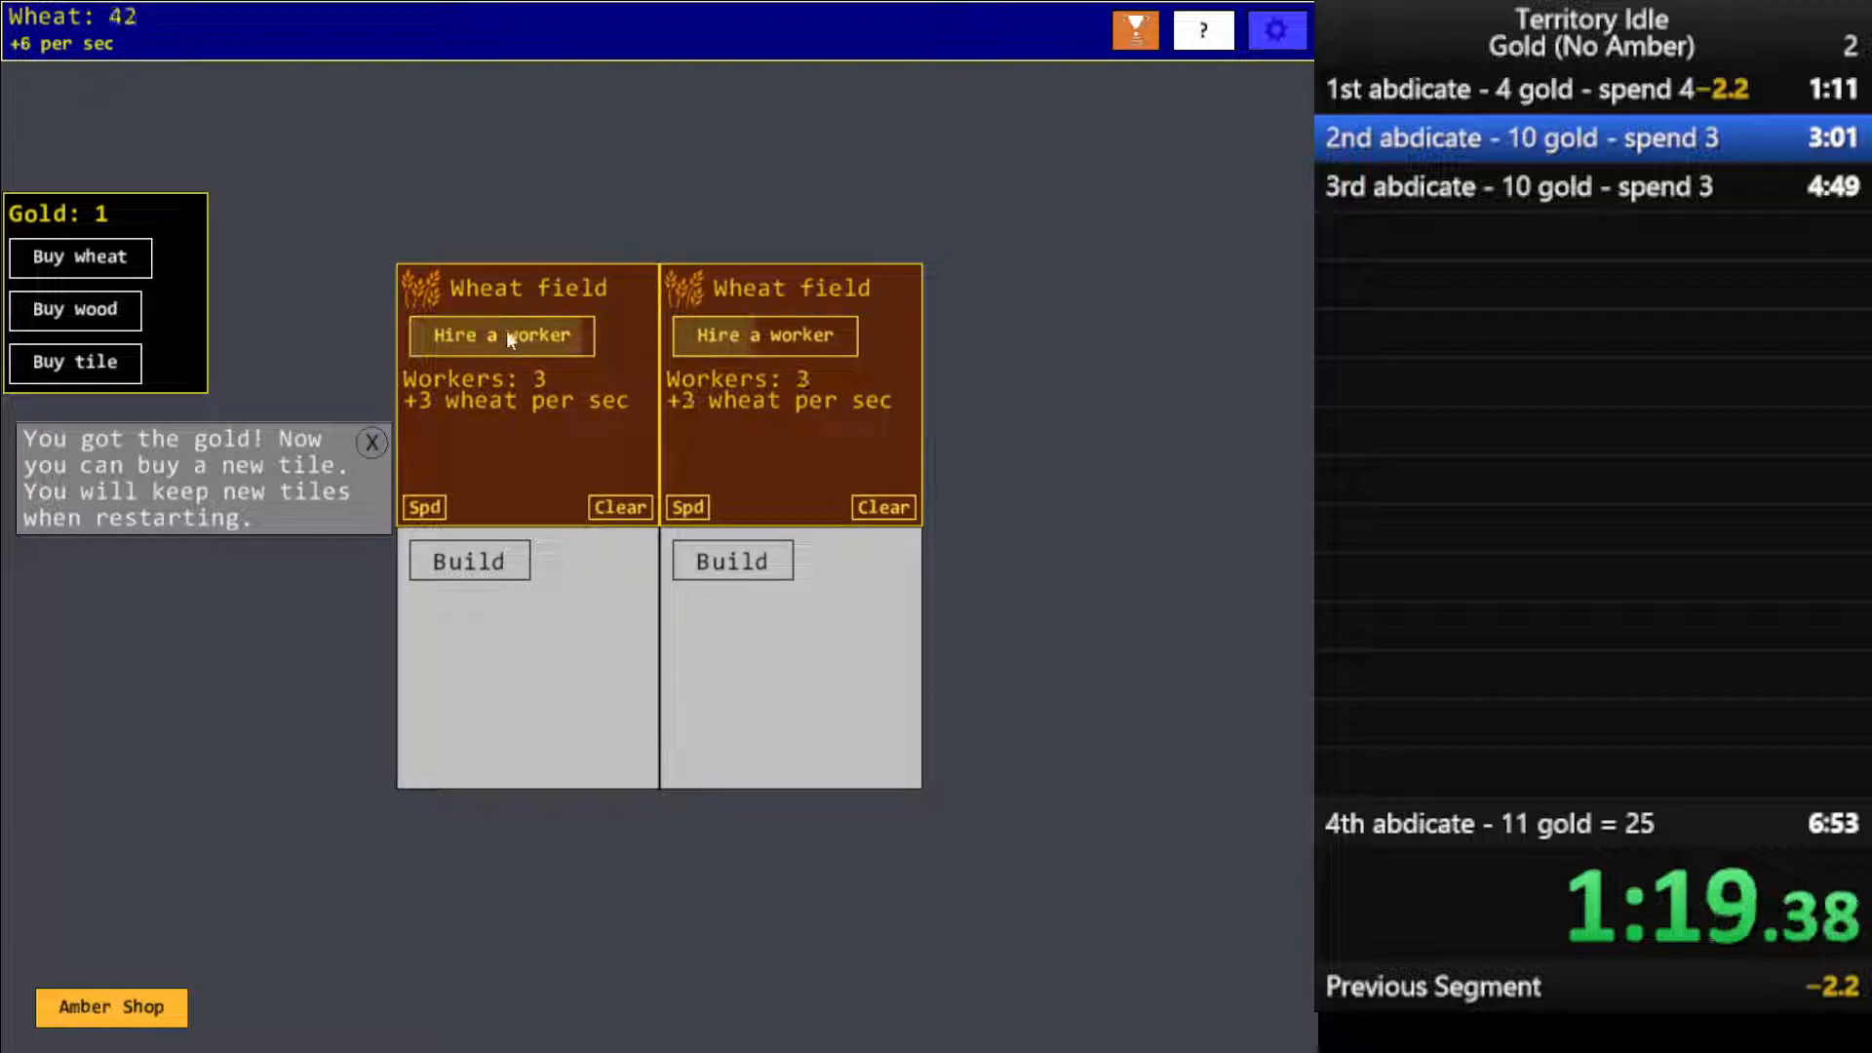
click(764, 335)
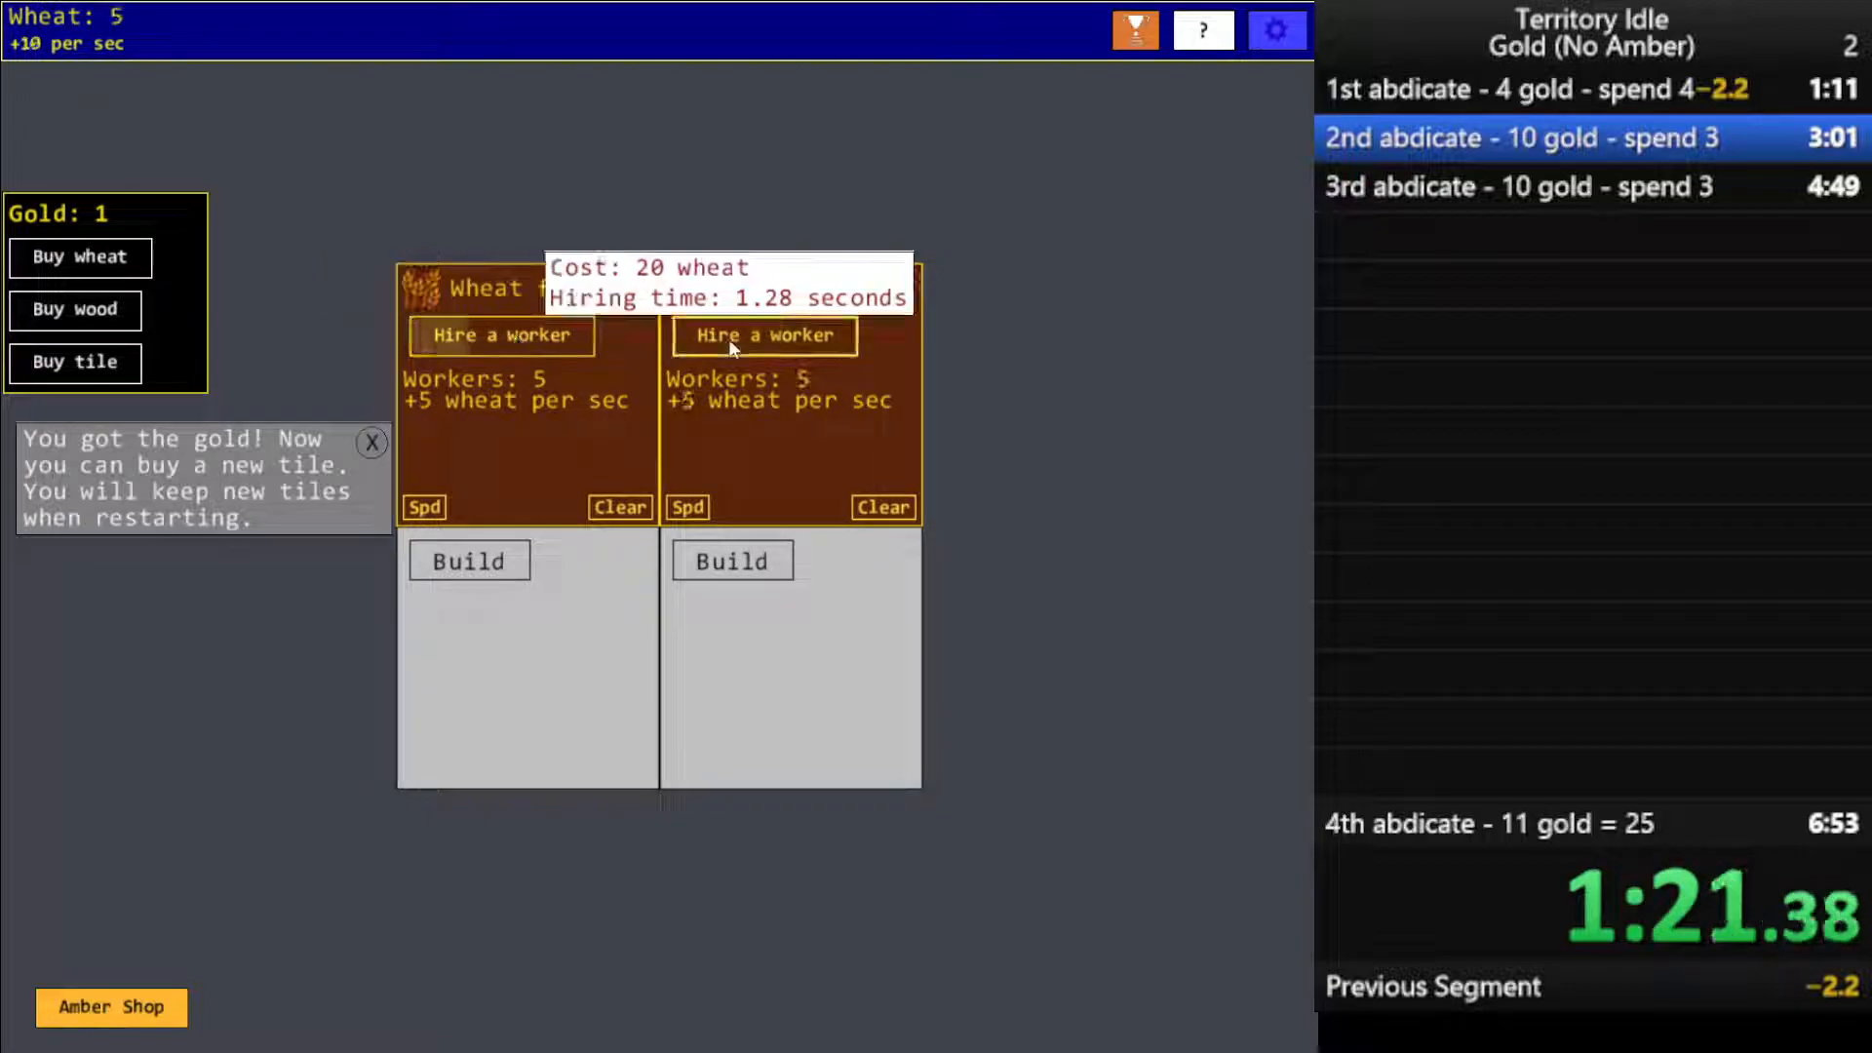
click(500, 336)
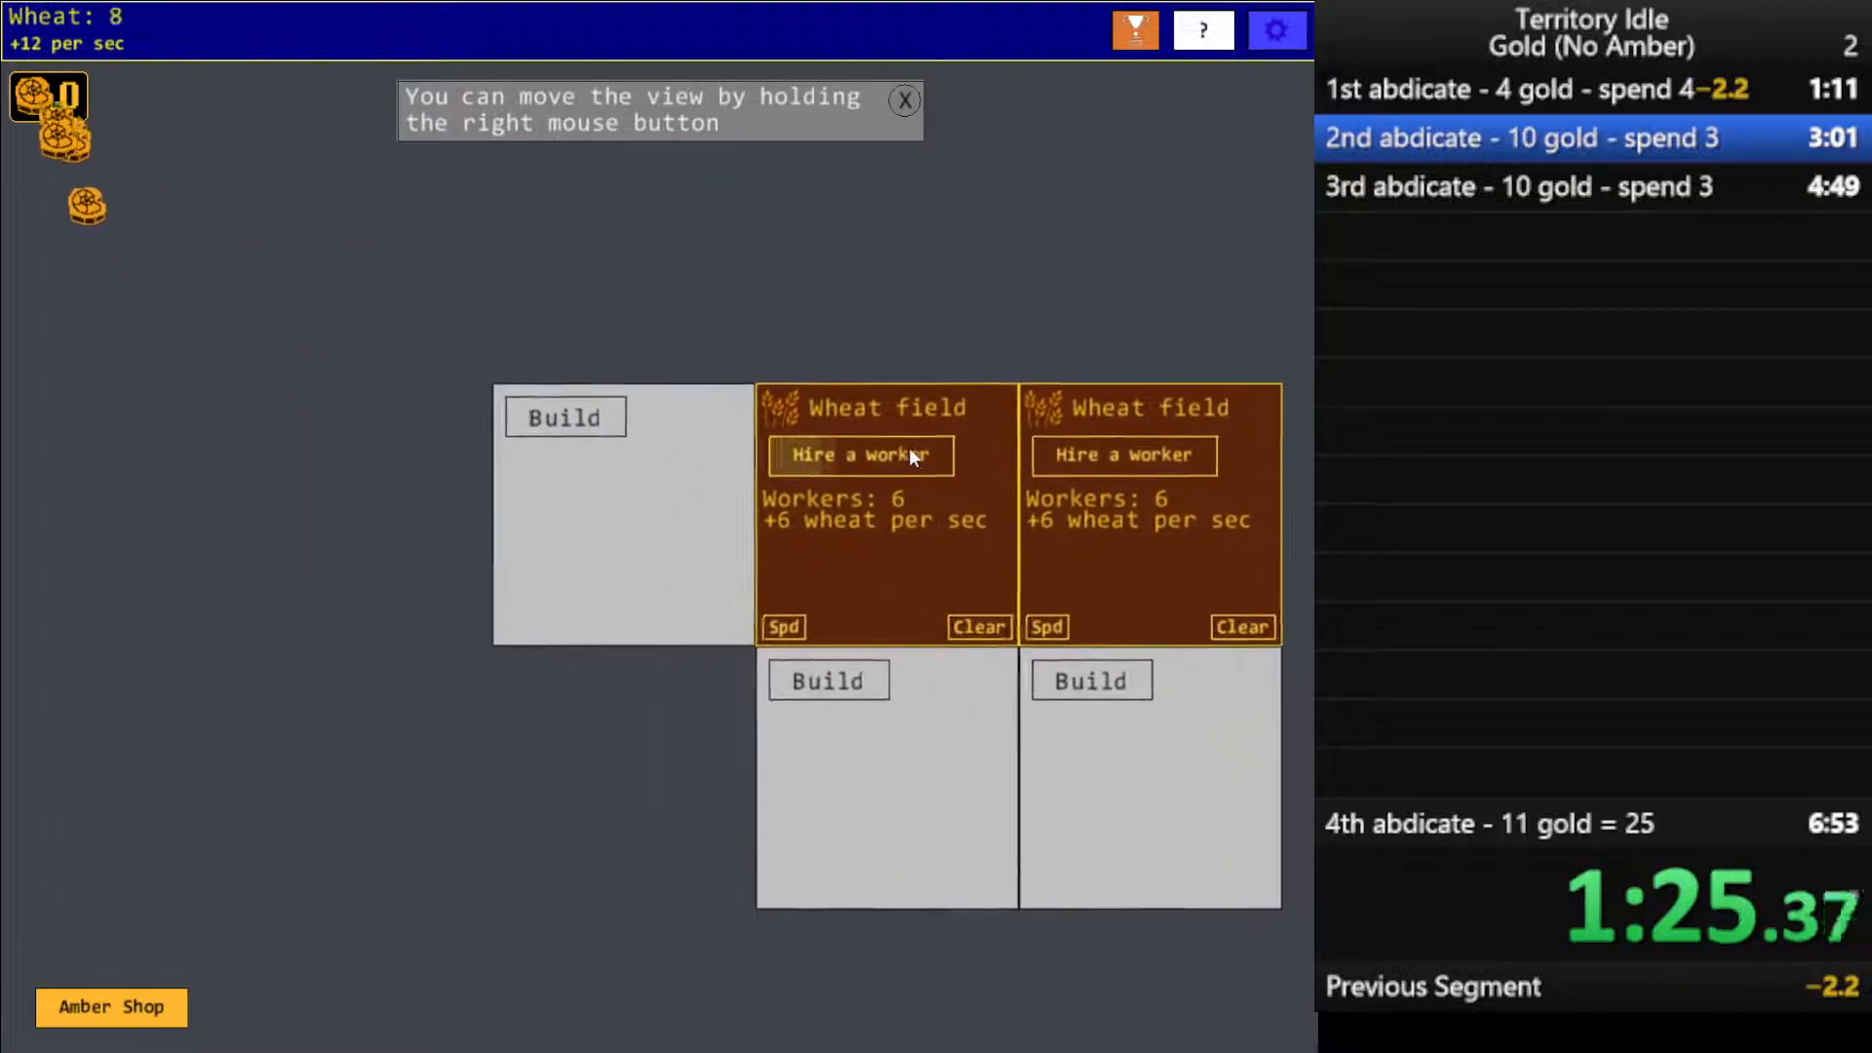
Build wheat fields on two empty tiles and hire, reaching four fields earning 30 wheat/s
click(860, 456)
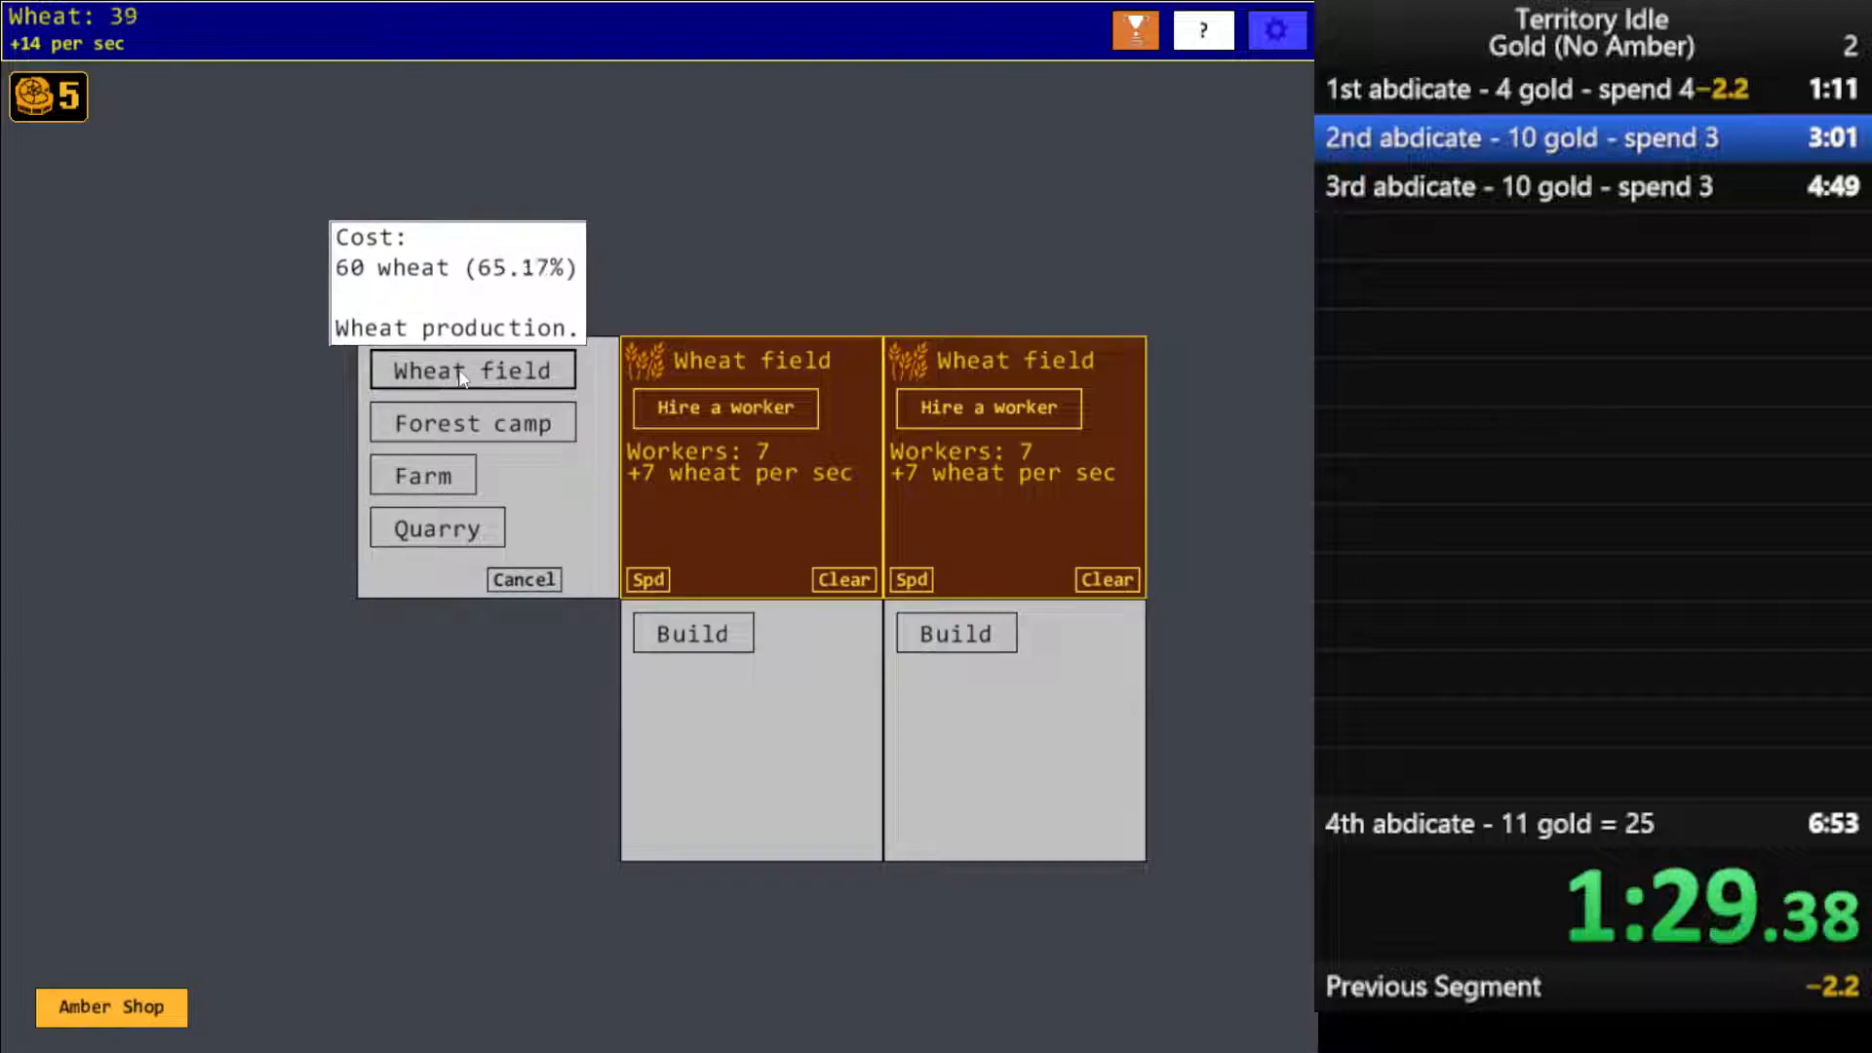
click(472, 370)
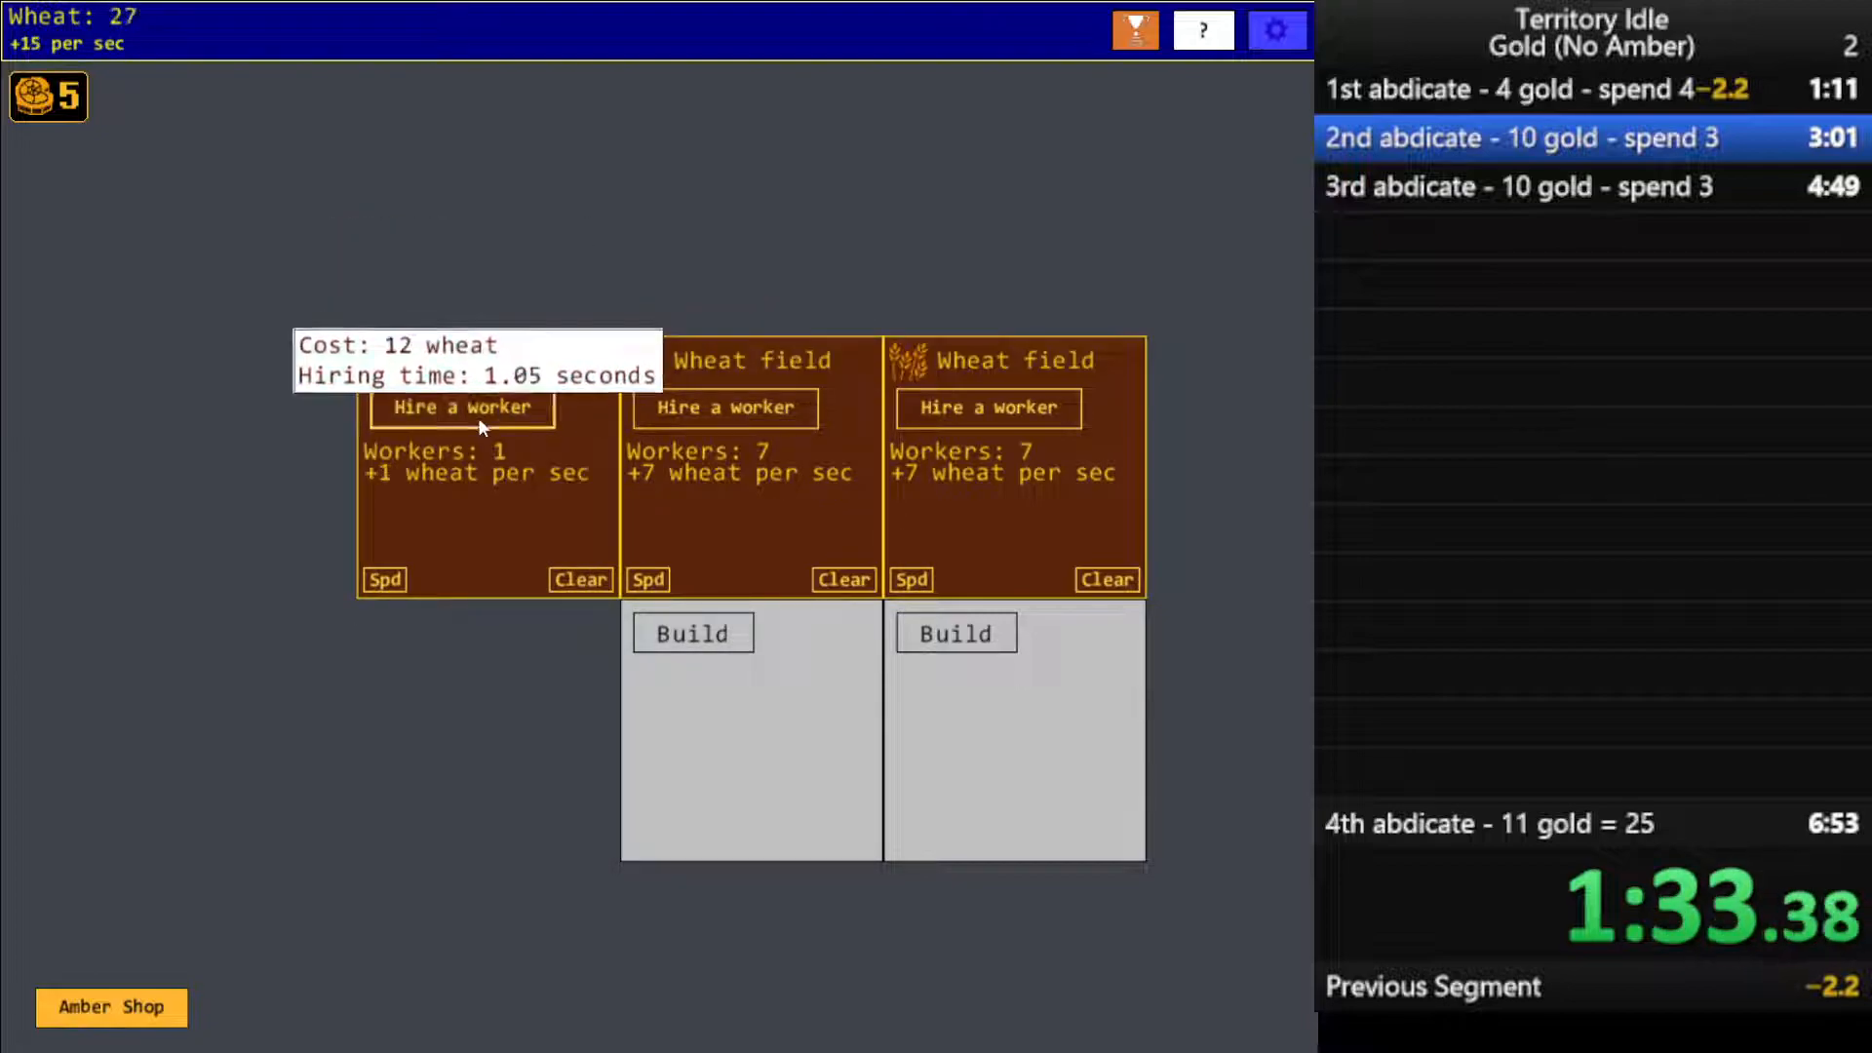
click(460, 407)
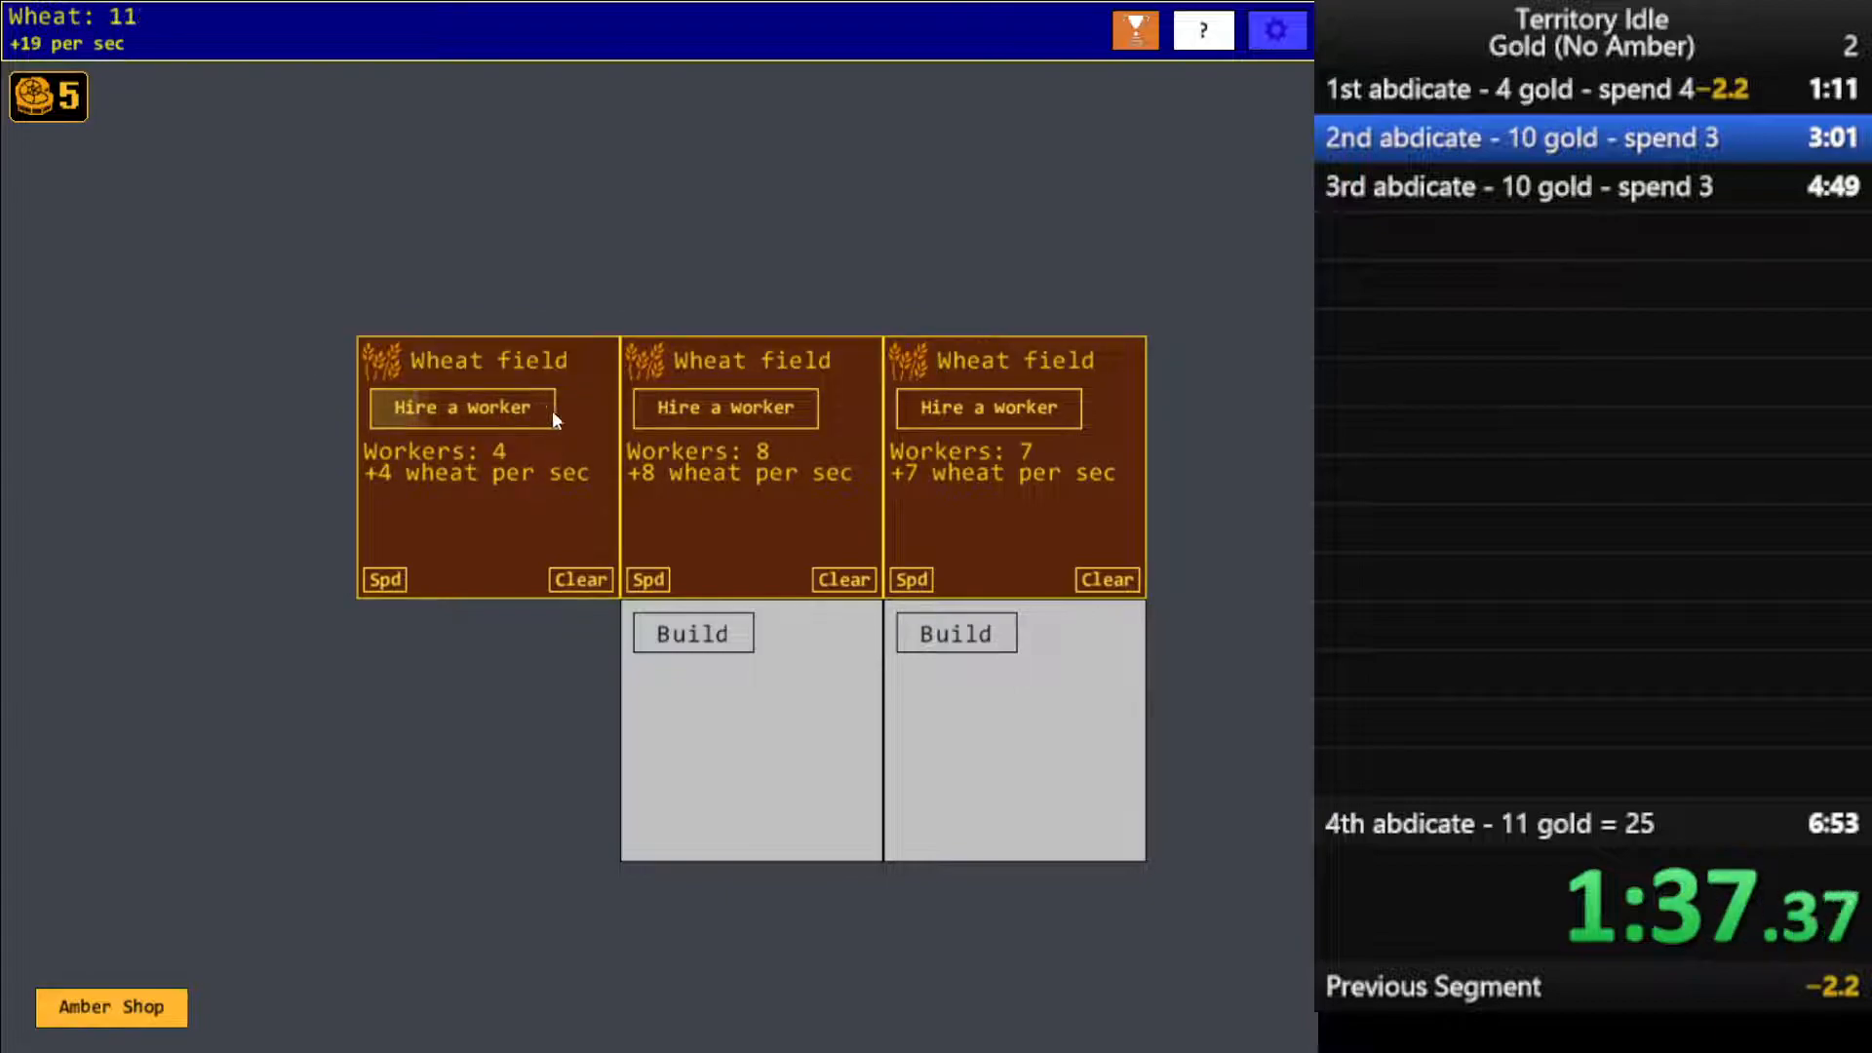
click(461, 407)
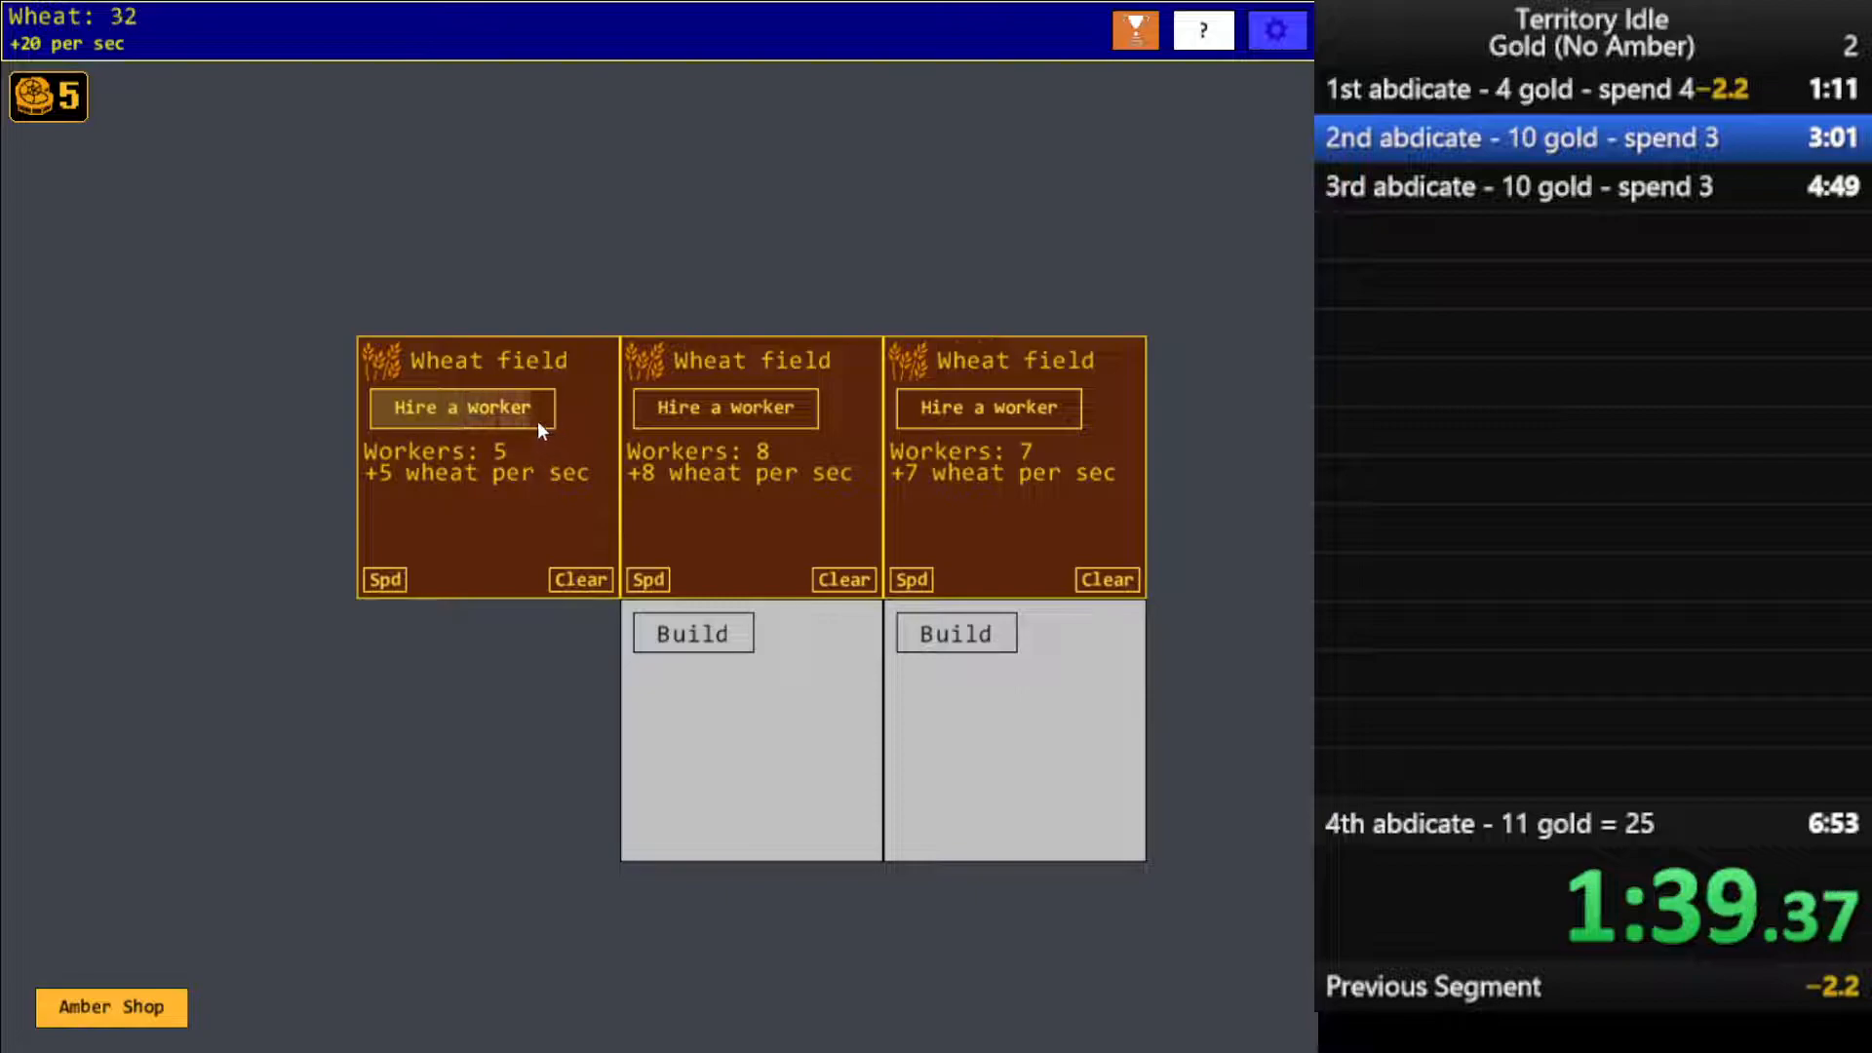
click(692, 632)
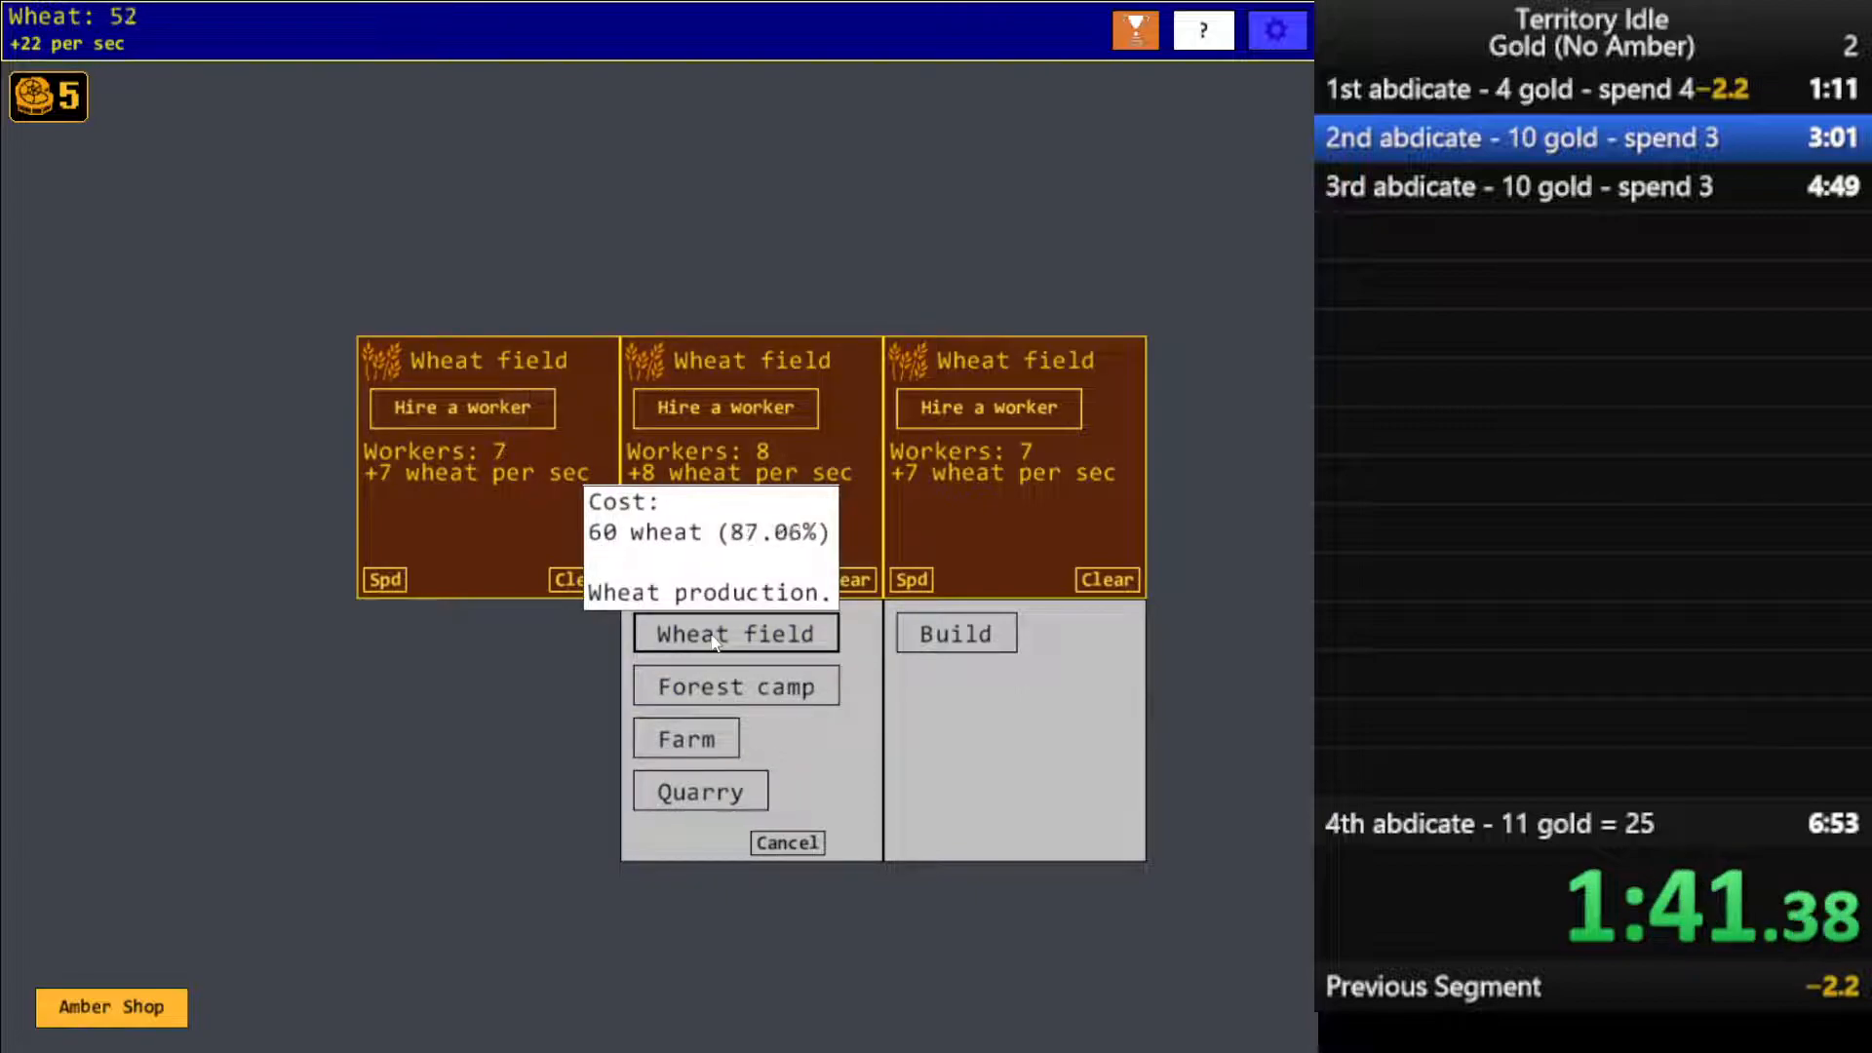
click(734, 633)
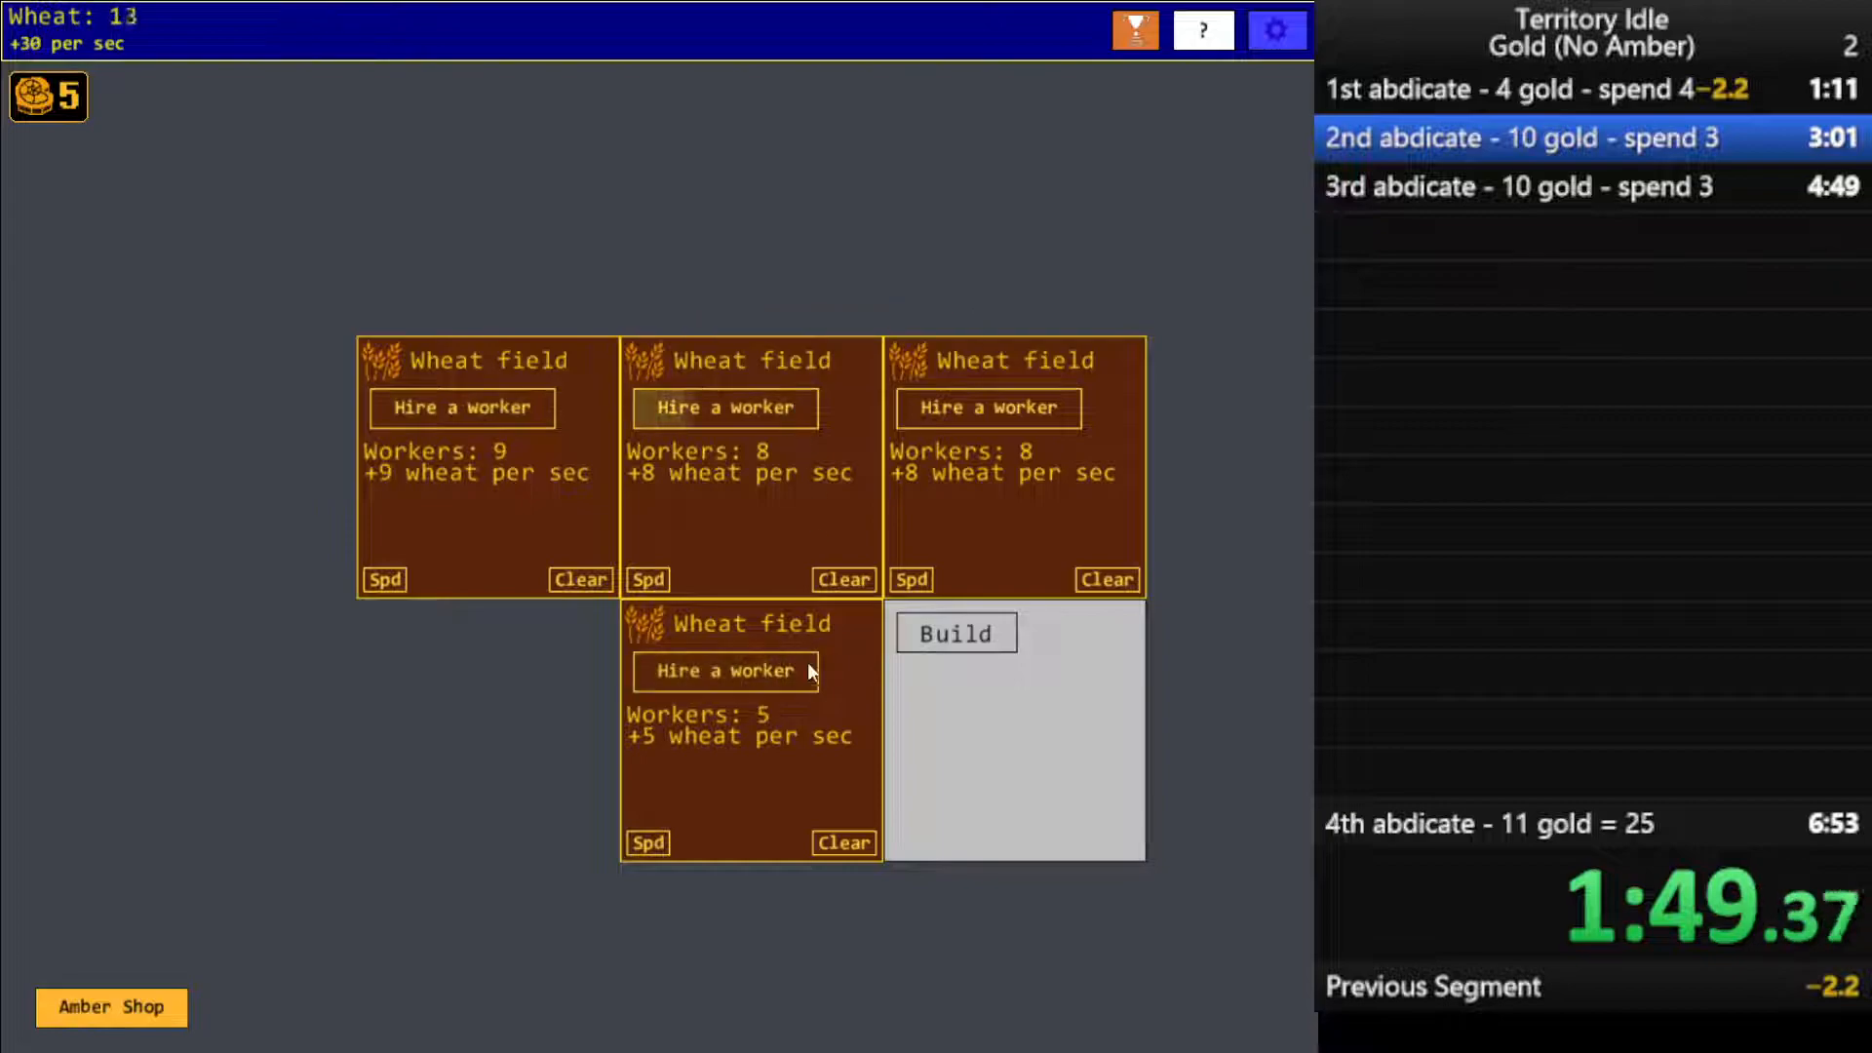
Build a fifth wheat field and hire until all five hold 19–20 workers, 97 wheat/s
click(955, 633)
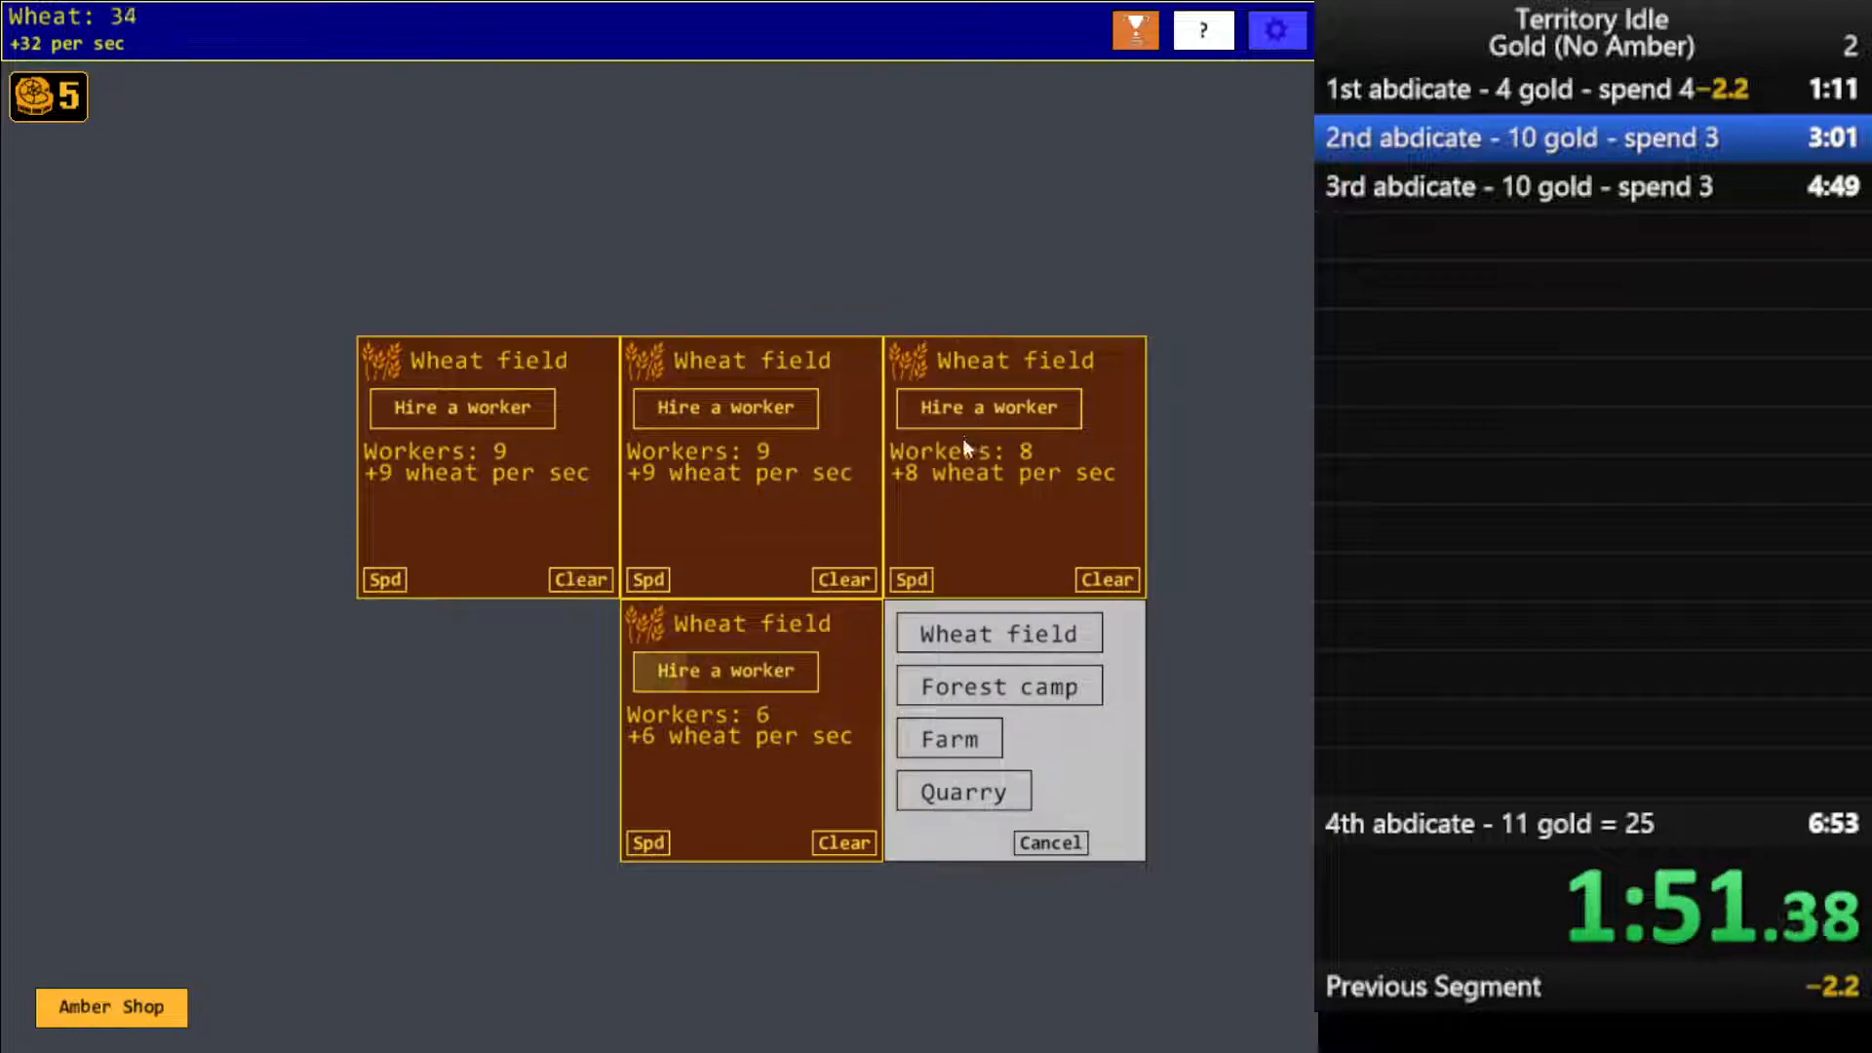
click(723, 671)
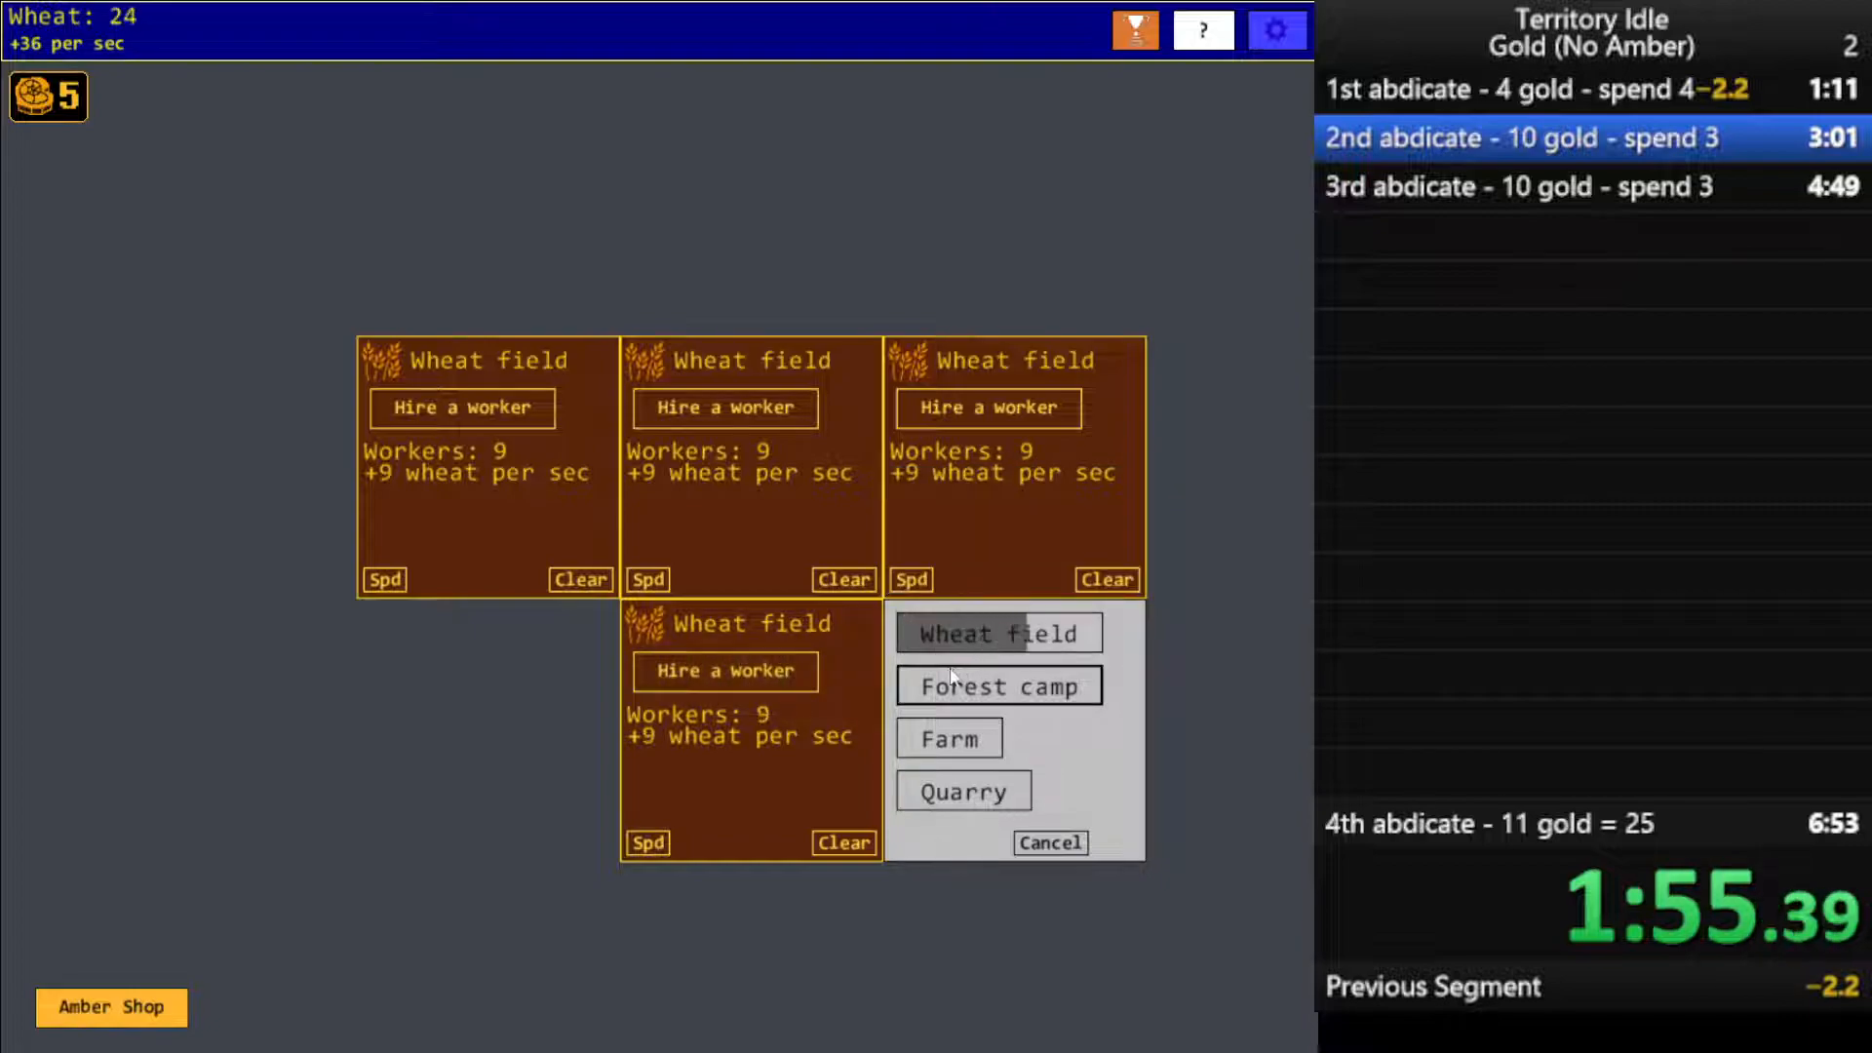
click(998, 632)
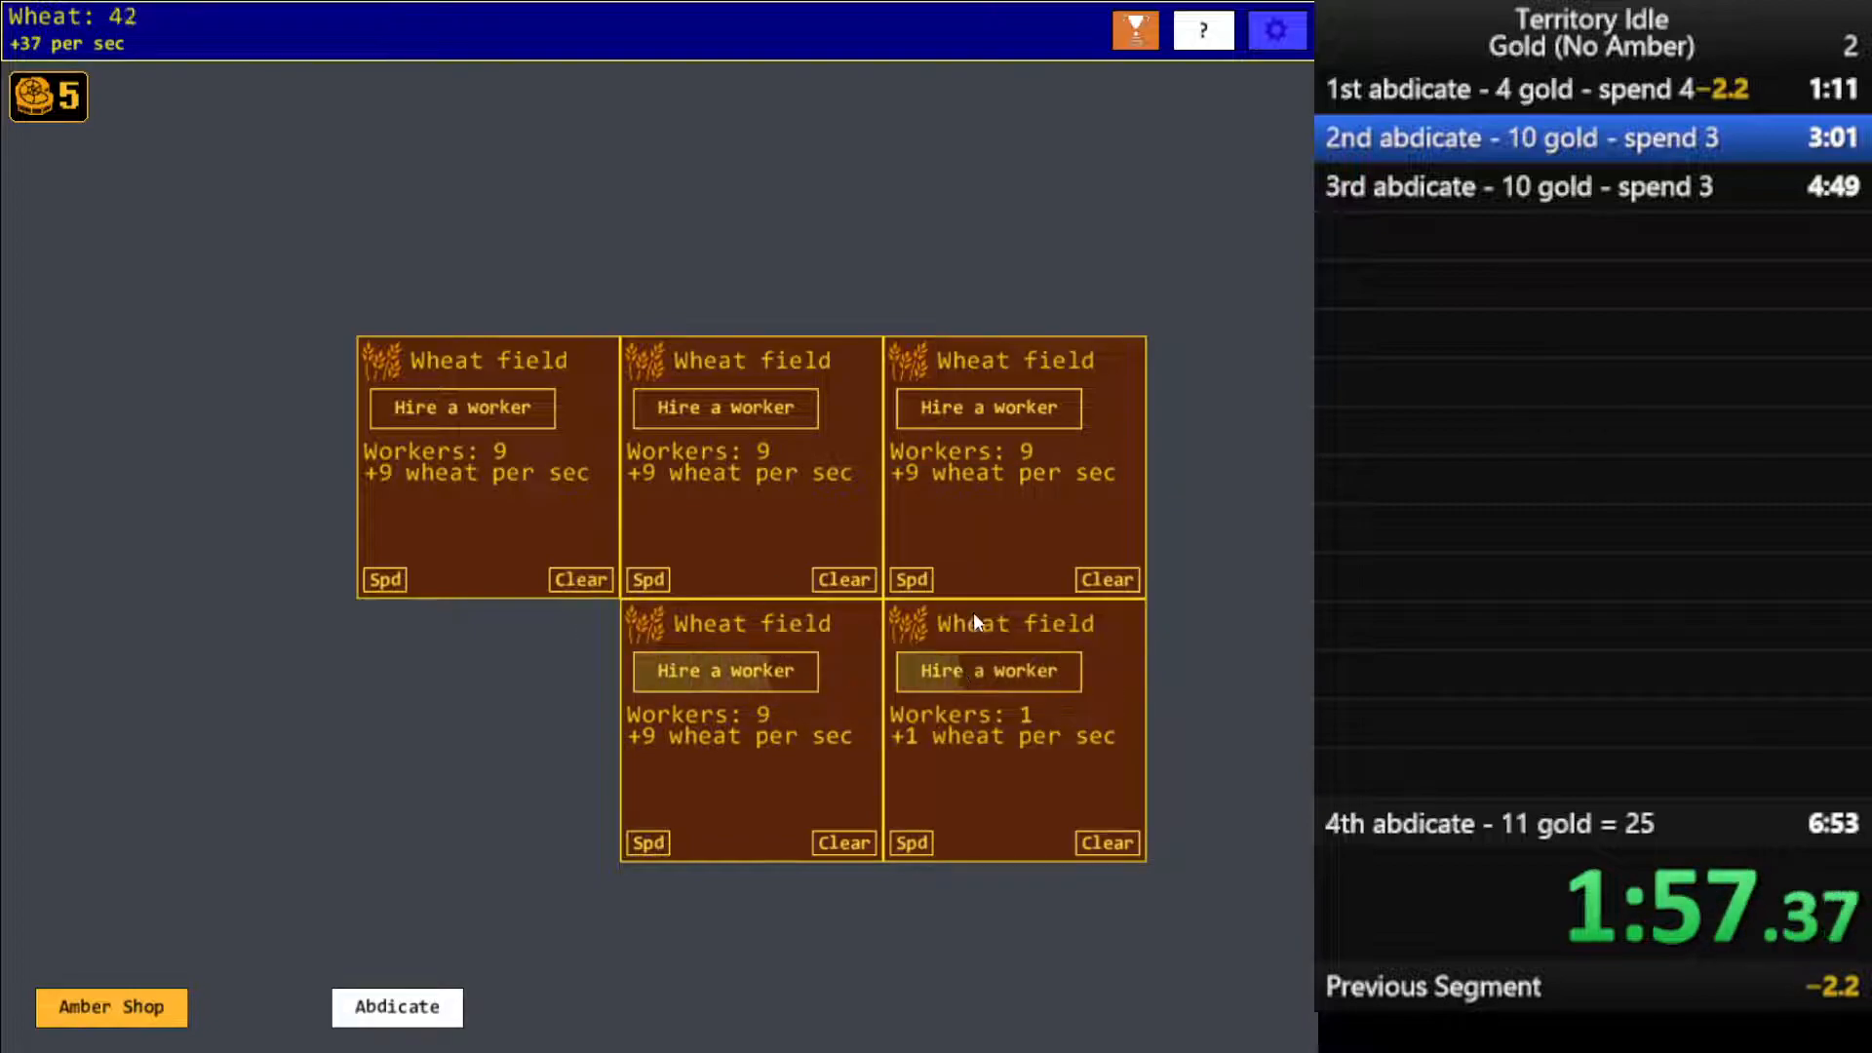
click(987, 670)
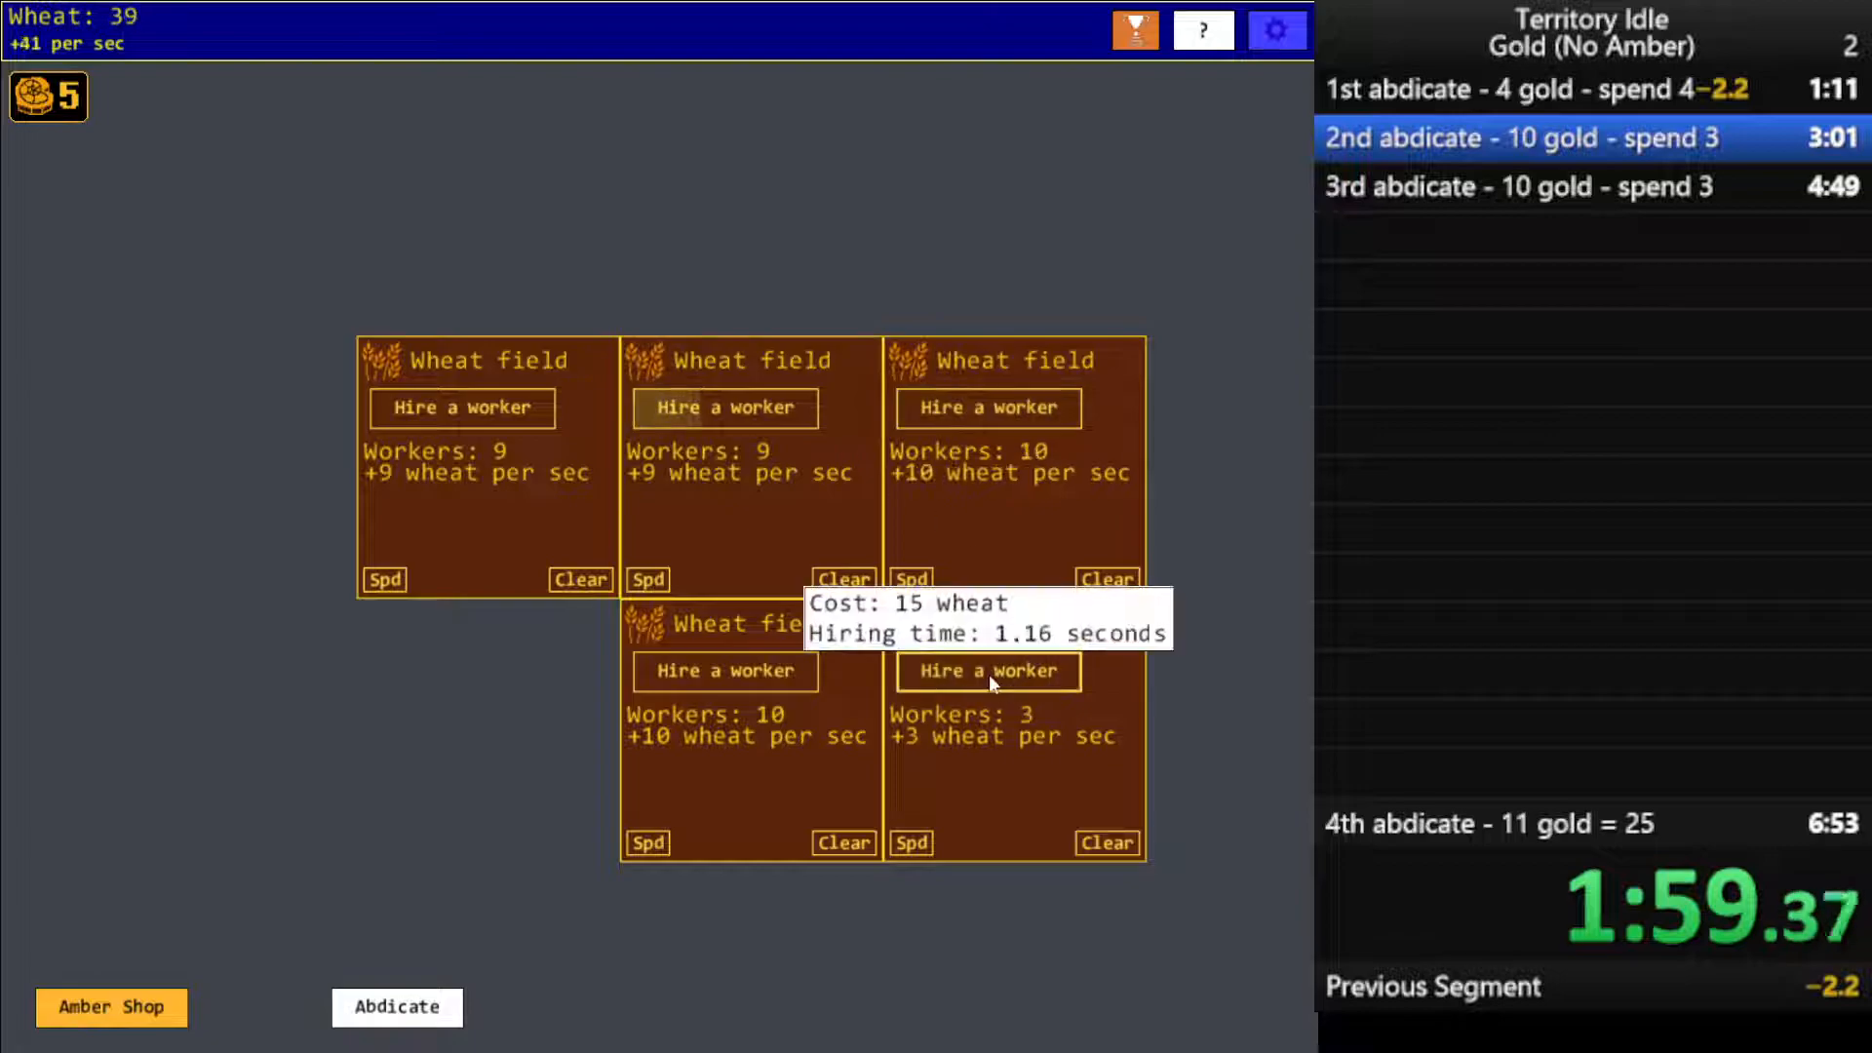
click(988, 671)
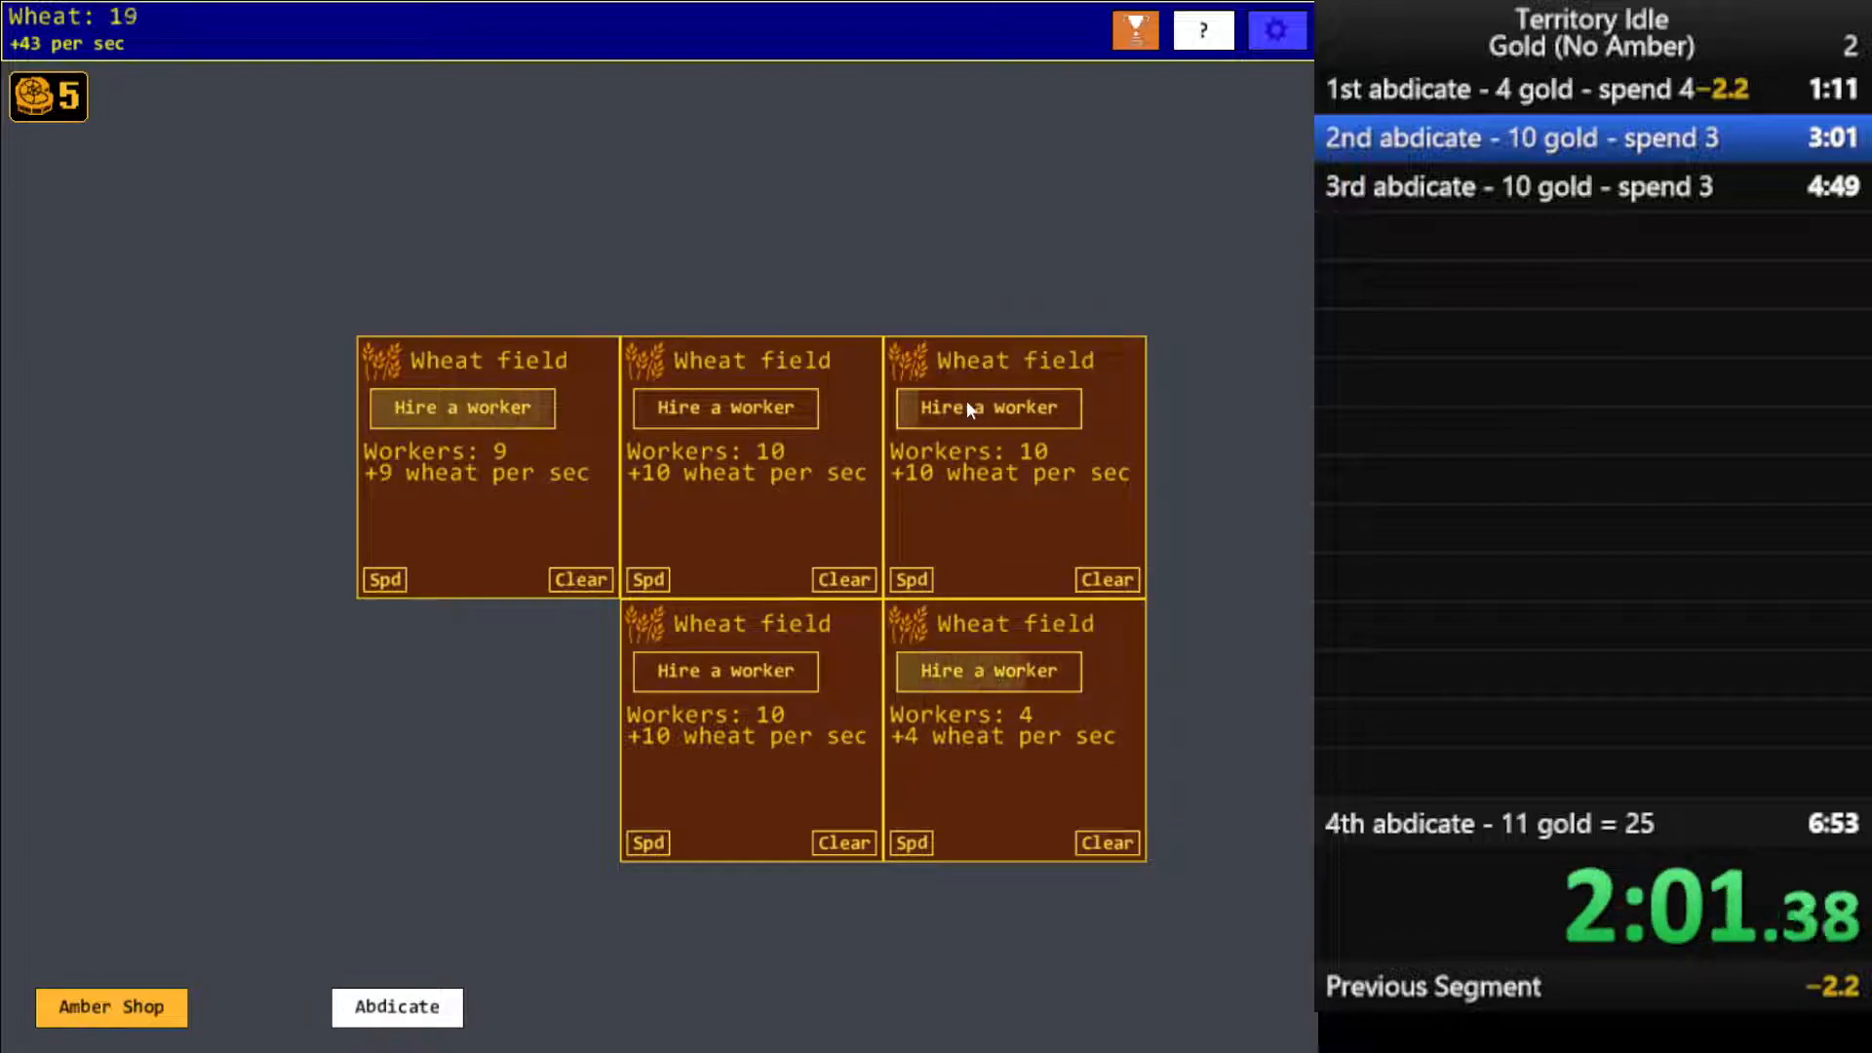
click(987, 671)
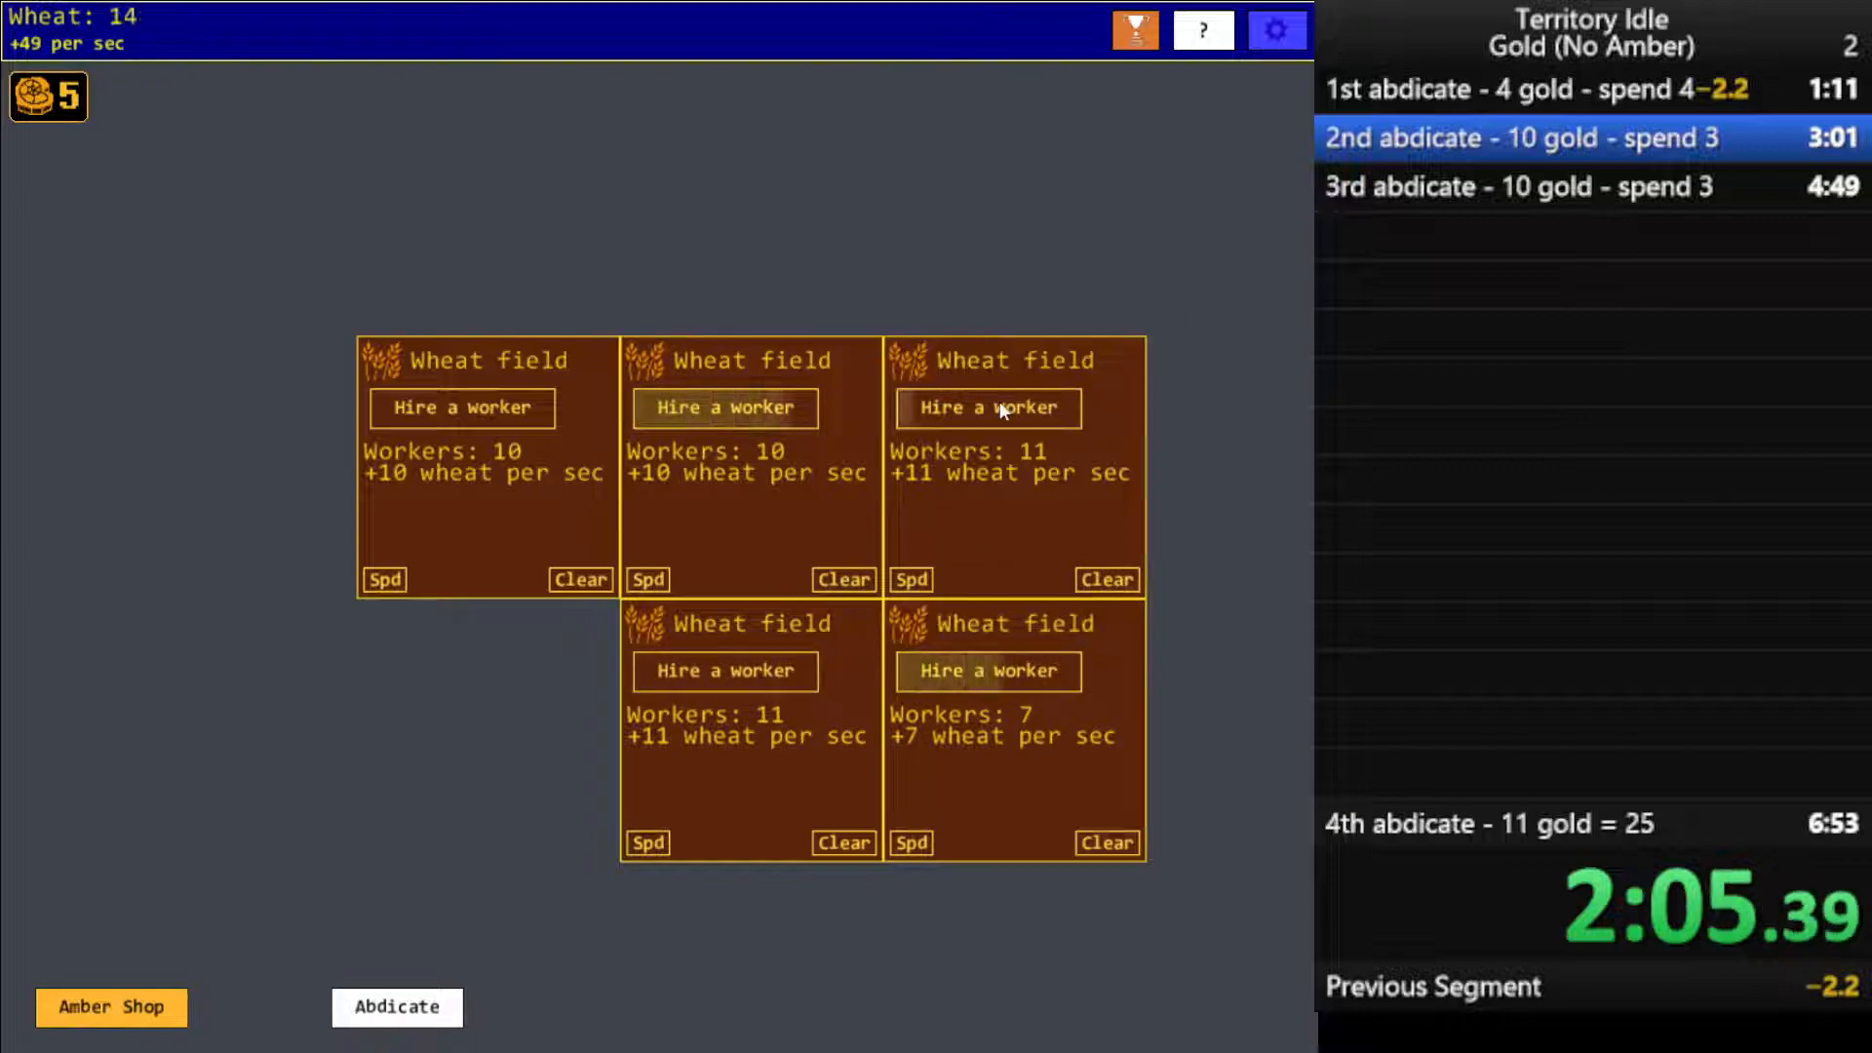
click(988, 671)
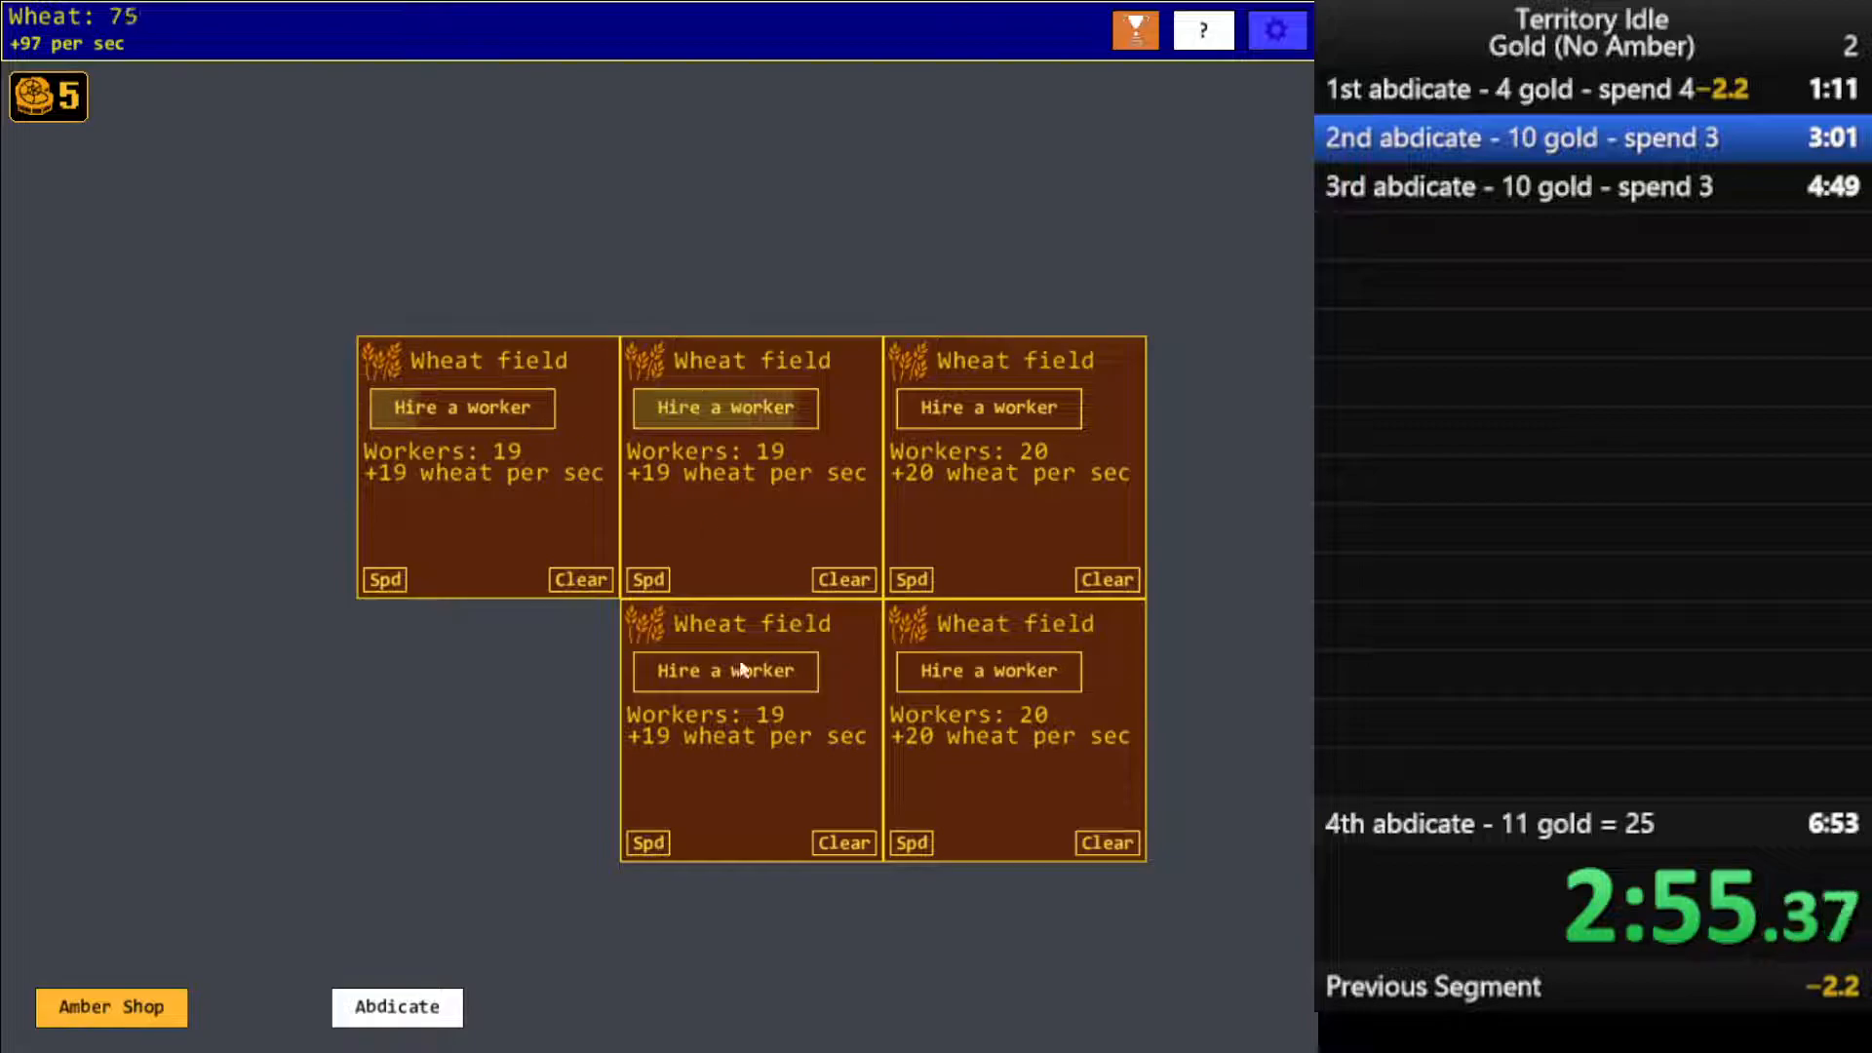
mouse_move(398, 1007)
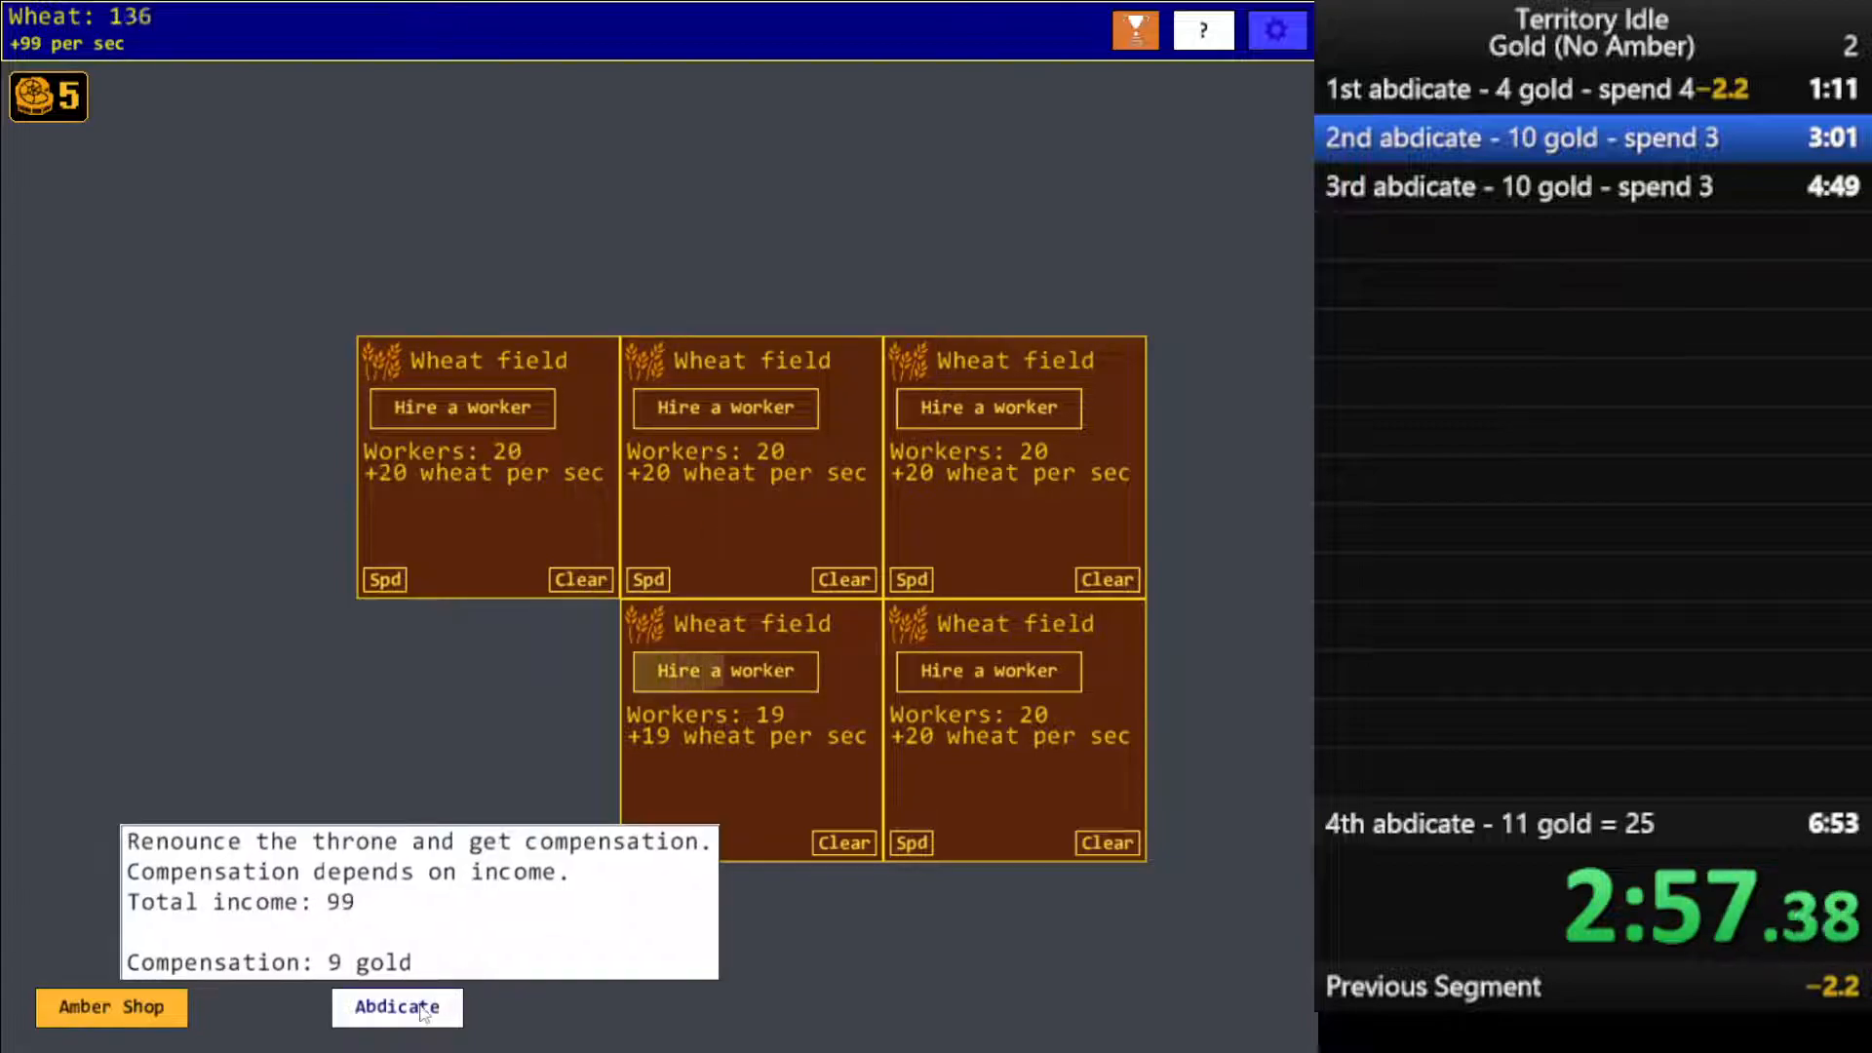
Abdicate for gold, then build two wheat fields with seven workers each, earning 14 wheat/s
click(725, 671)
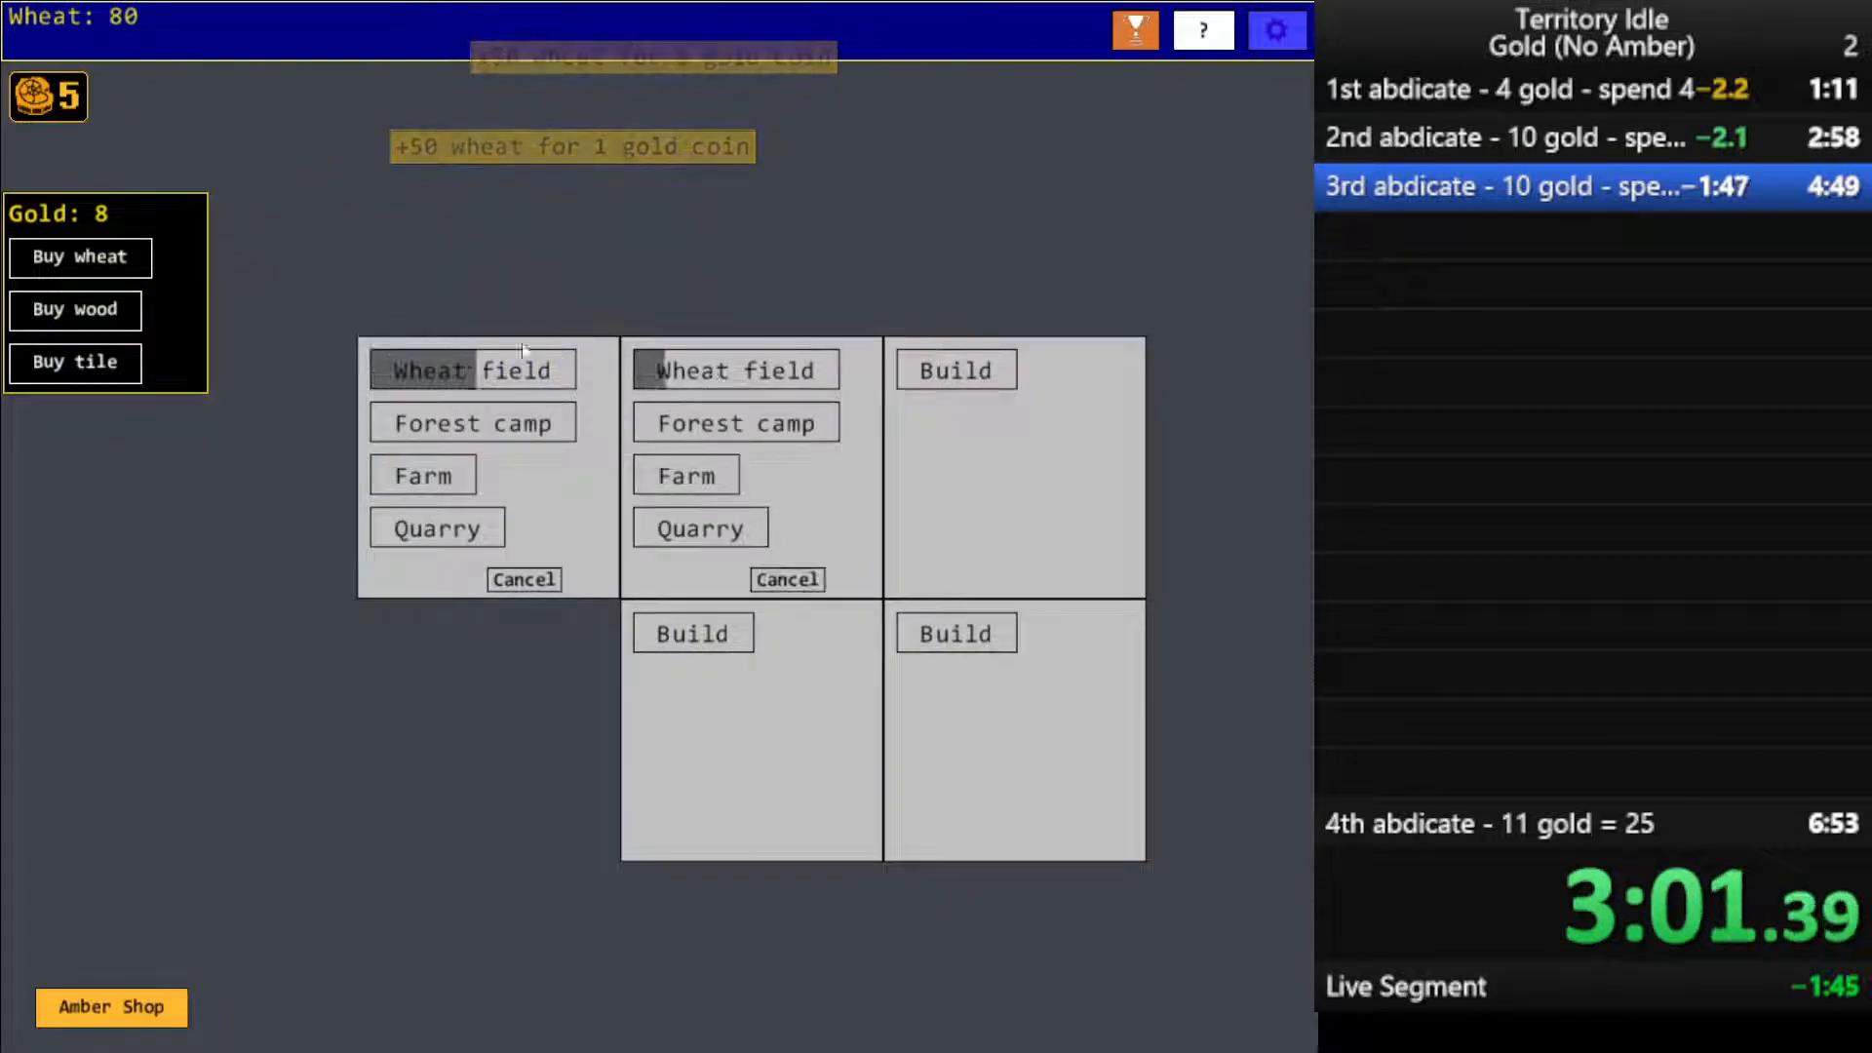
click(471, 369)
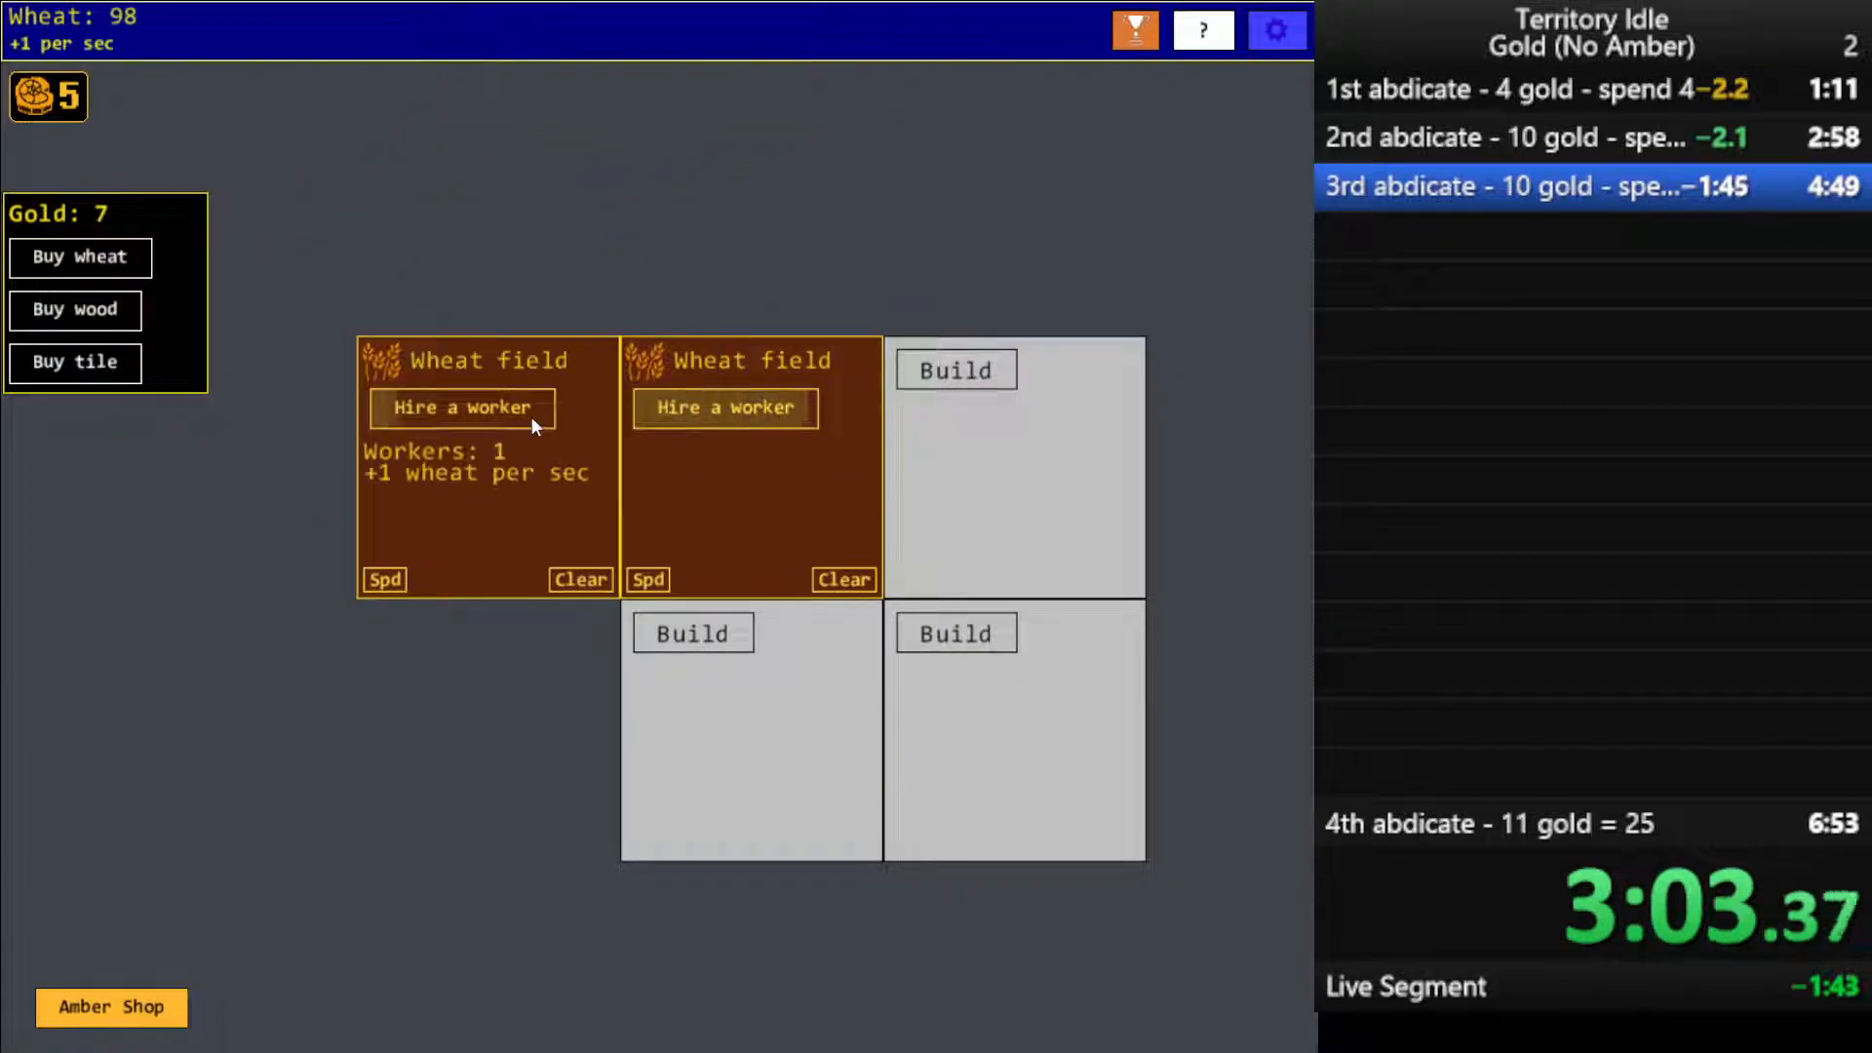
click(462, 407)
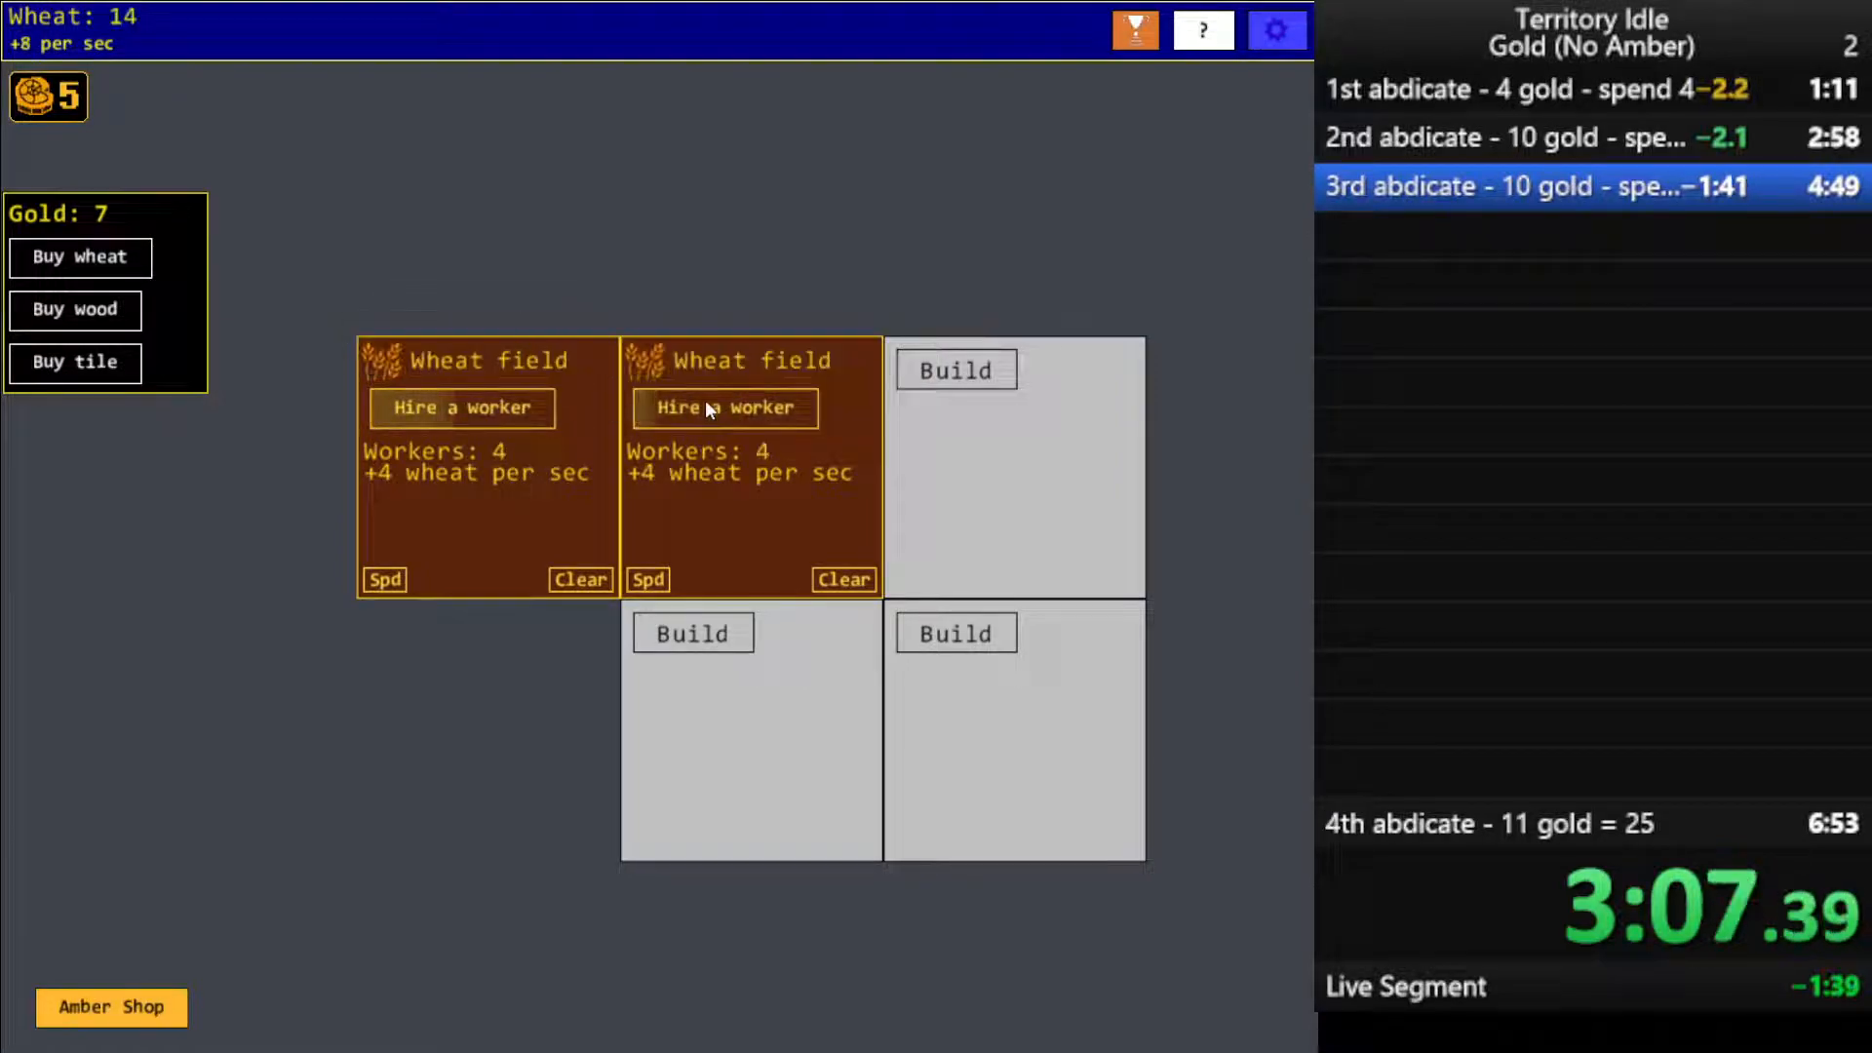
click(724, 408)
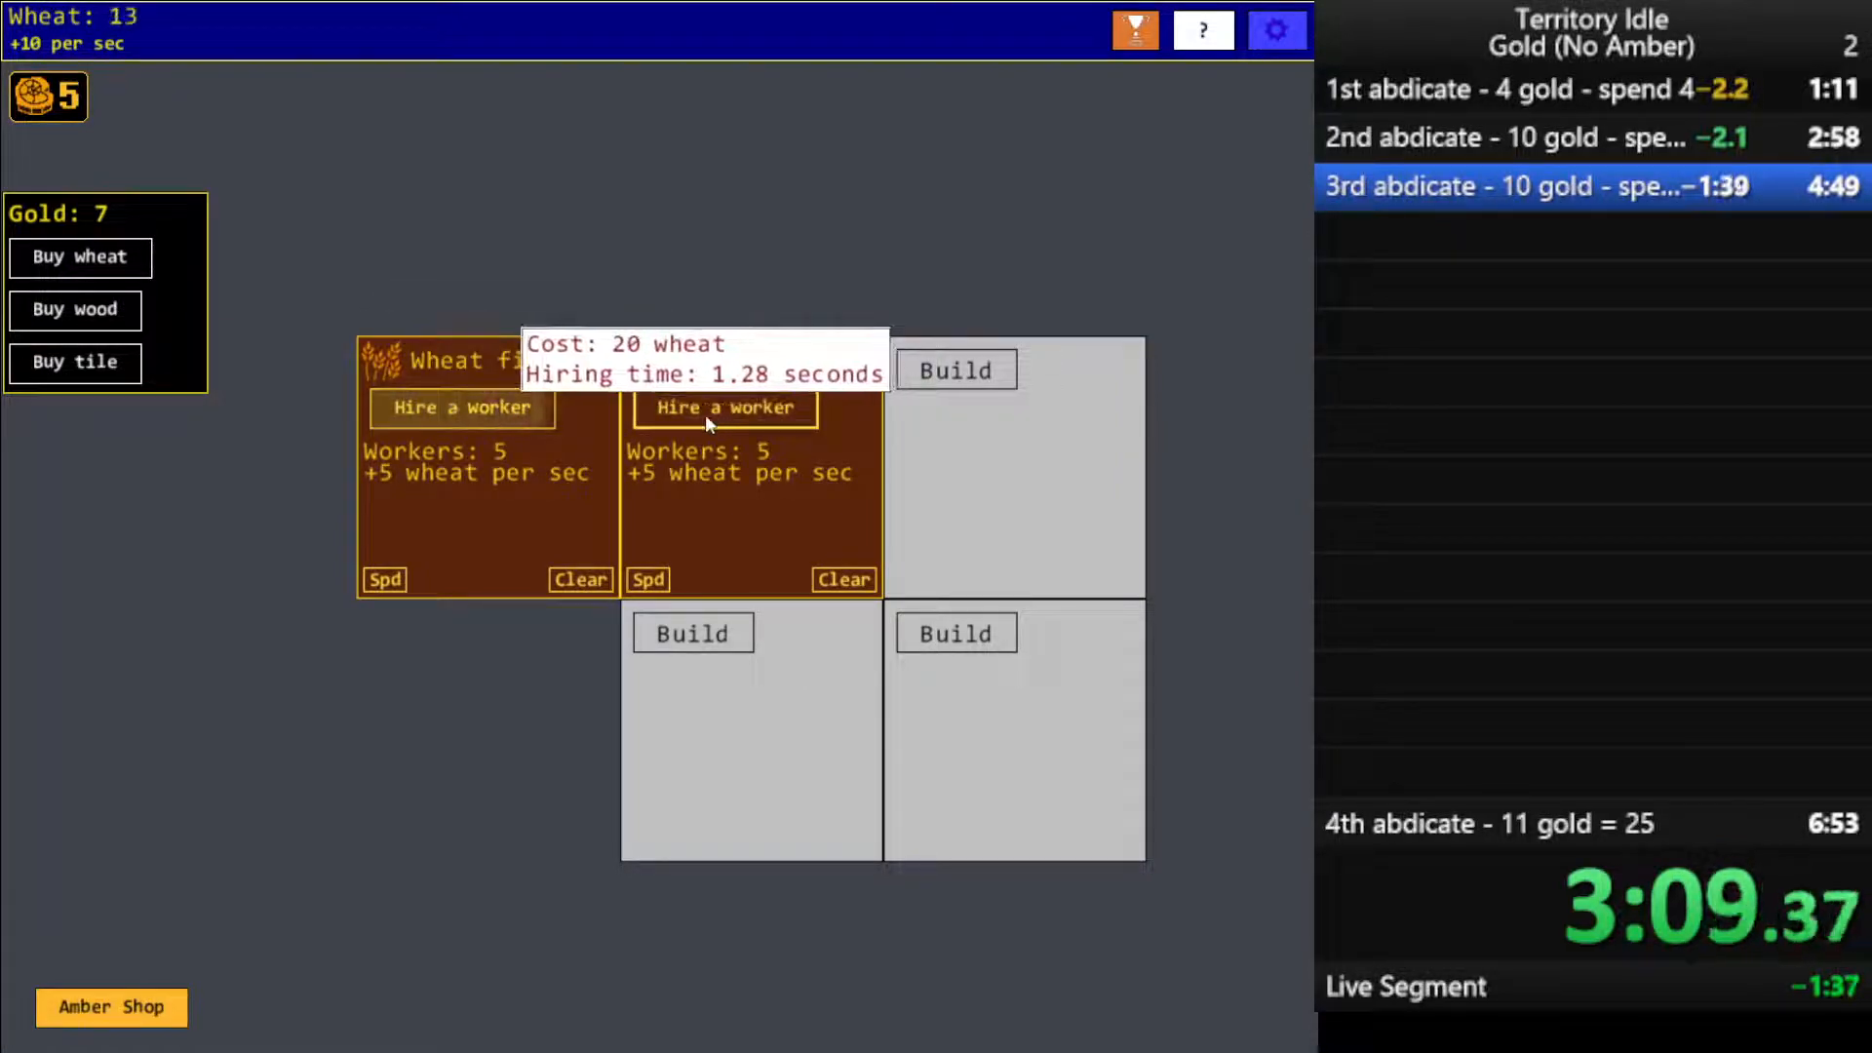
click(460, 408)
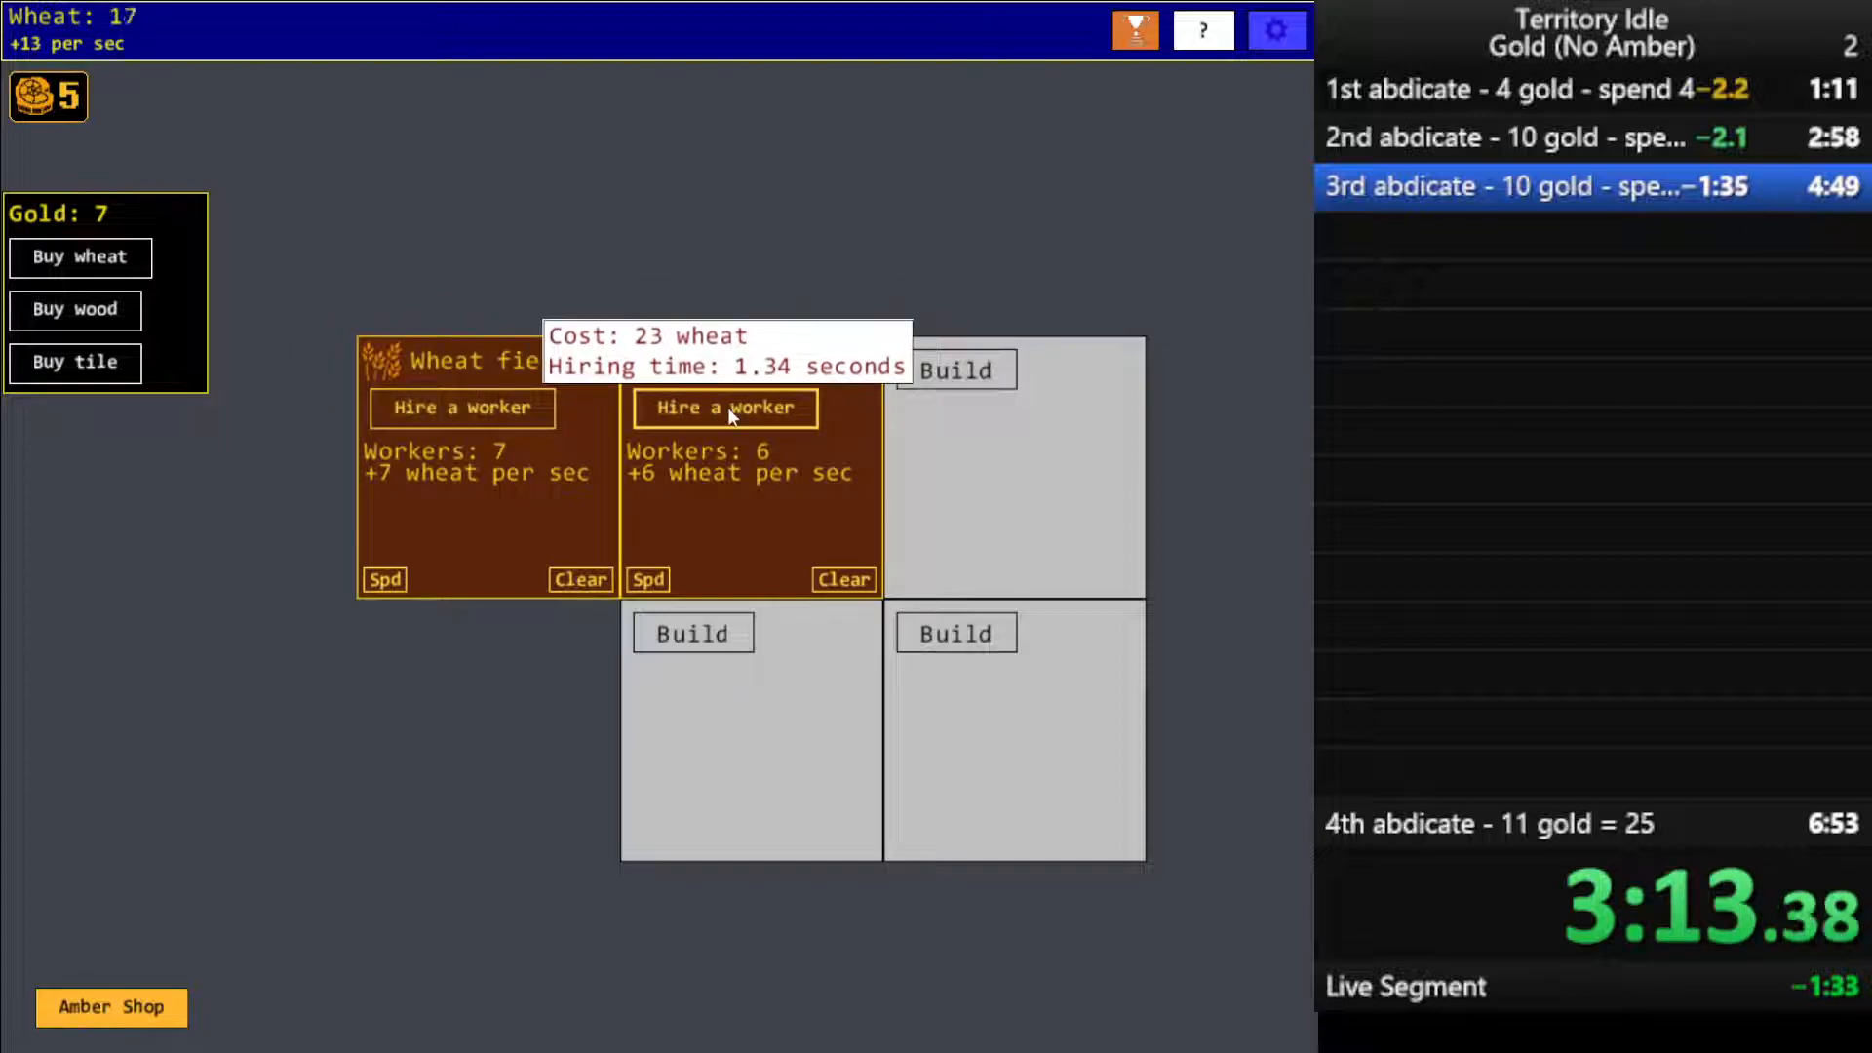
click(955, 369)
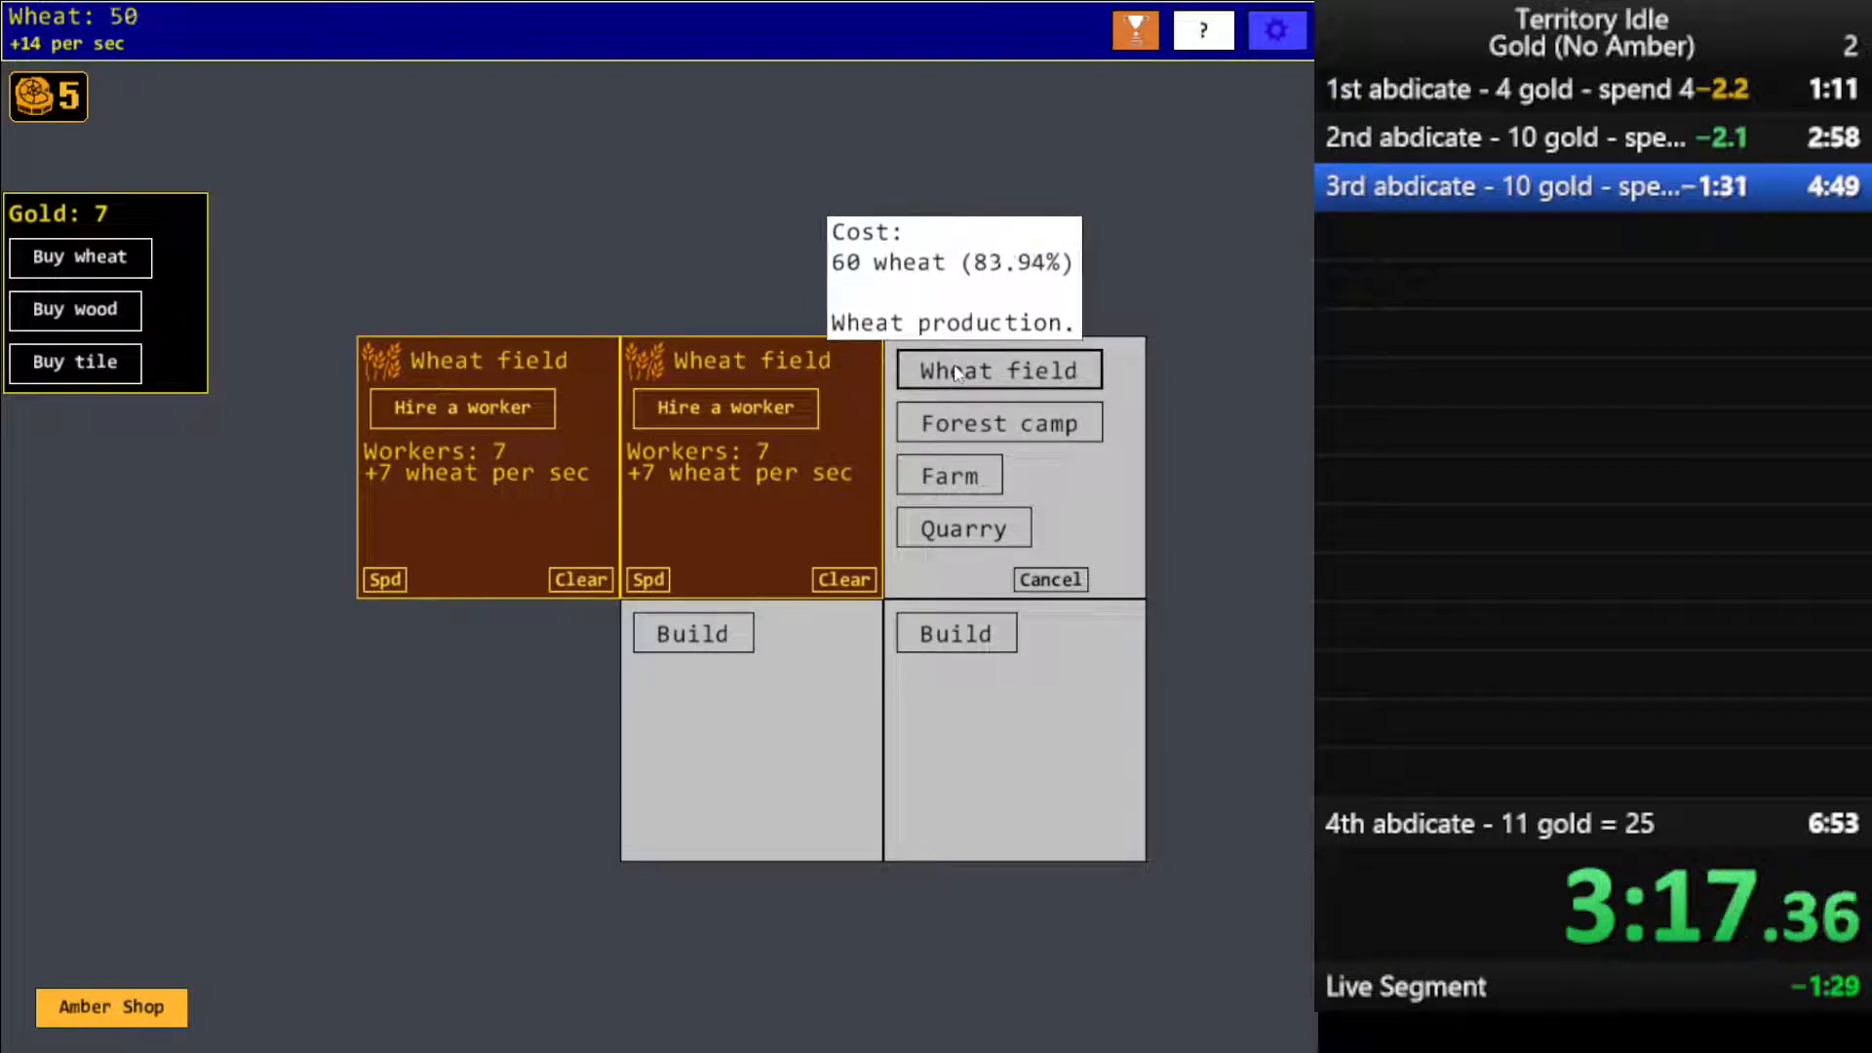
Build a third wheat field, hire workers to 9–10, and add a fourth field on the lower tile
click(999, 370)
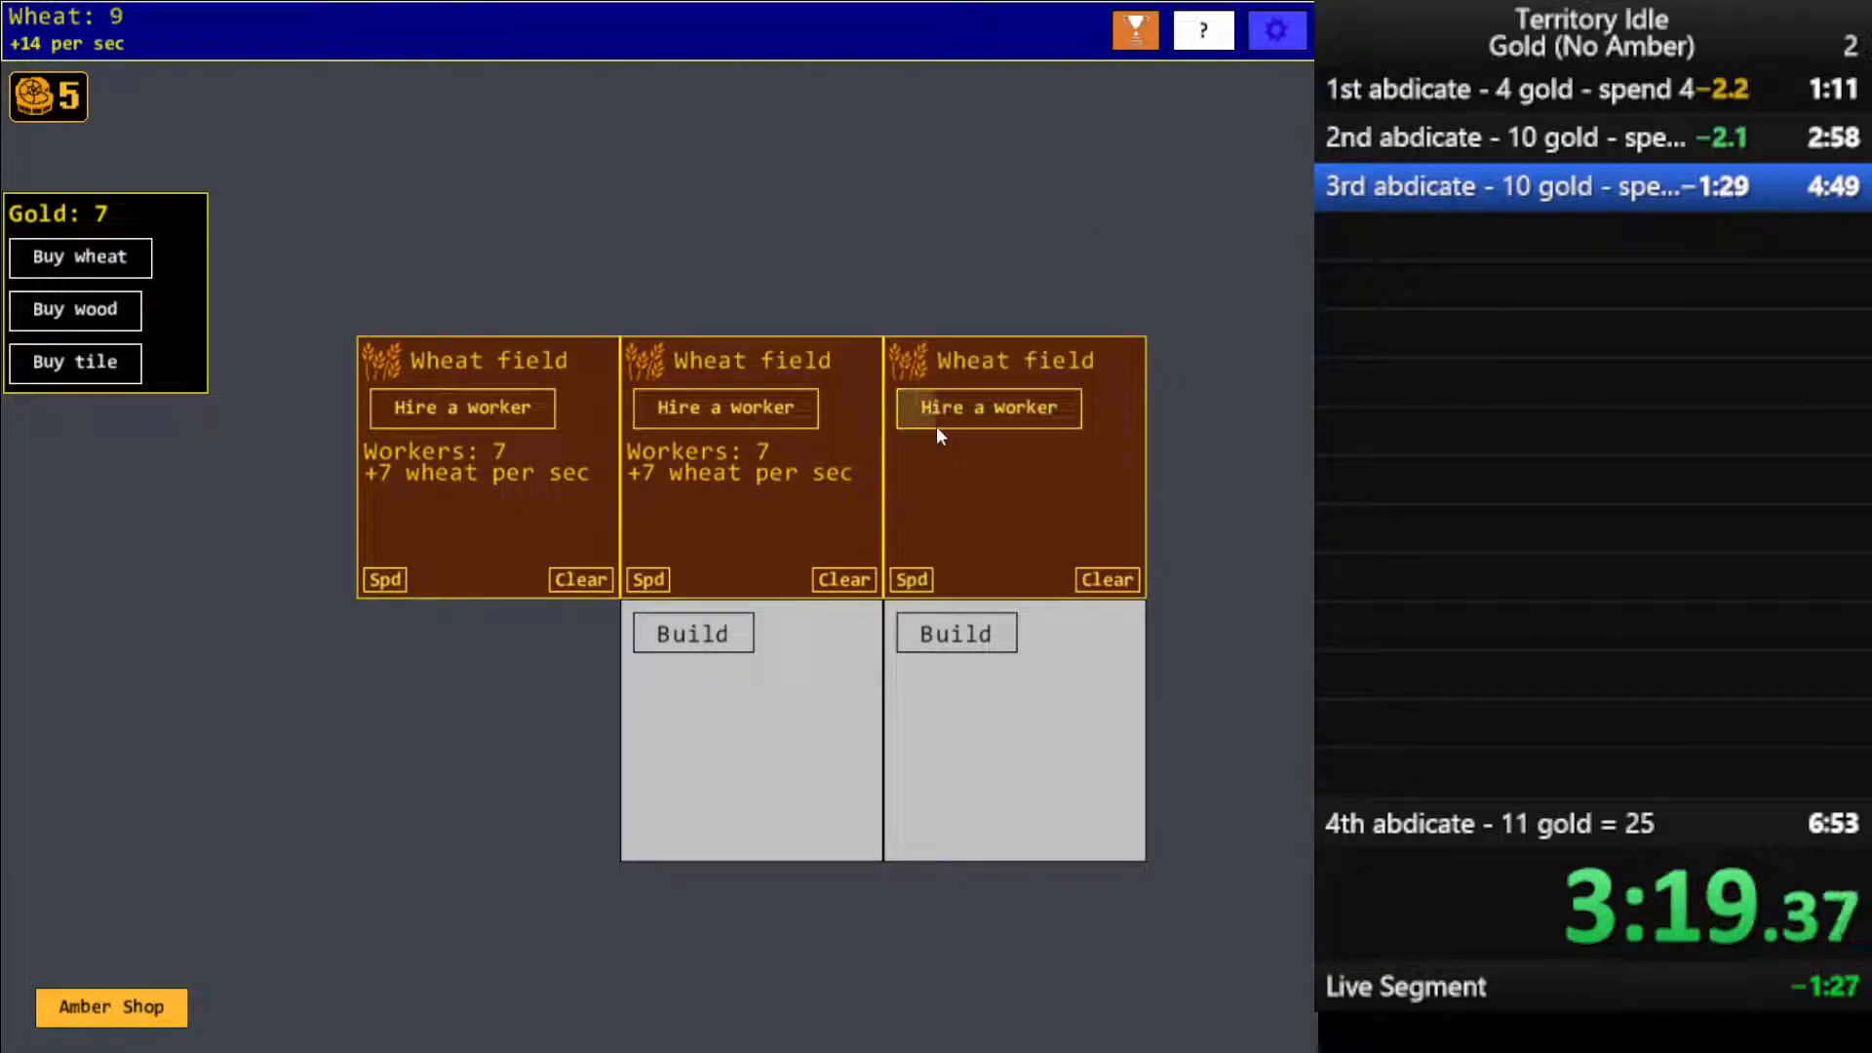
click(987, 408)
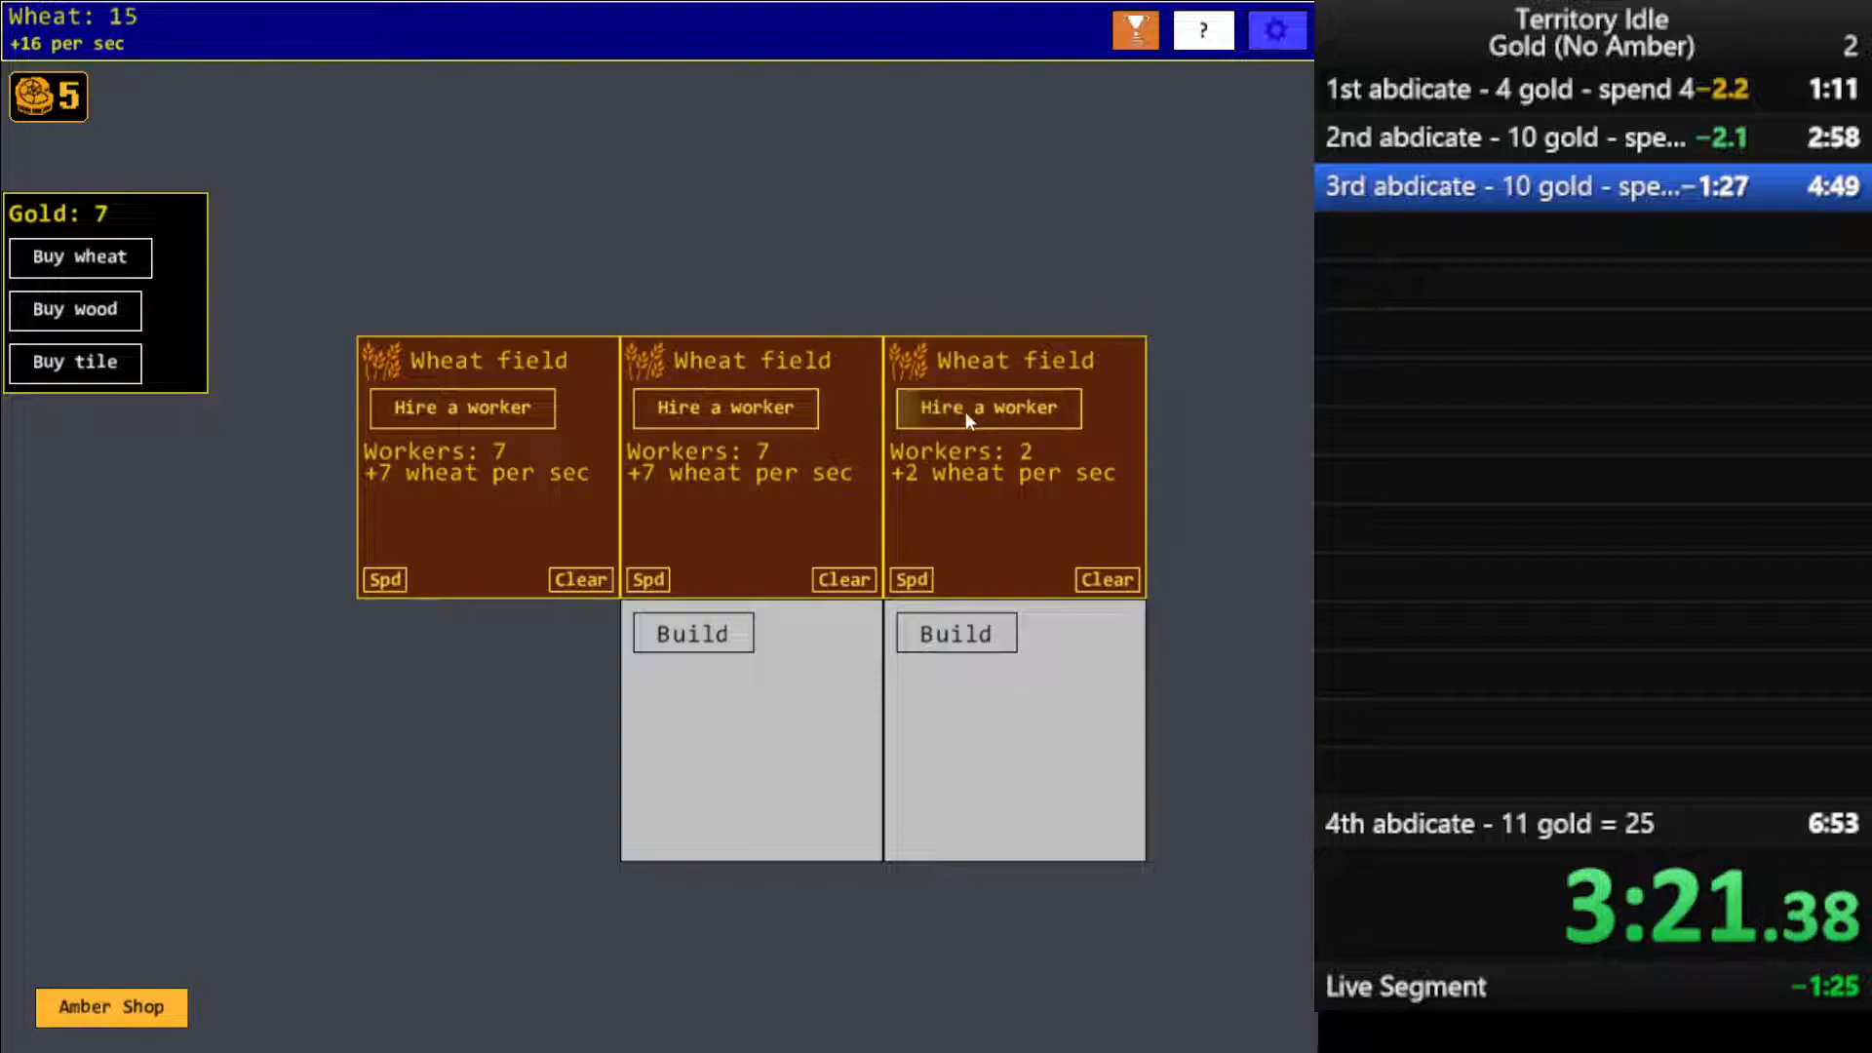
click(986, 407)
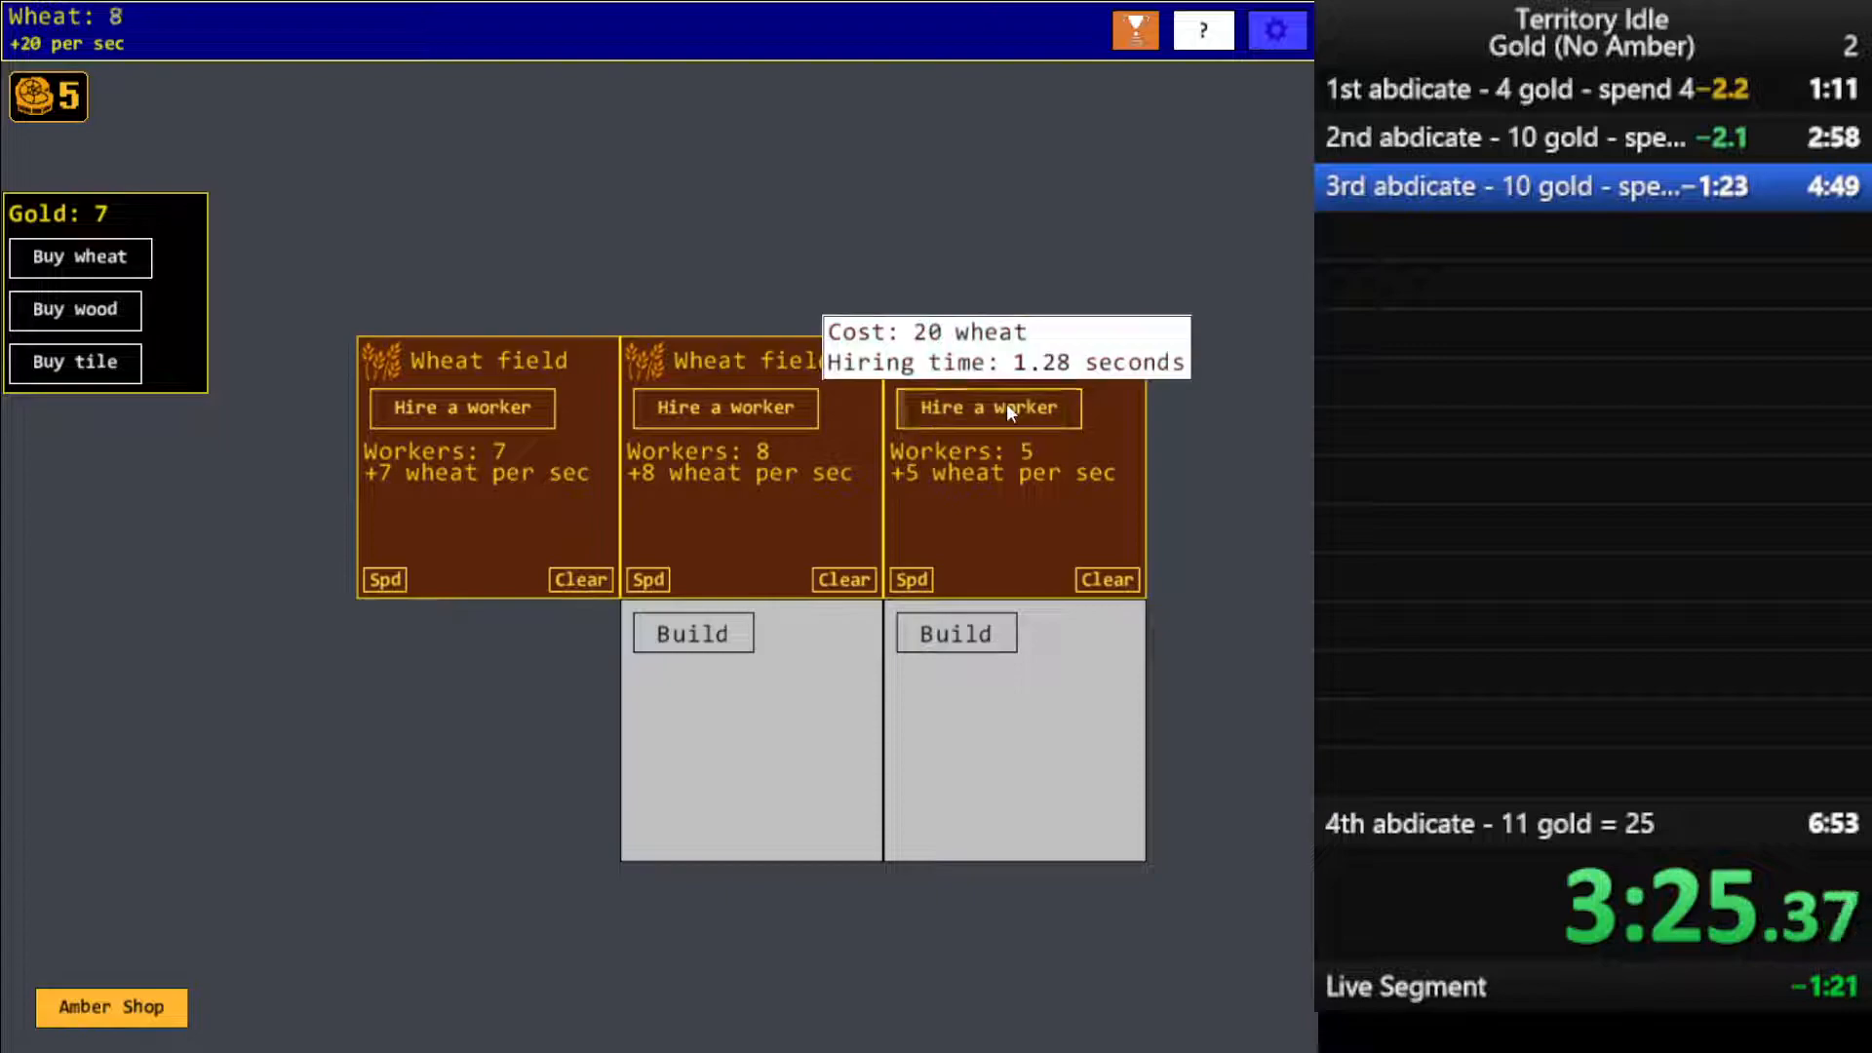
click(986, 407)
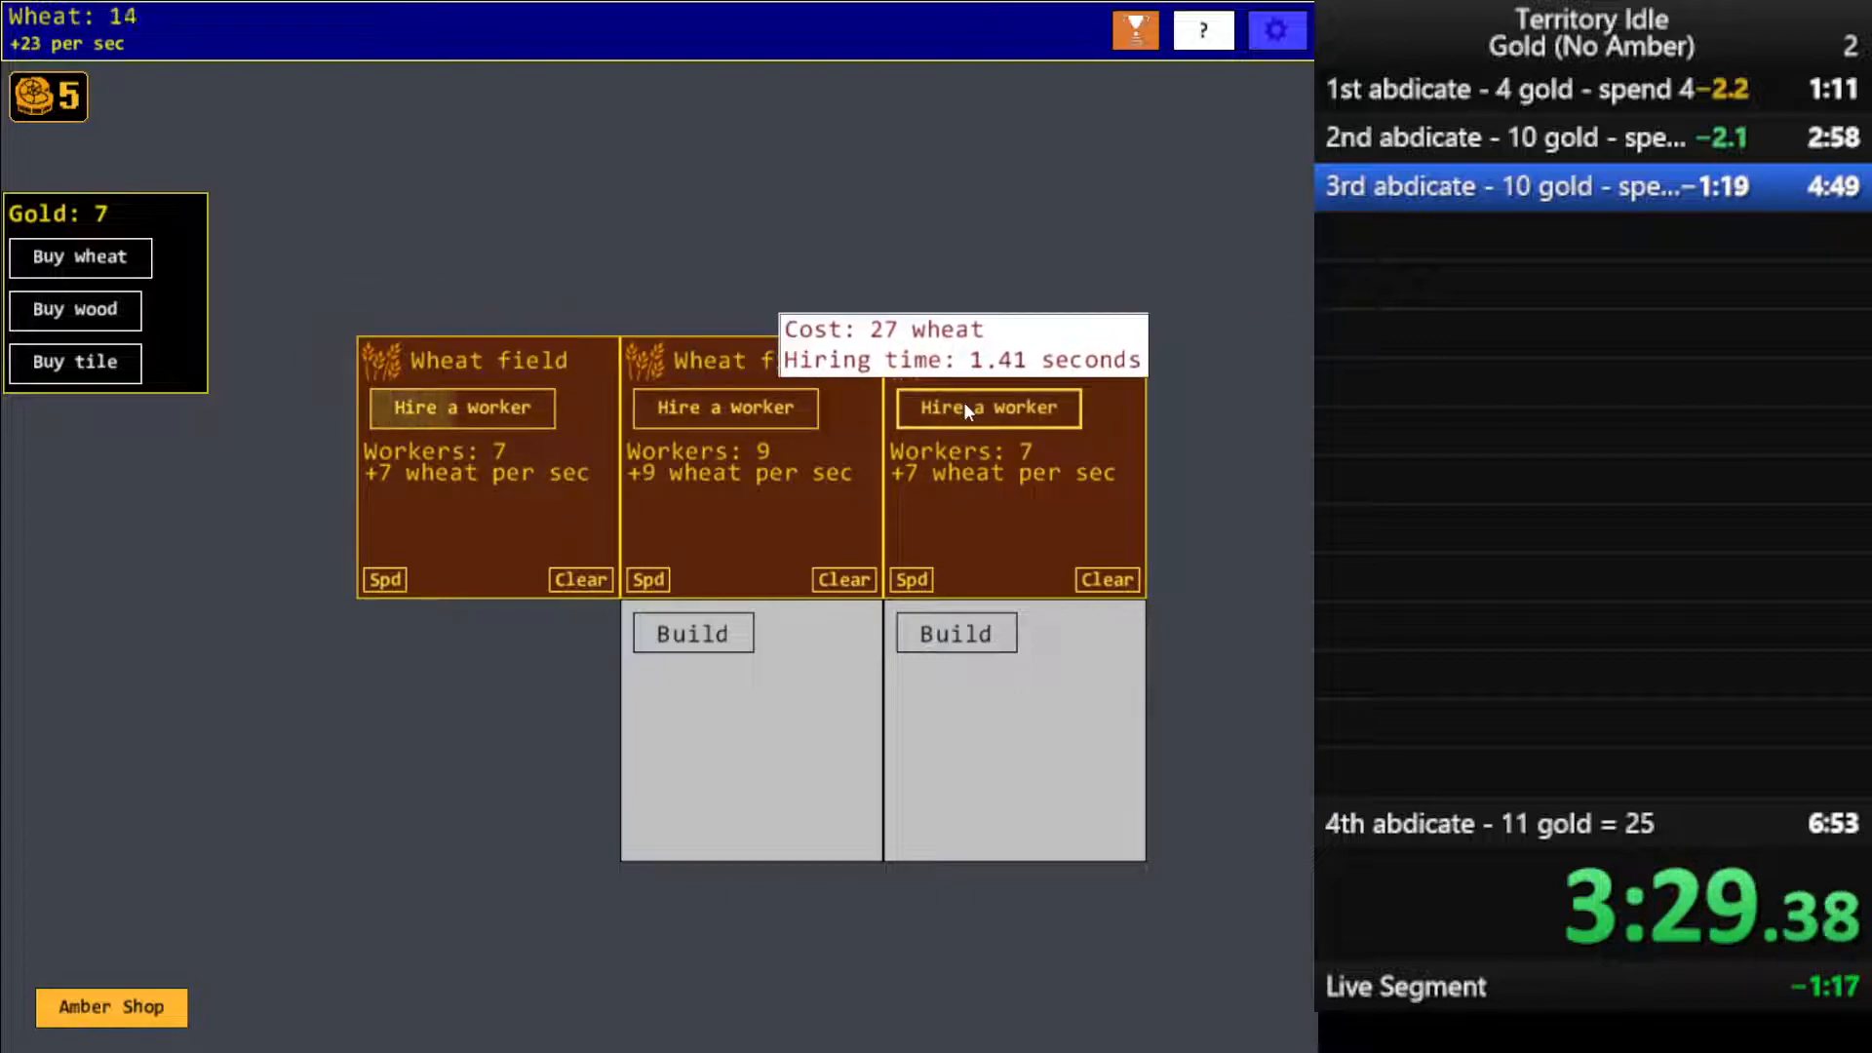
click(691, 633)
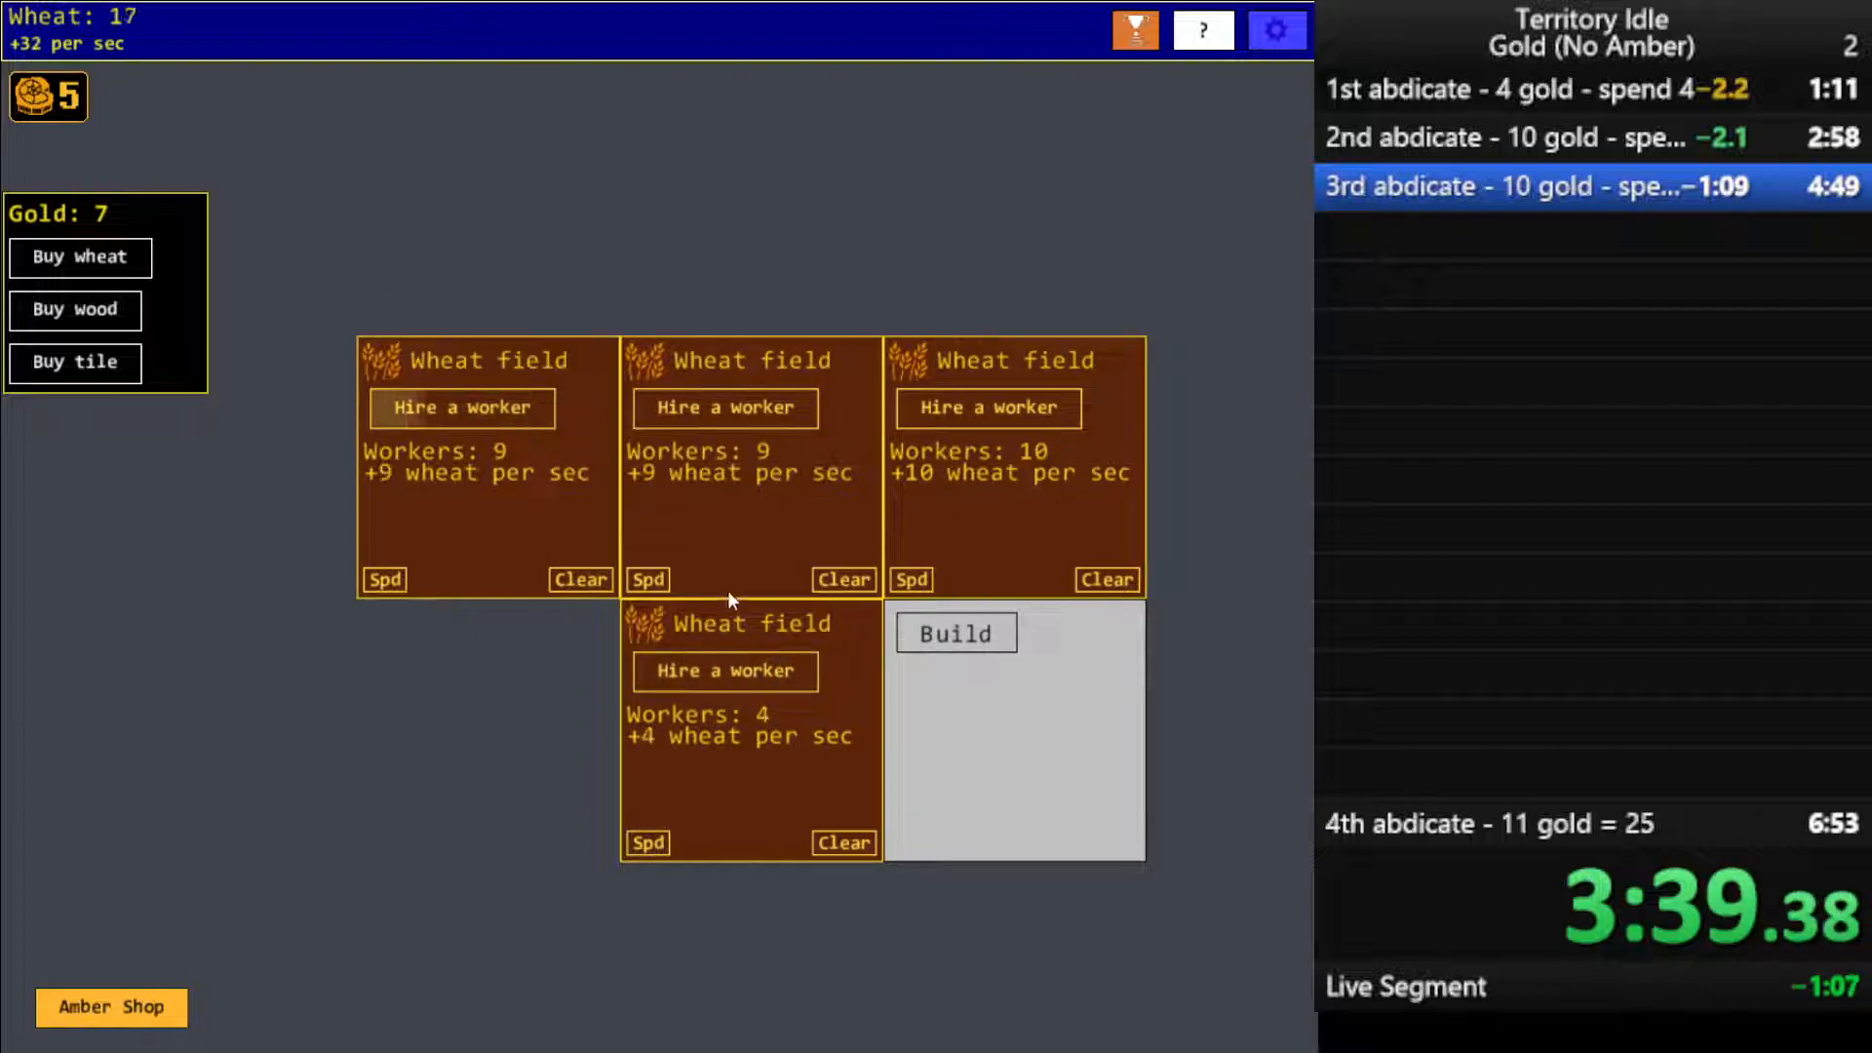
Build a wheat field on the last empty tile and hire workers, mostly for the lower-right field
click(955, 633)
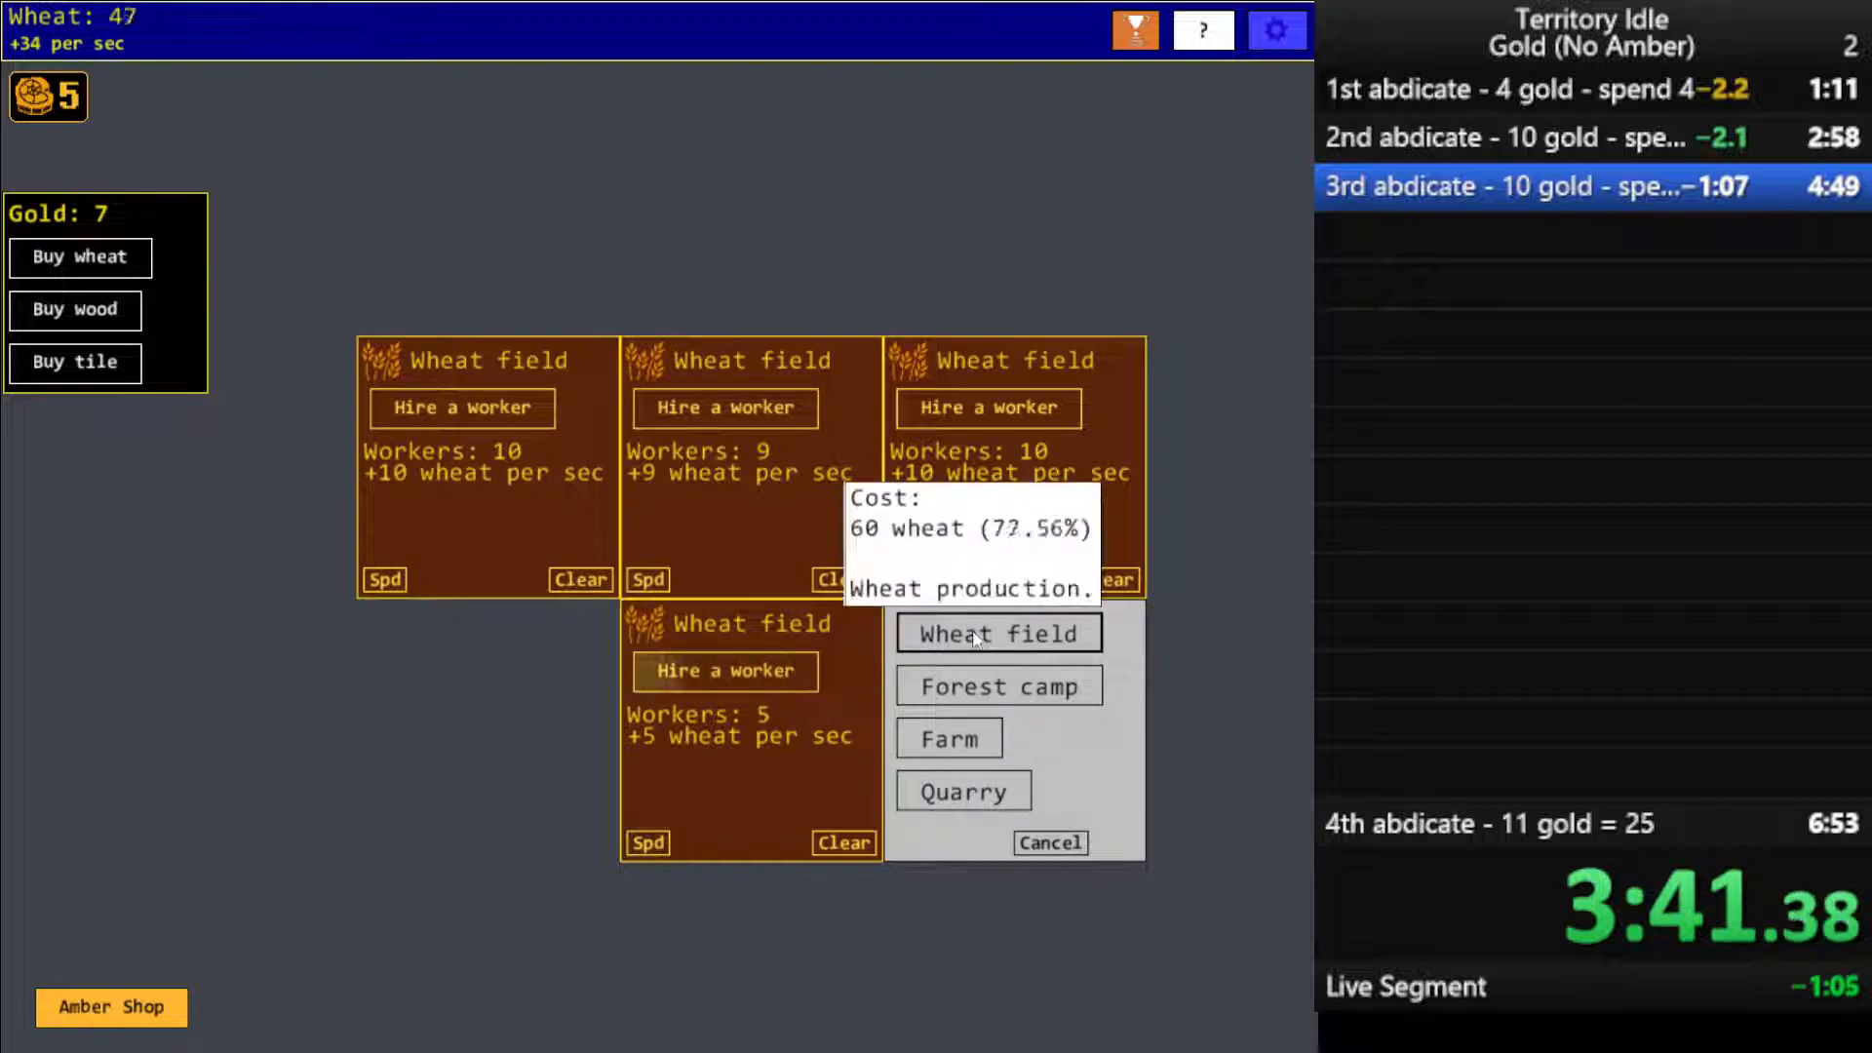
click(999, 633)
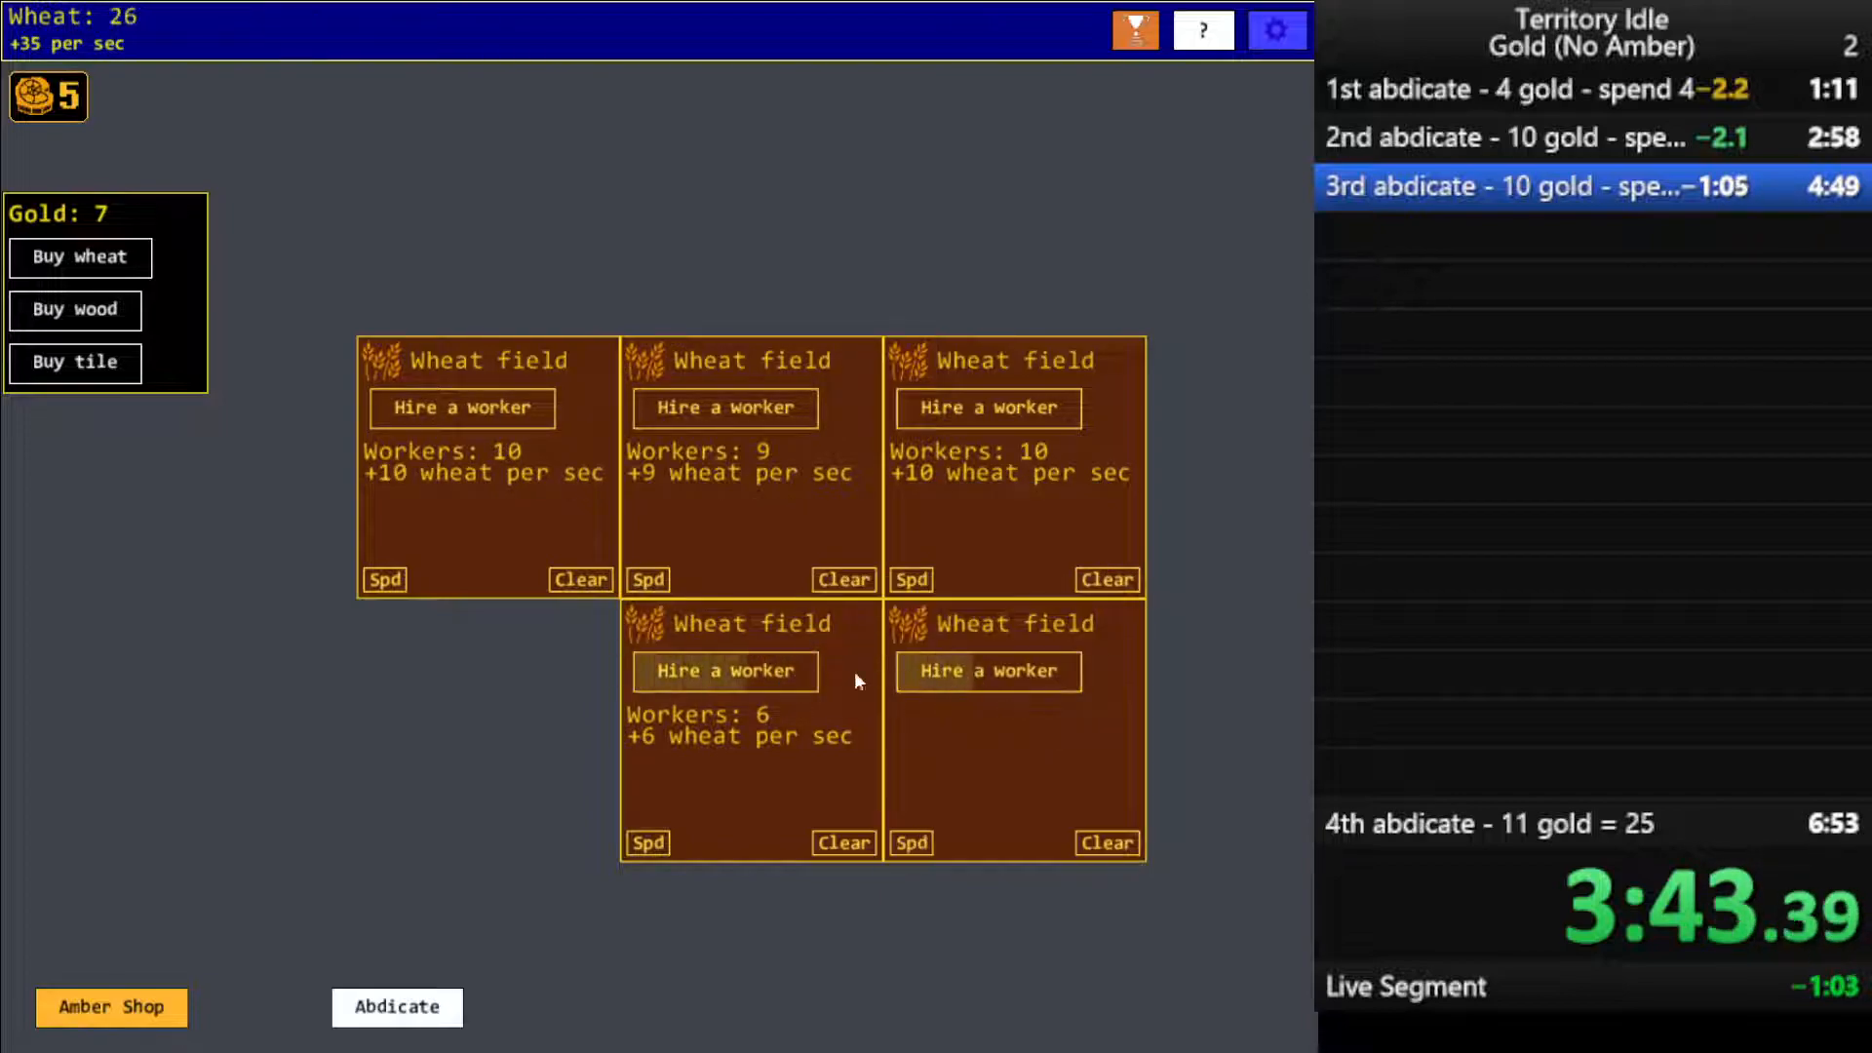
click(987, 671)
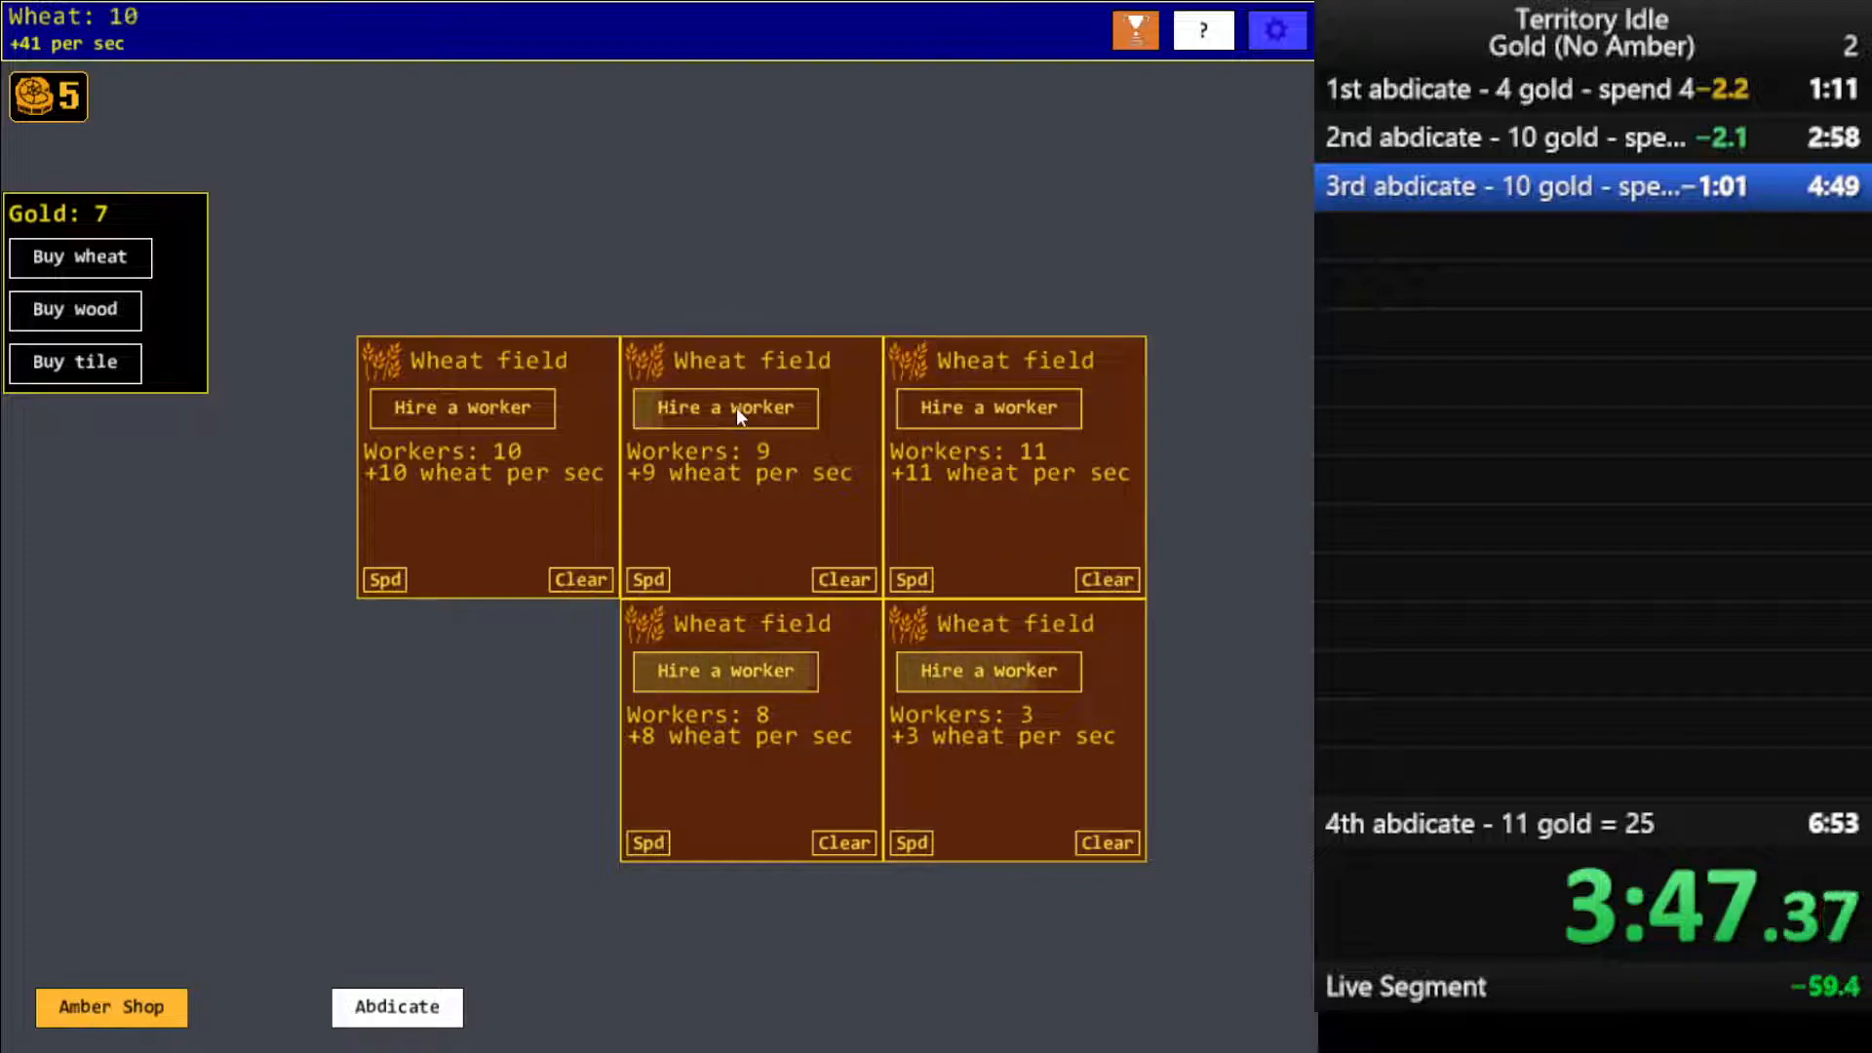
click(724, 407)
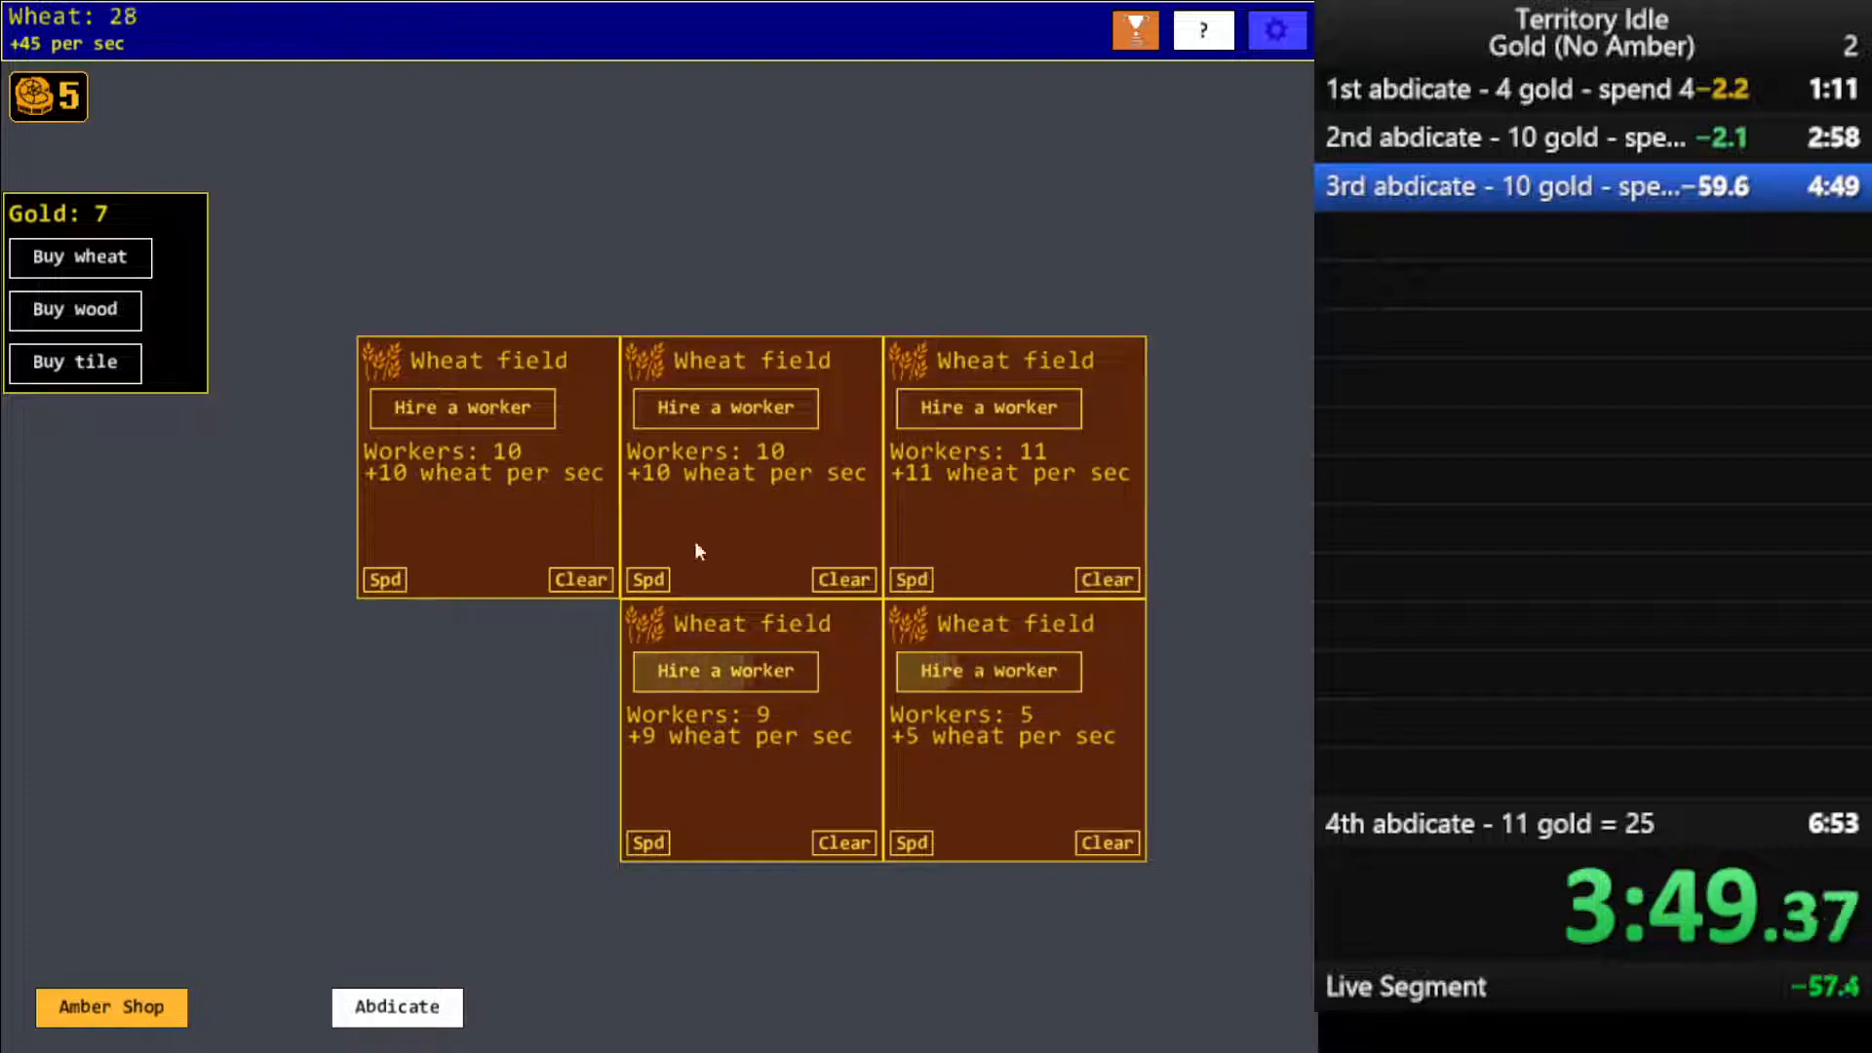
click(987, 671)
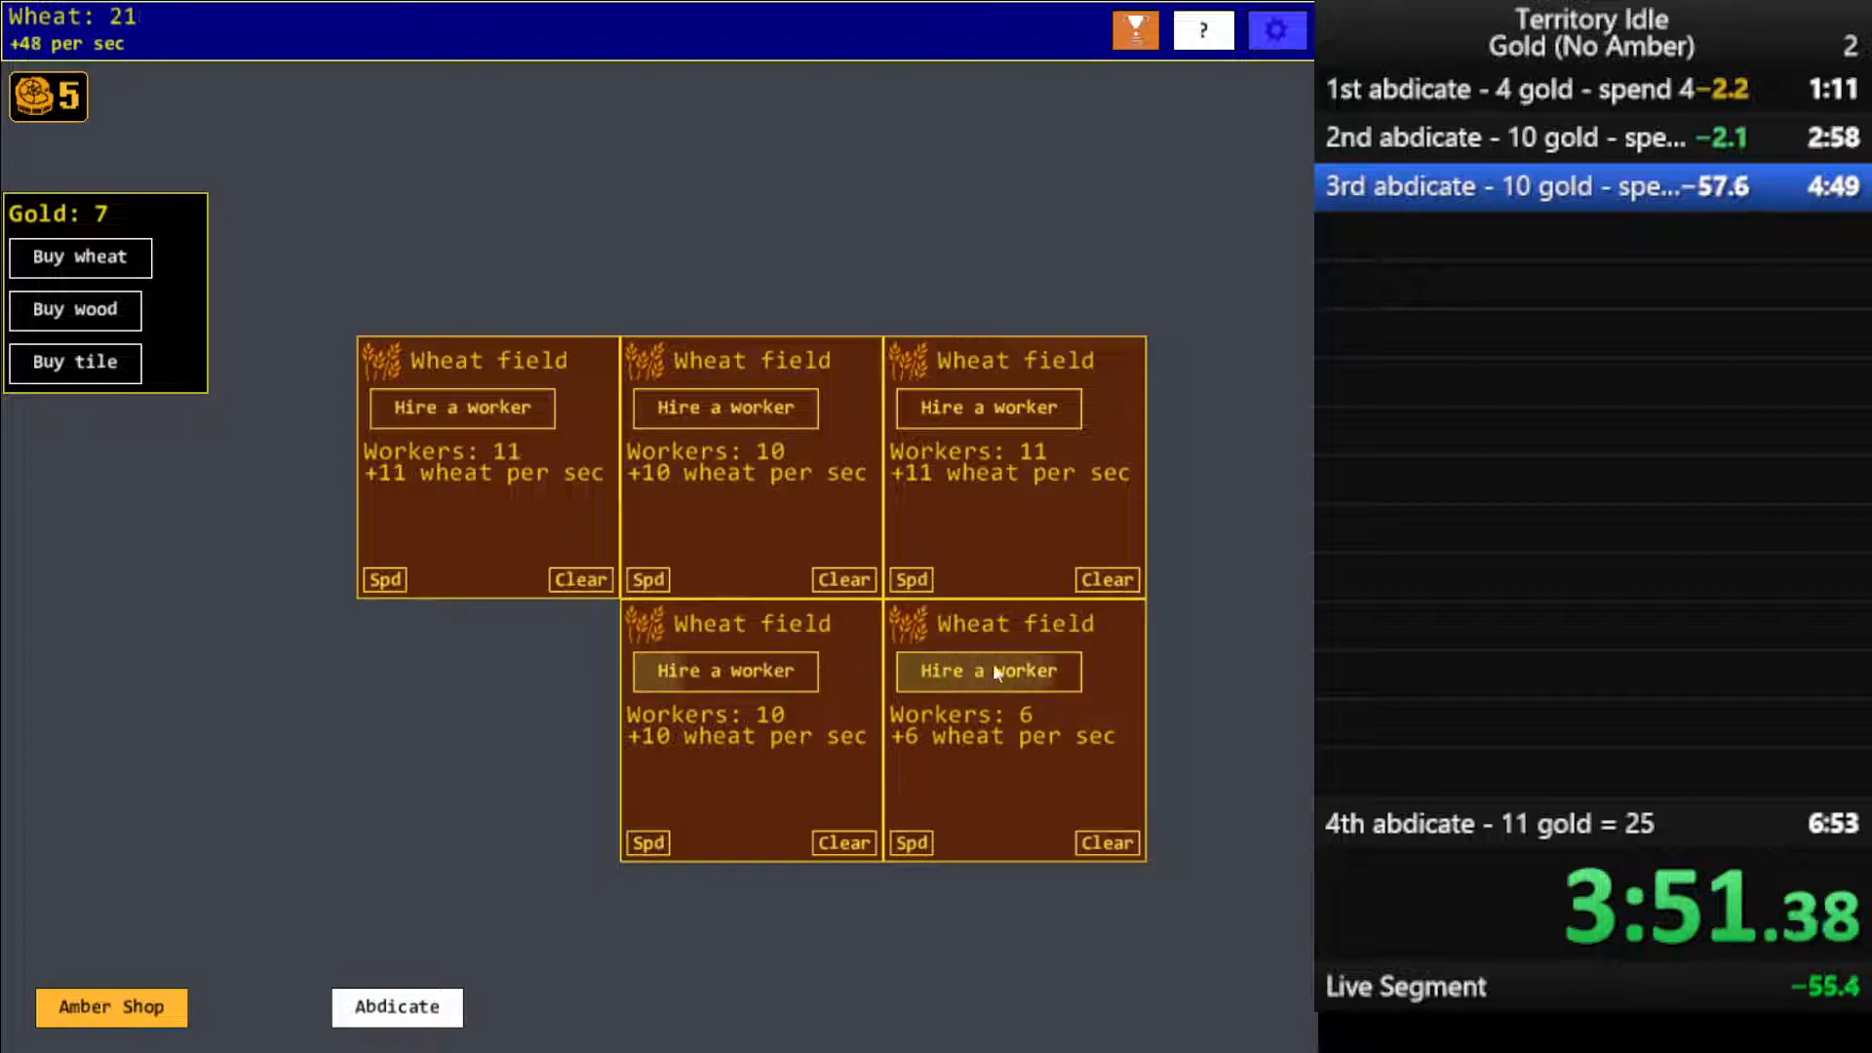
click(988, 671)
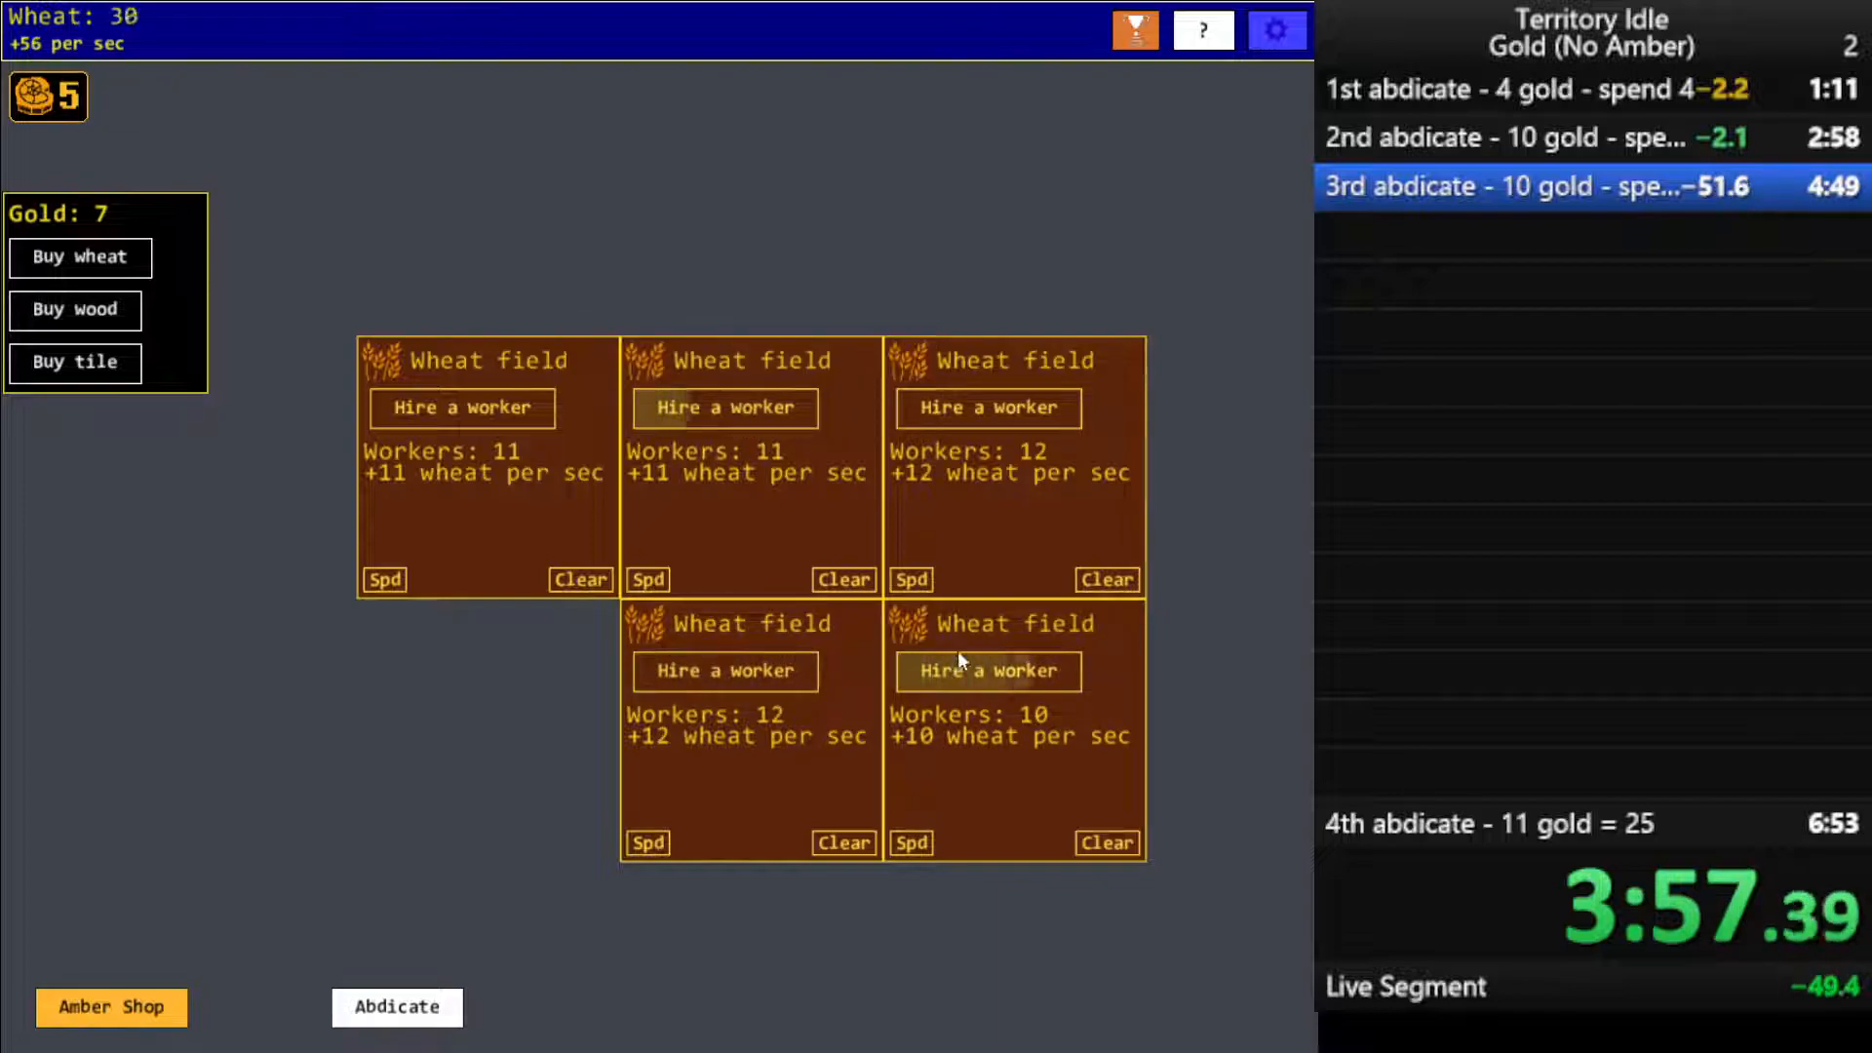
click(987, 671)
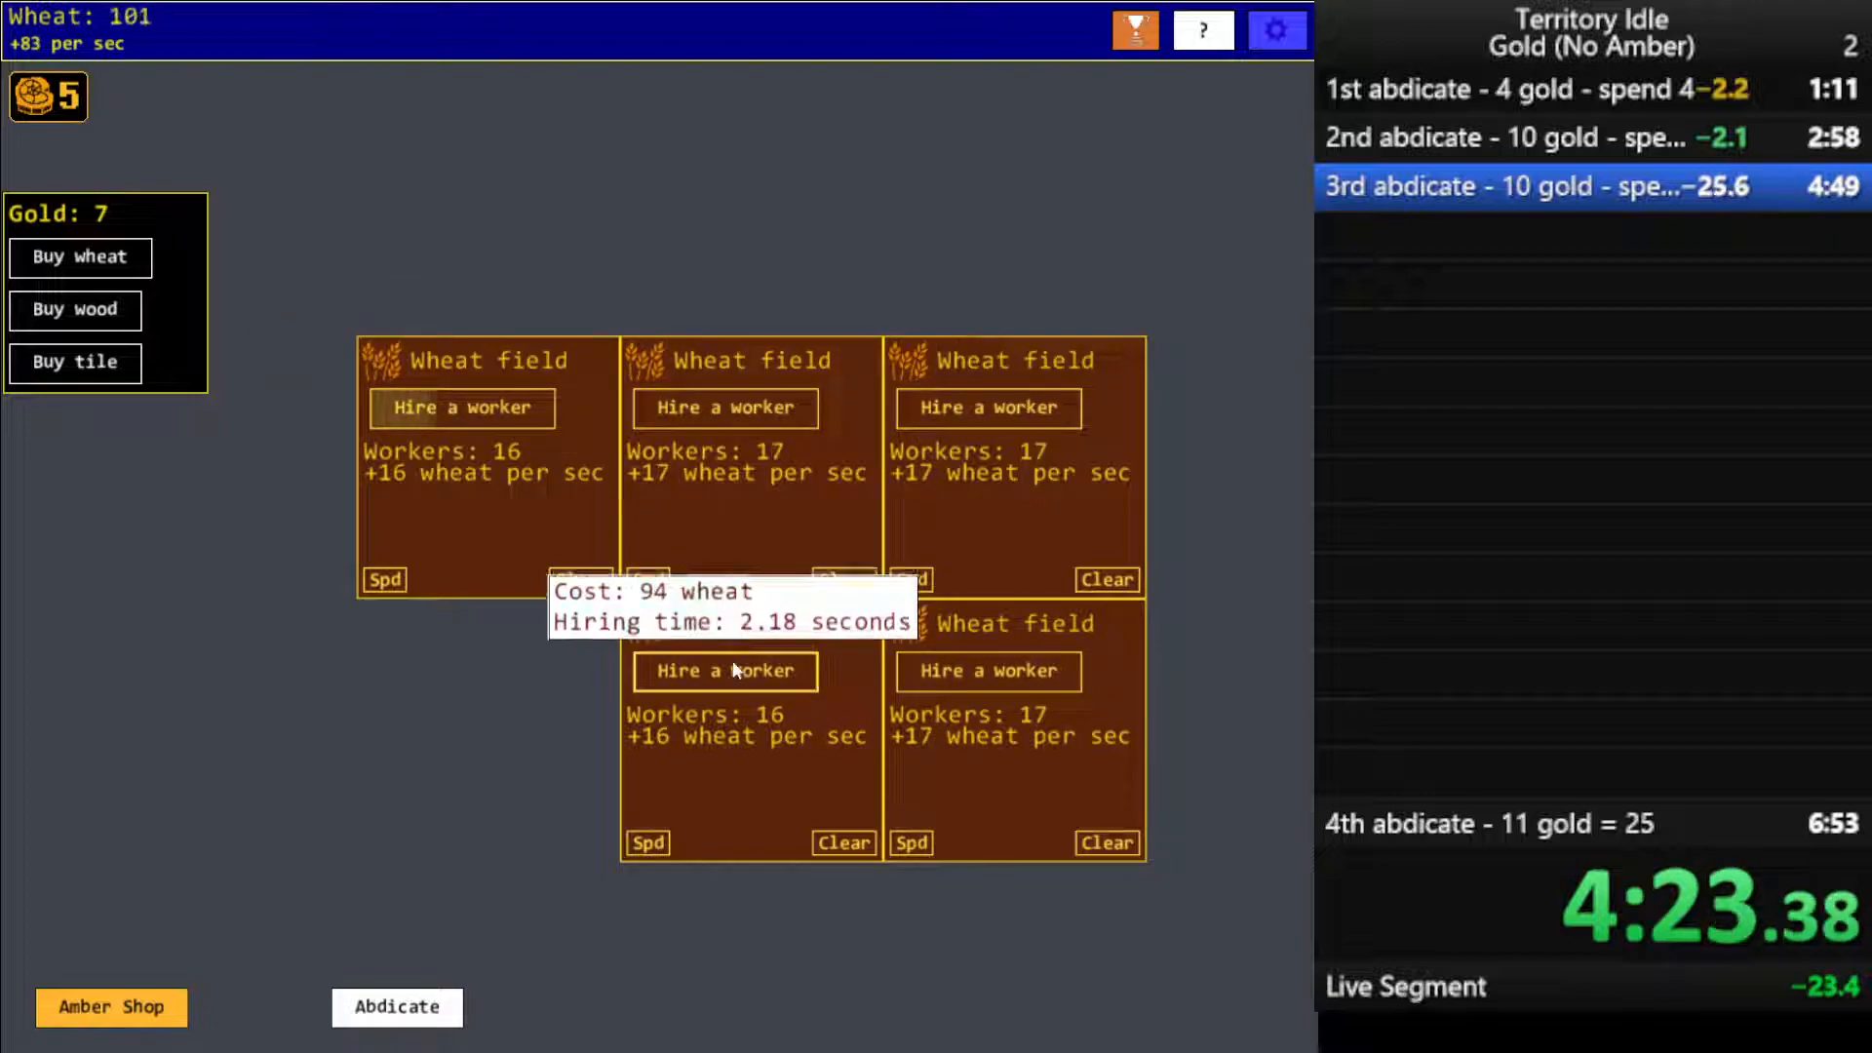
Hire more workers on the middle wheat fields, bringing all five to about 20 workers
click(462, 408)
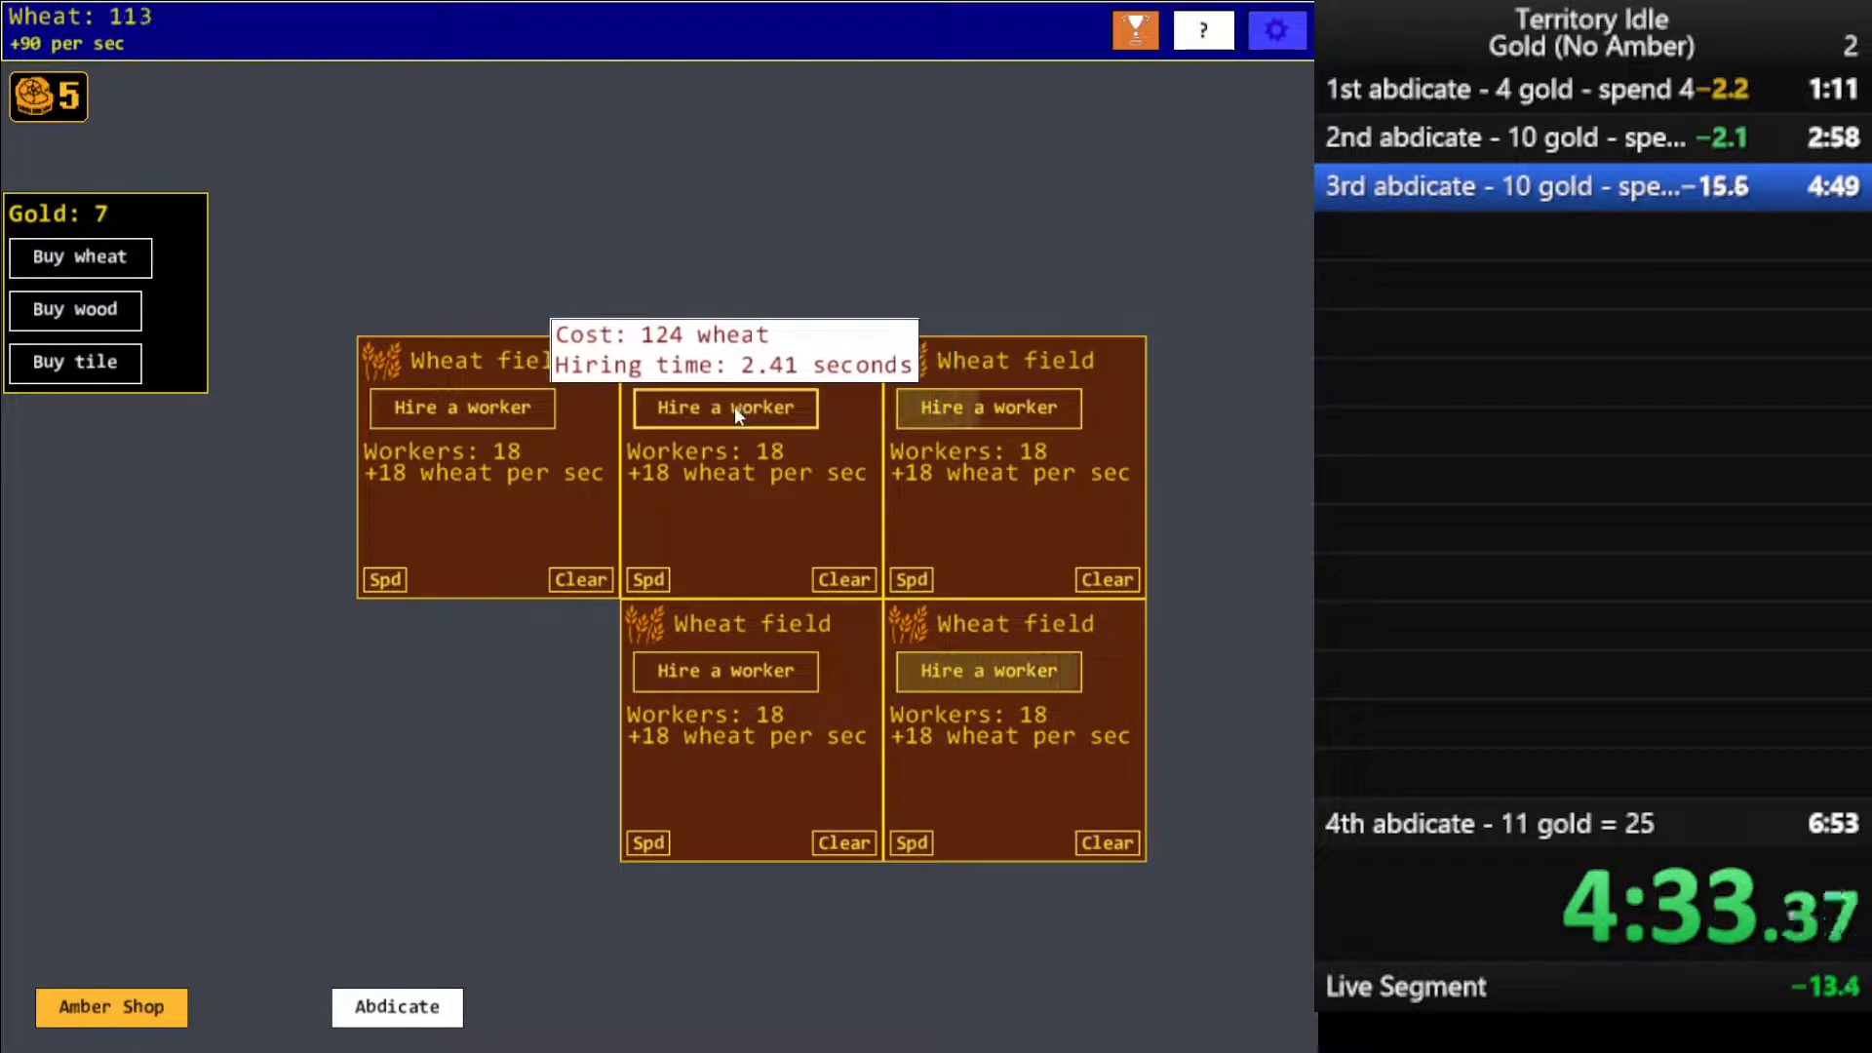
click(987, 408)
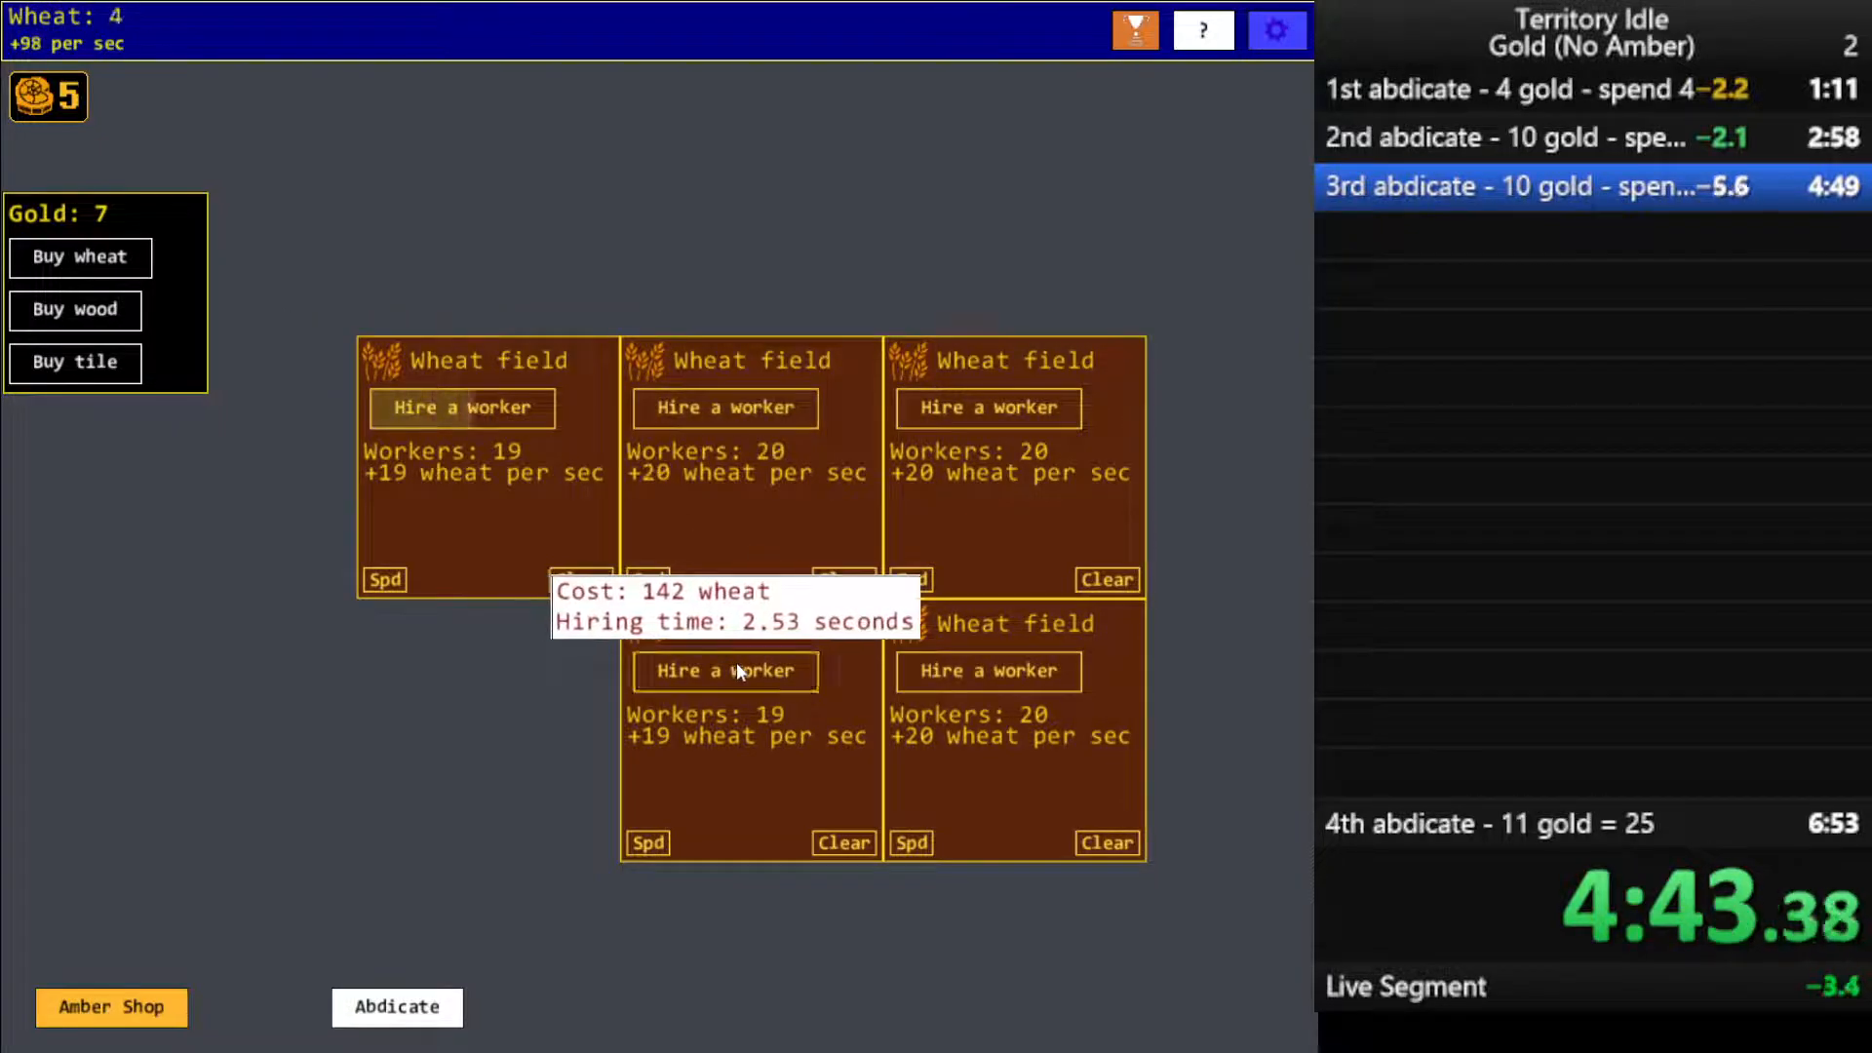
mouse_move(397, 1007)
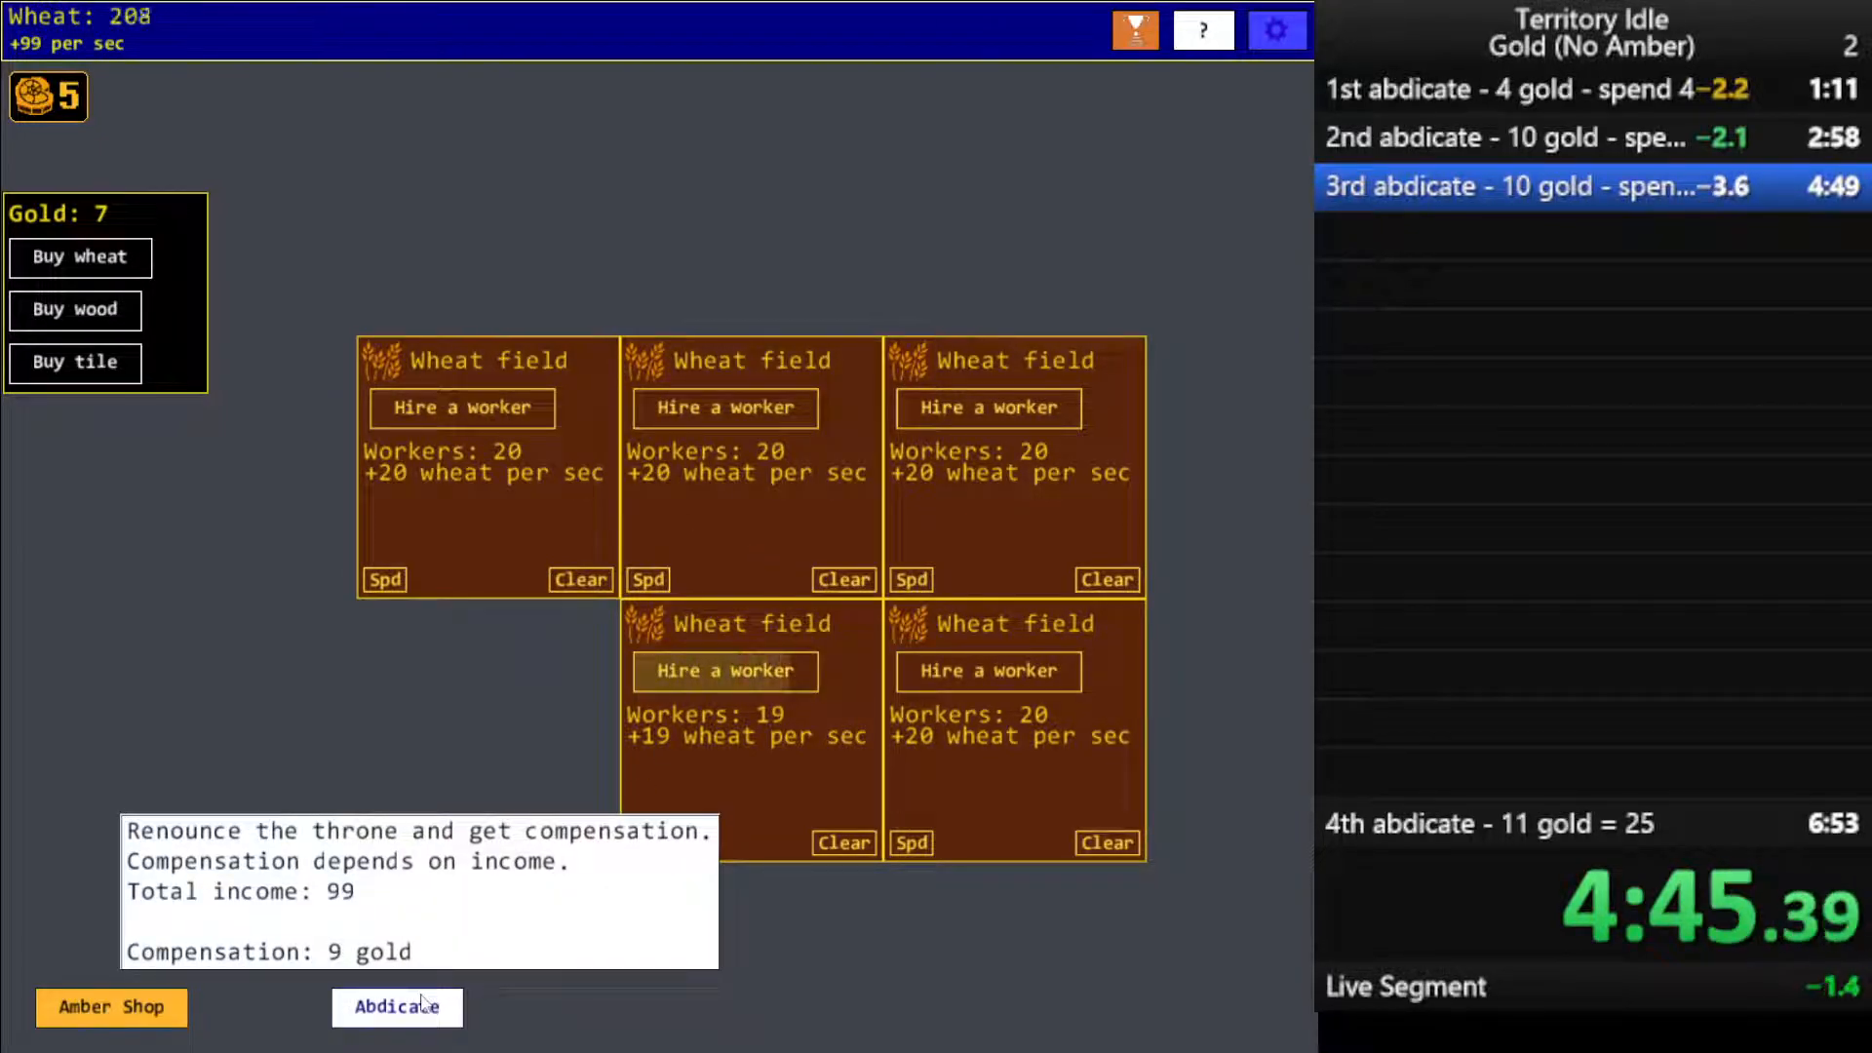
Abdicate for 16 gold and rebuild a wheat field on the top-left tile
click(397, 1008)
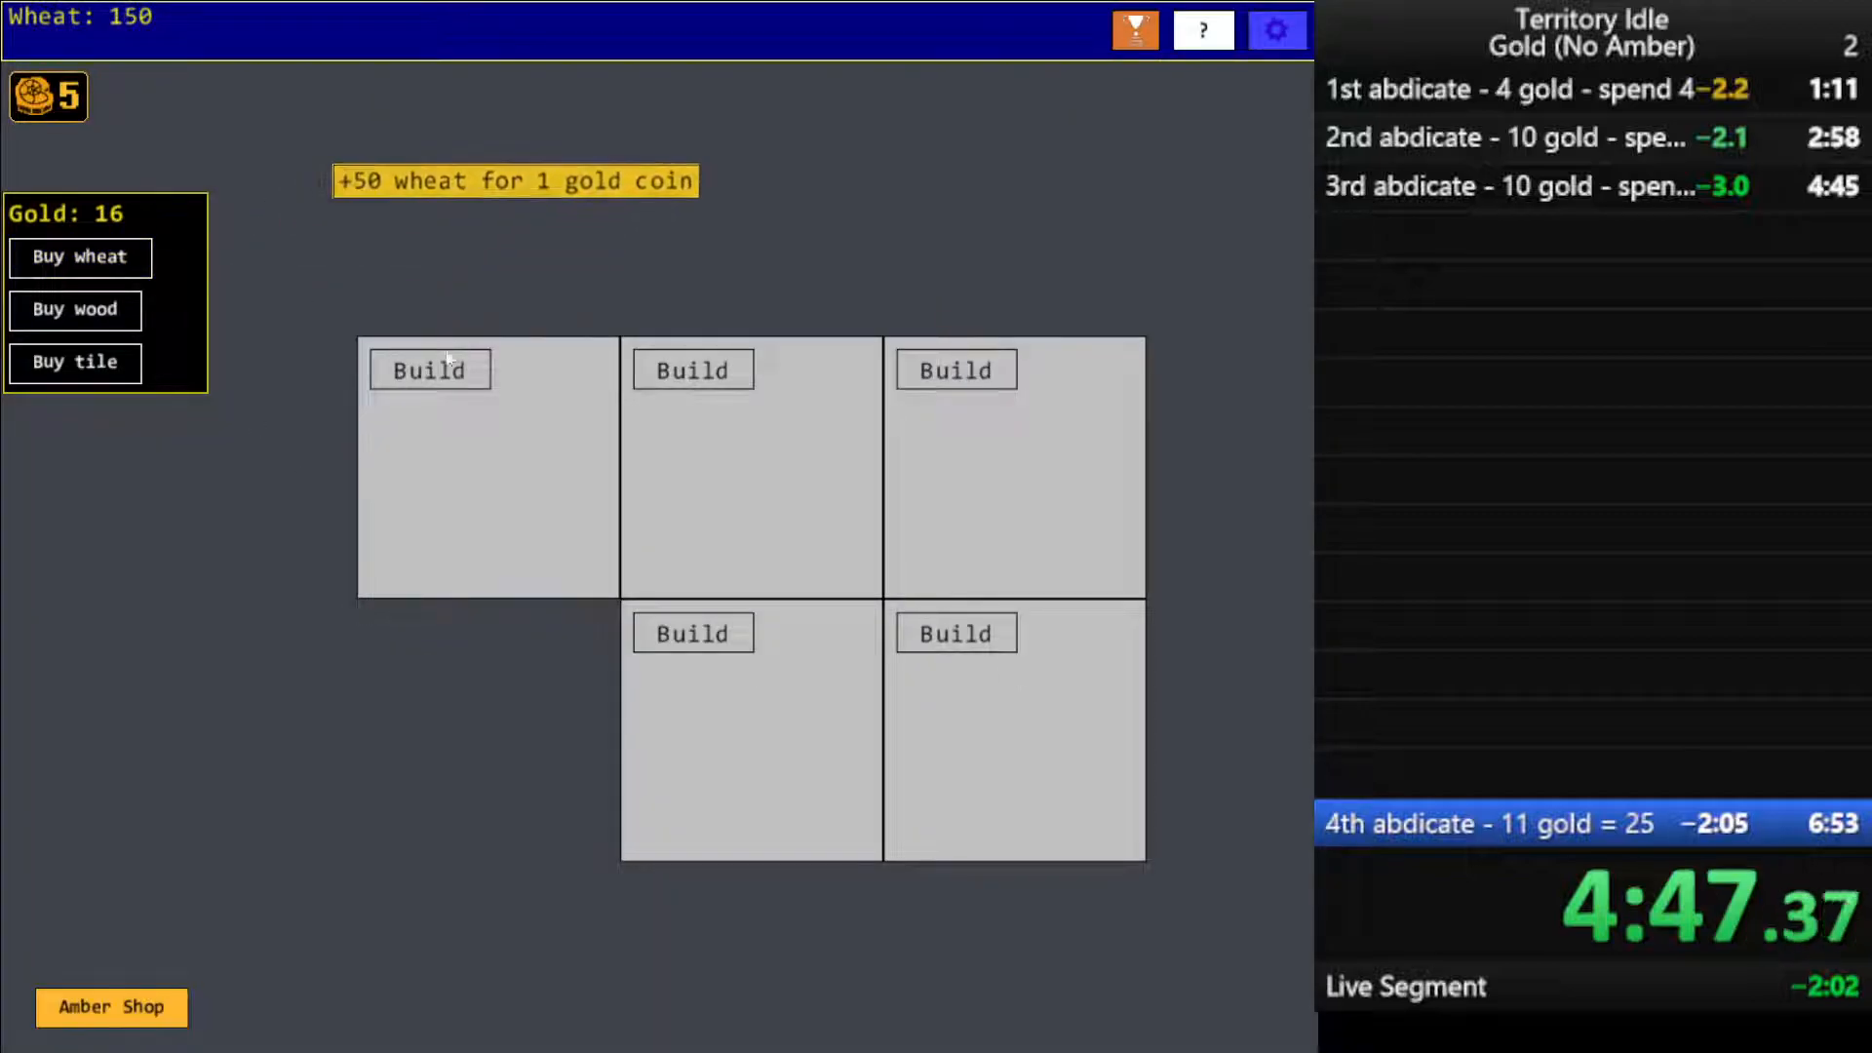
click(428, 369)
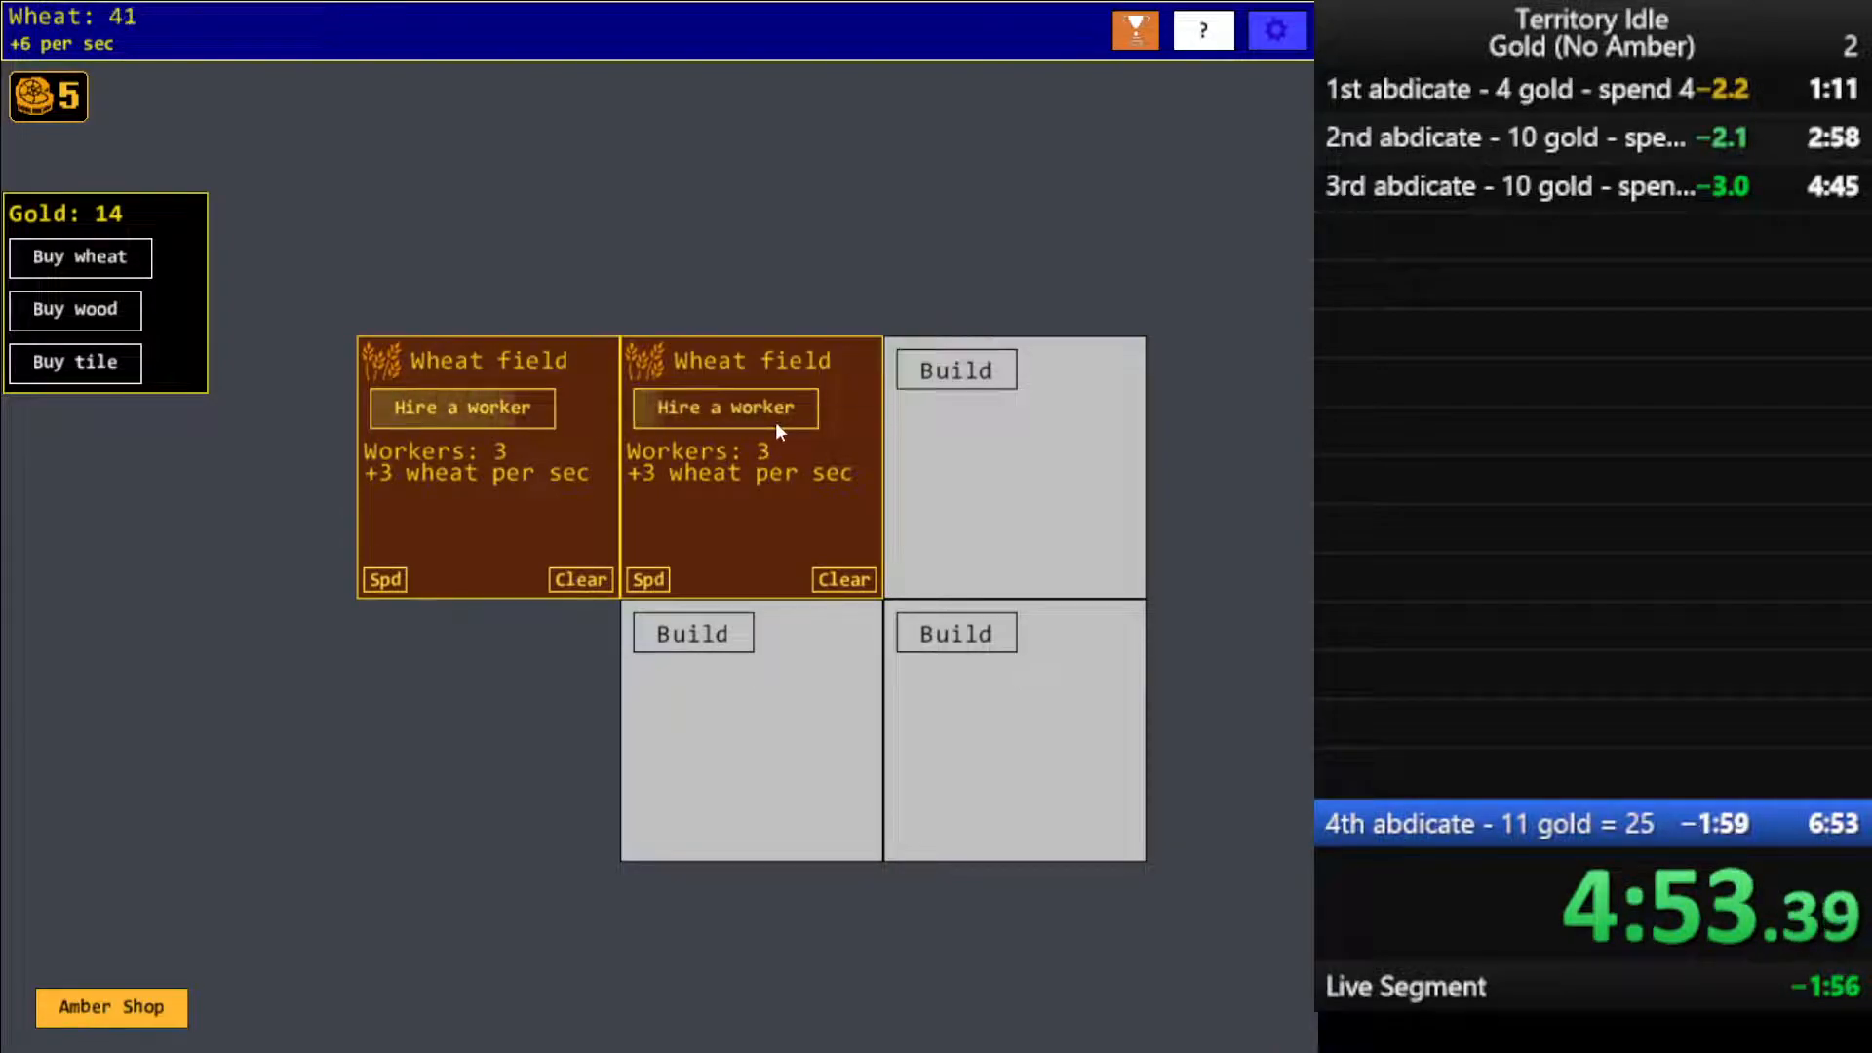
click(473, 408)
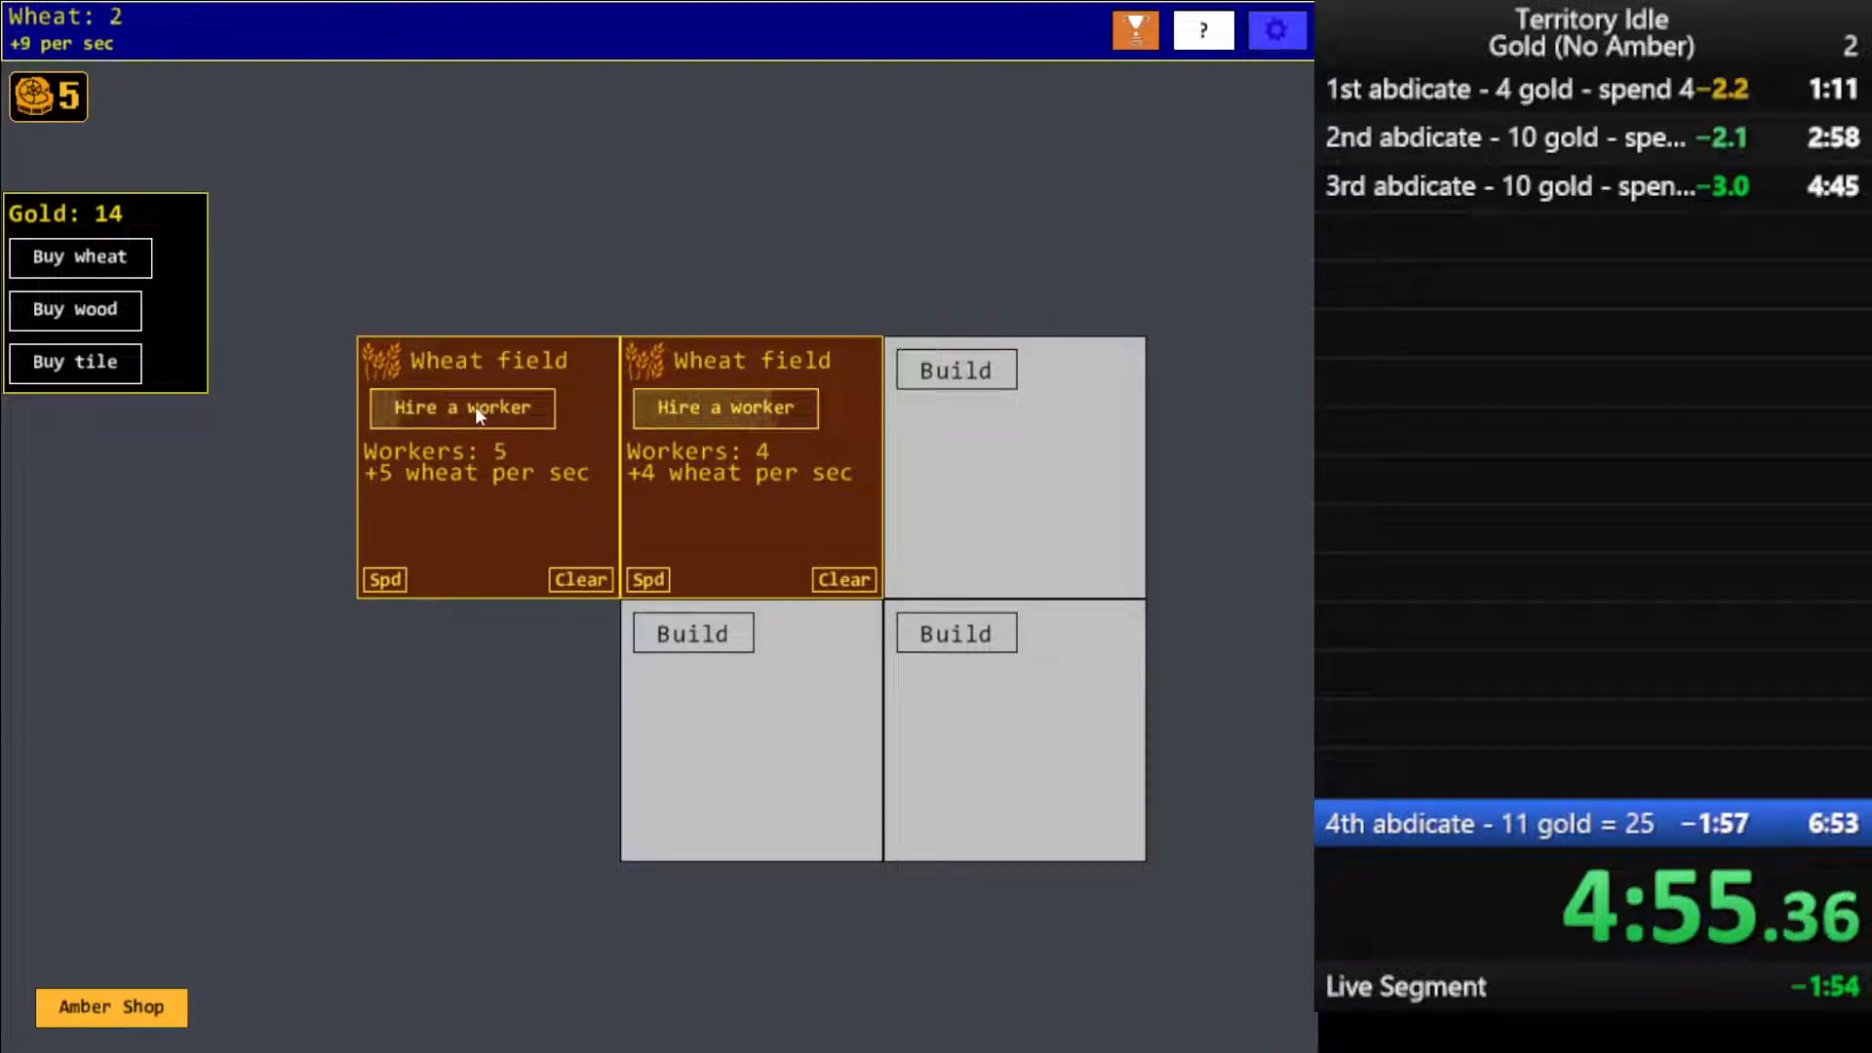
Hire workers on the top two wheat fields until each holds seven
click(722, 407)
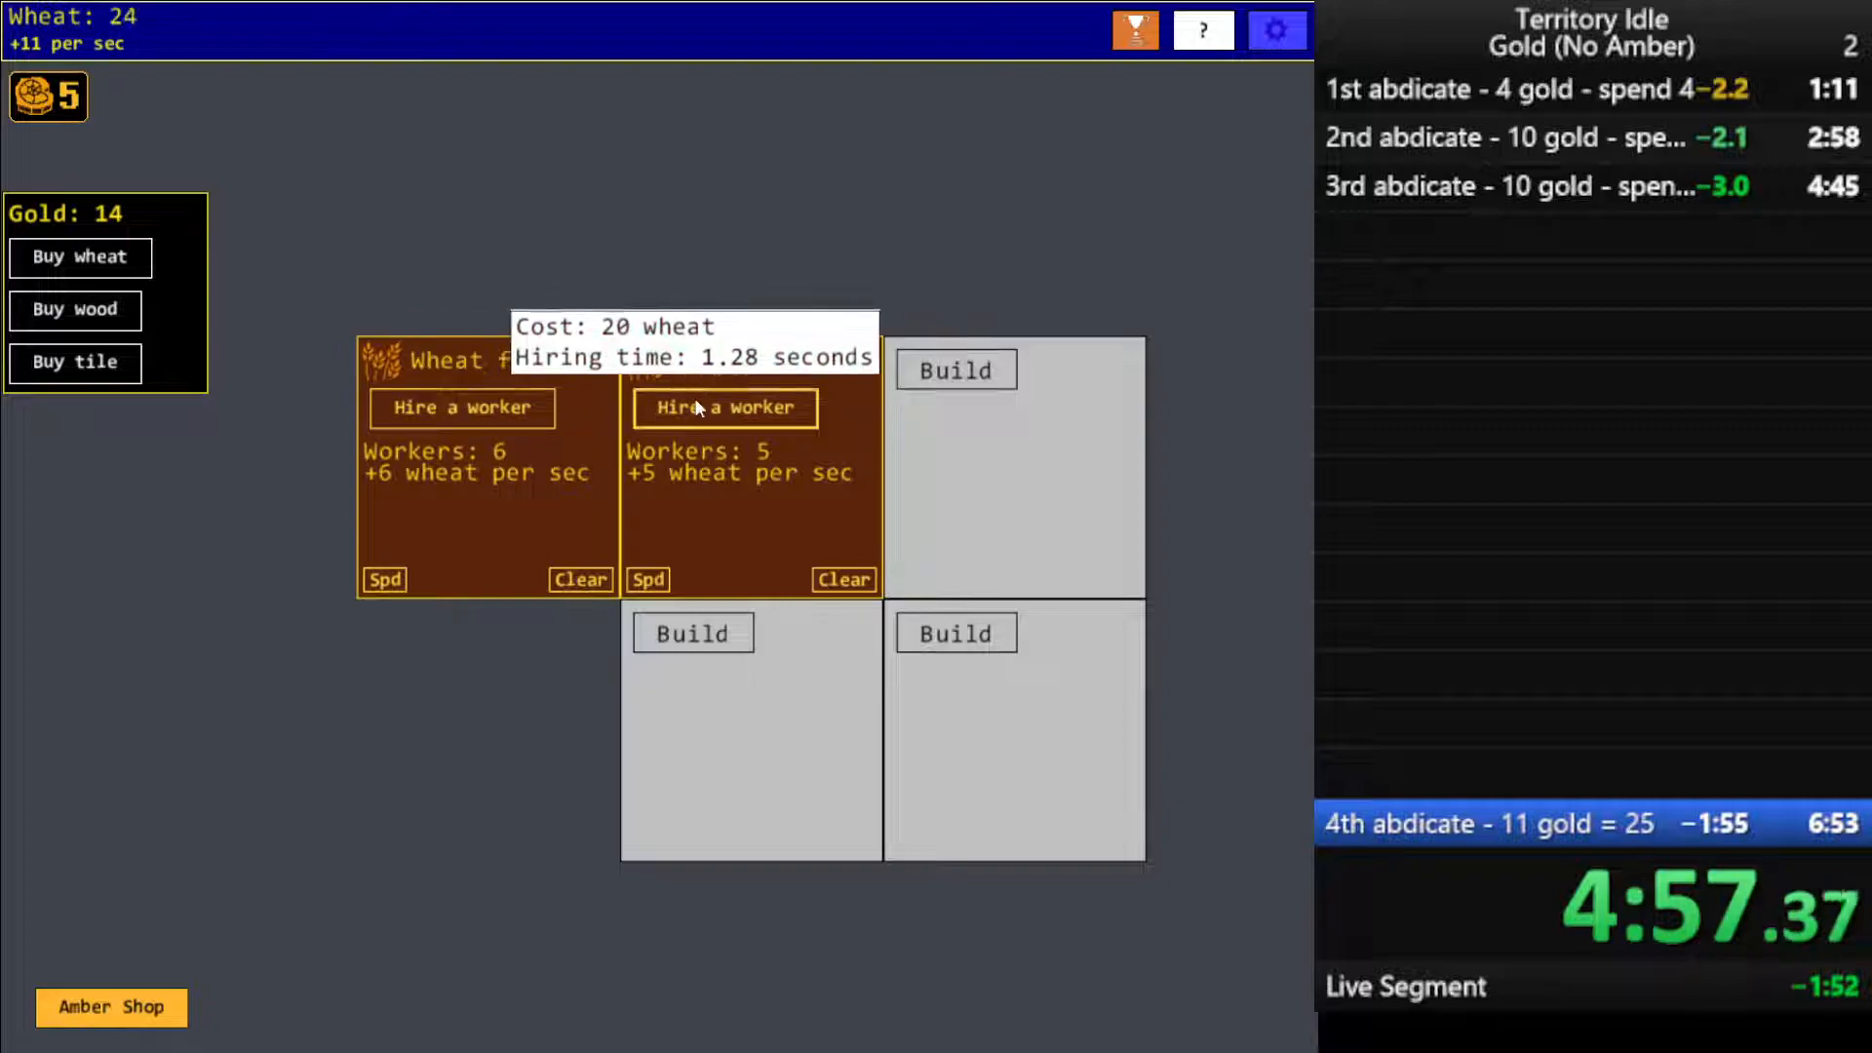
click(724, 407)
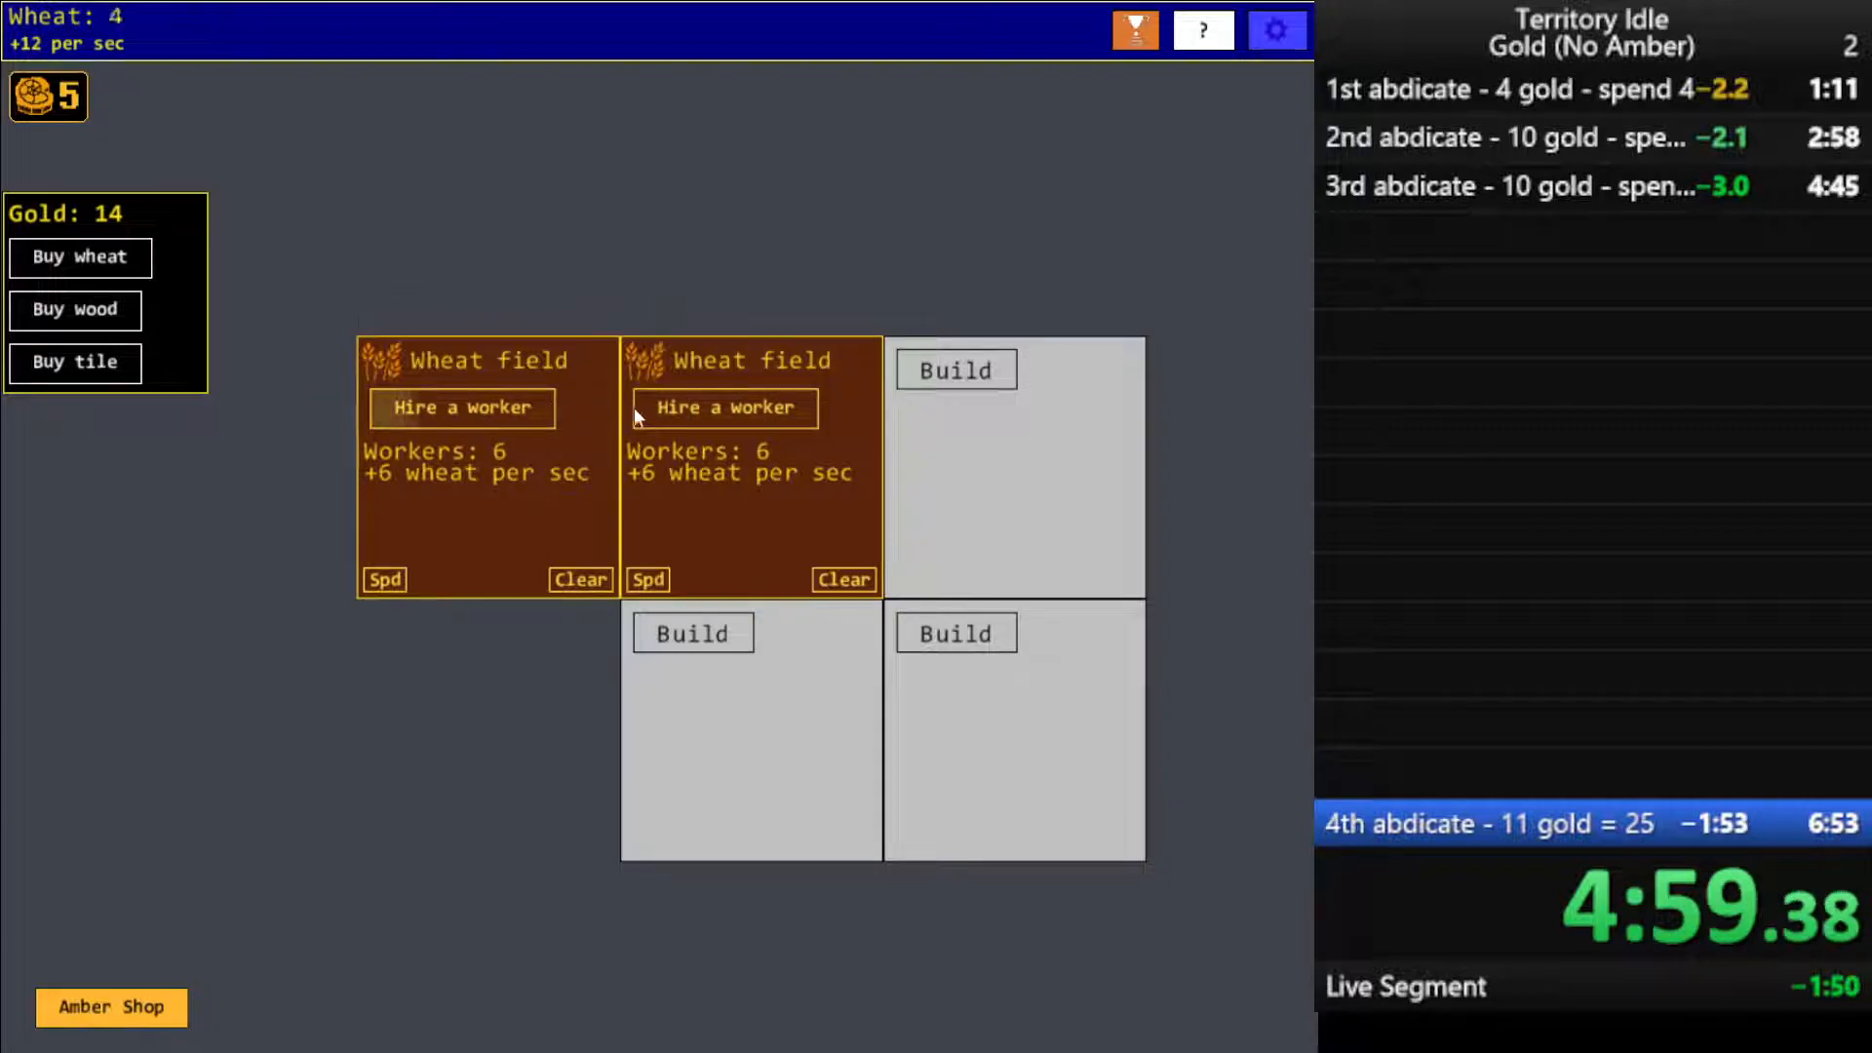
click(955, 369)
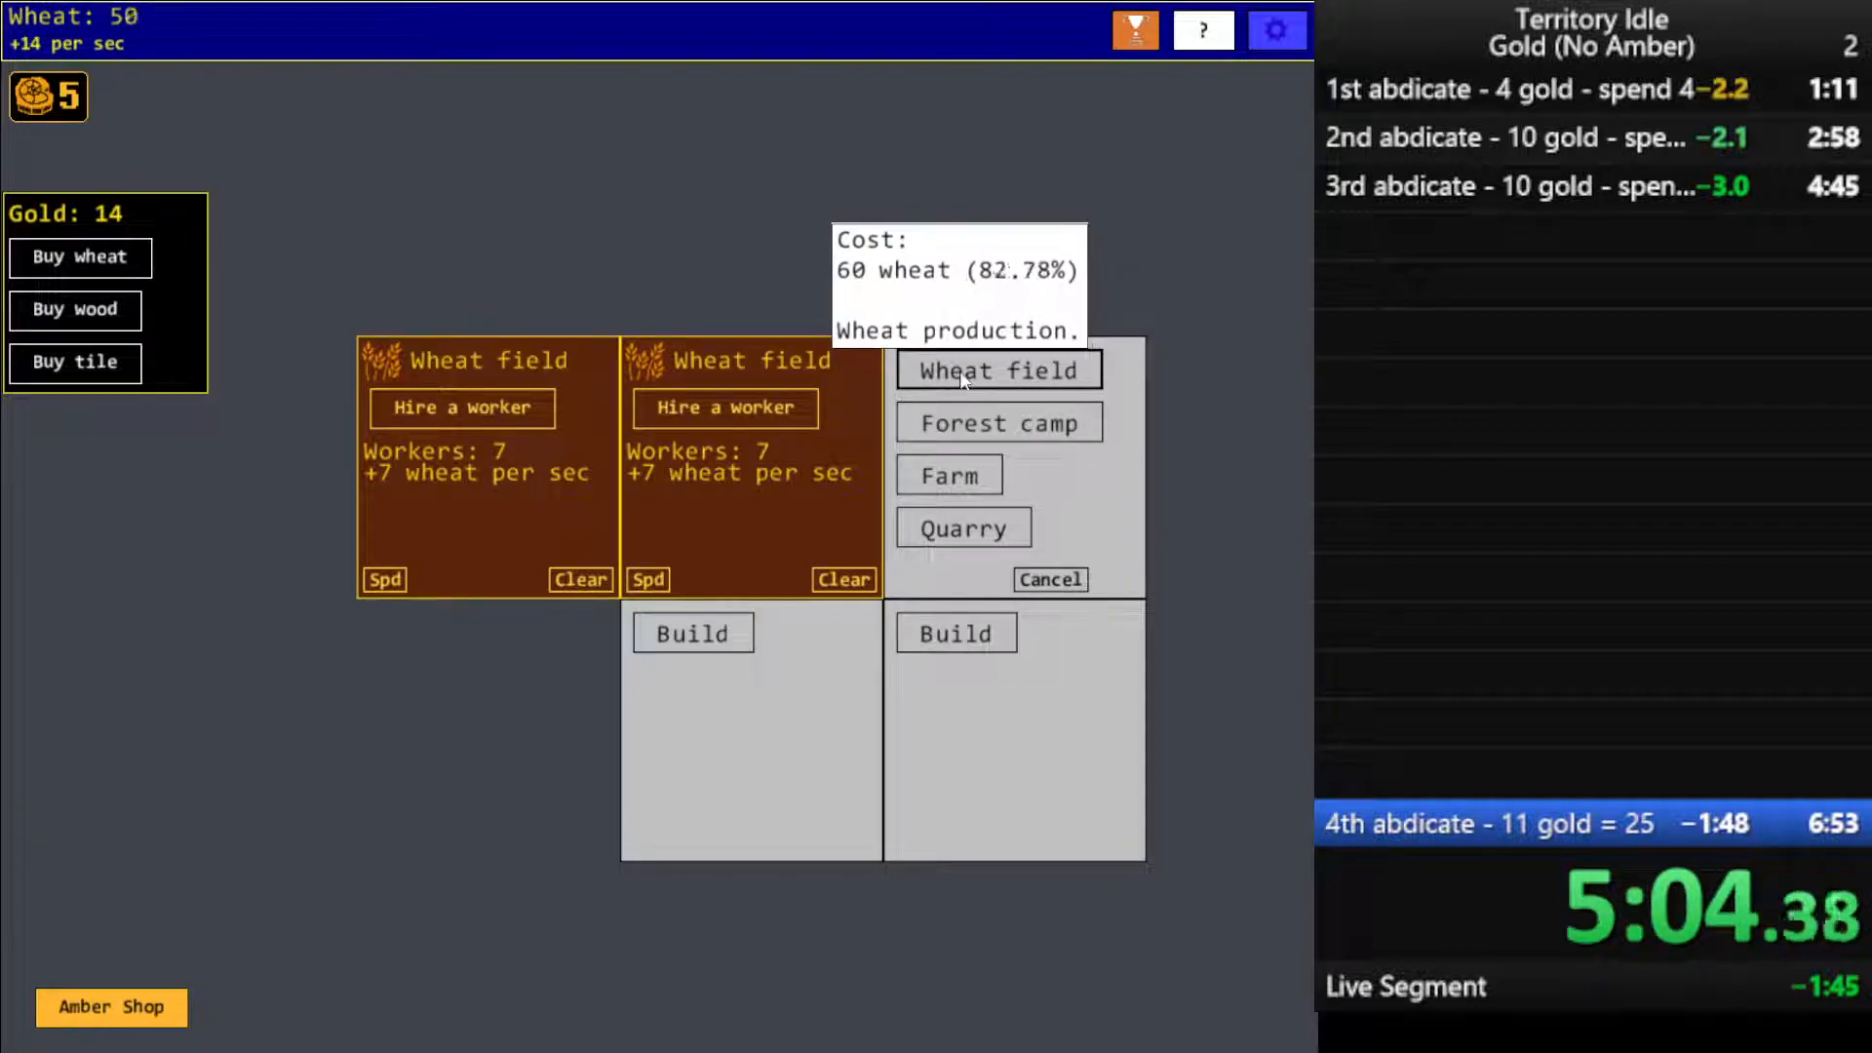
Build a wheat field on the top-right tile and staff it with workers
click(998, 371)
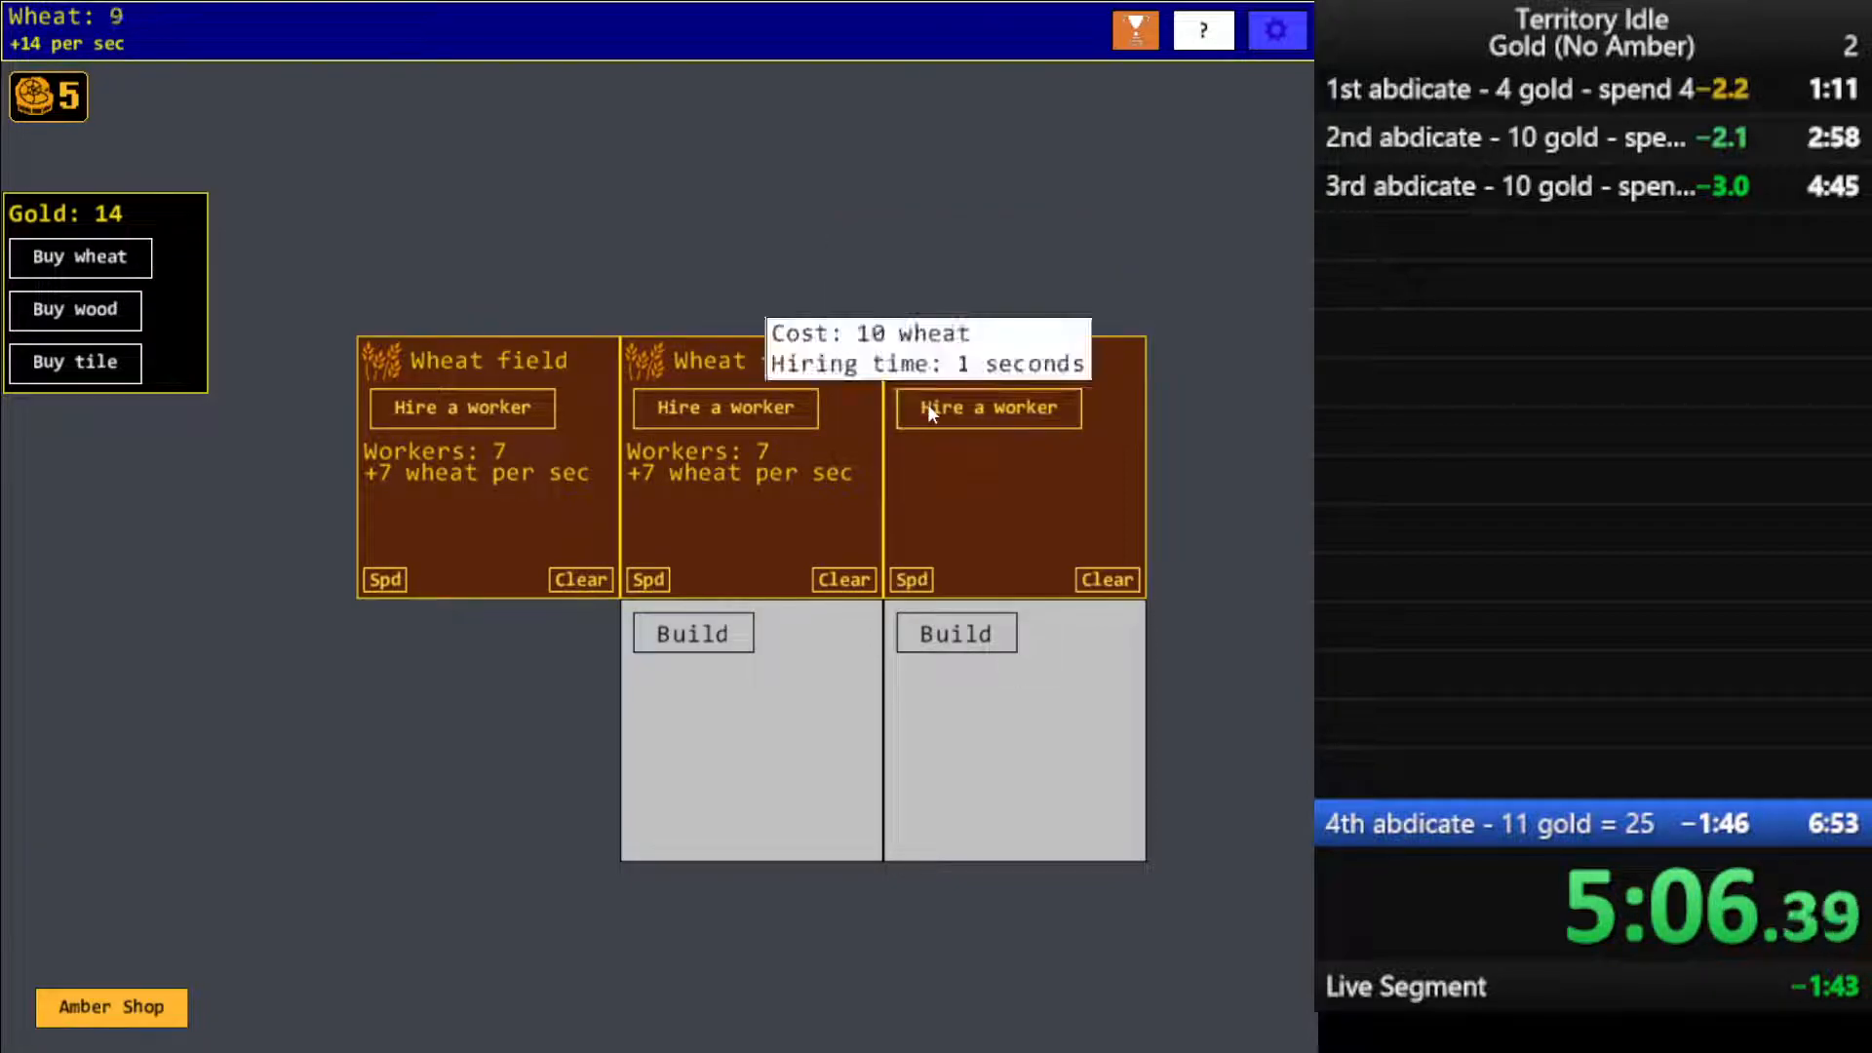
click(988, 407)
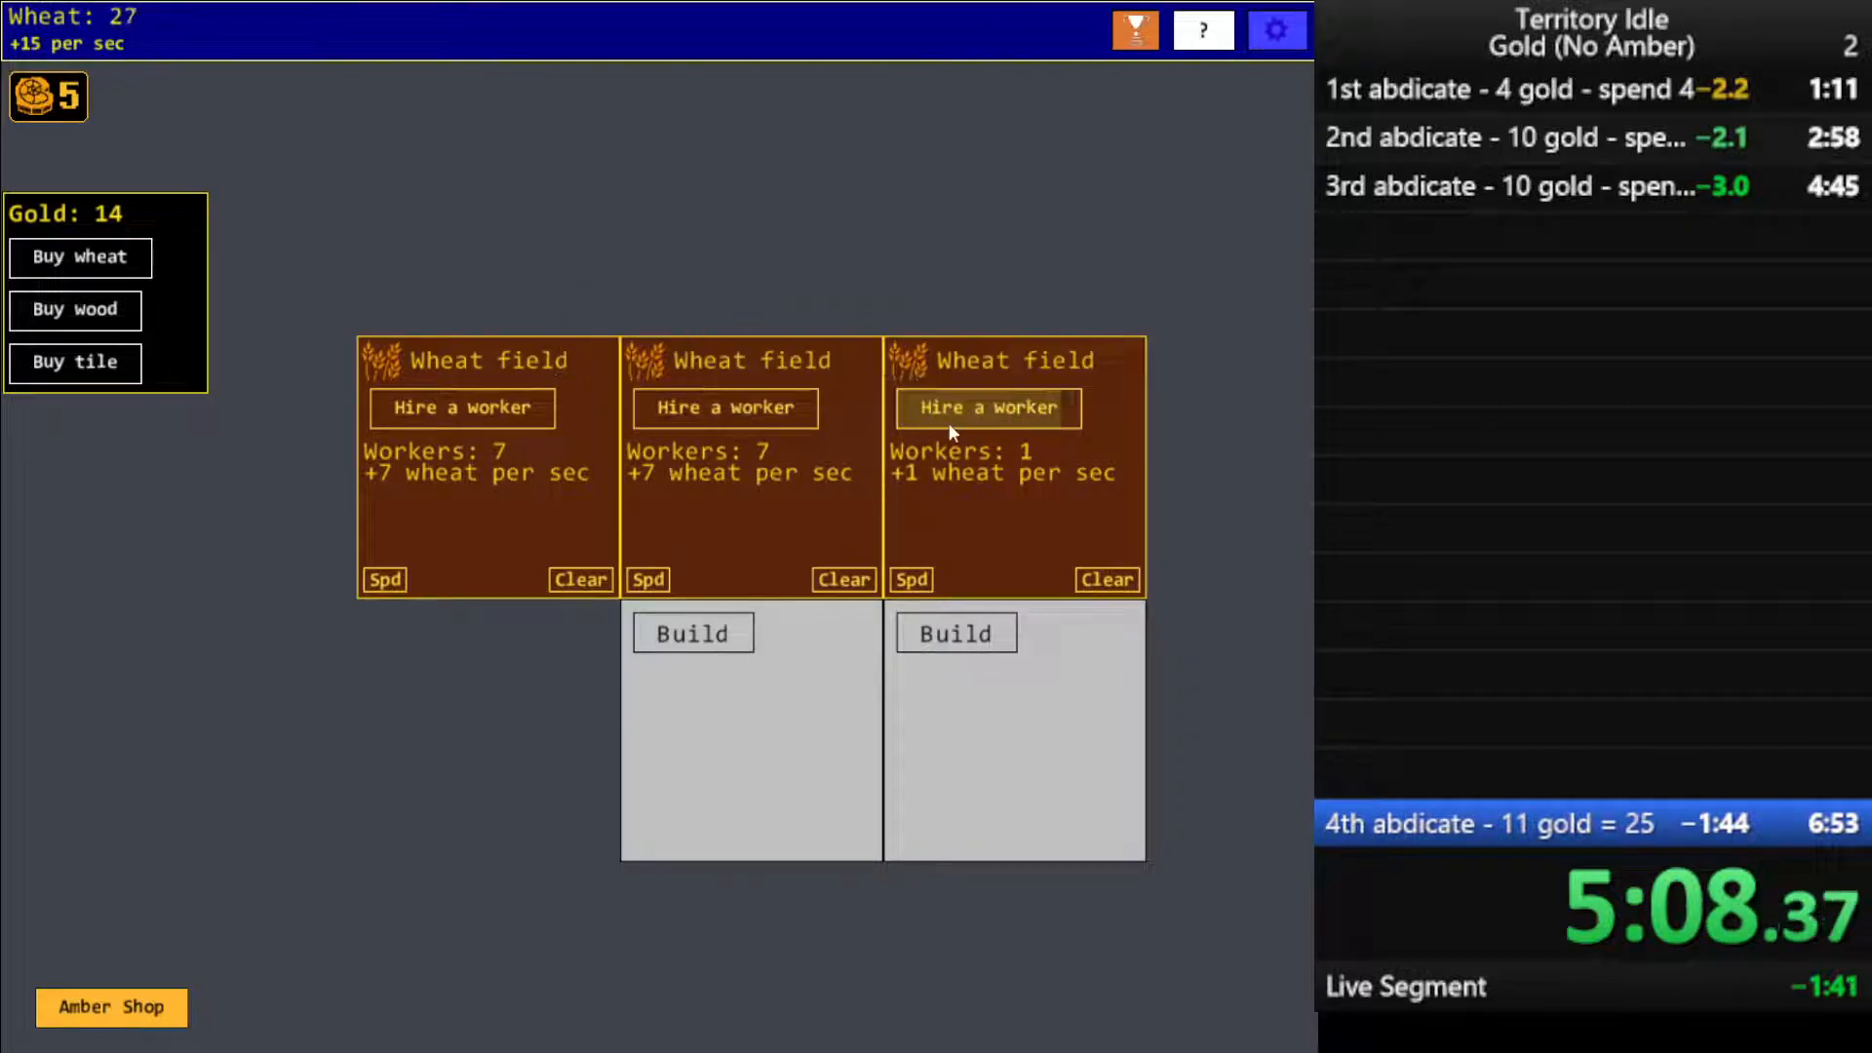
click(986, 407)
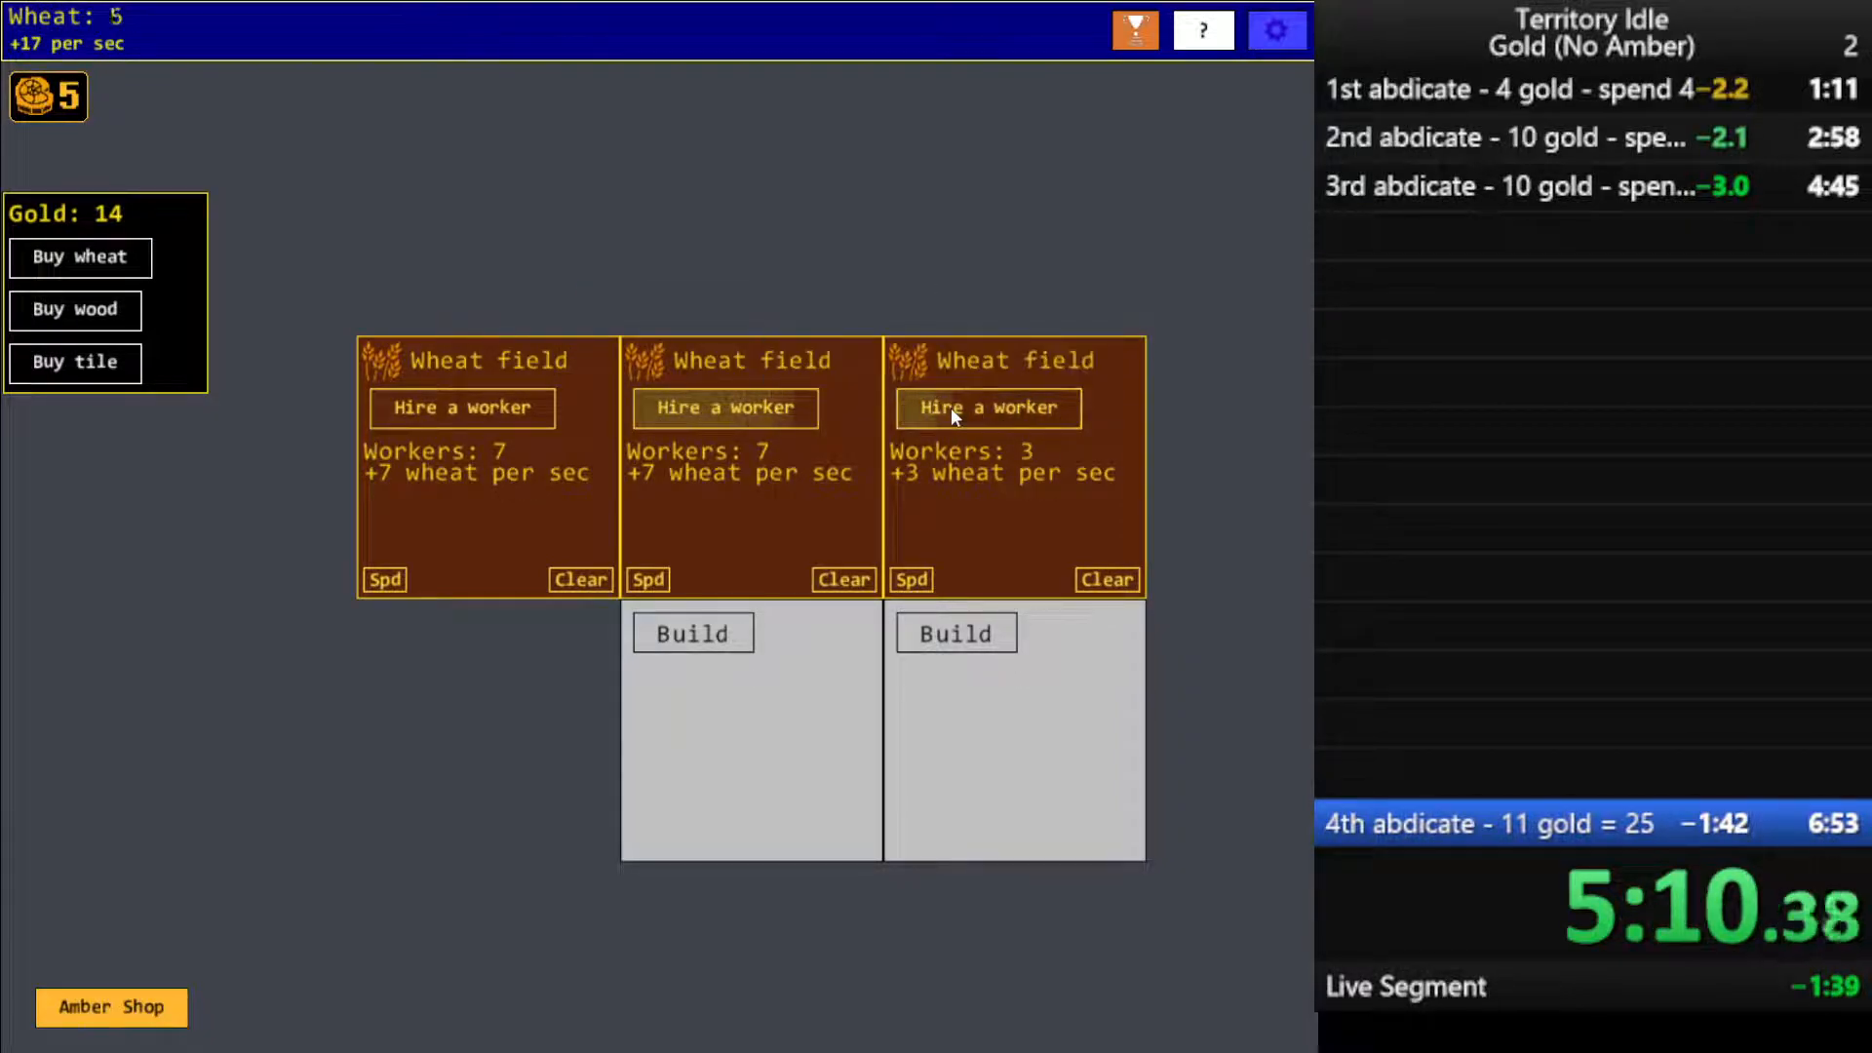
click(988, 407)
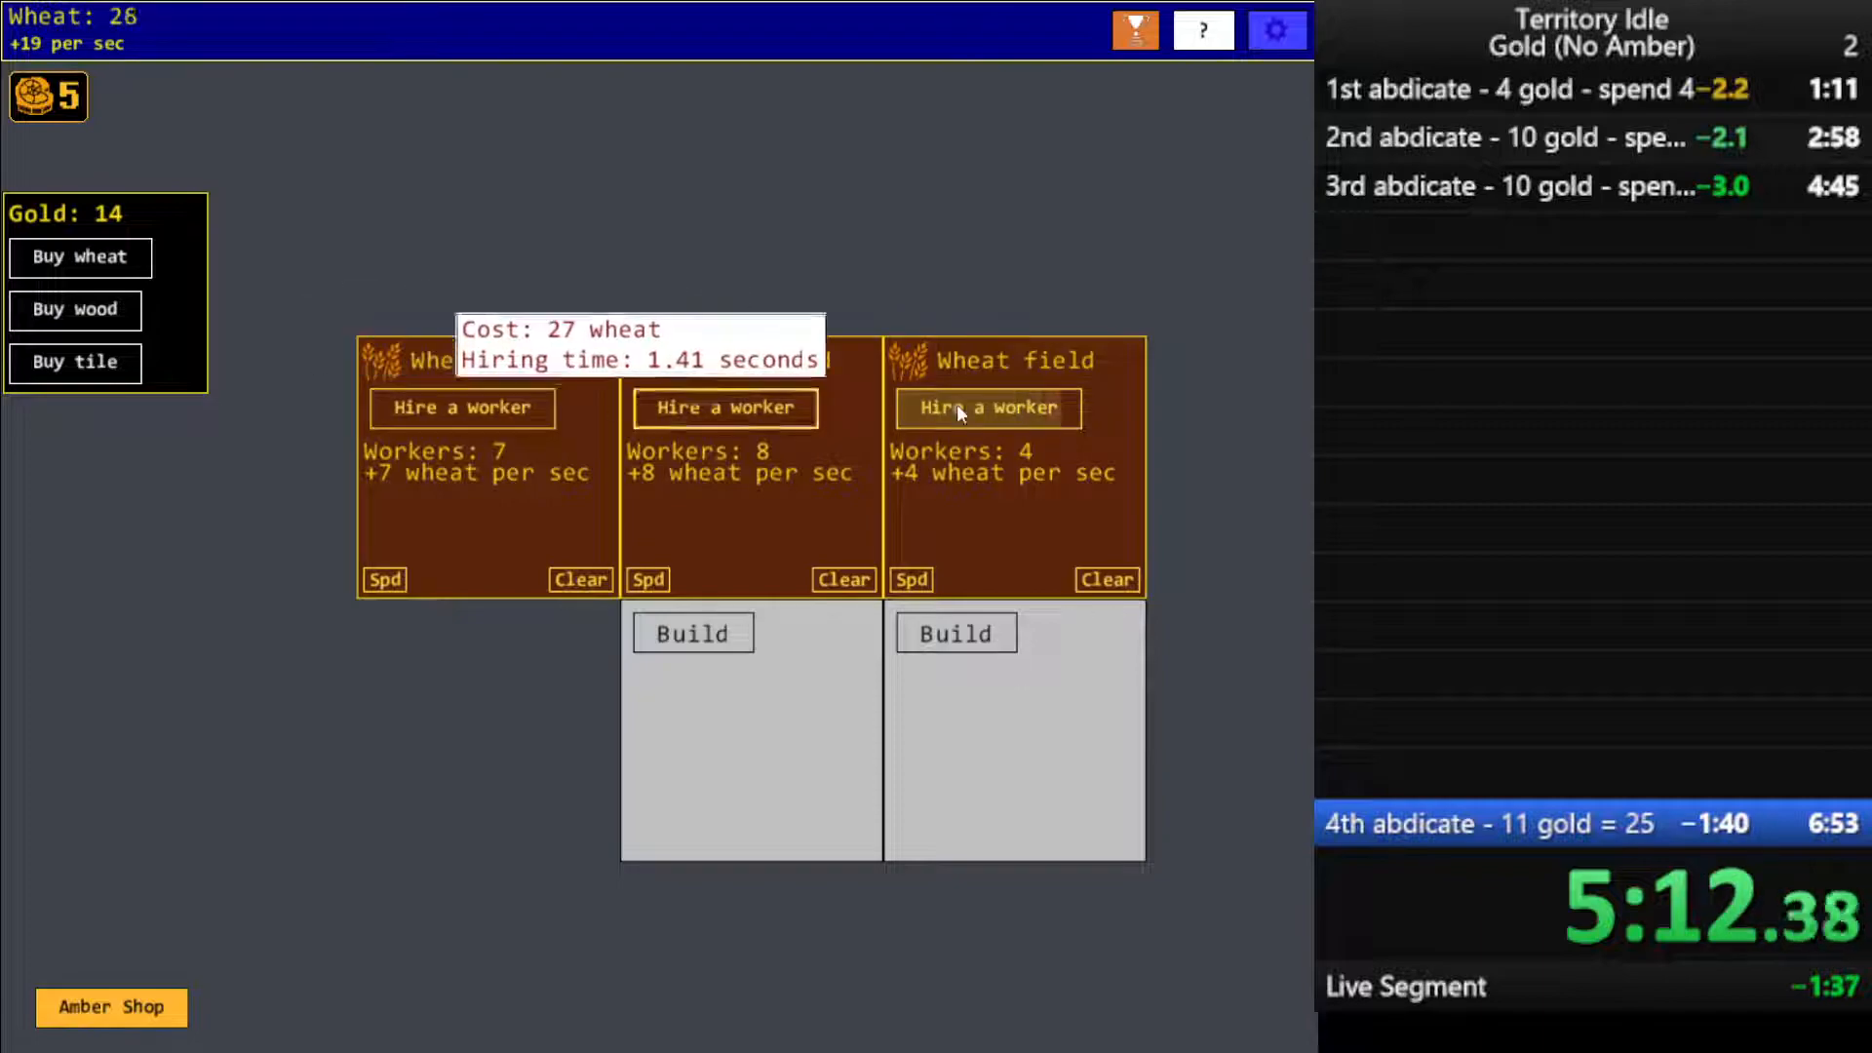
click(986, 408)
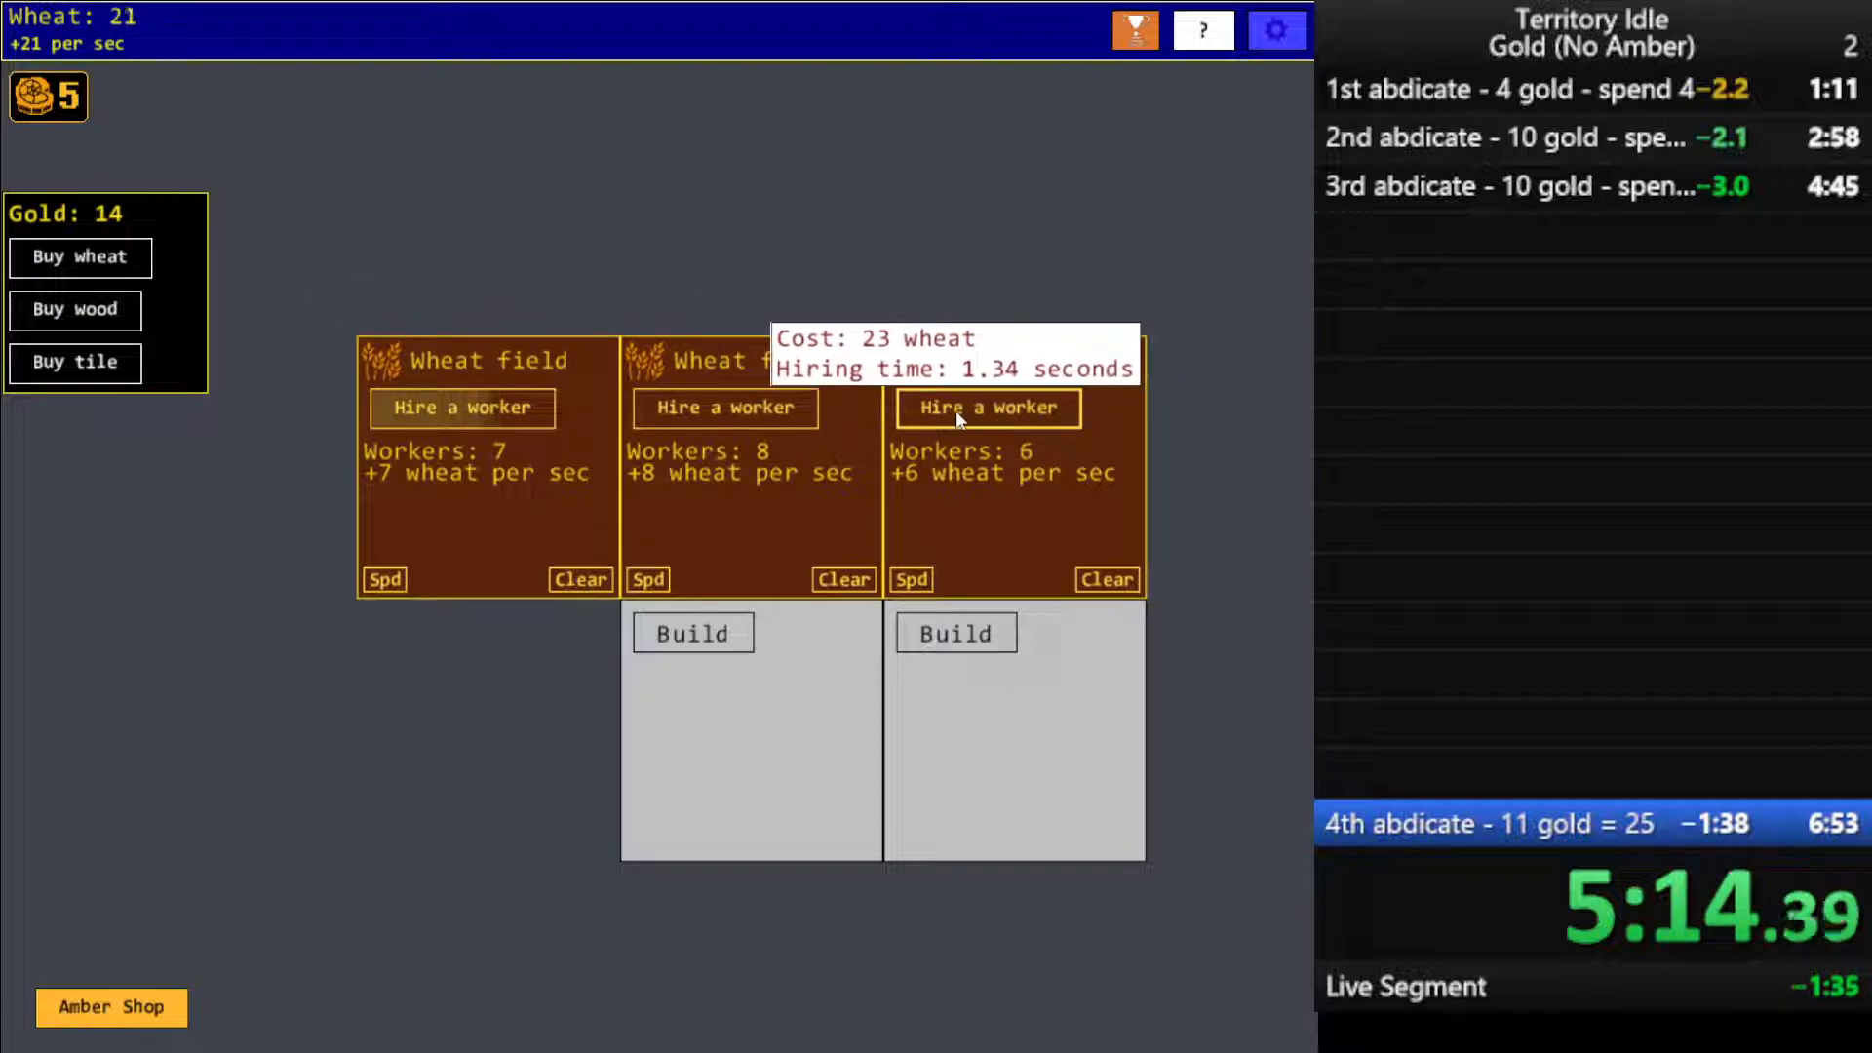
click(692, 633)
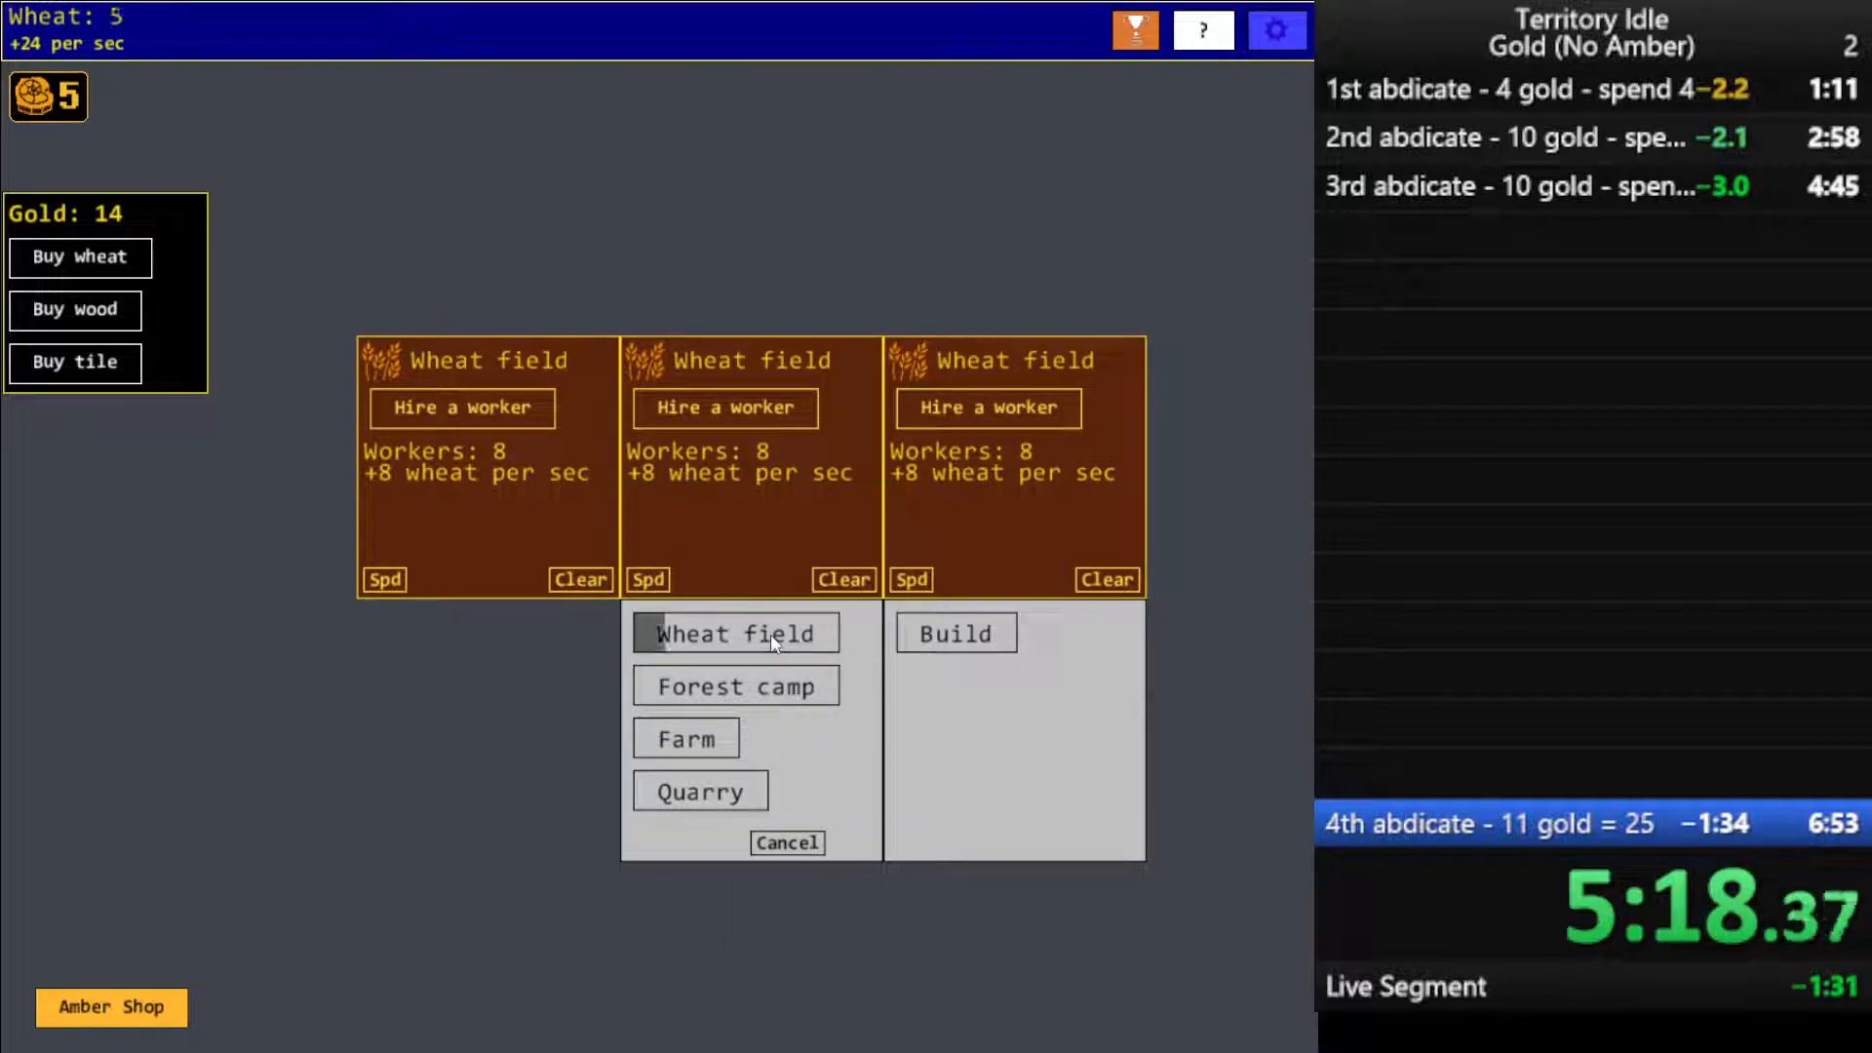
Add a wheat field on the lower-middle tile and keep hiring workers, reaching 38 wheat per second
click(735, 632)
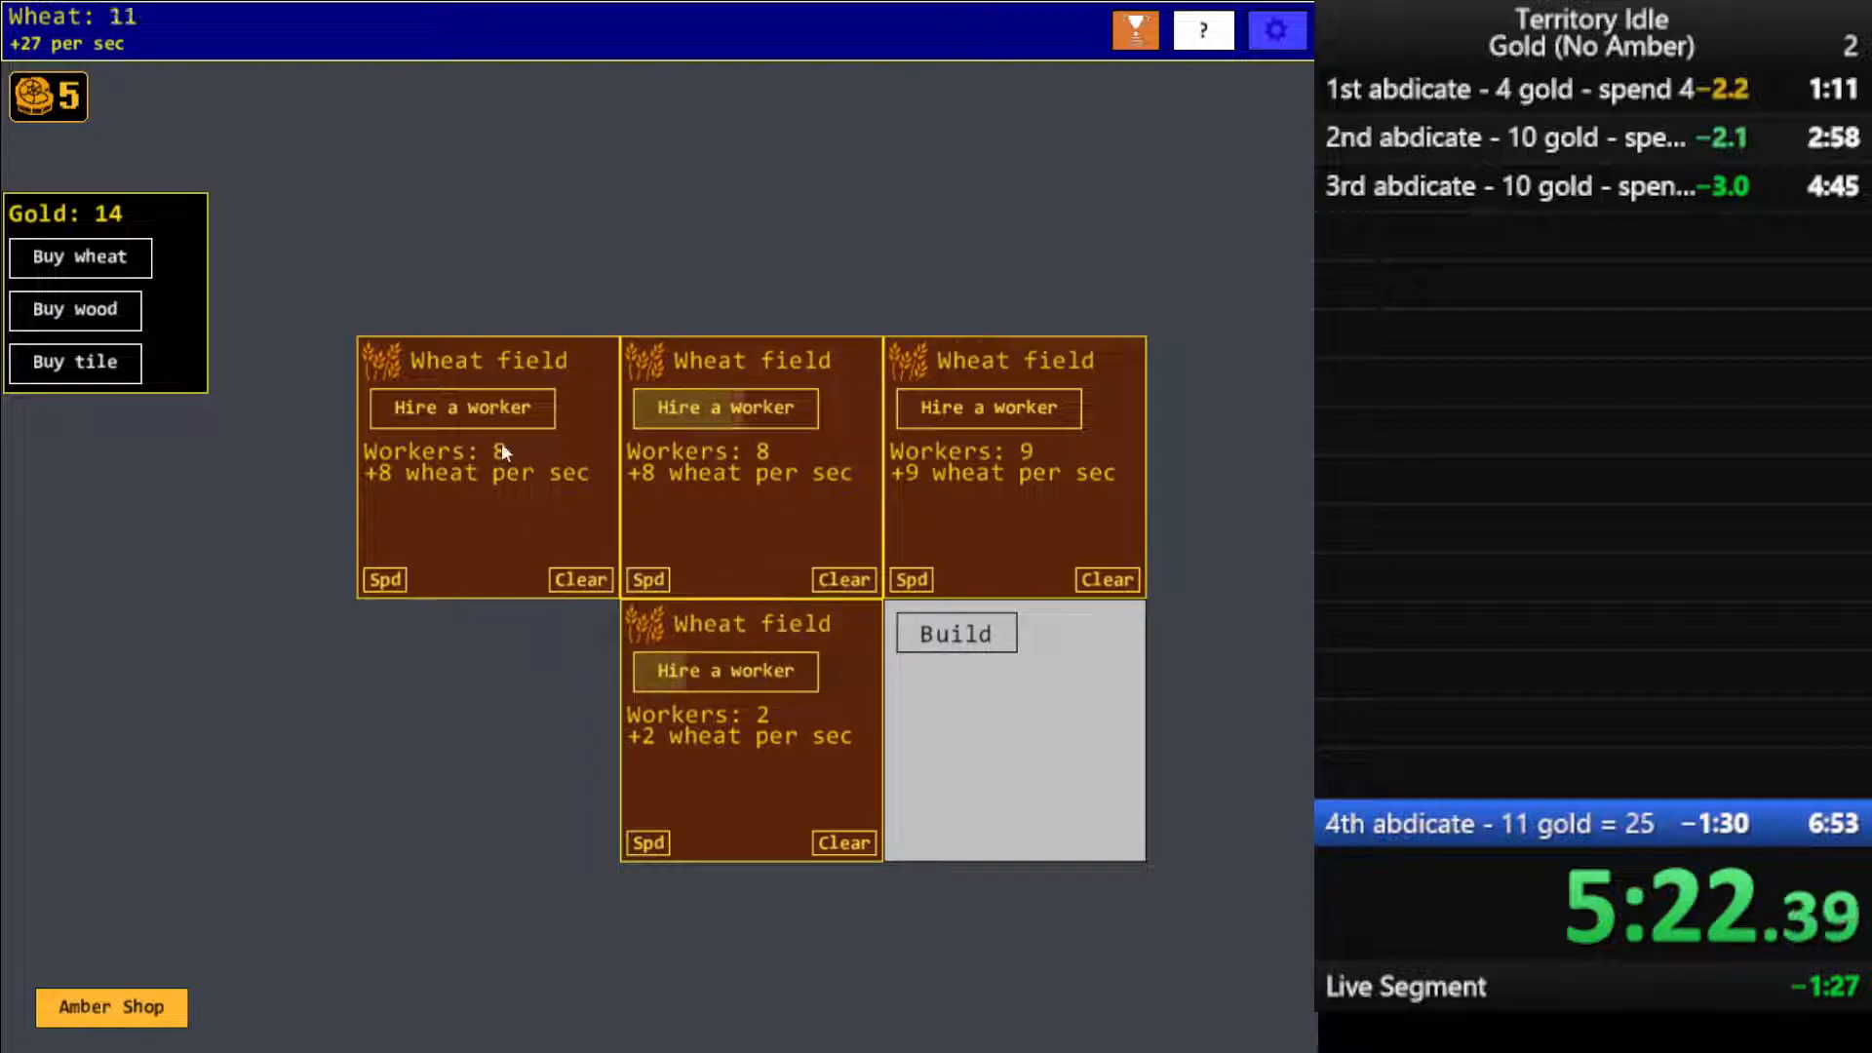
click(724, 671)
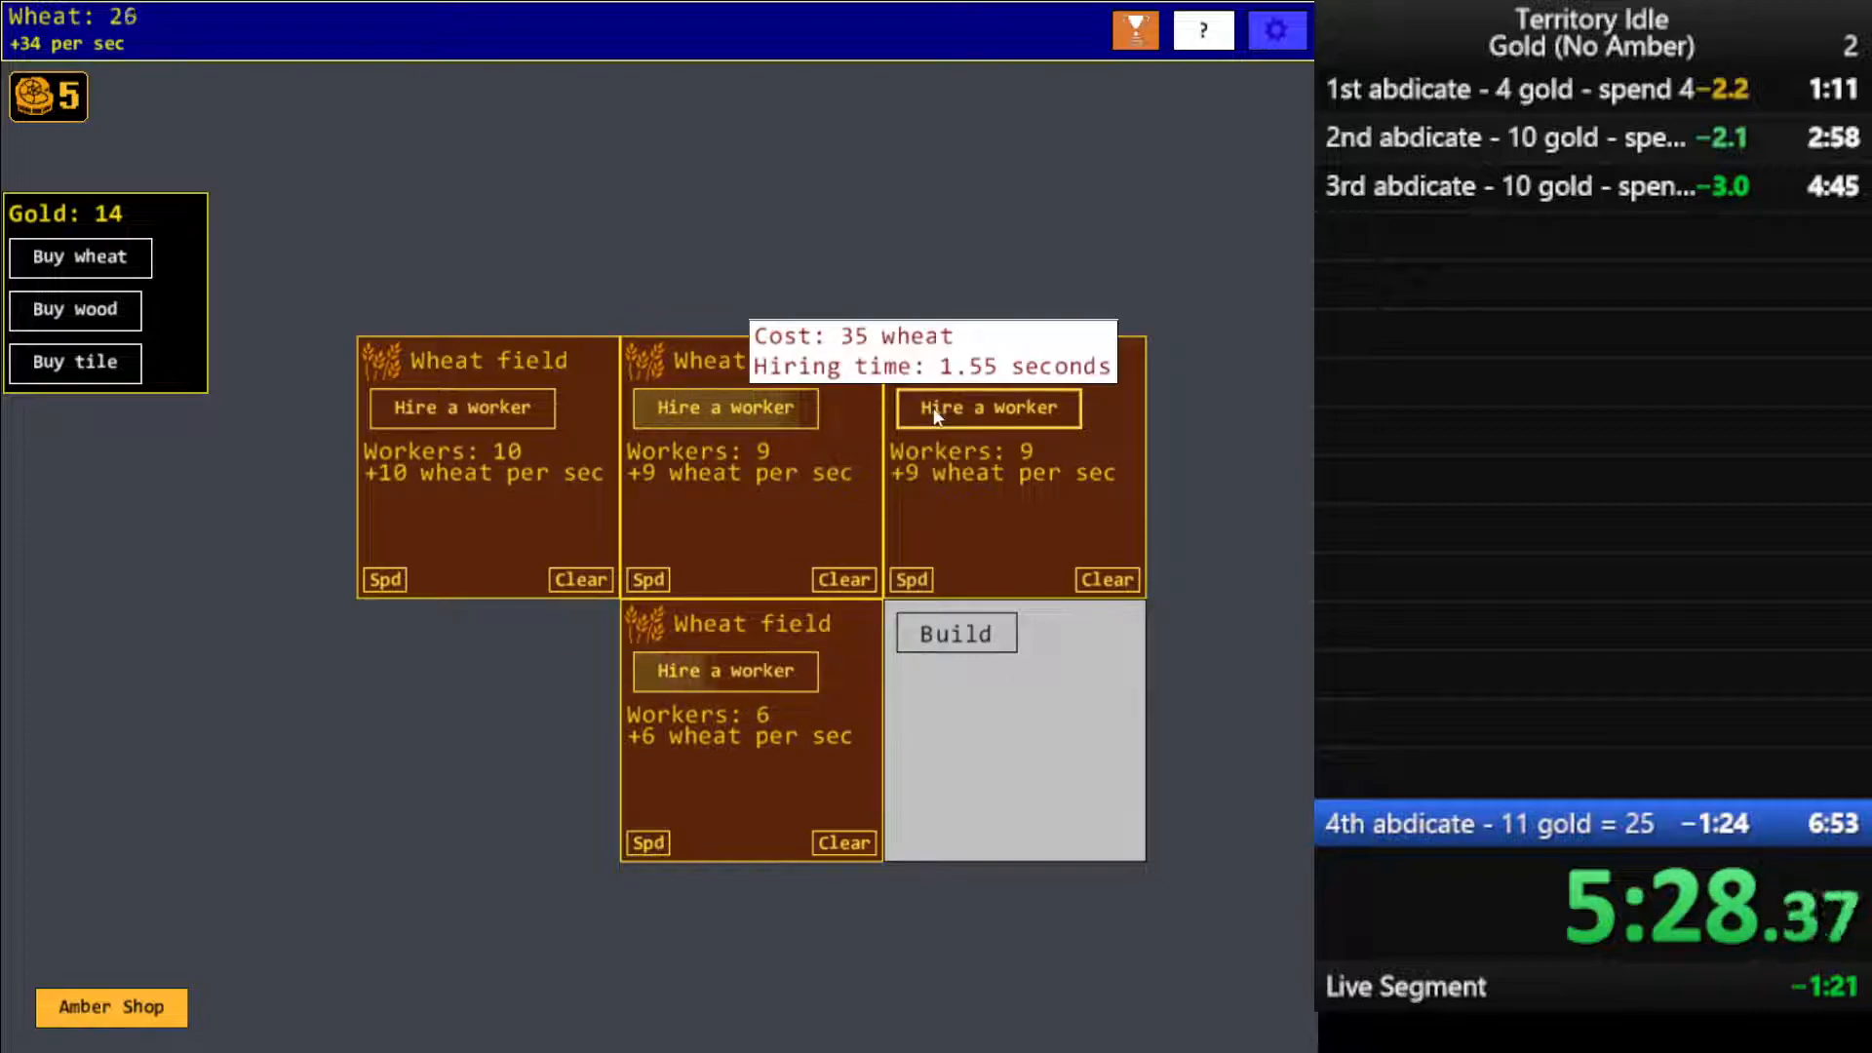
click(955, 633)
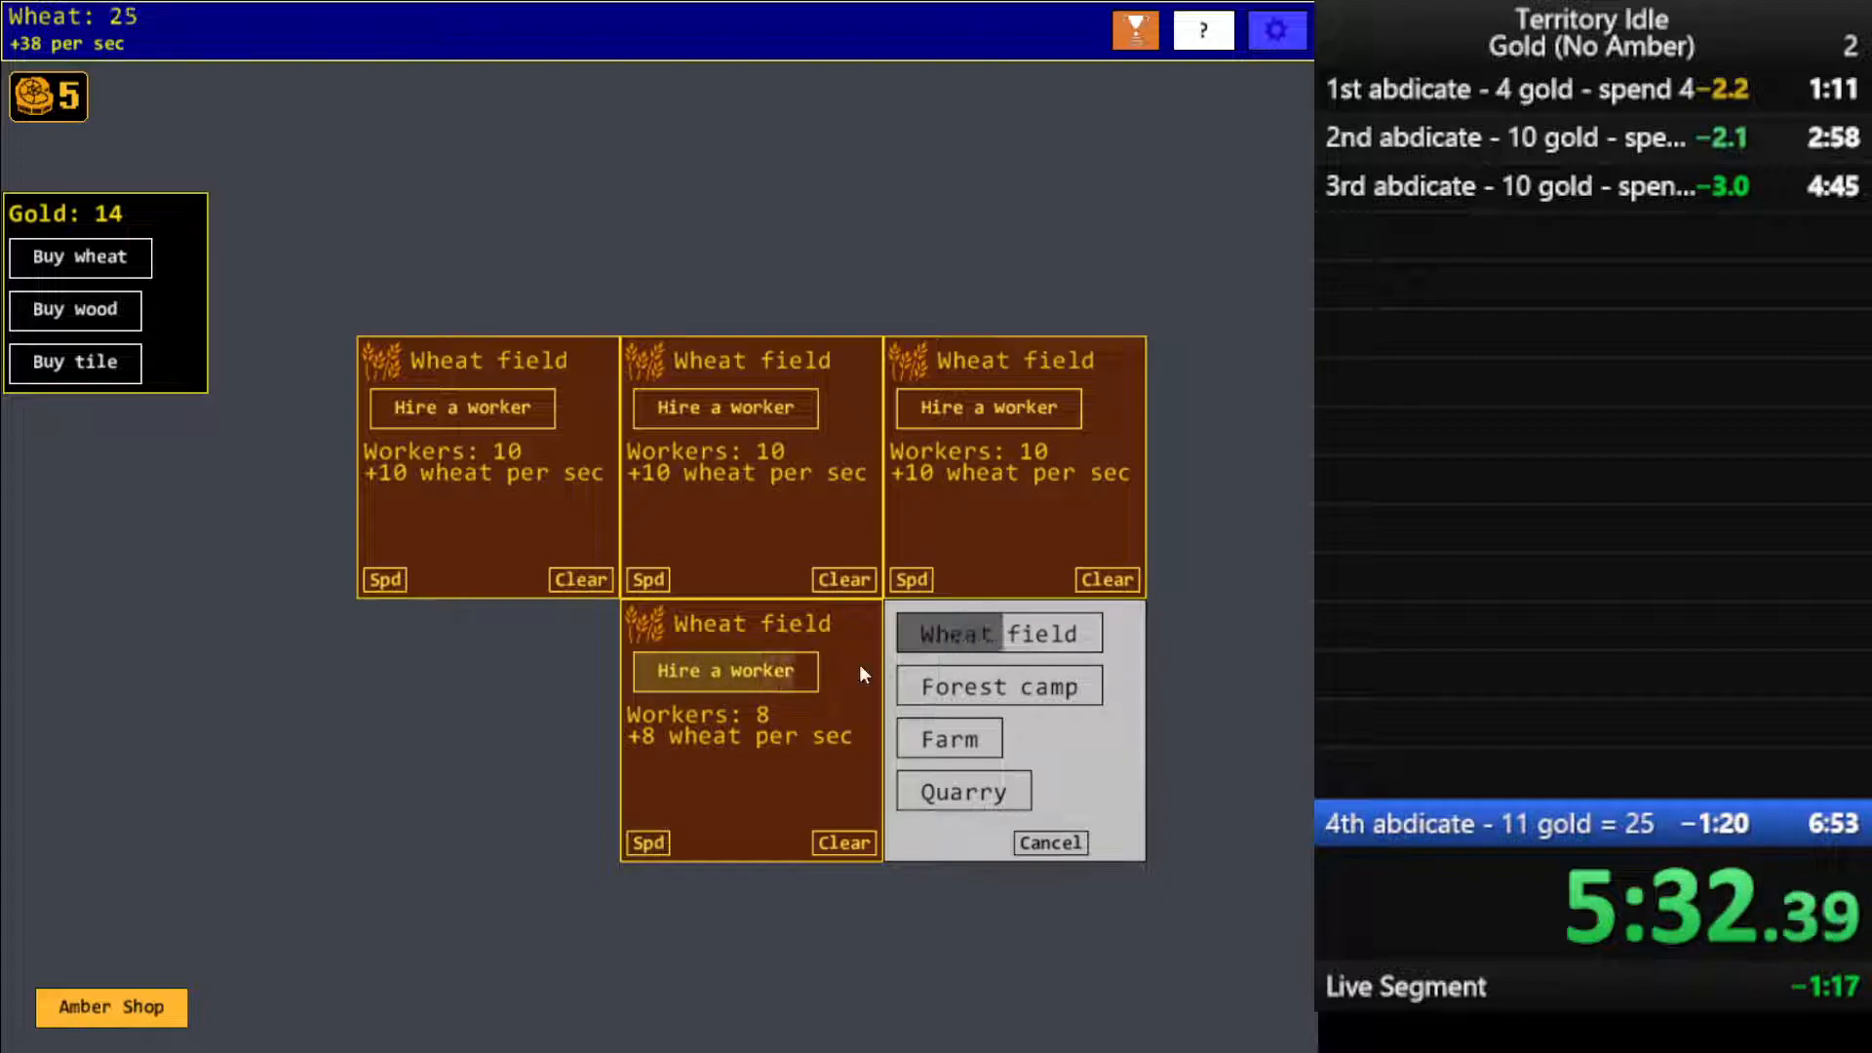
Build the lower-right wheat field, staff all fields to about 22, then abdicate for 25 gold
click(998, 633)
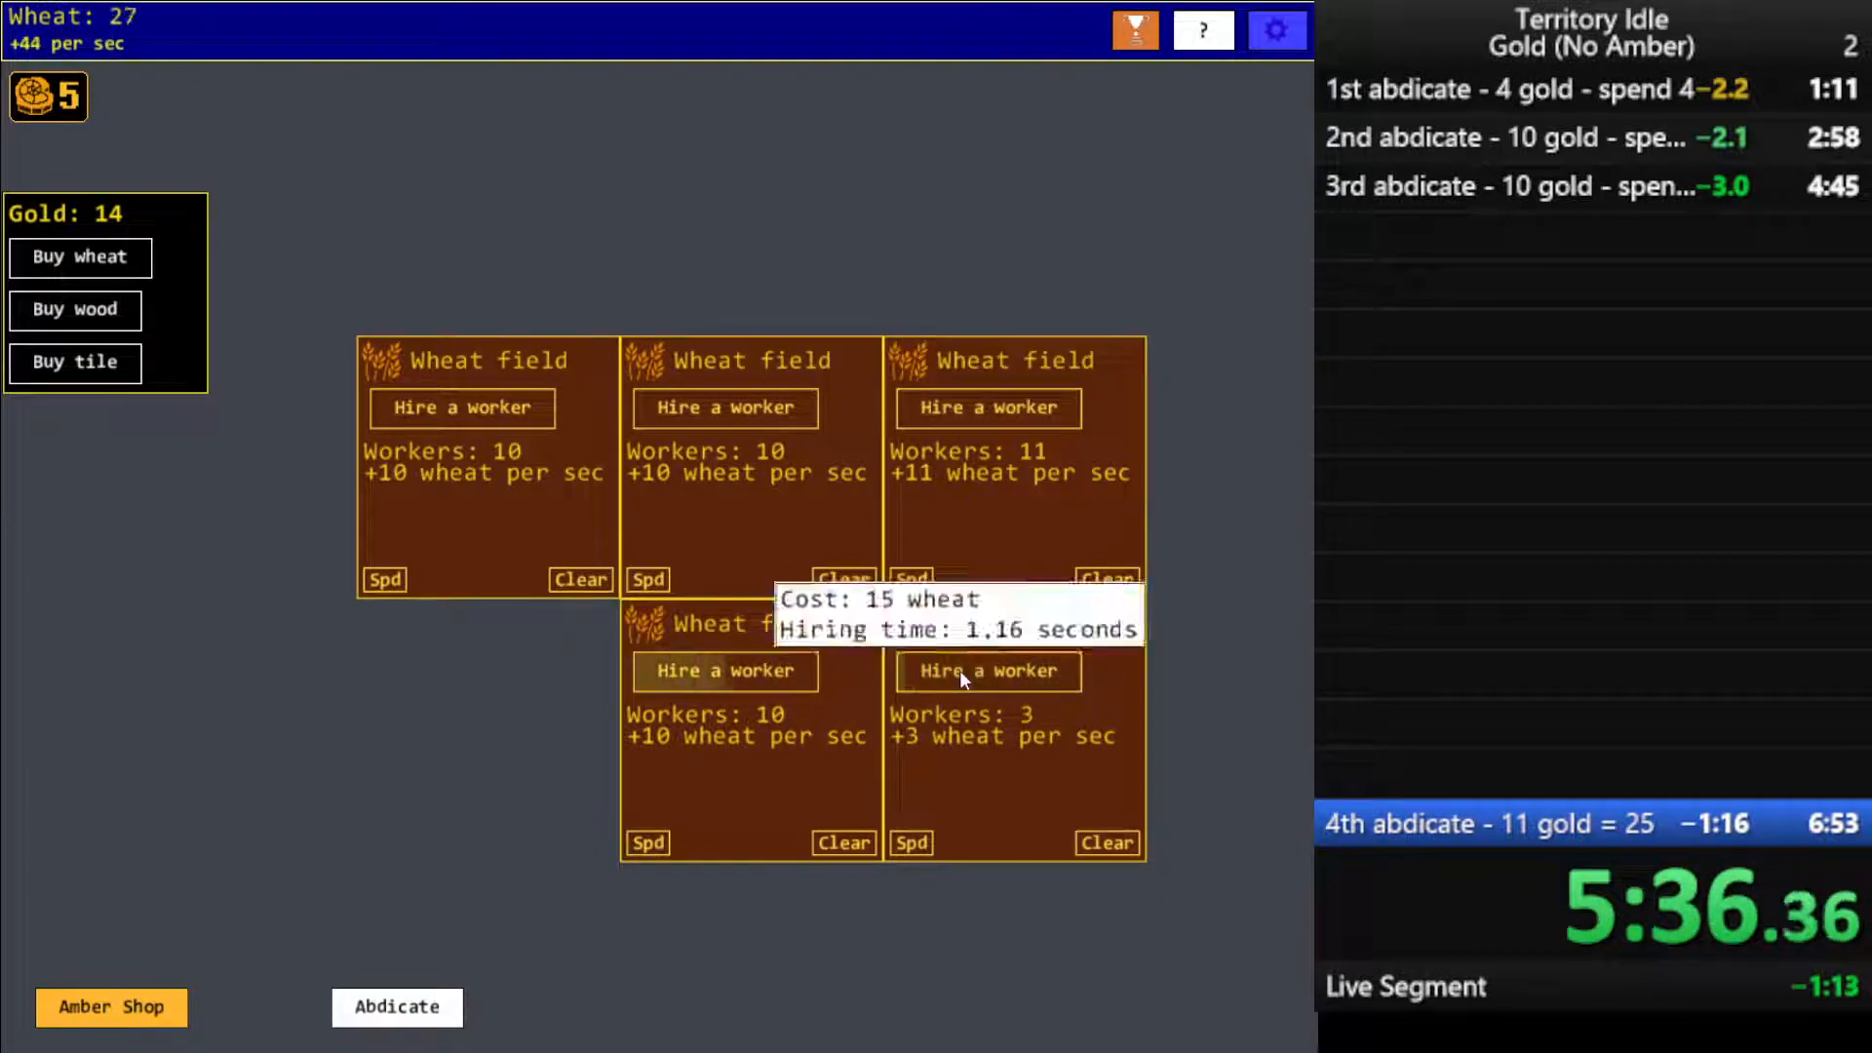
click(988, 671)
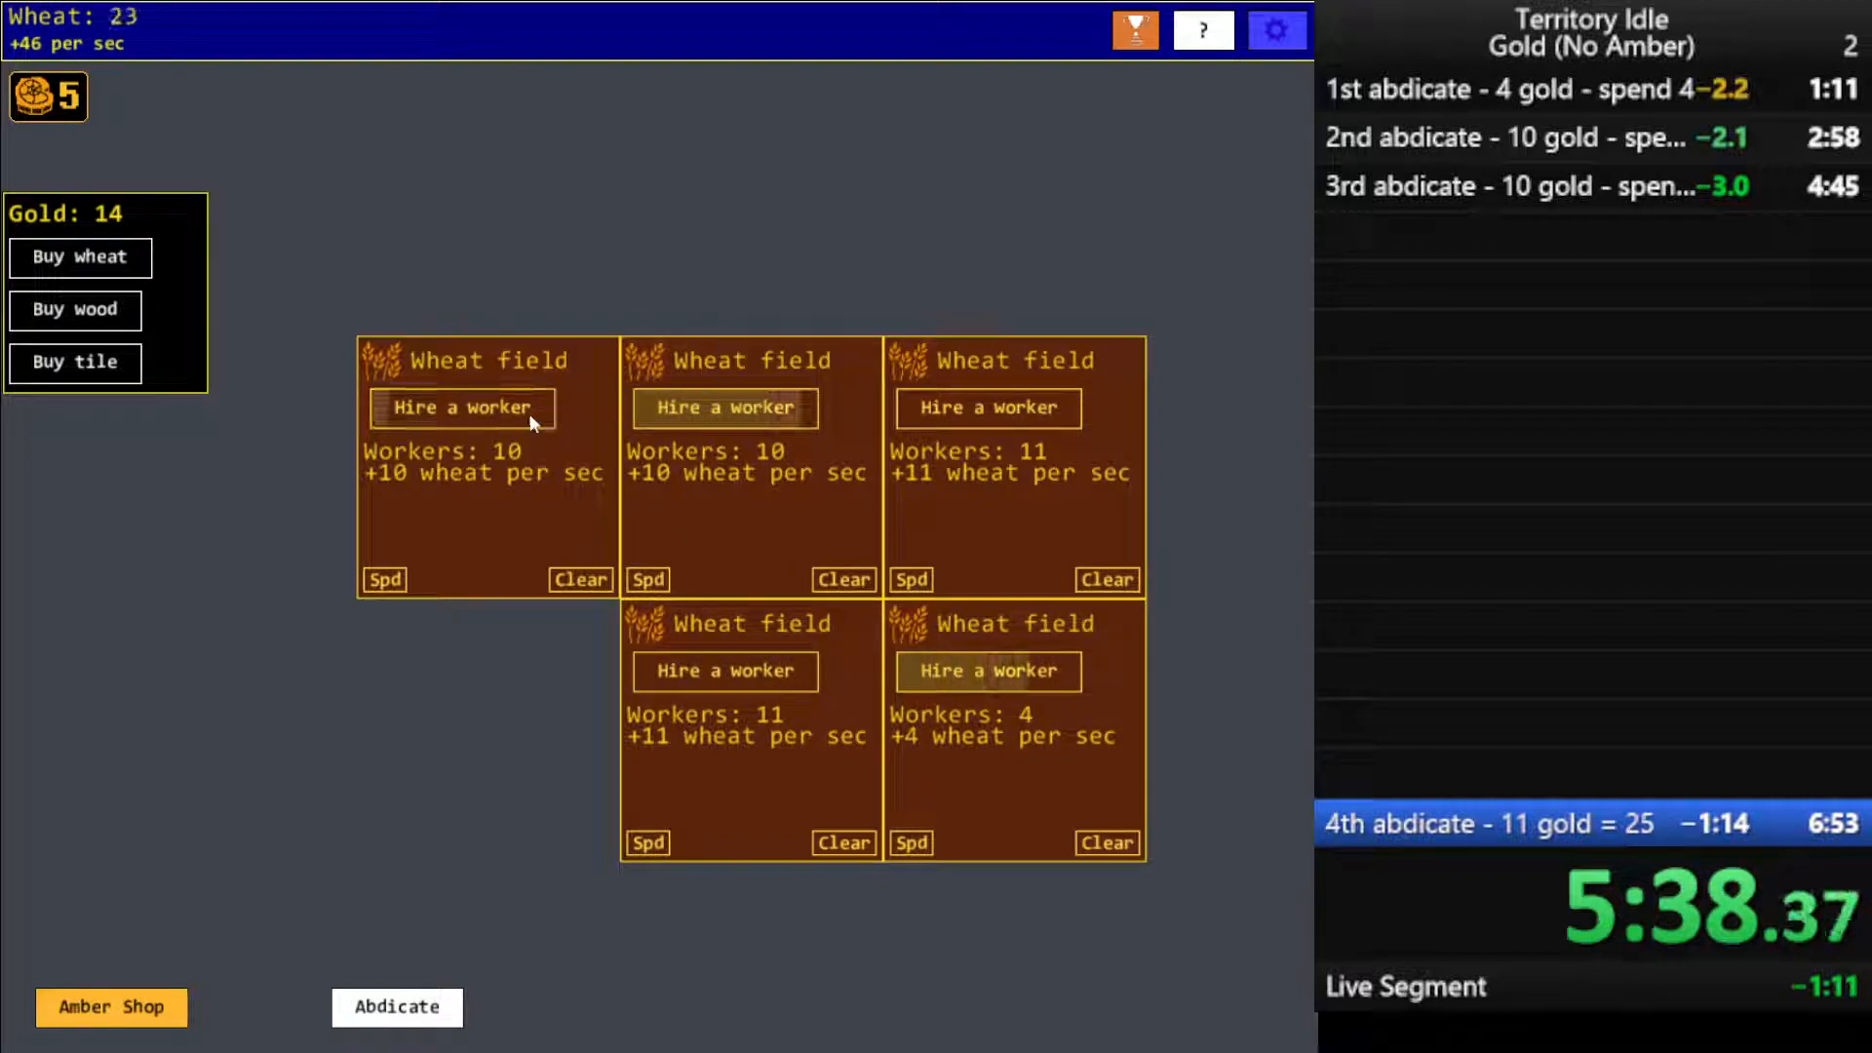
click(988, 671)
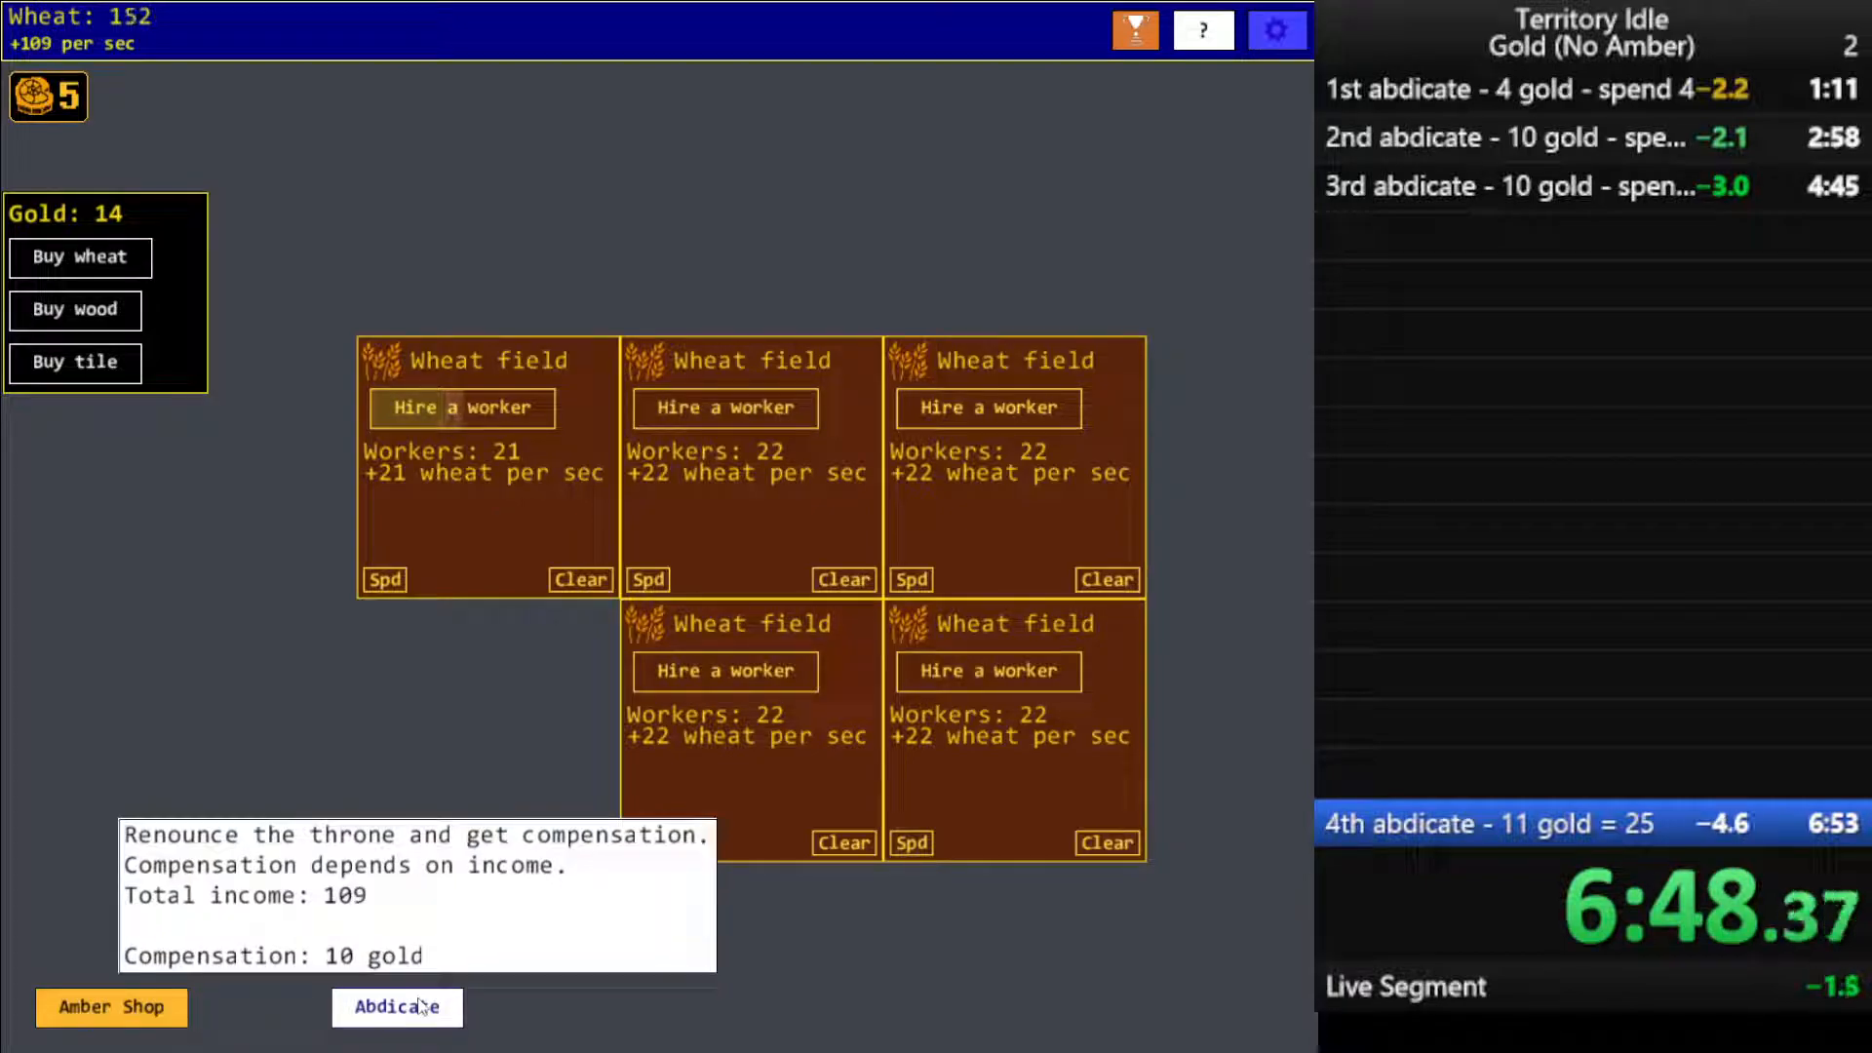
click(397, 1007)
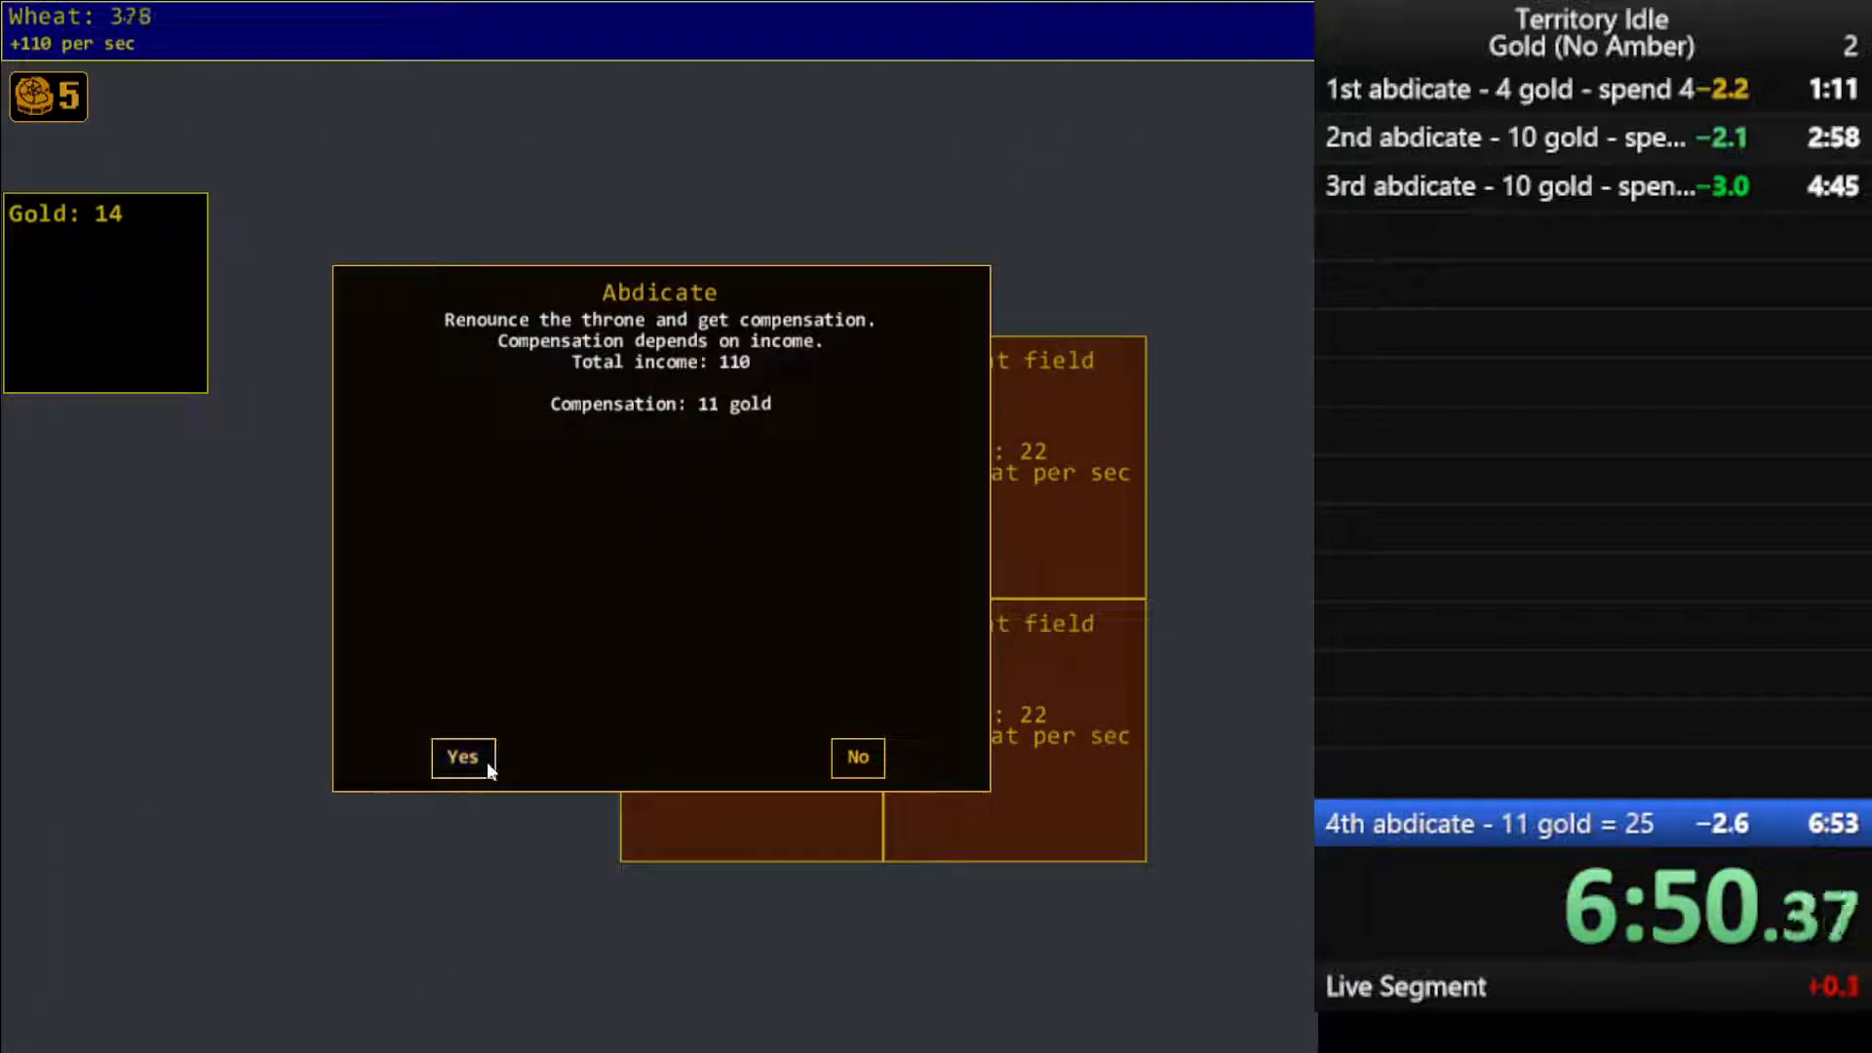
click(462, 757)
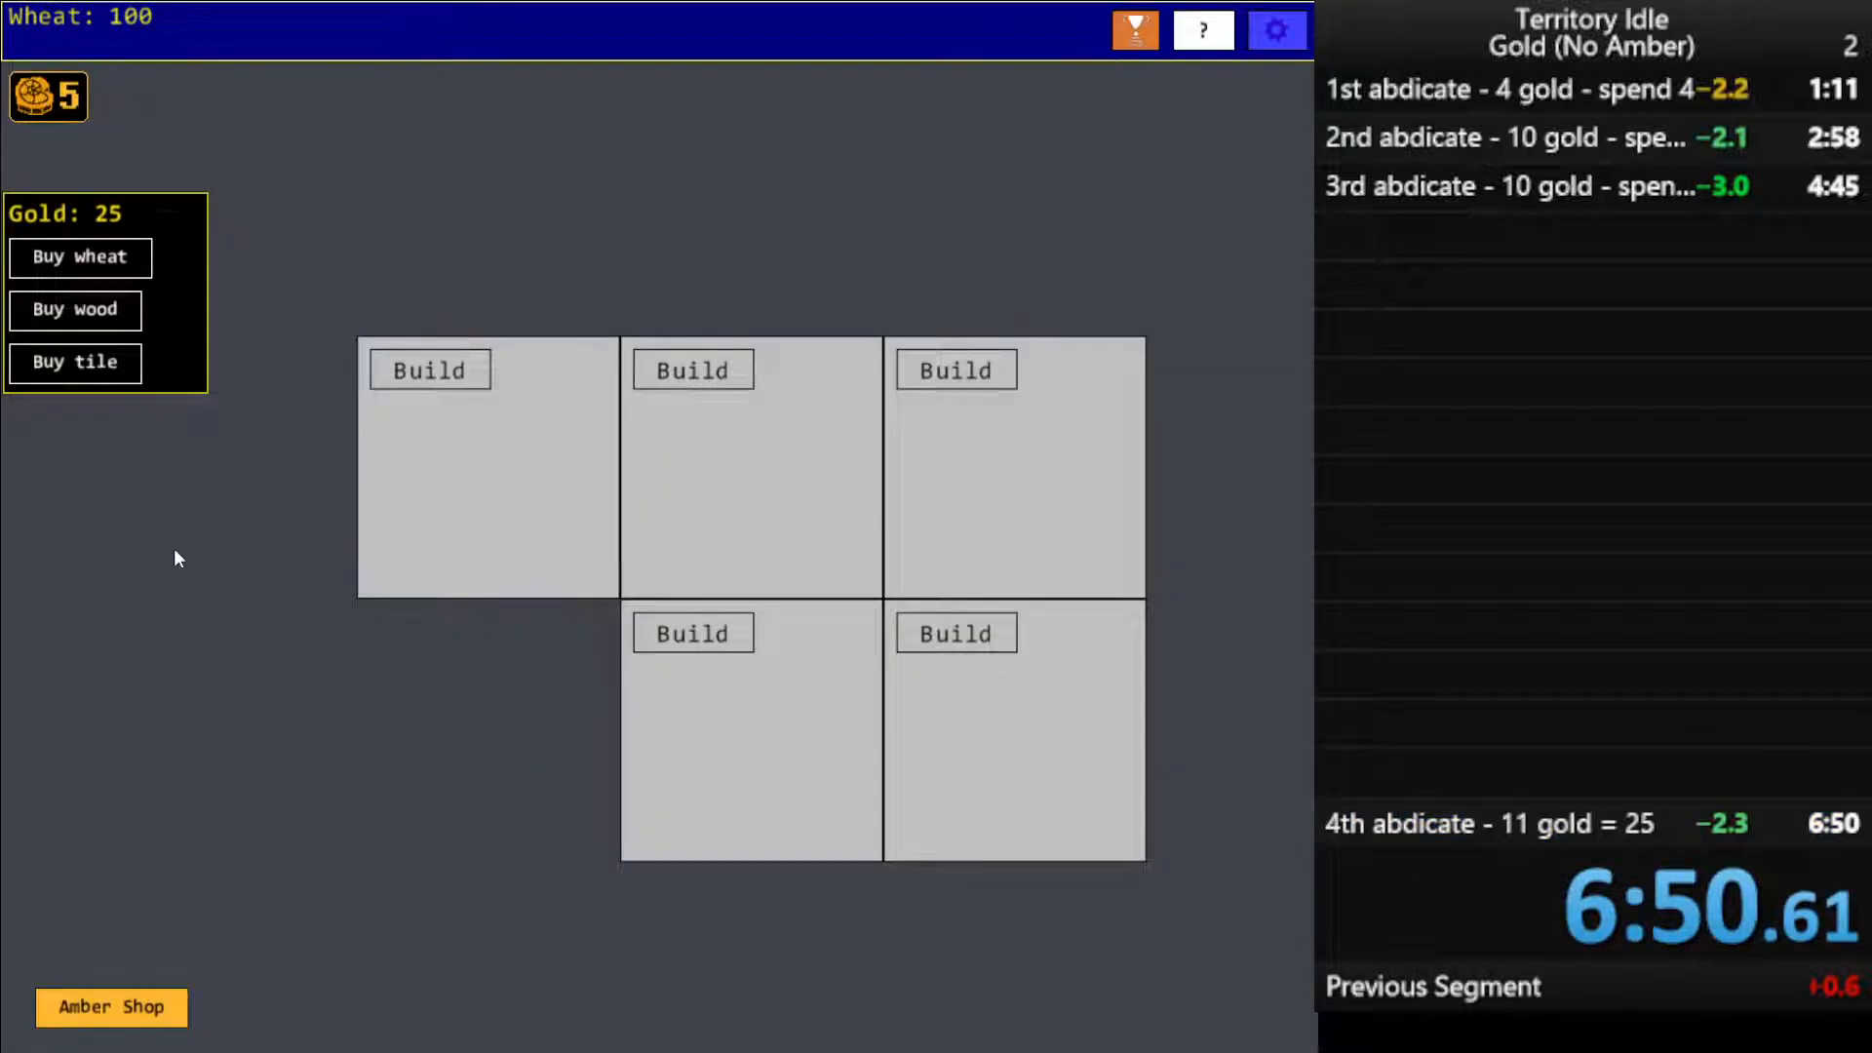